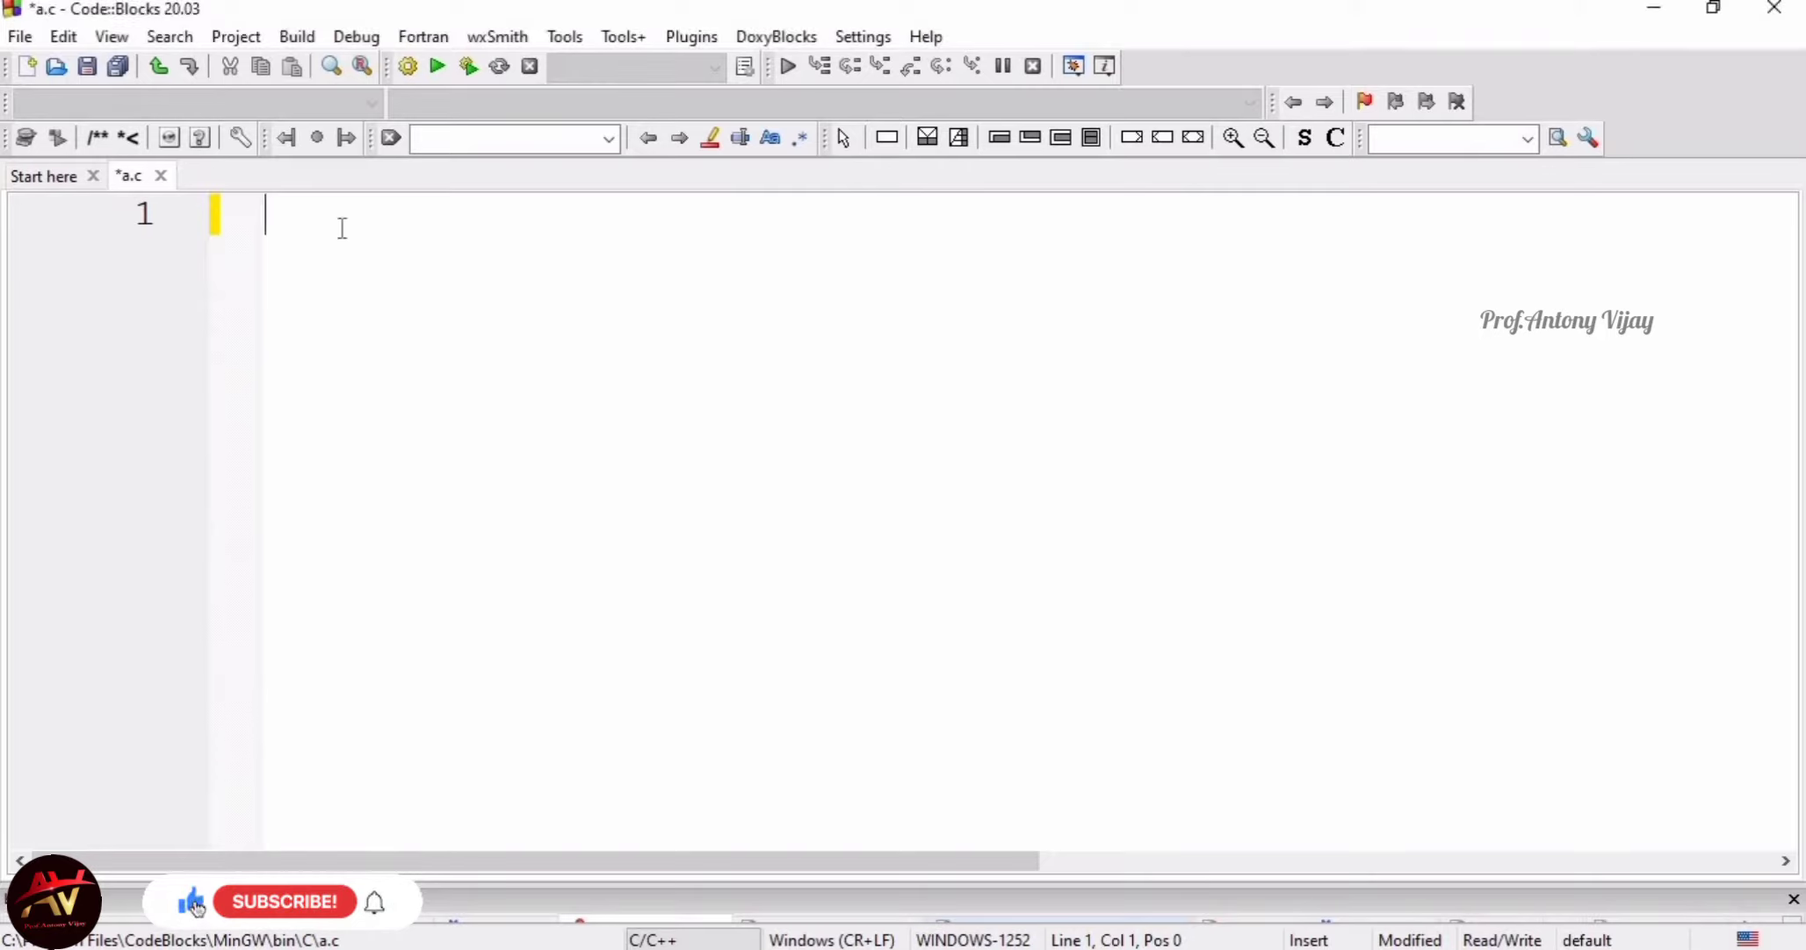
Write #include<stdio.h> and a void main() with an empty braced body
type("#")
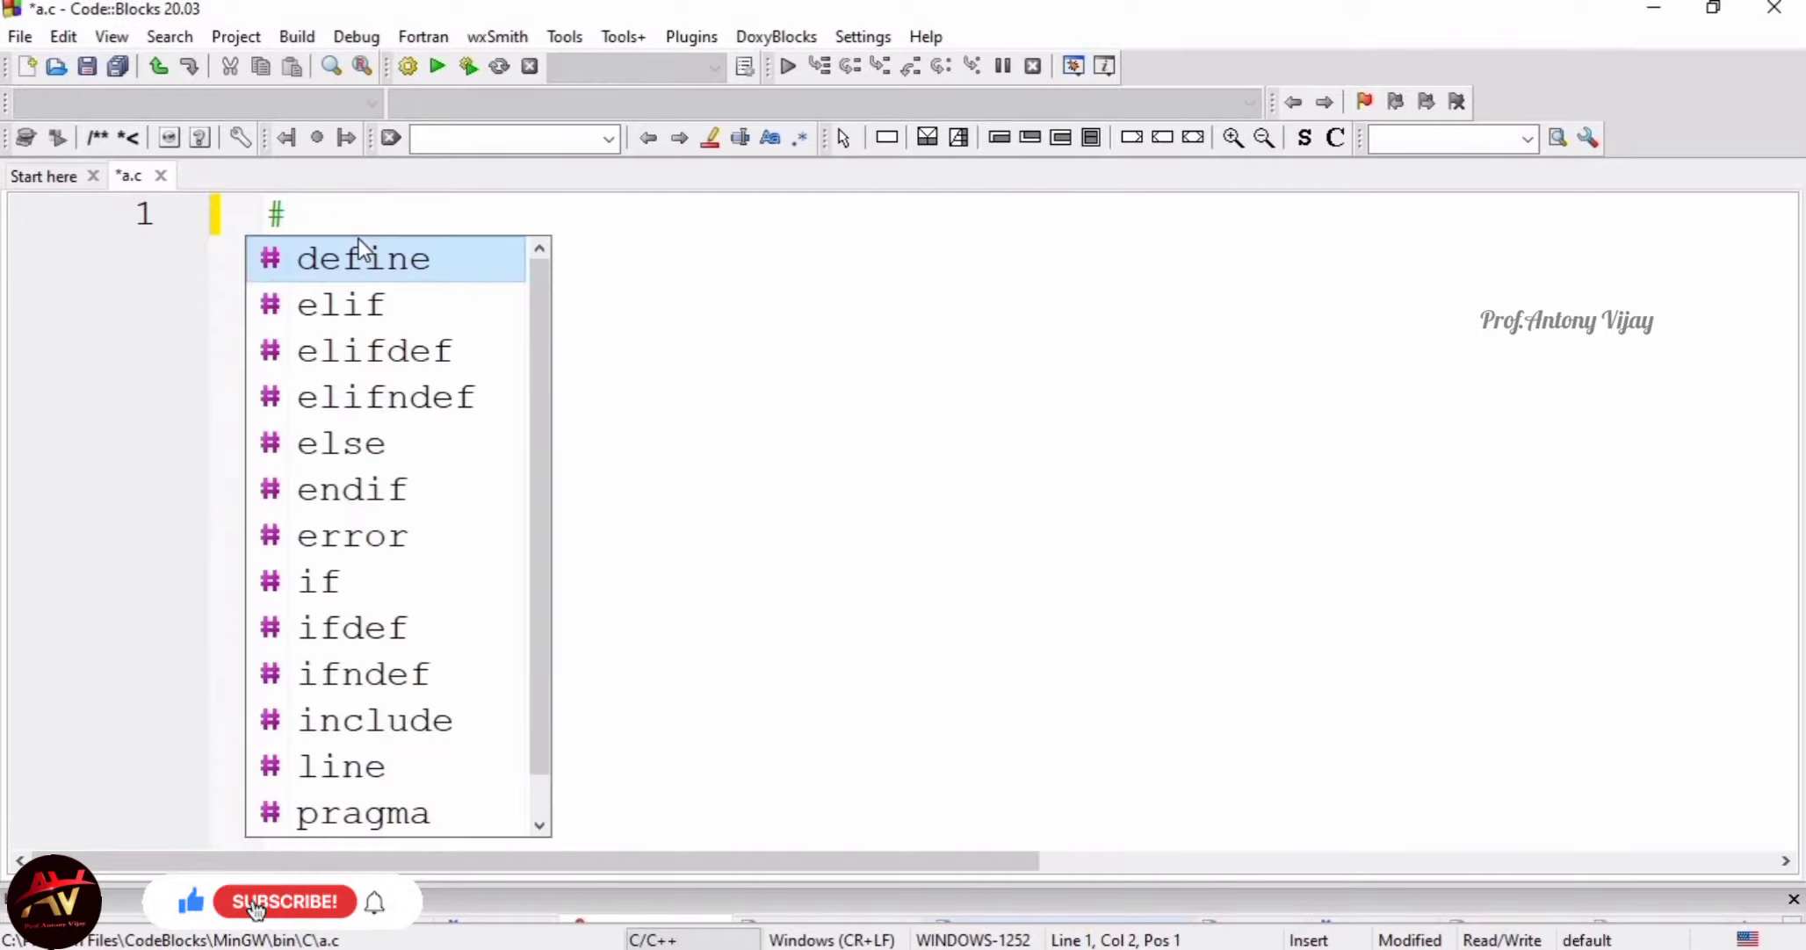
type("include")
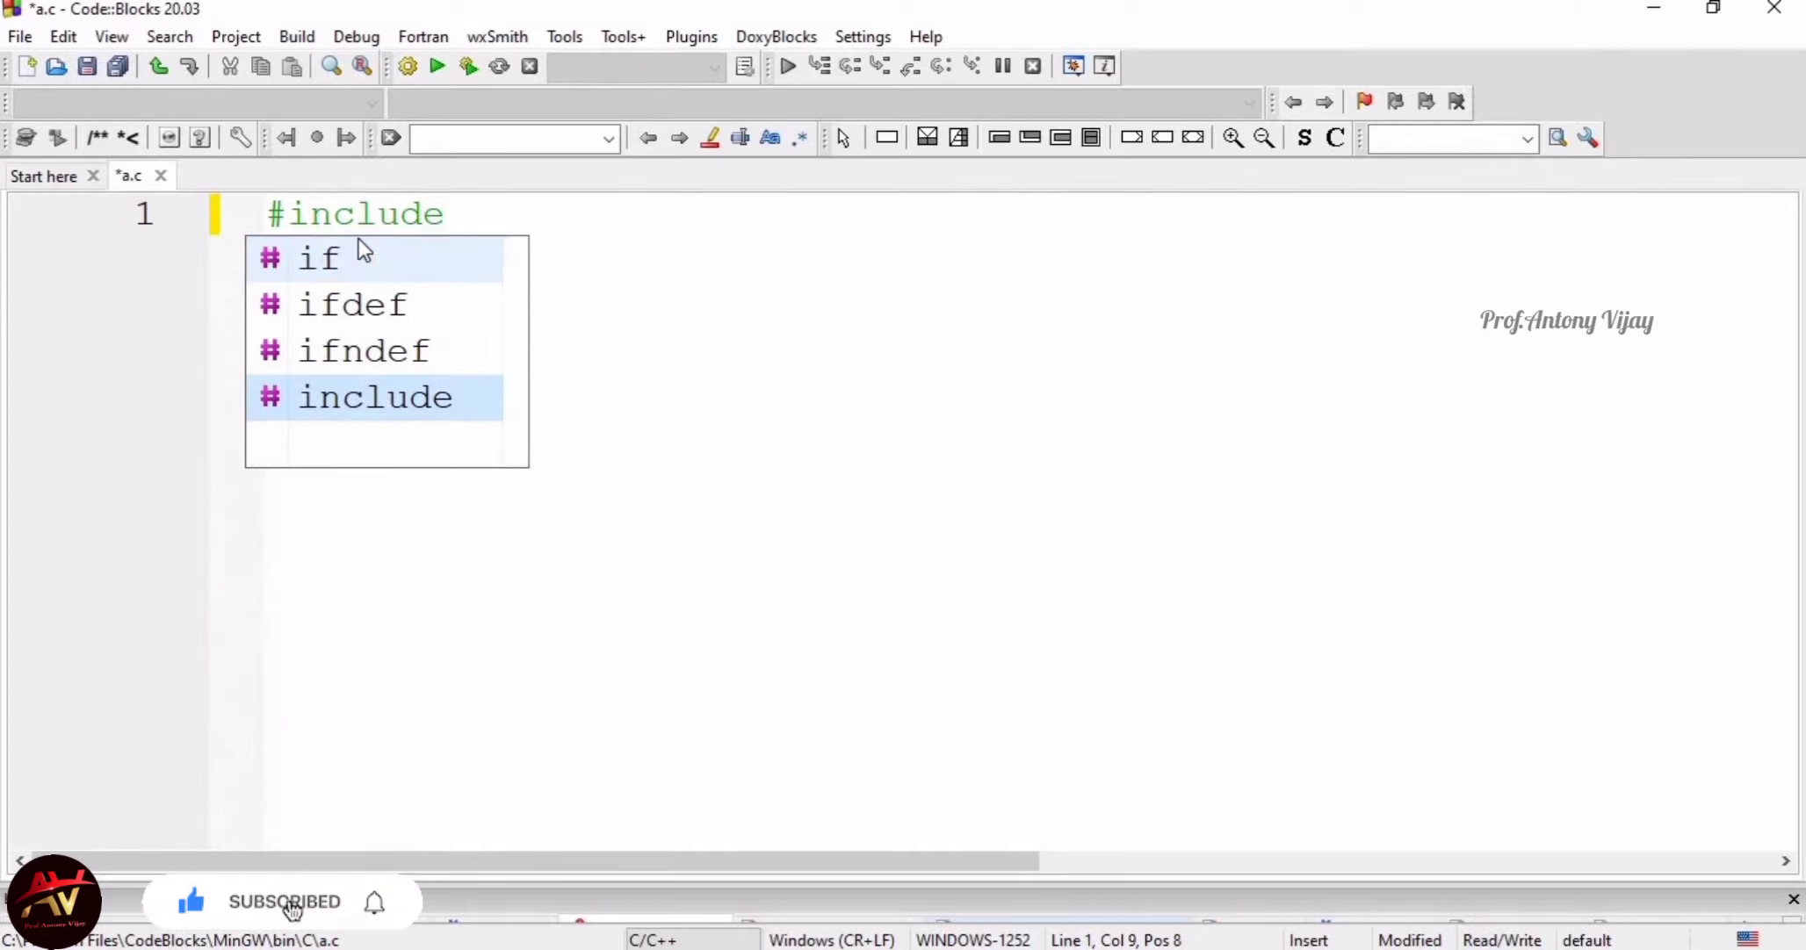
type("<st")
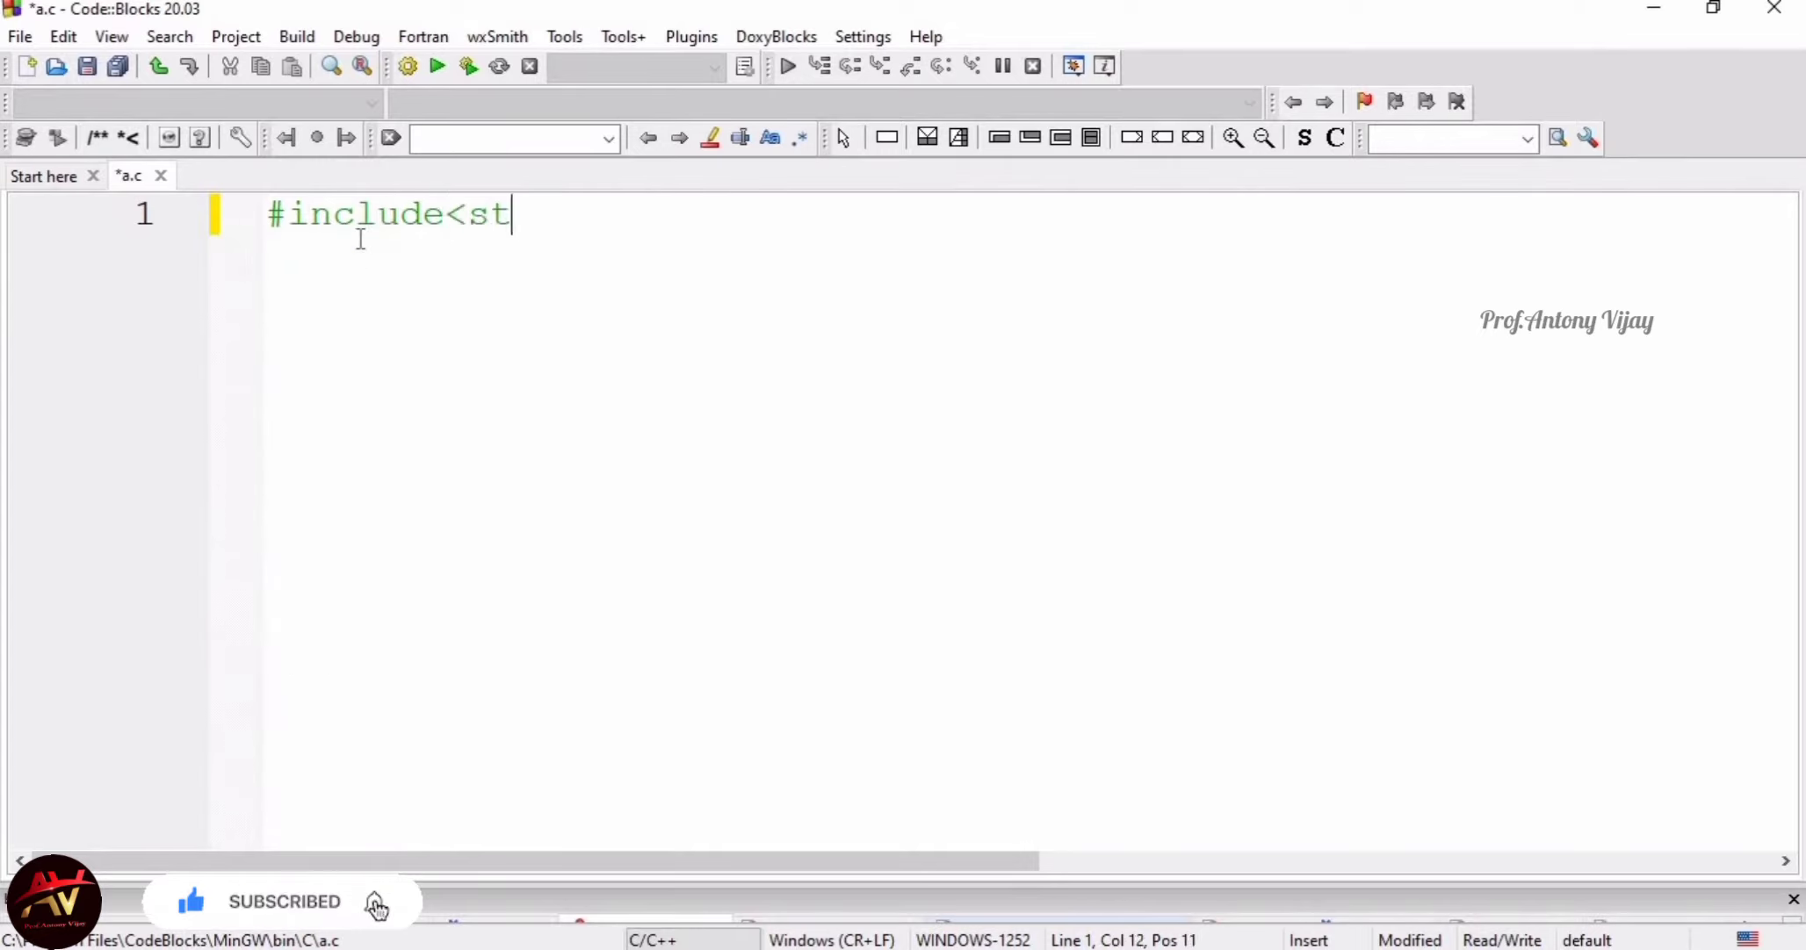
type("dio.h>")
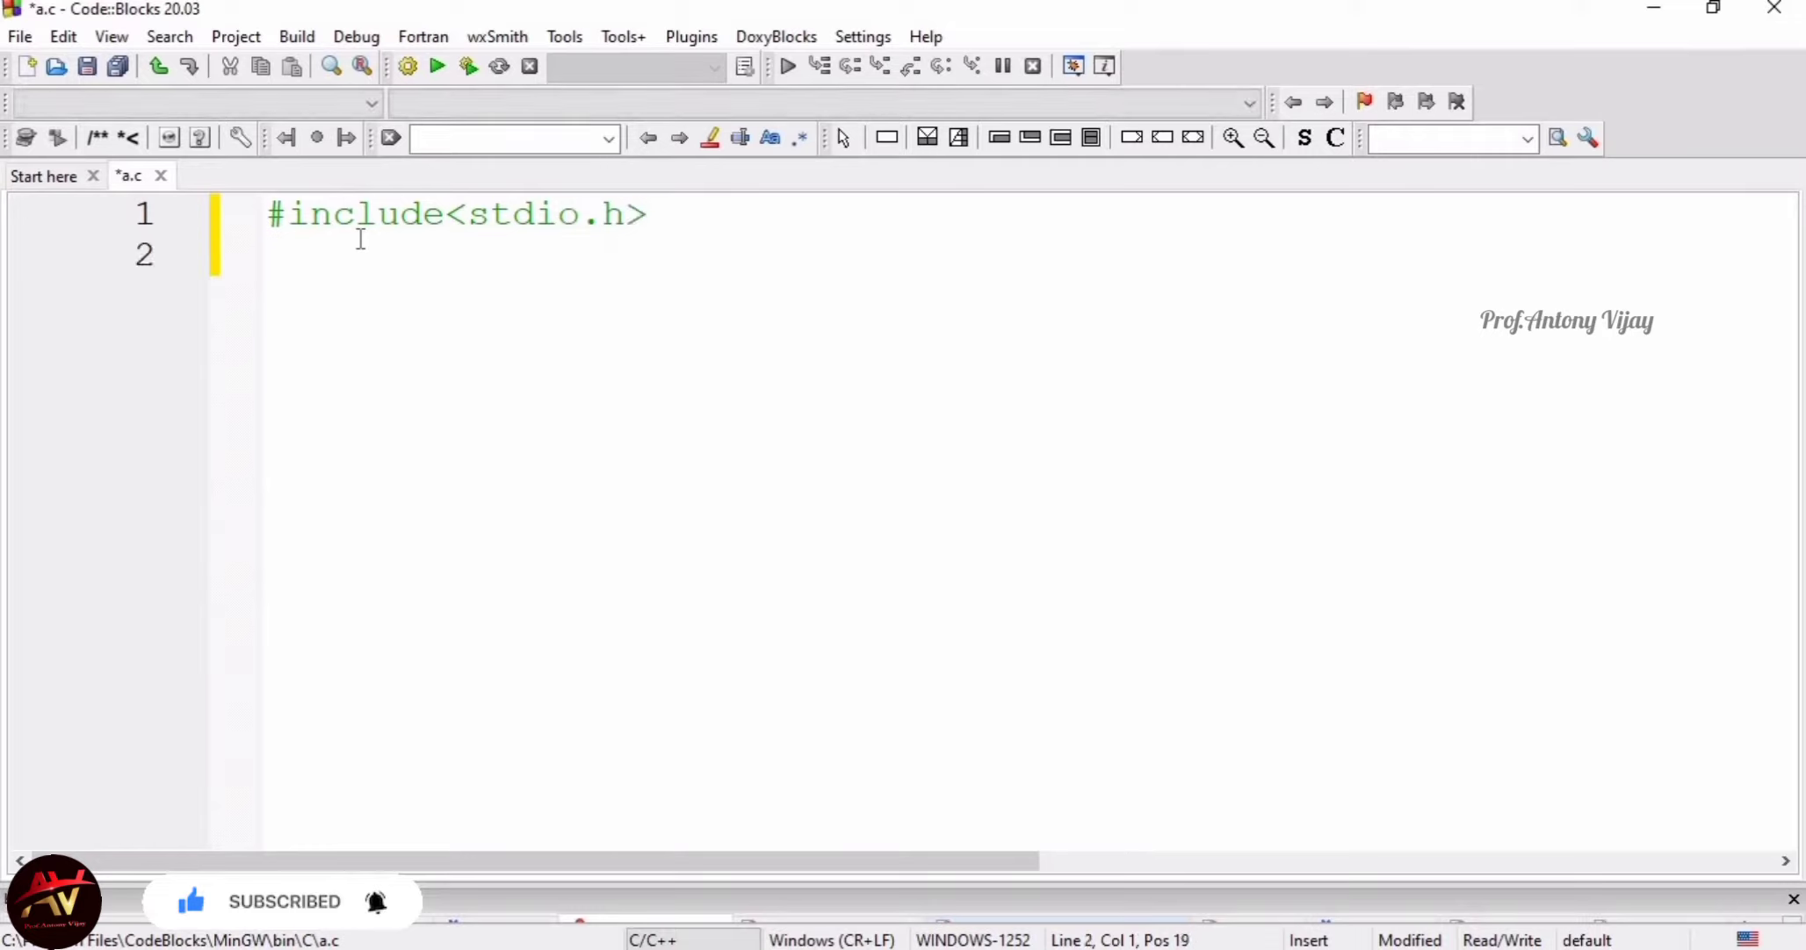
type("void main(")
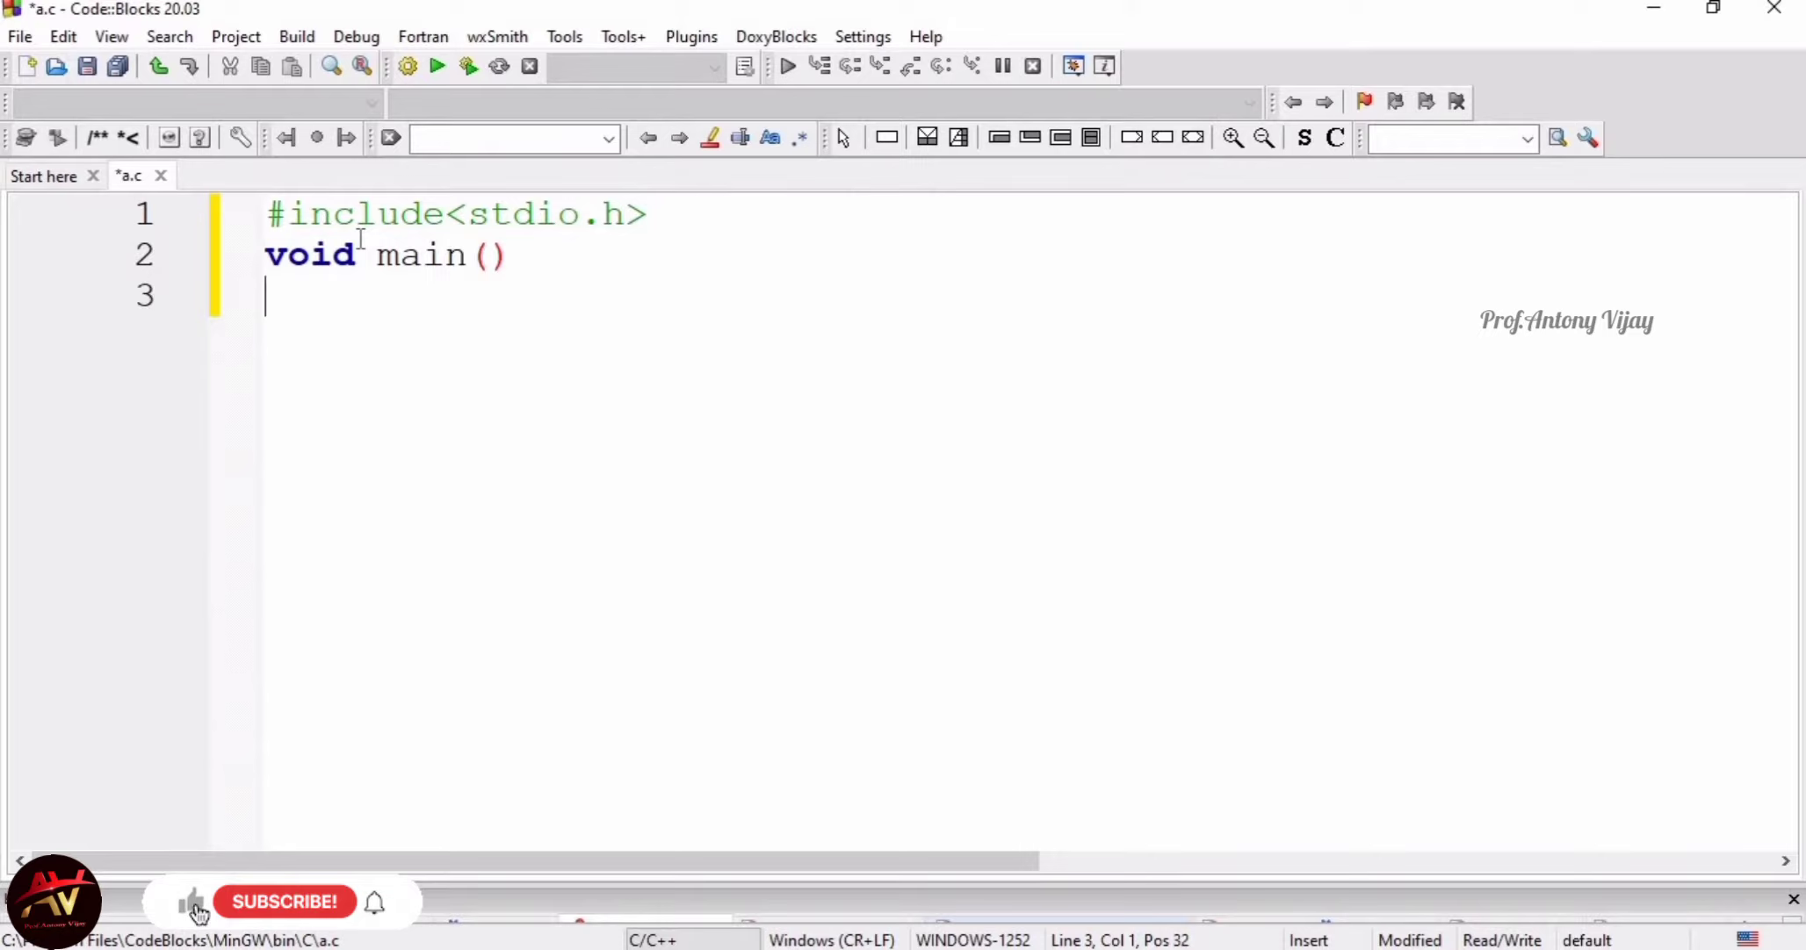
type("{")
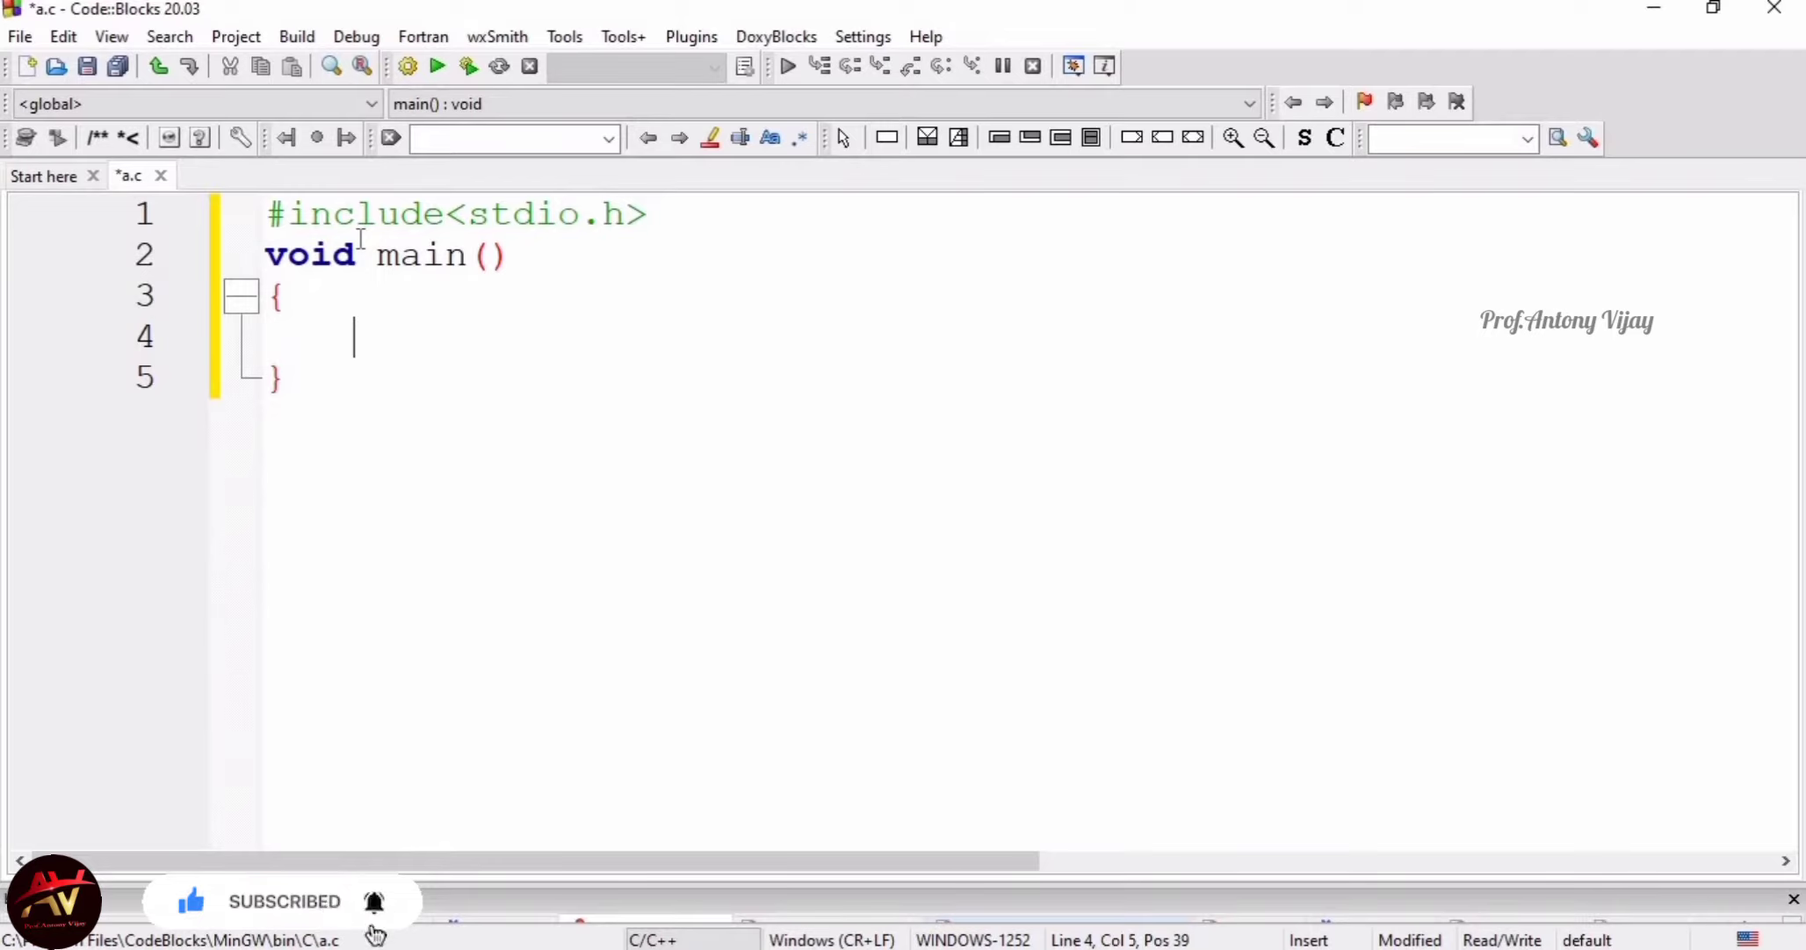
Declare int a[5]; inside main with the trailing comment //array declaration
type("i")
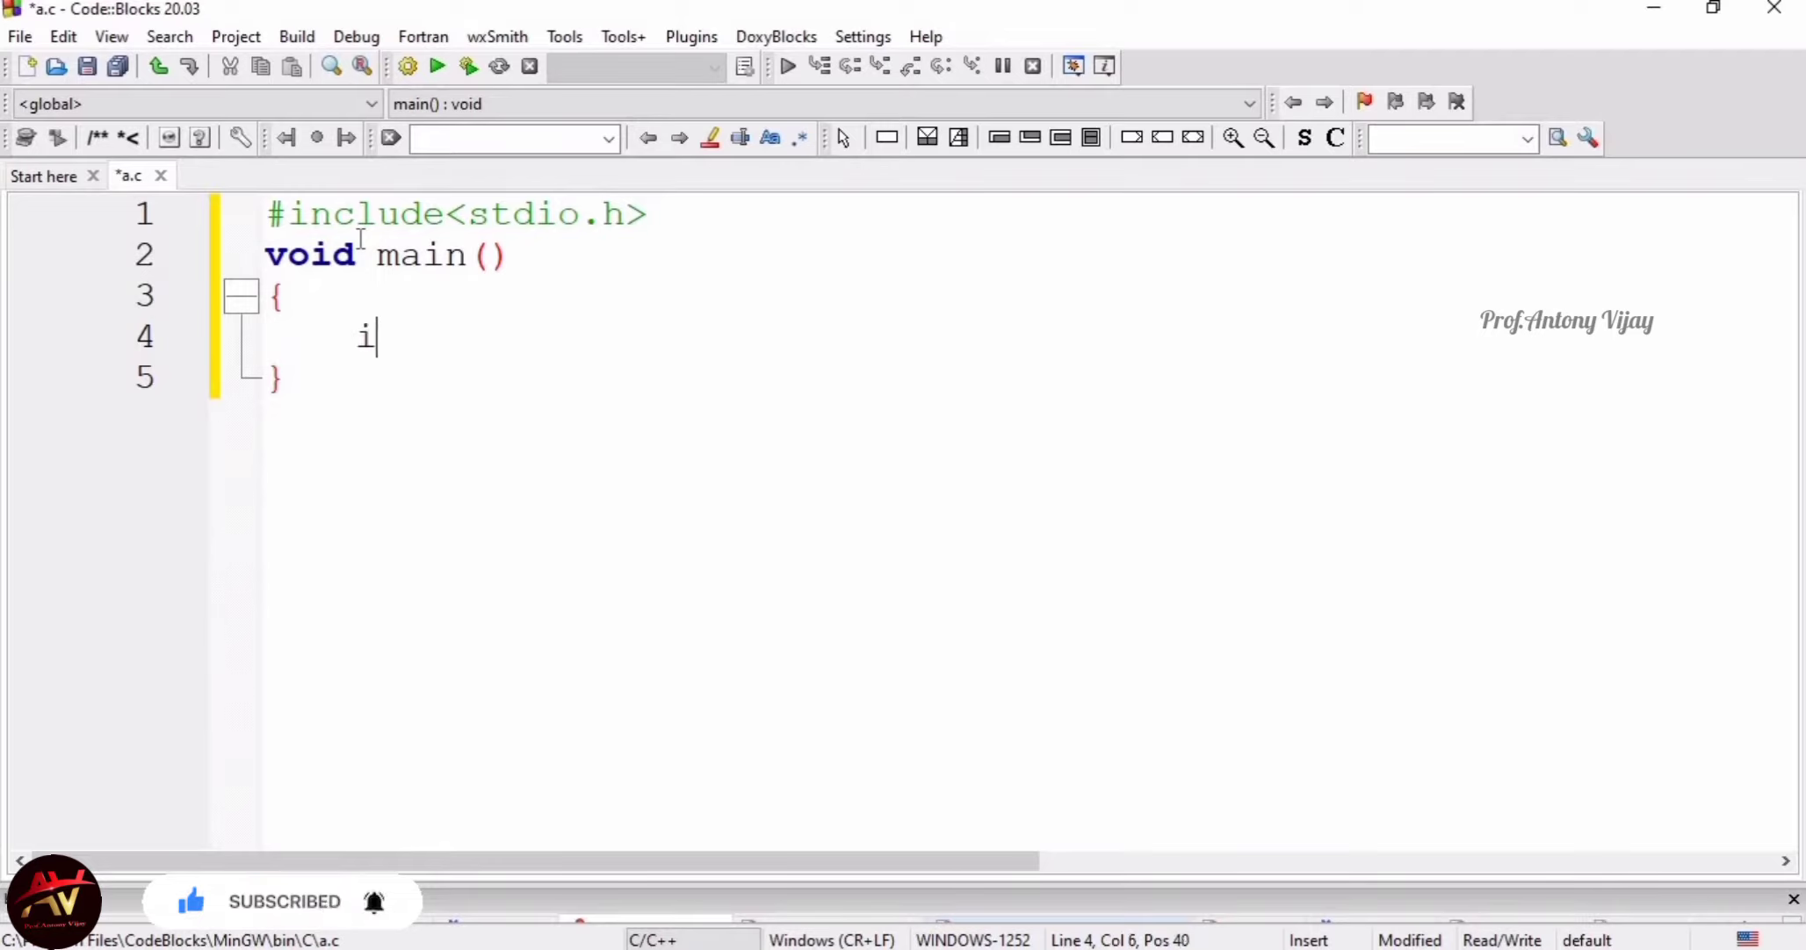
type("nt")
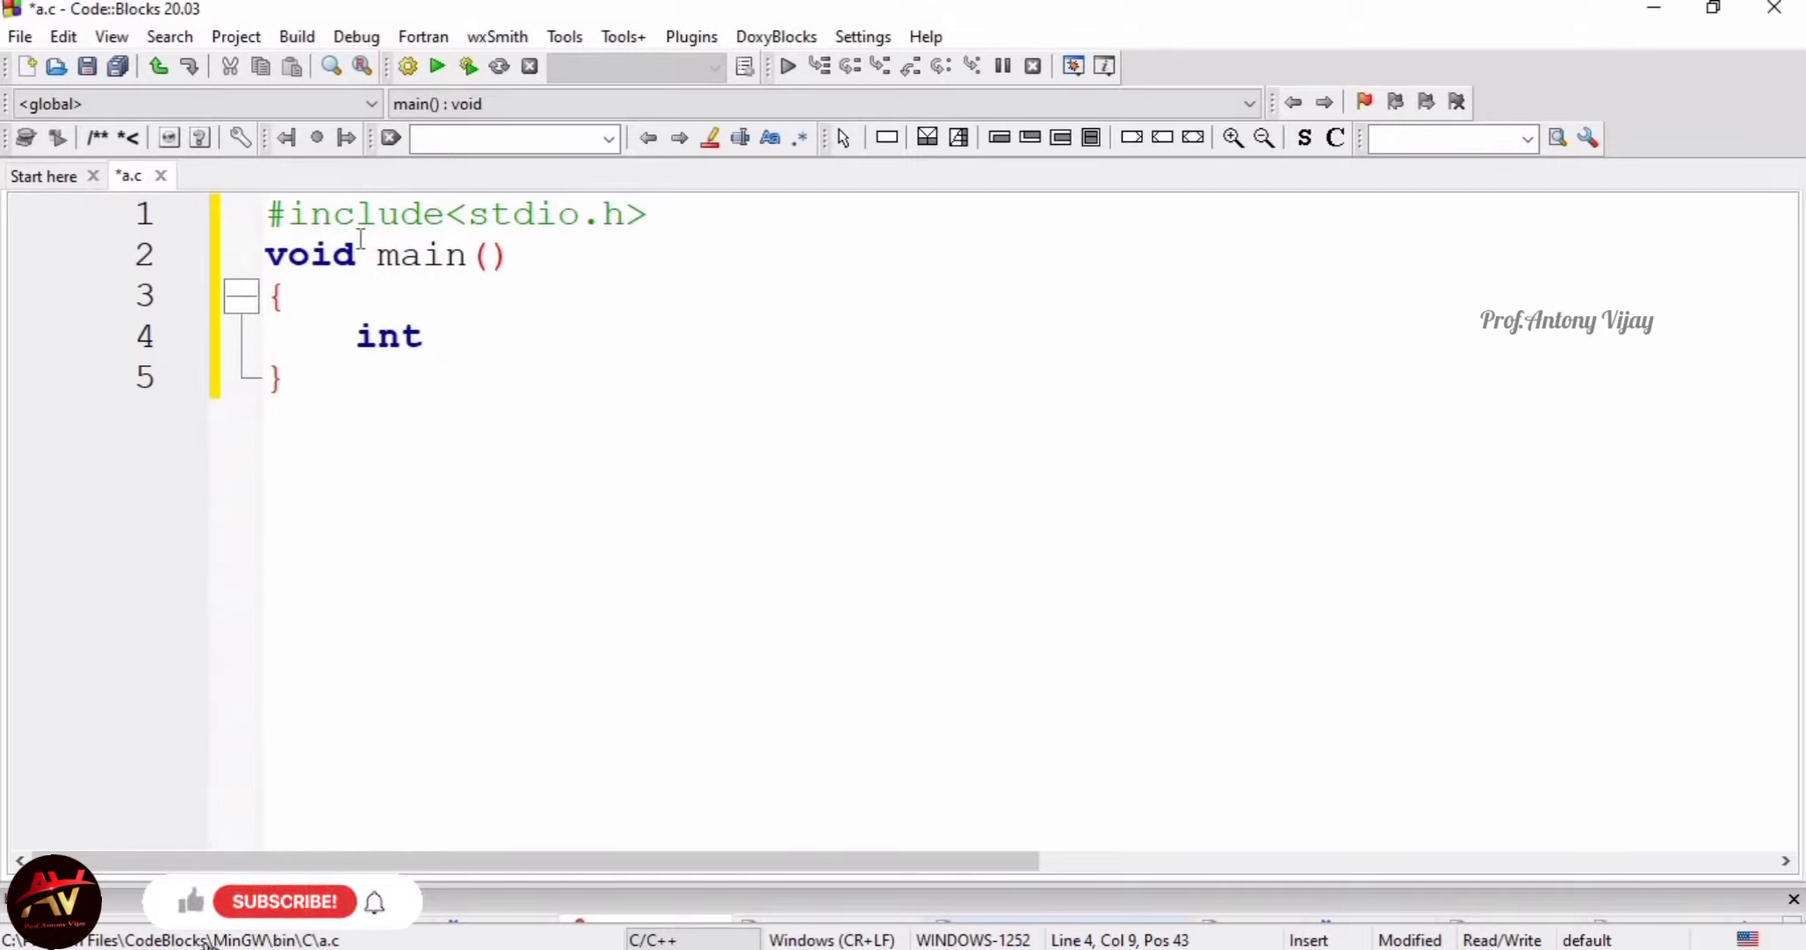
type("a")
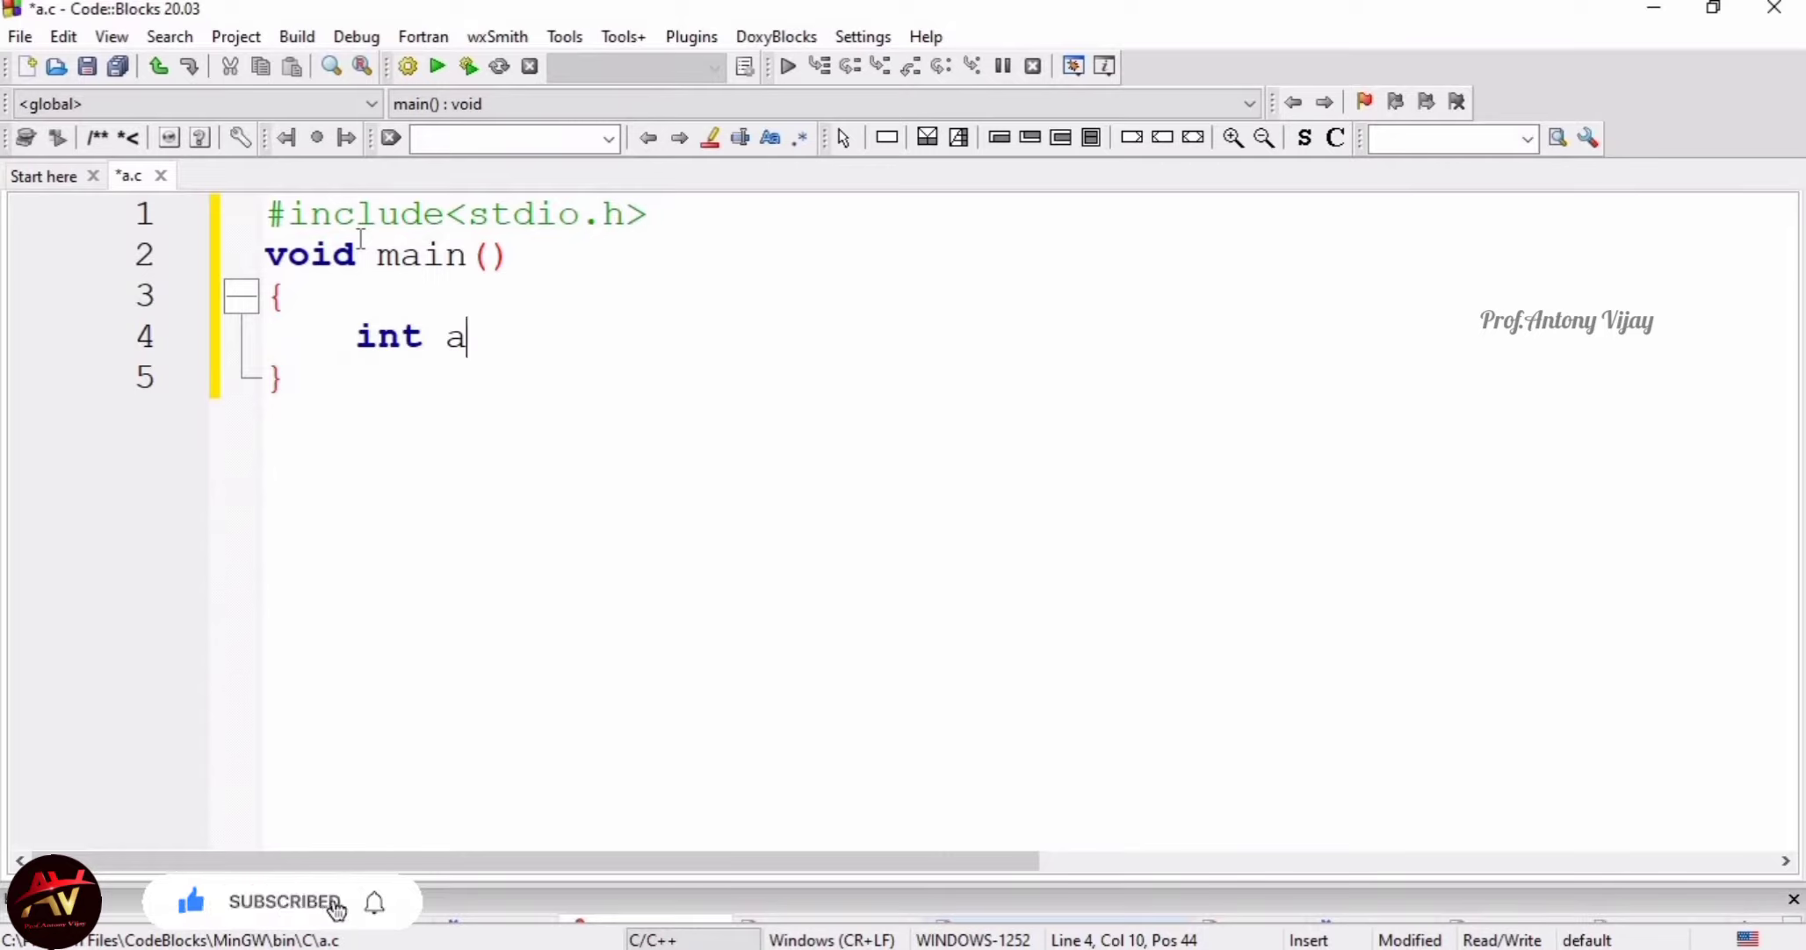
type("[]")
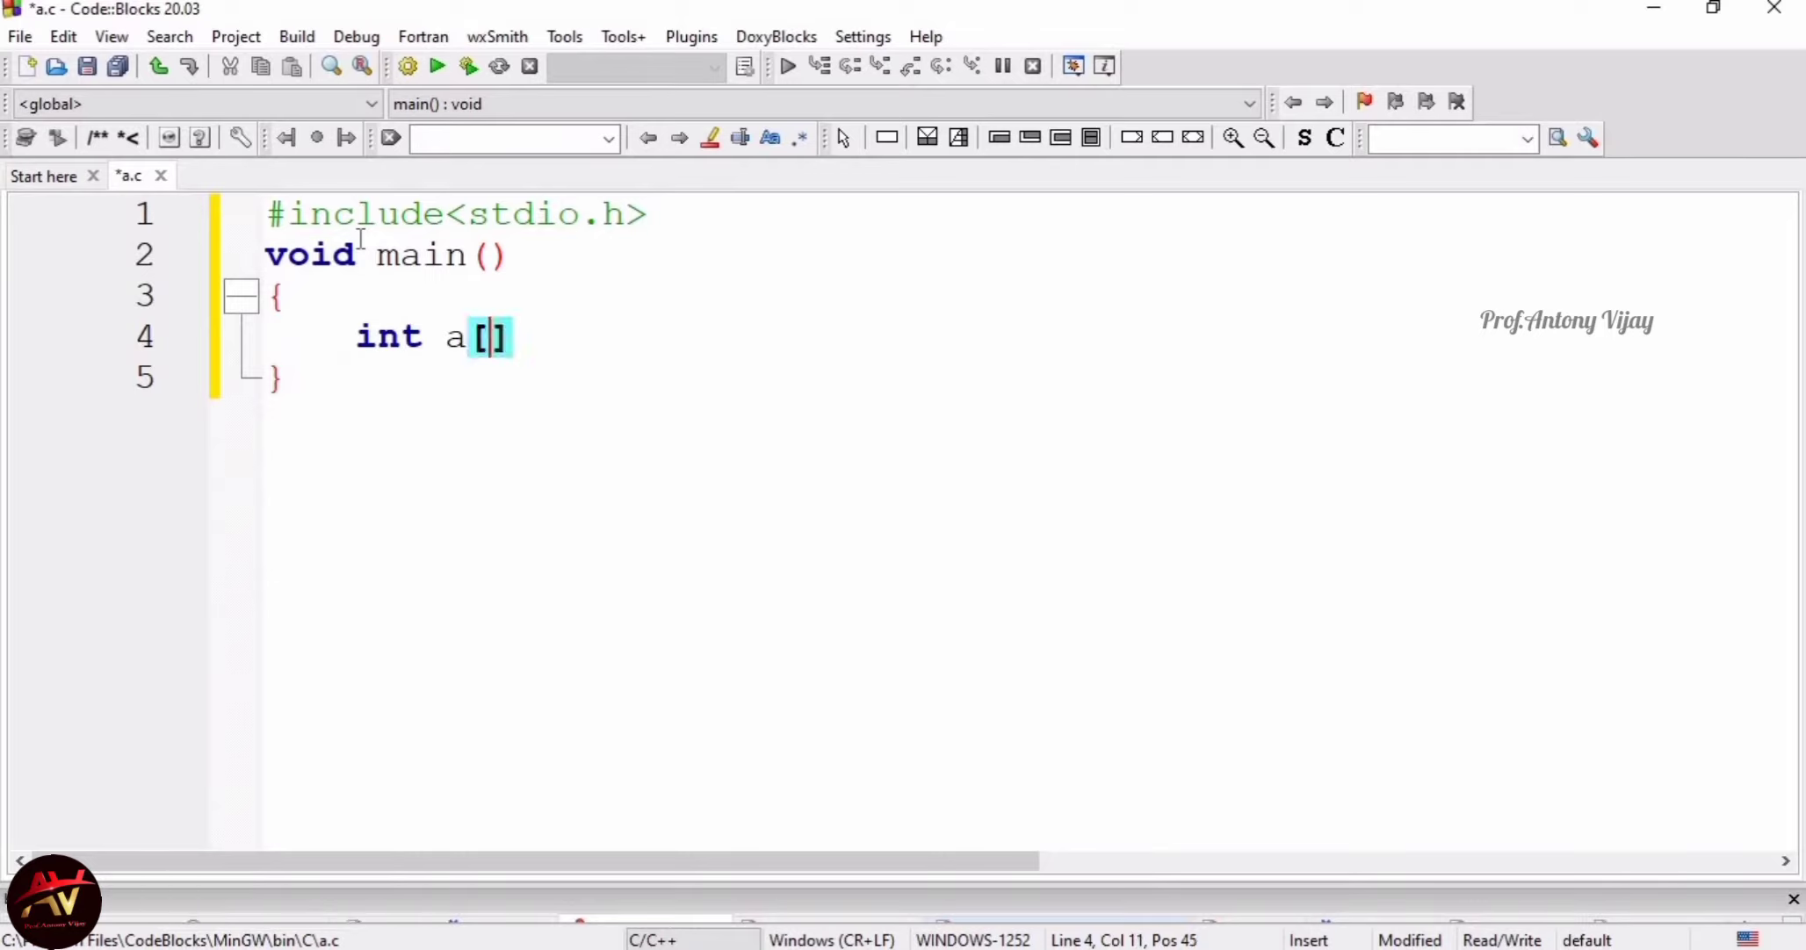
type("5")
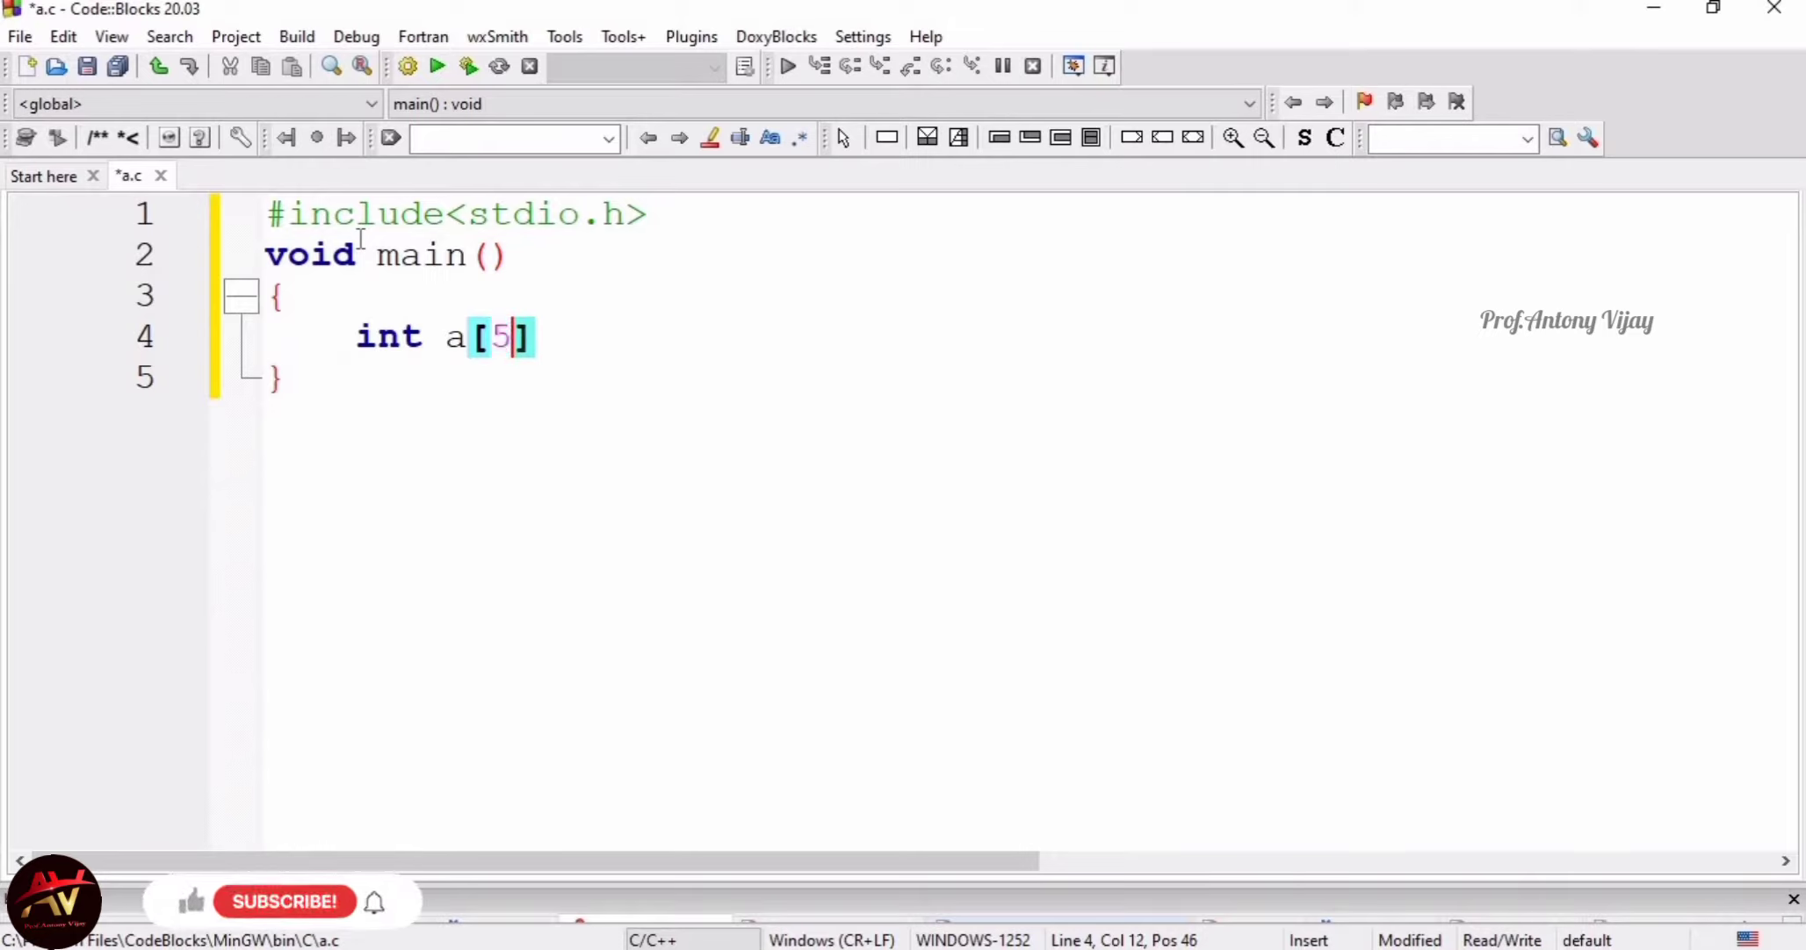
key("Right")
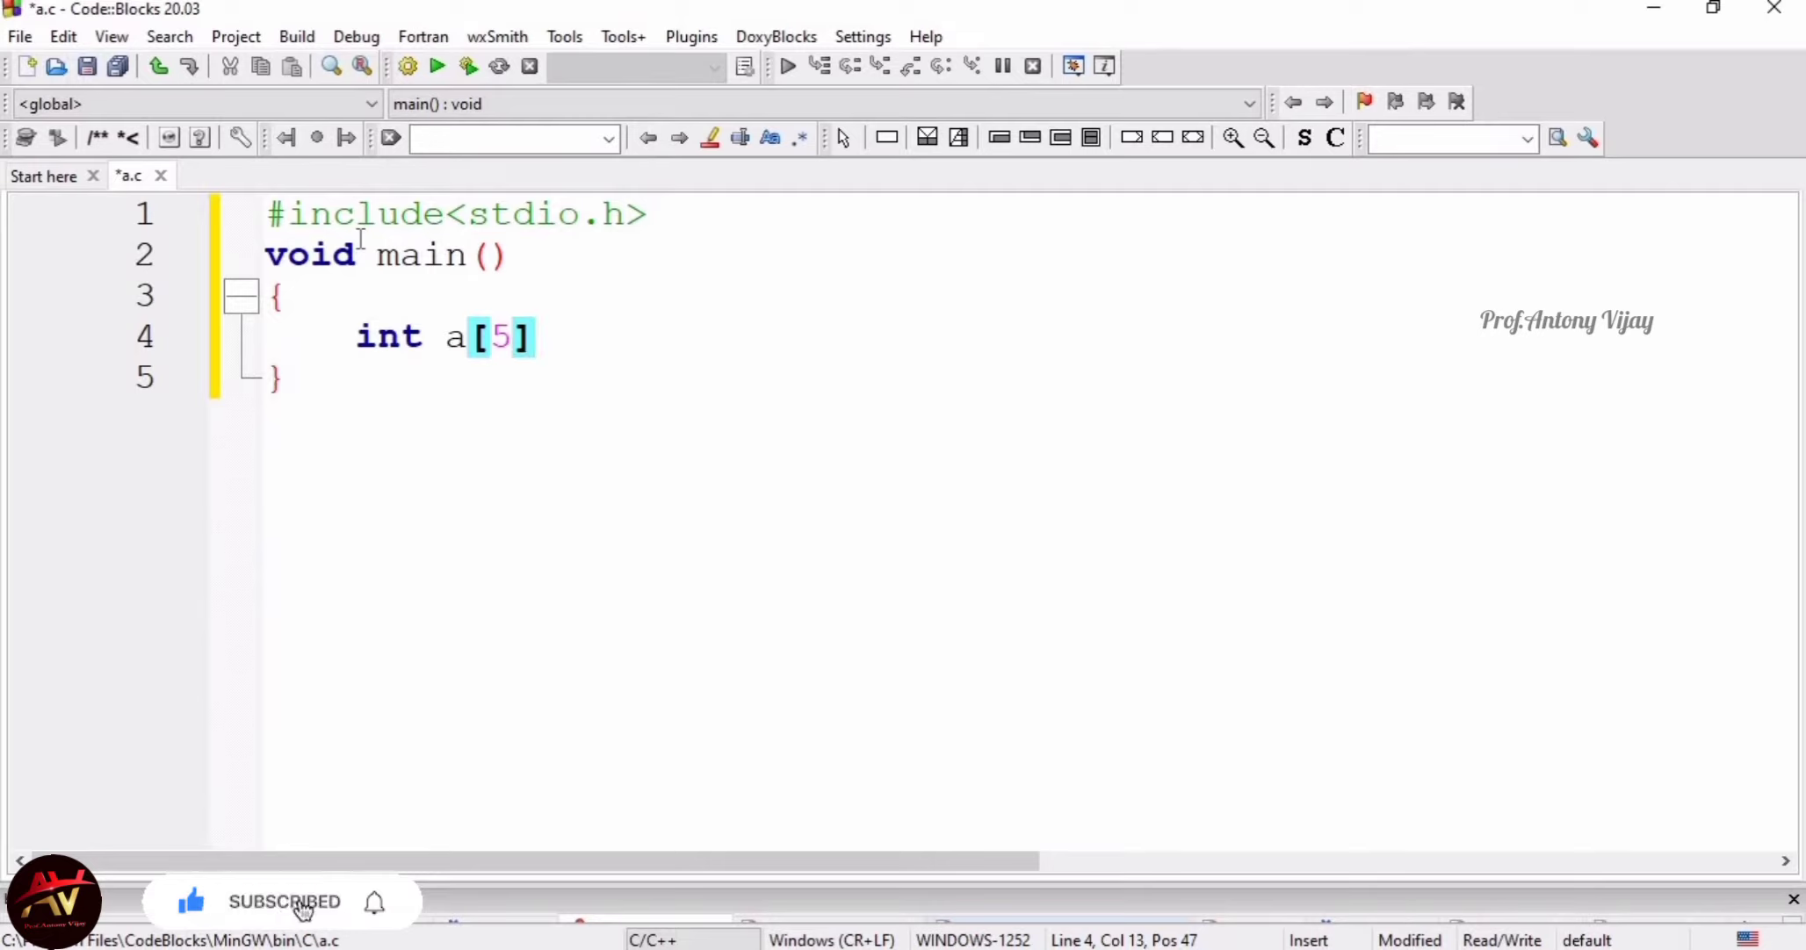
type(";/")
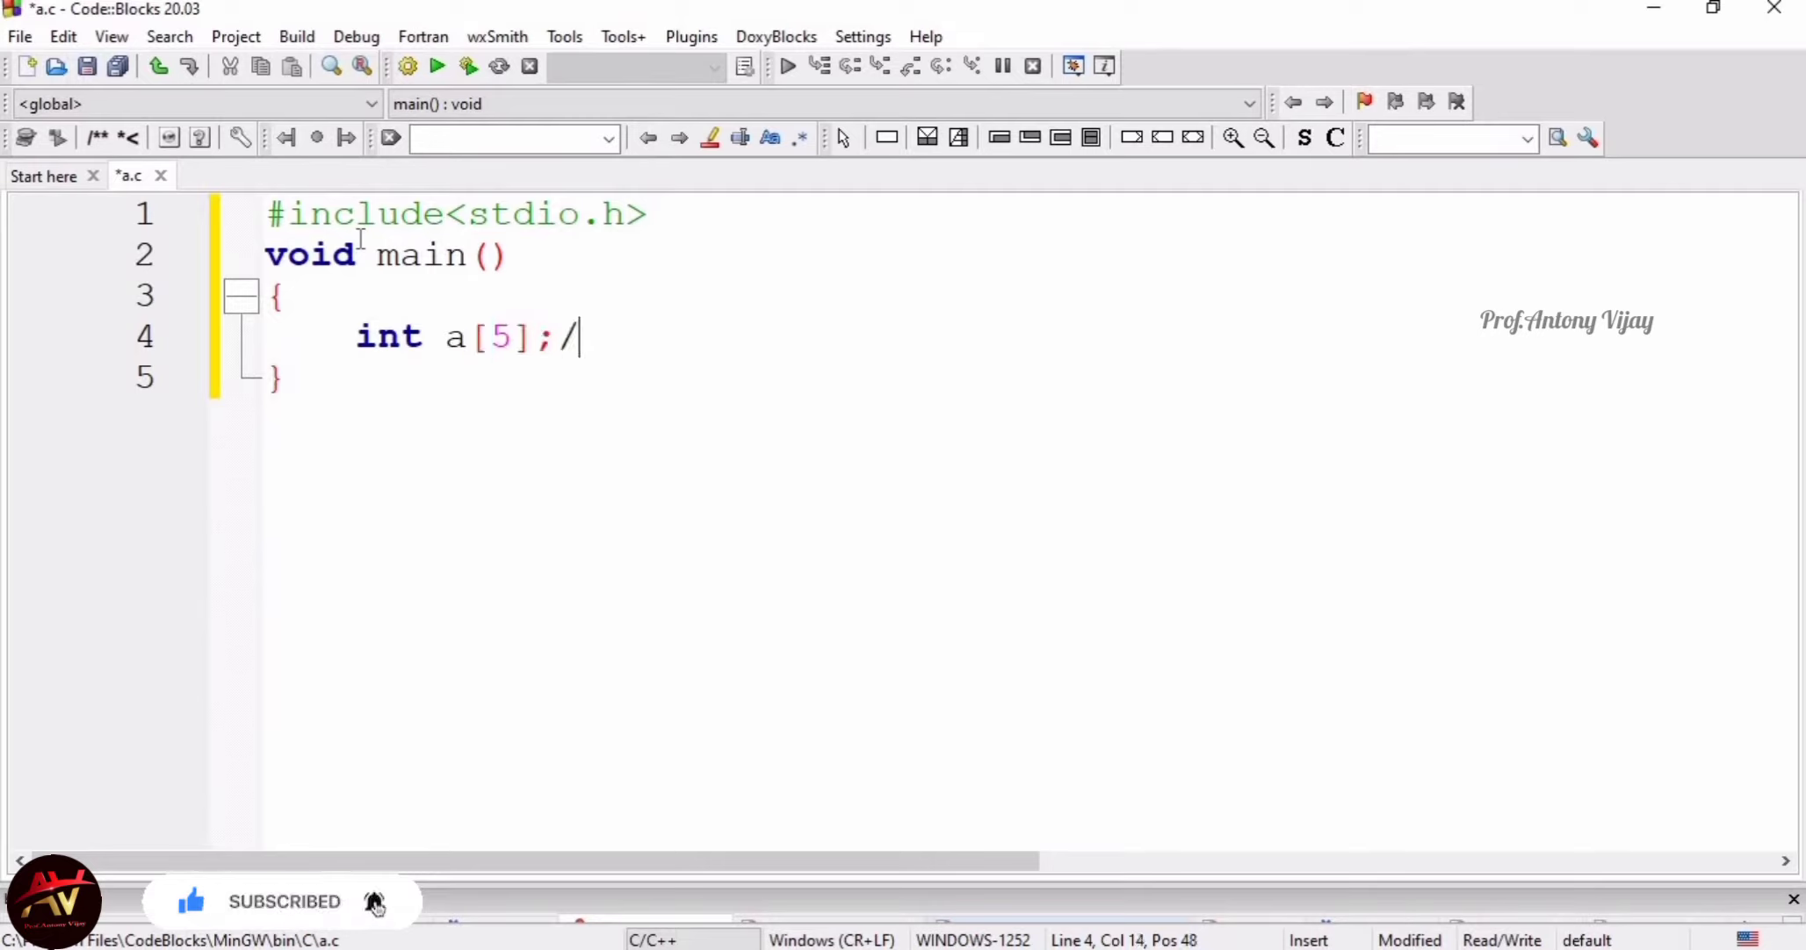
type("/array")
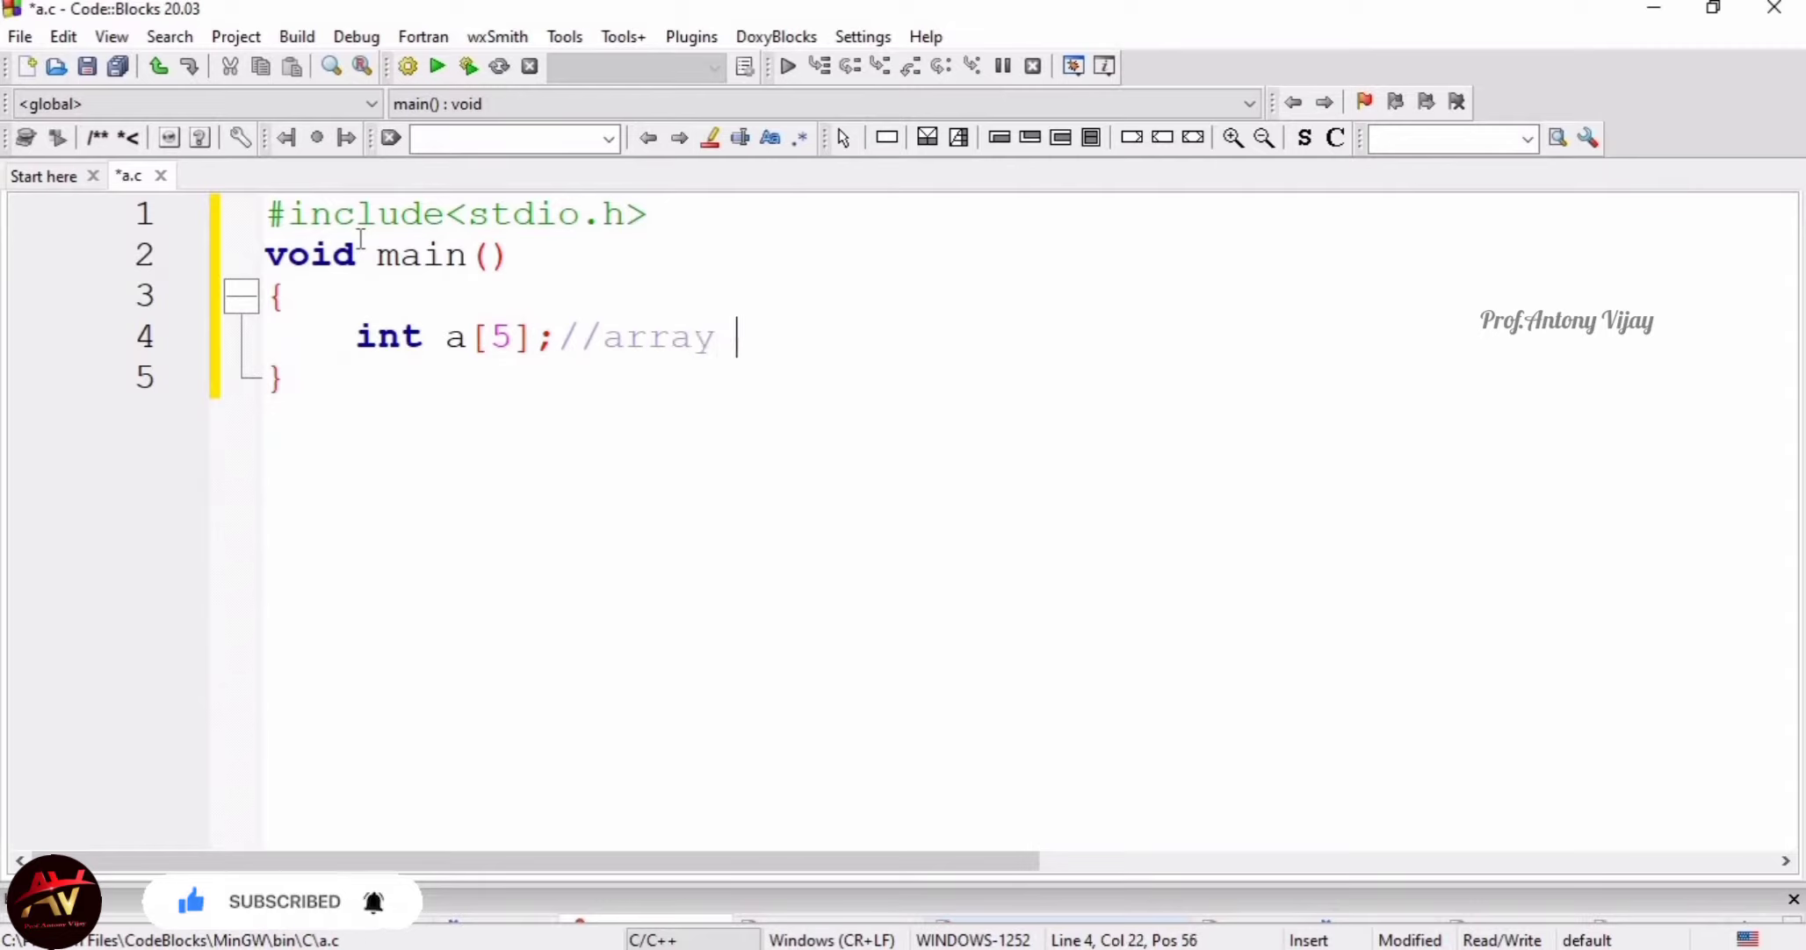
type("declarat")
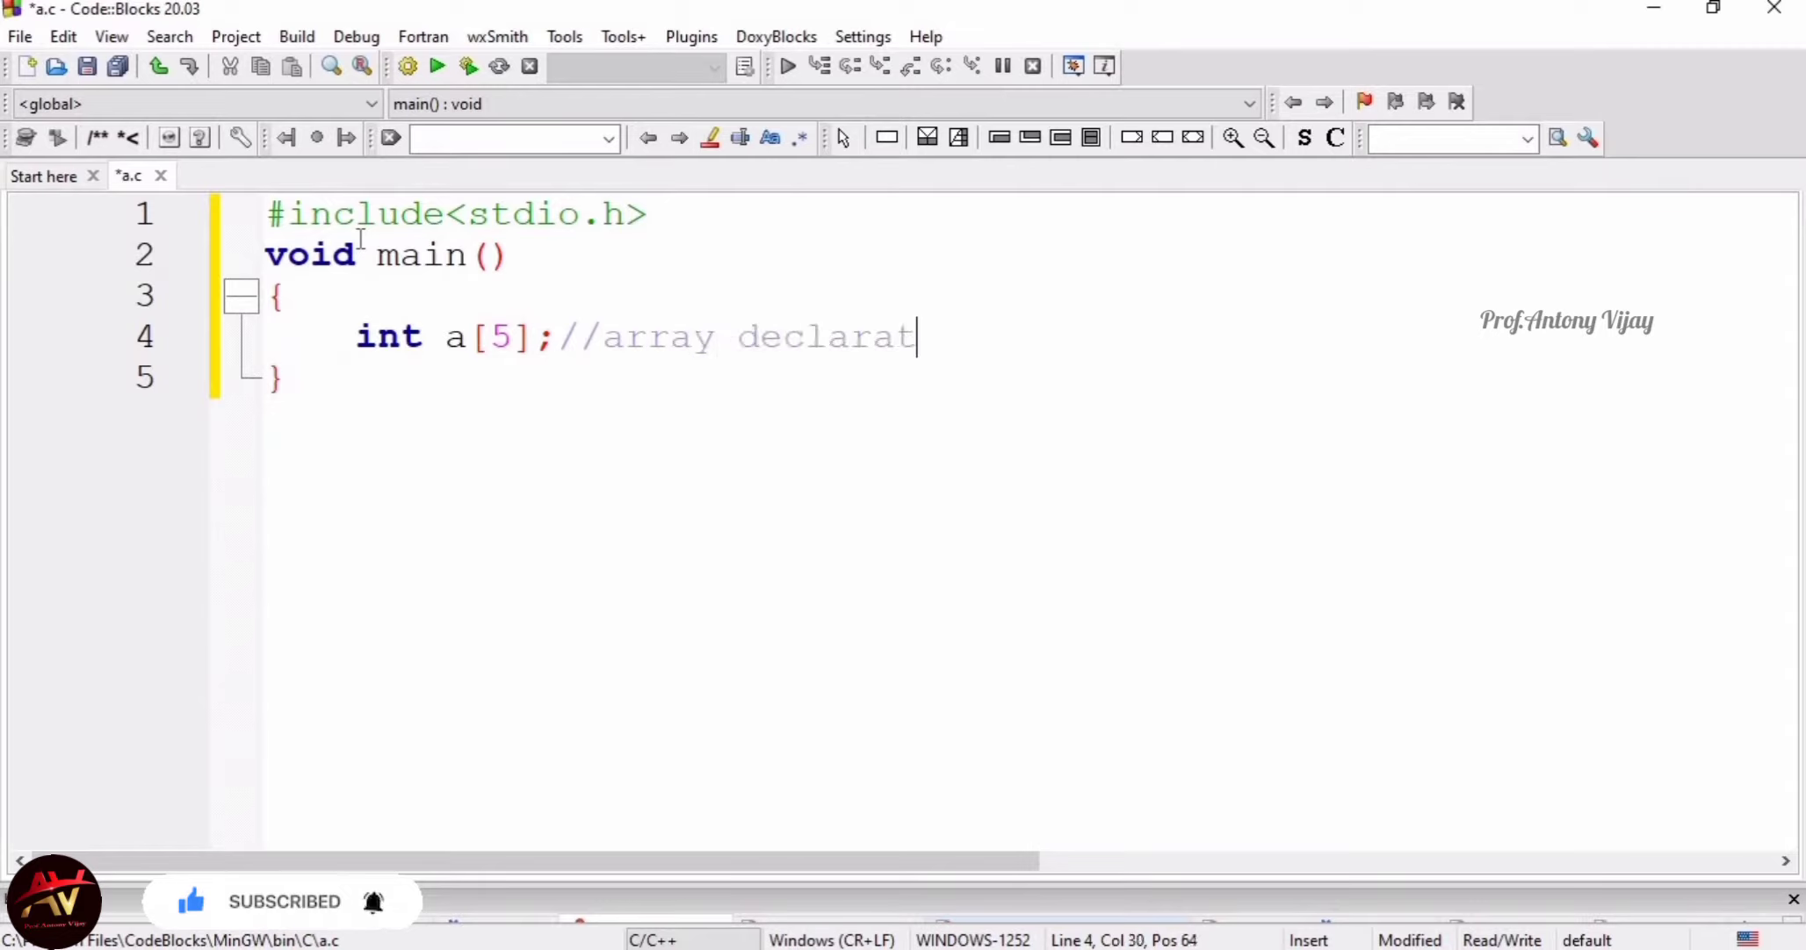
type("ion")
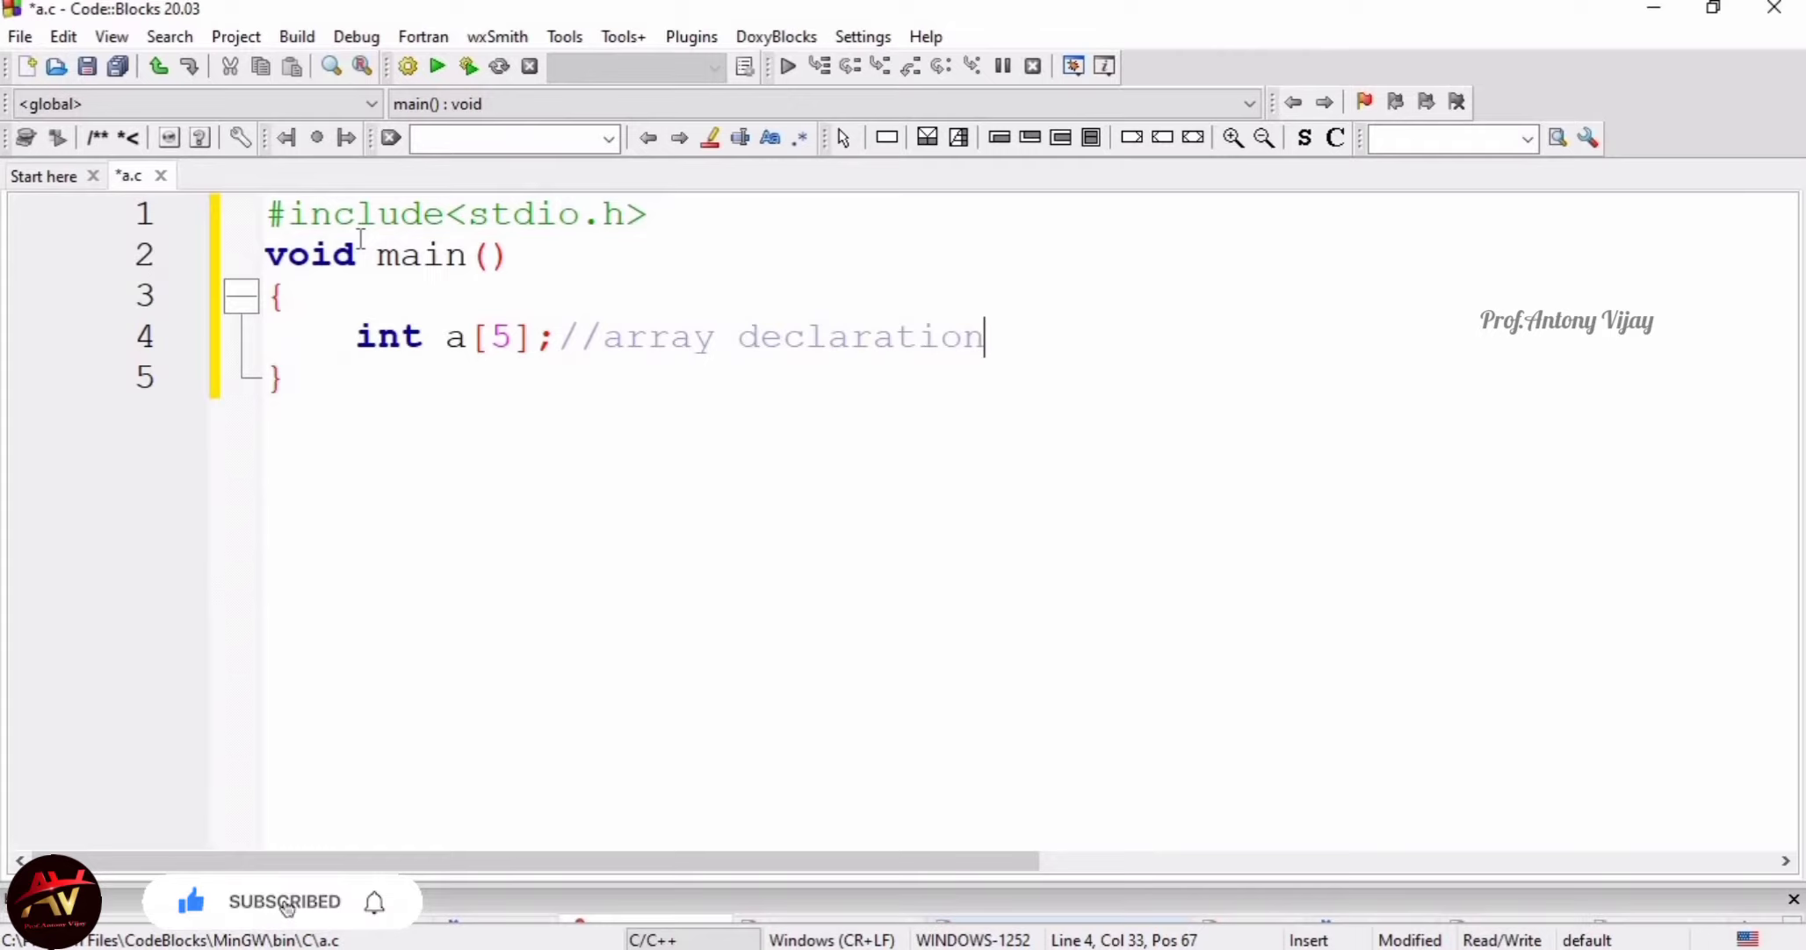
Replace the declaration's end with the initializer ={10,20,30,40,50};
key("BackSpace")
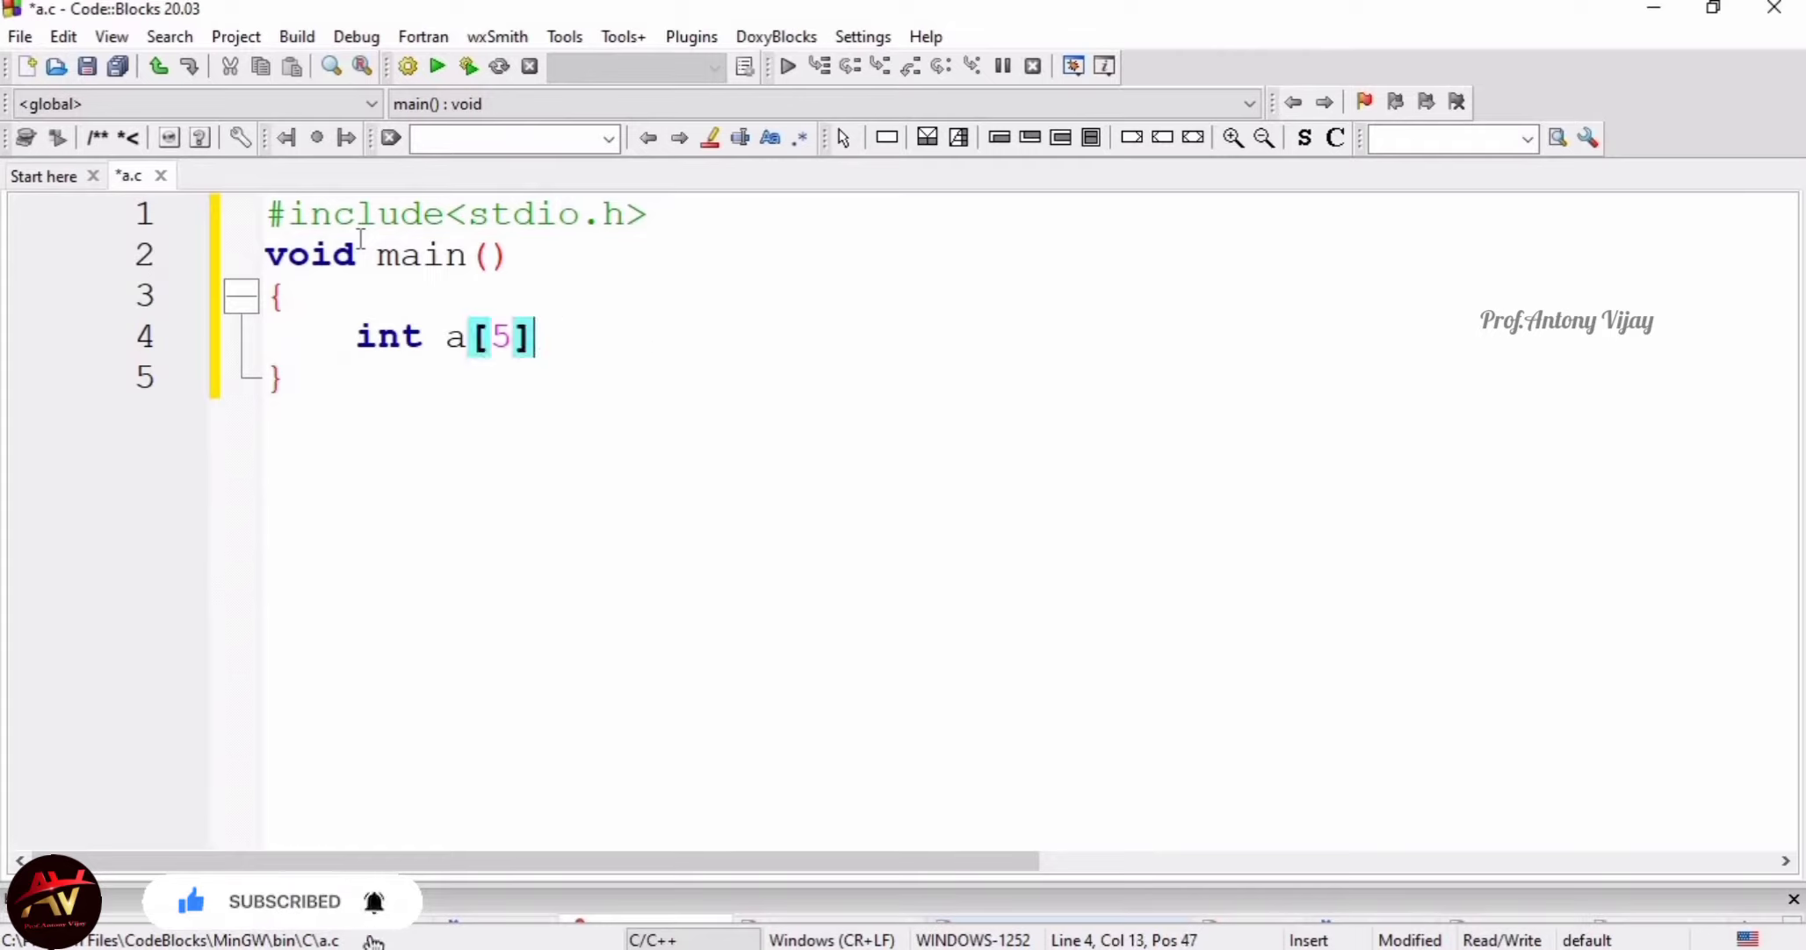
type("=")
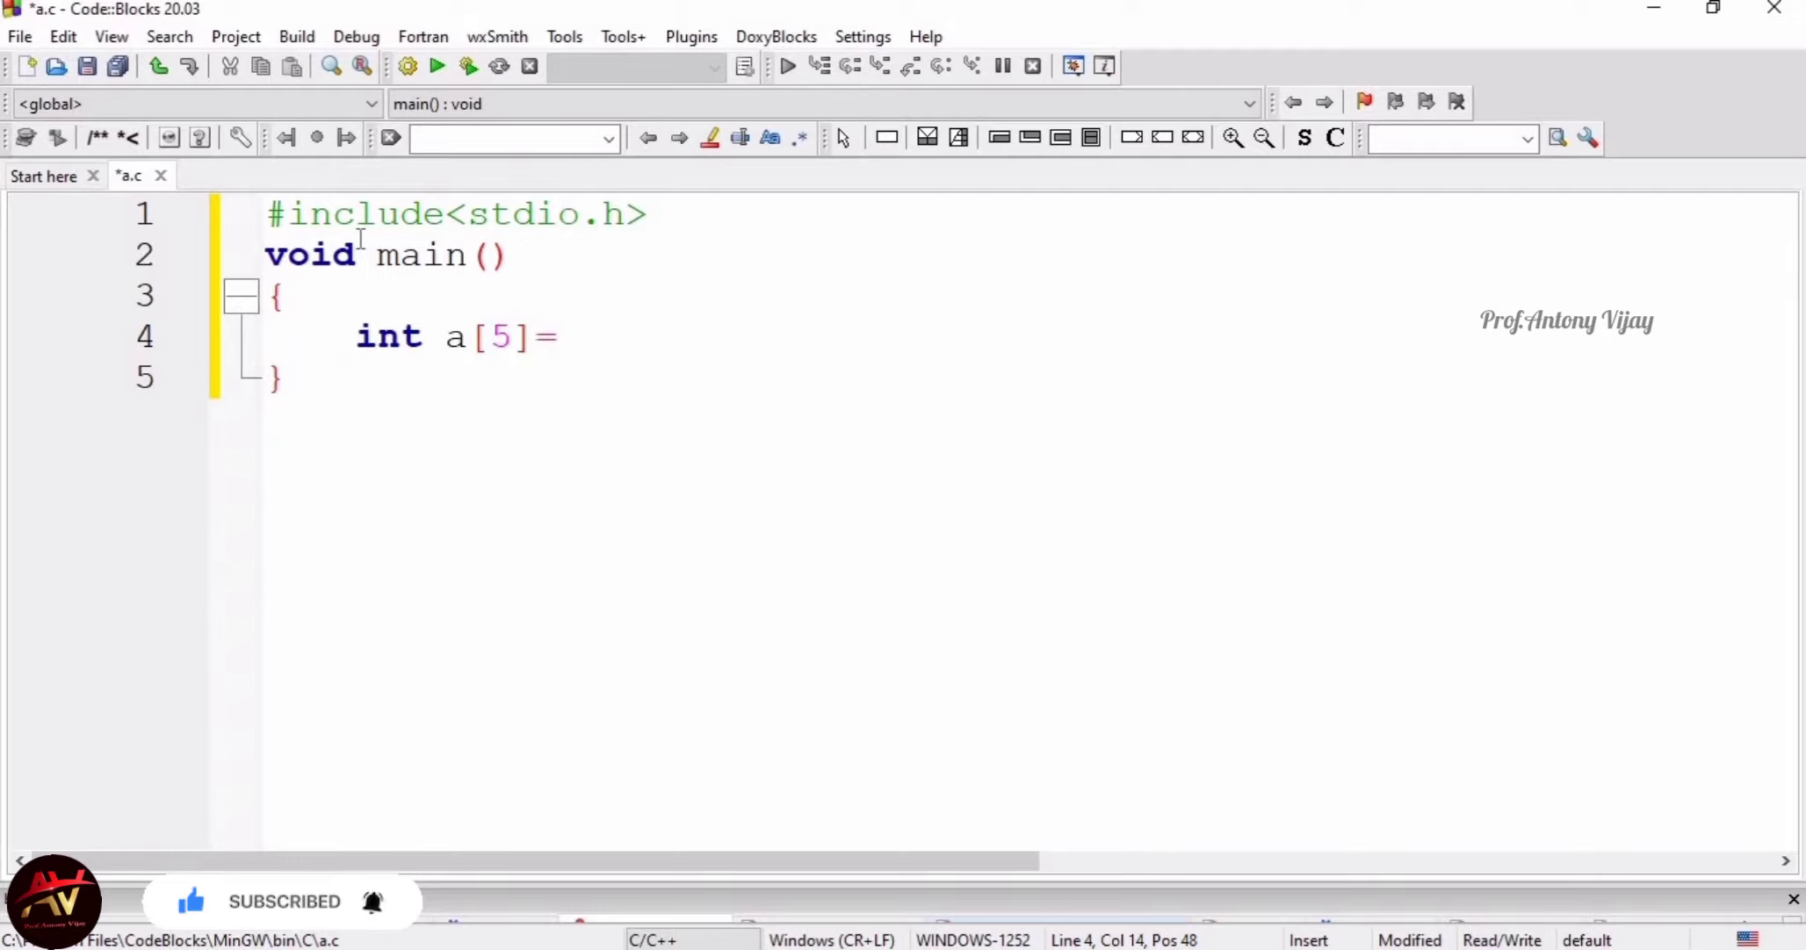
type("{}")
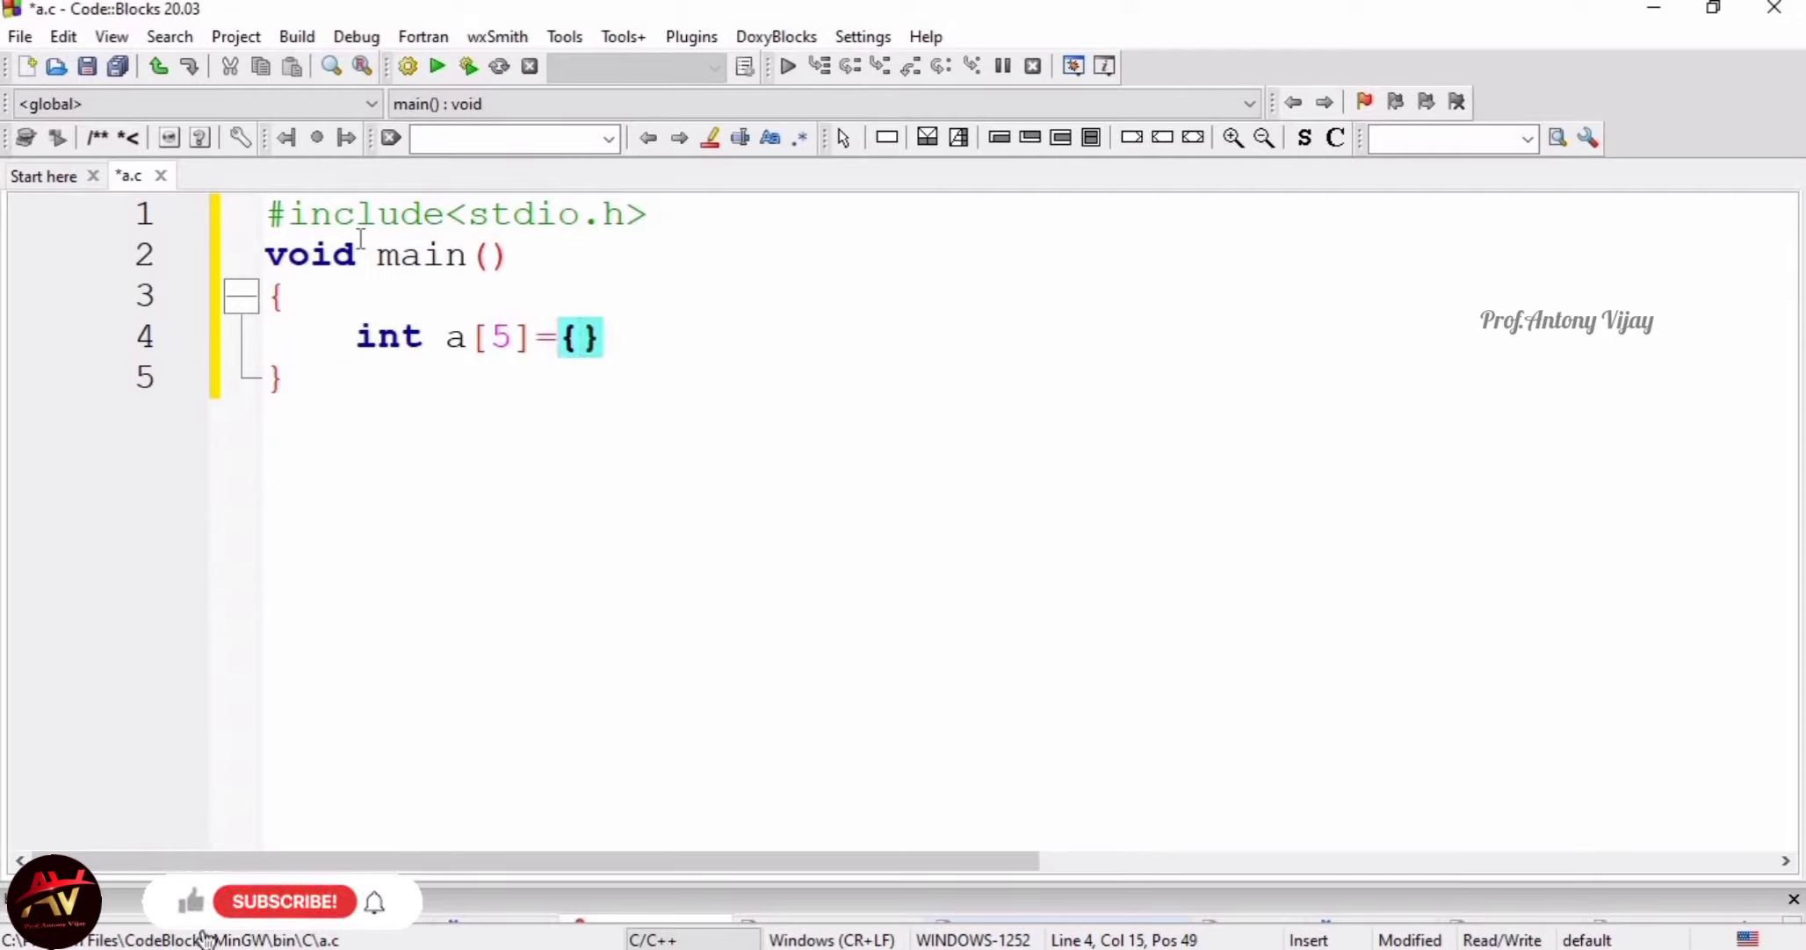
type("10")
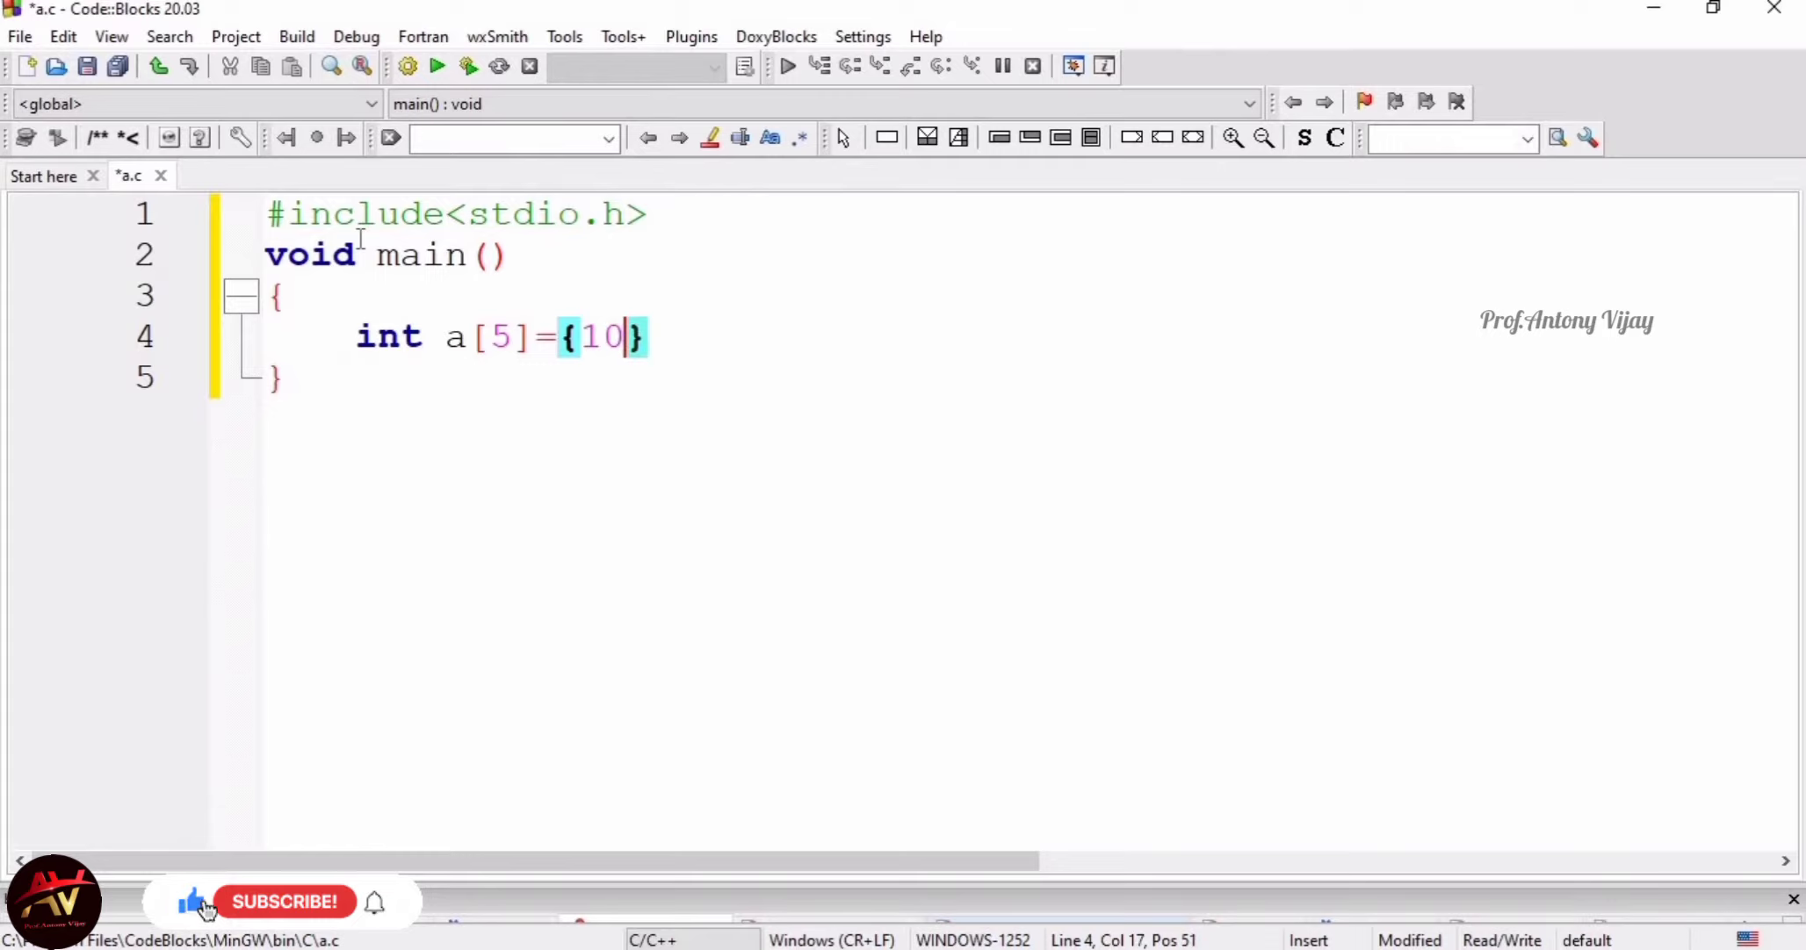
type(",20")
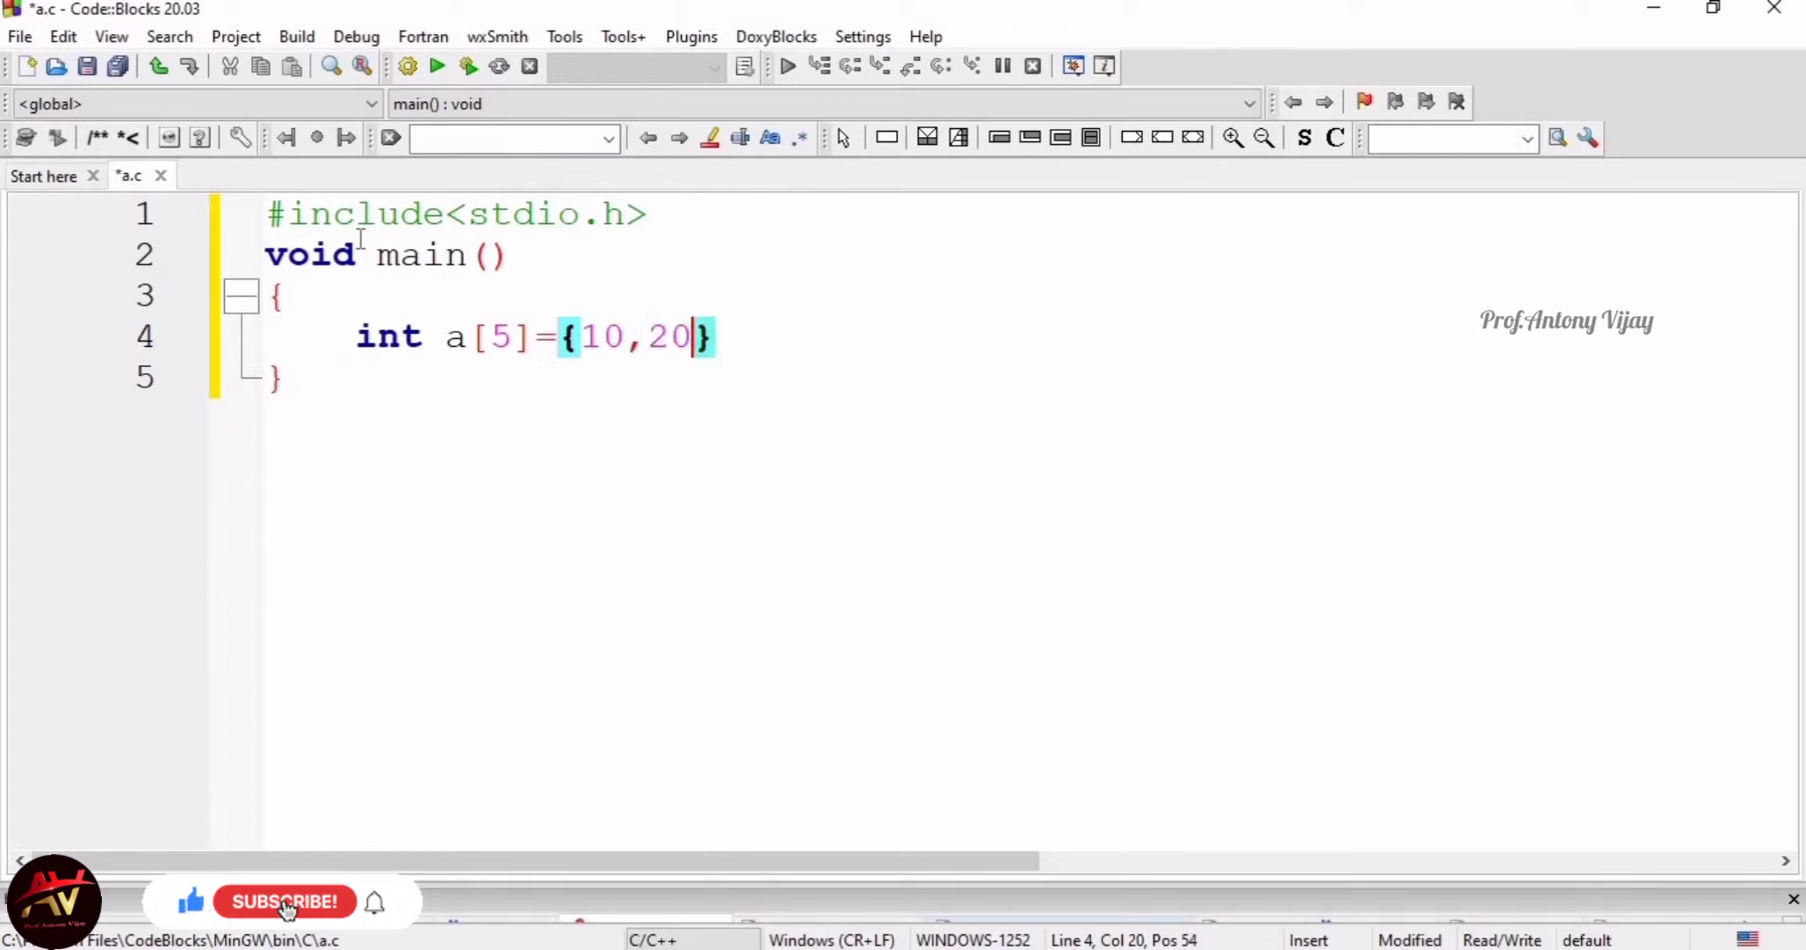
type(",30,")
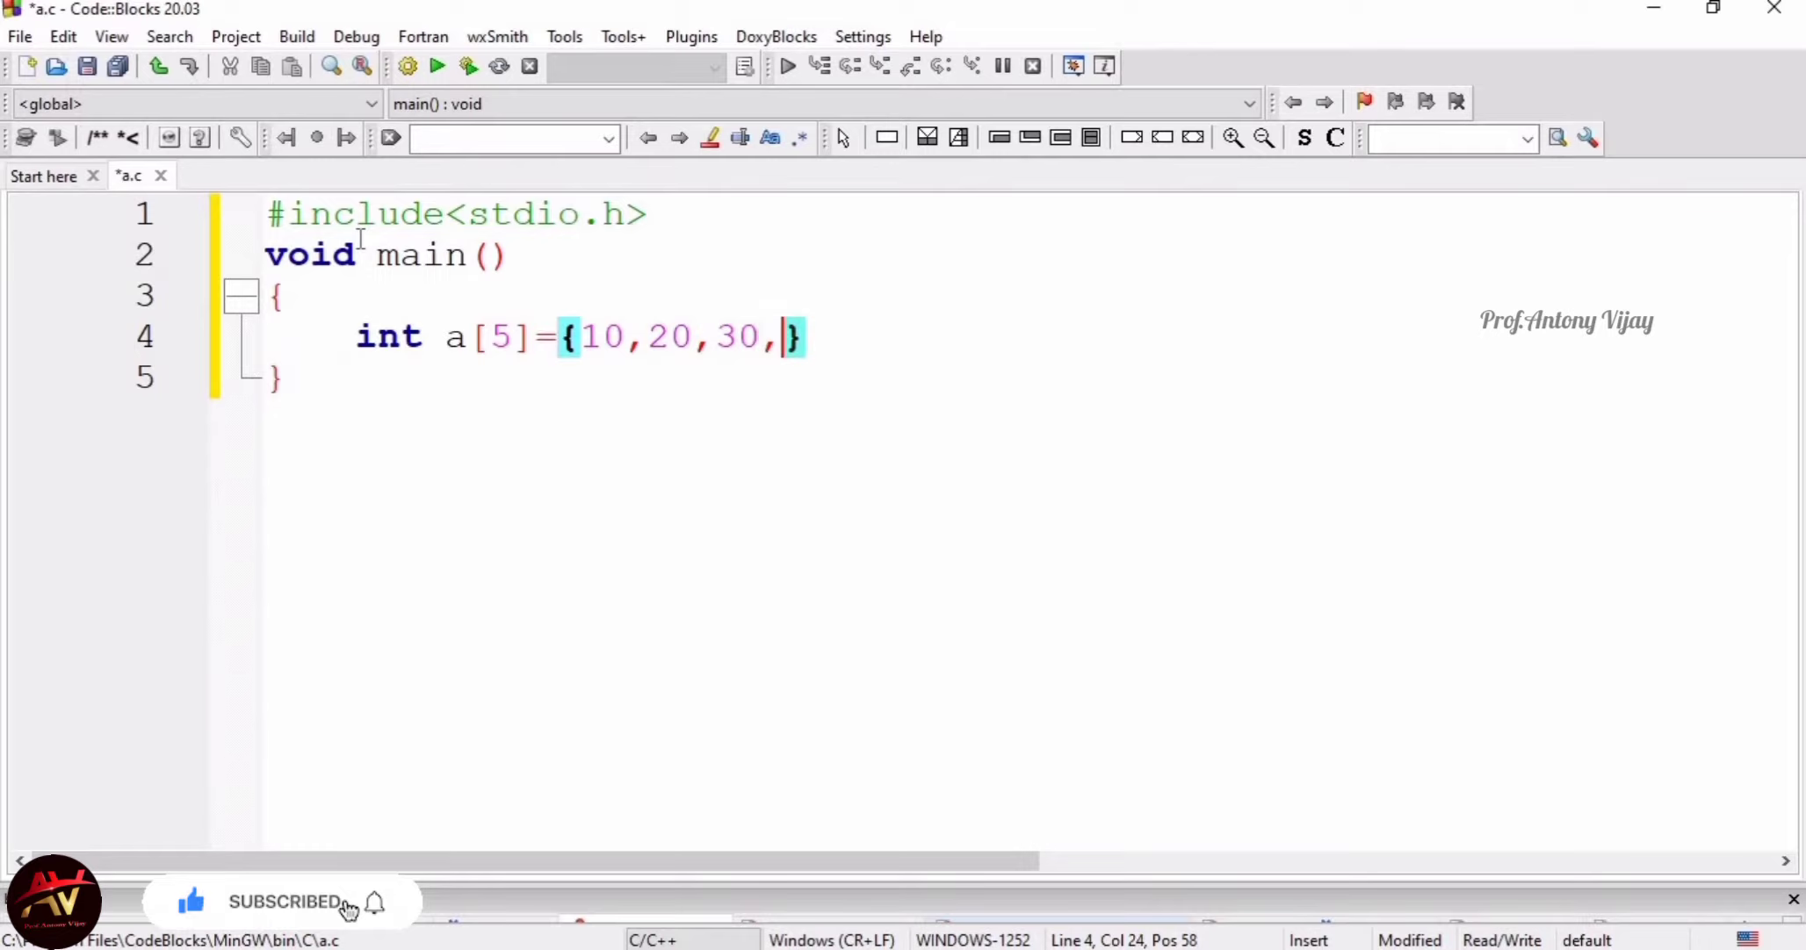
type("40,50")
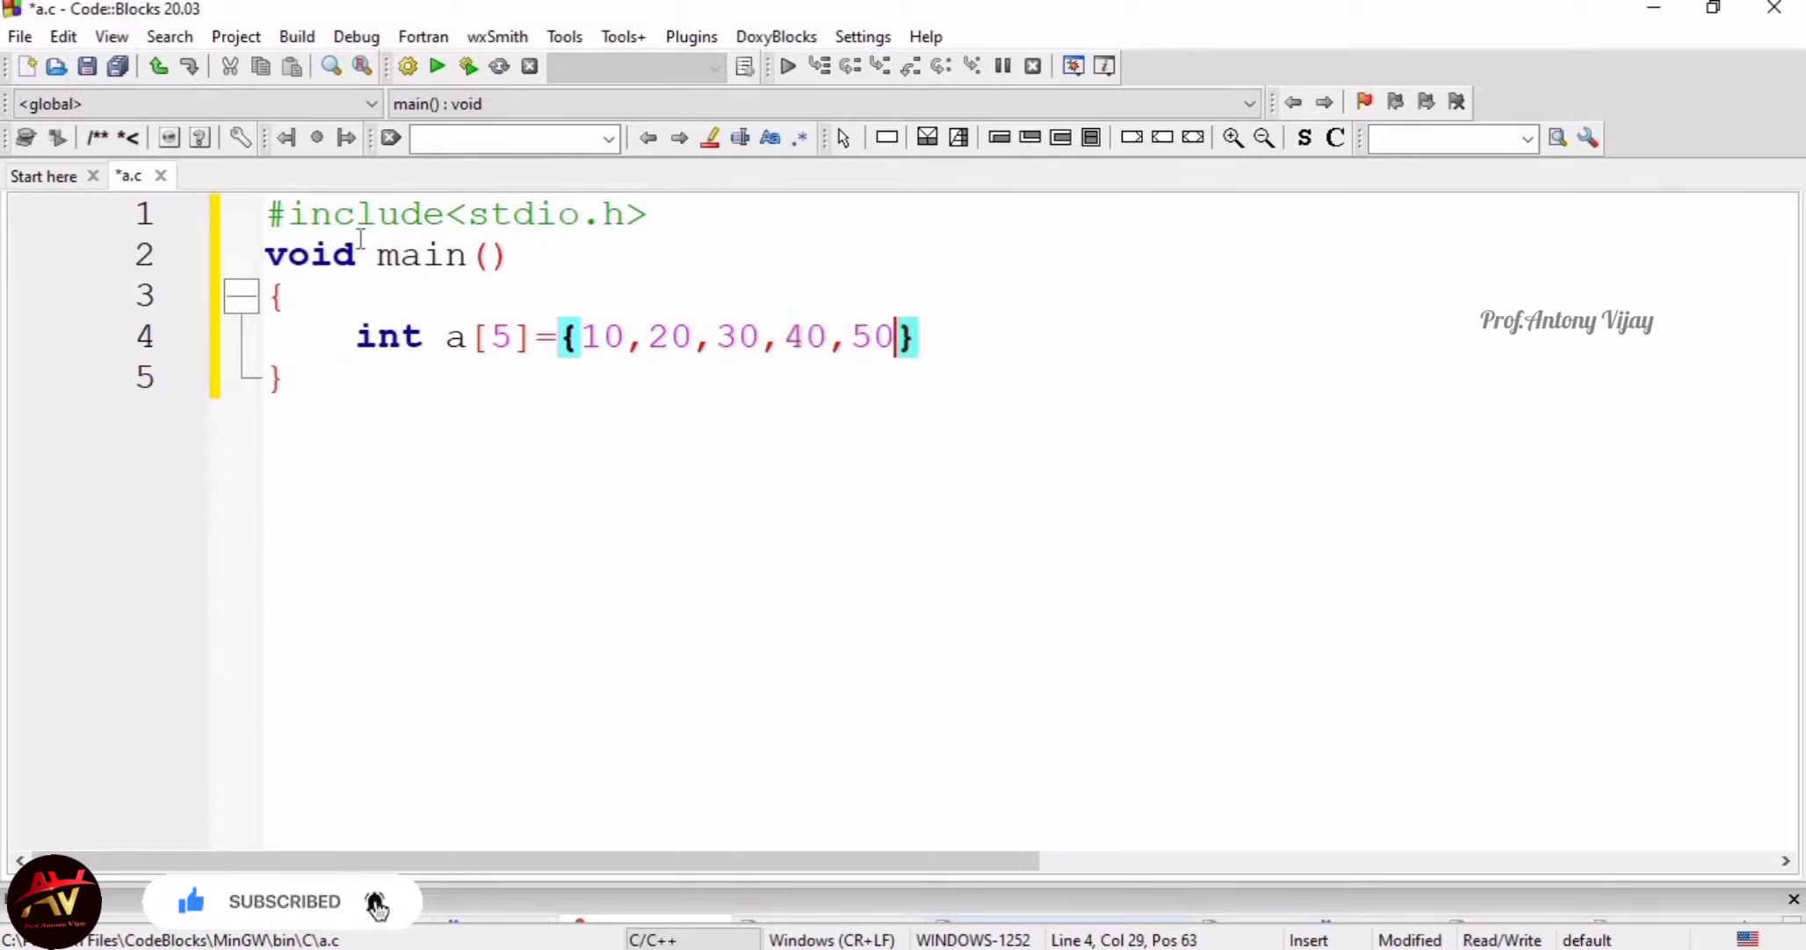
type(";")
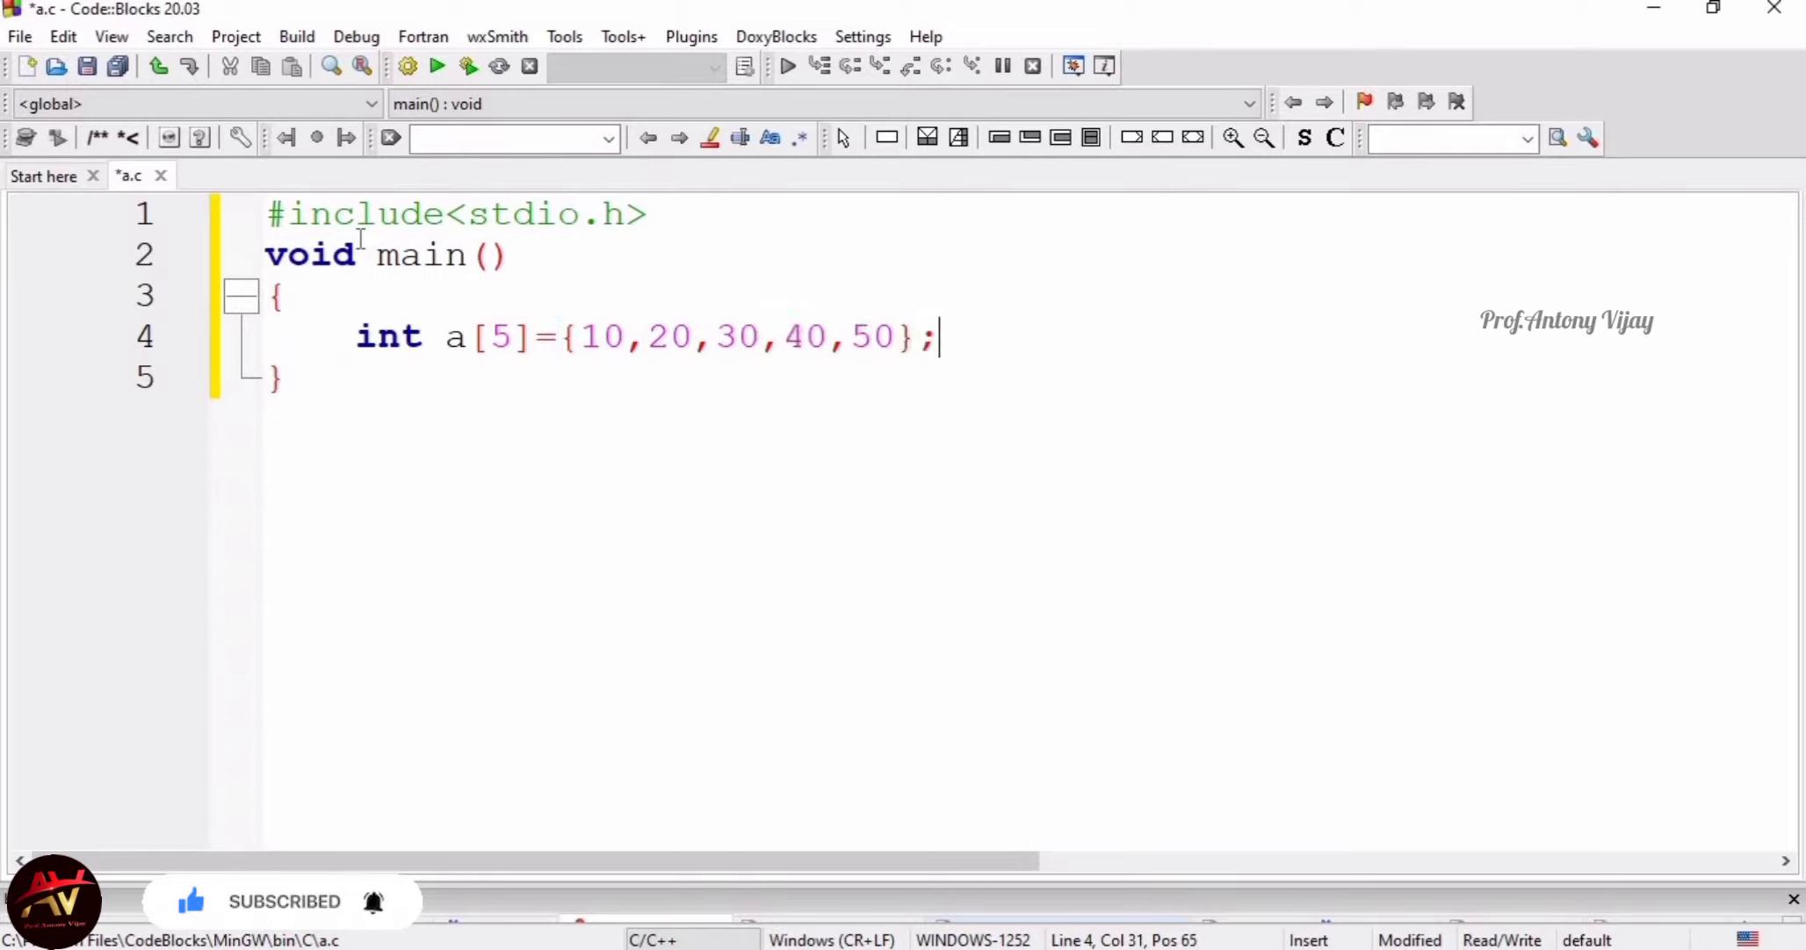
Add the trailing comment //array Intilization after the initialized array
type("//")
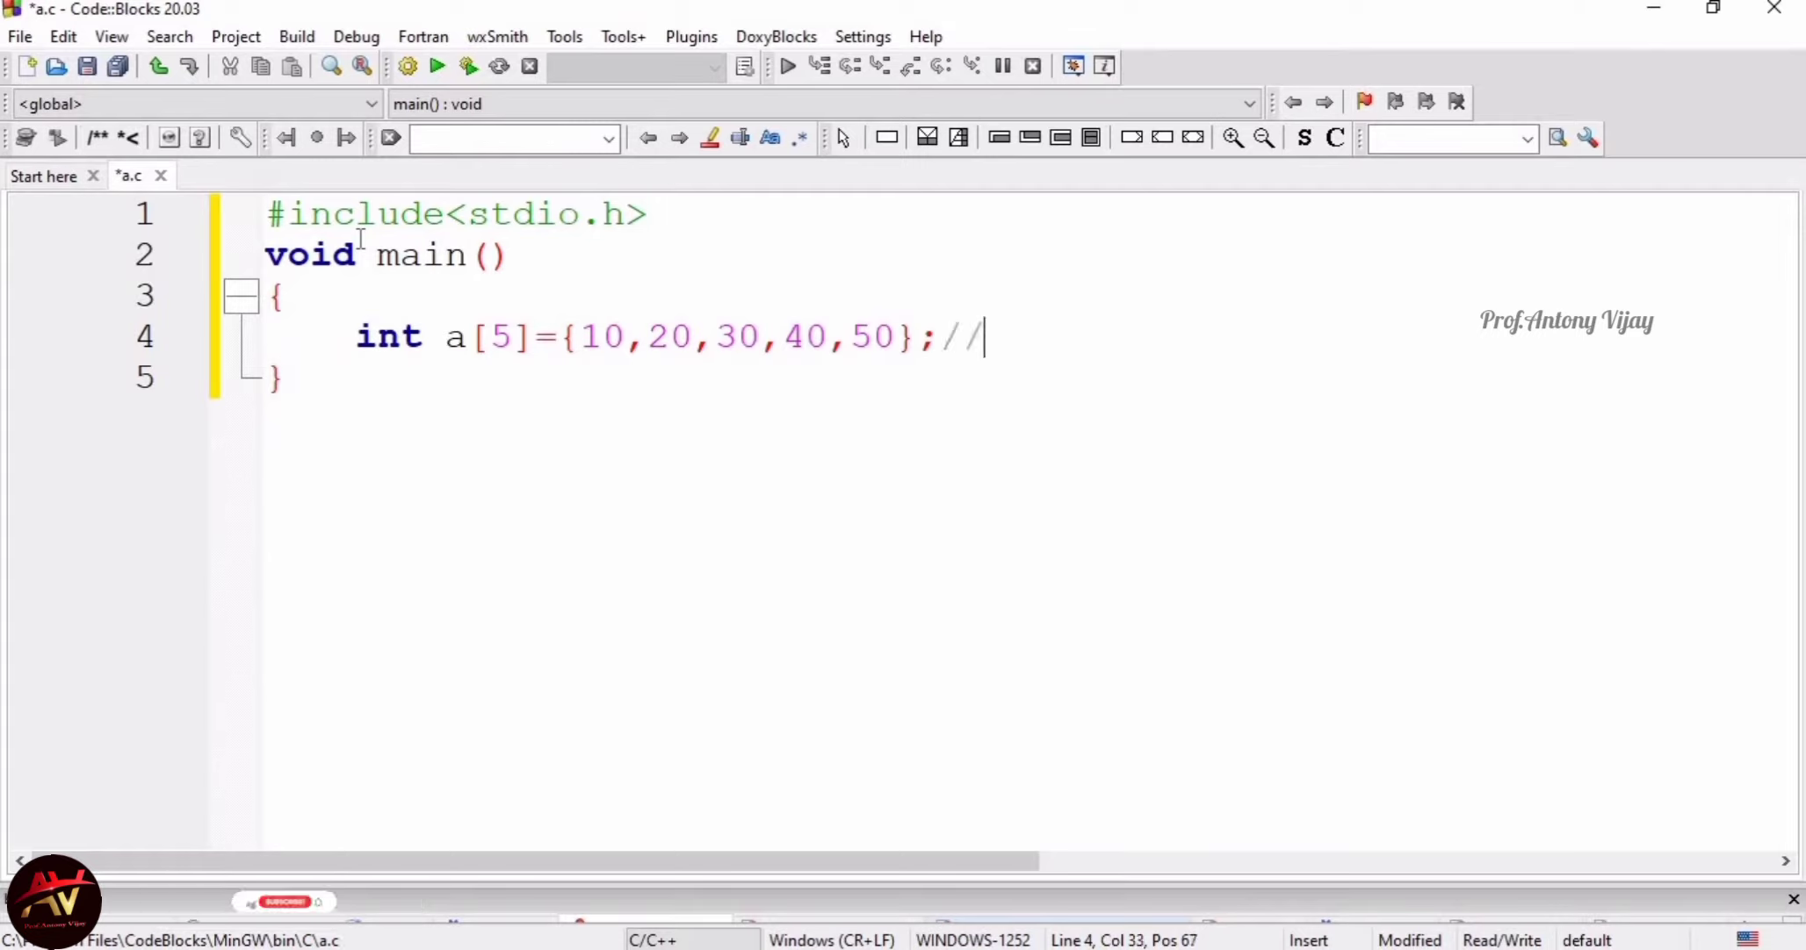
type("array")
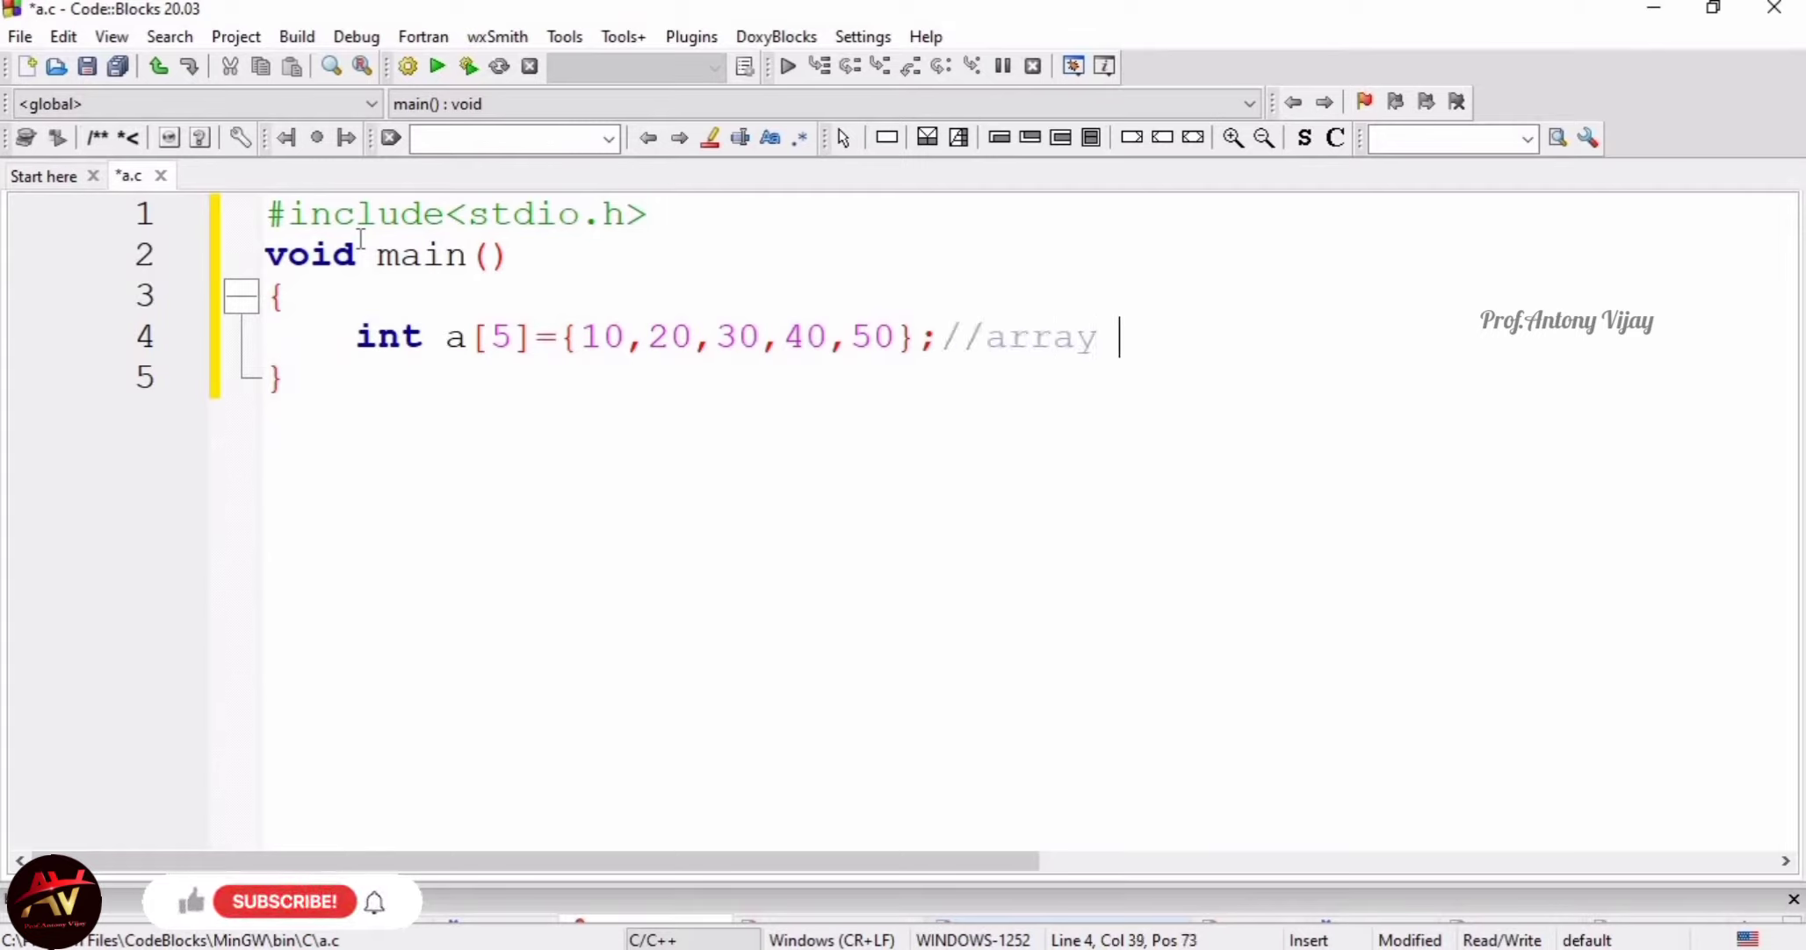
type("Inti")
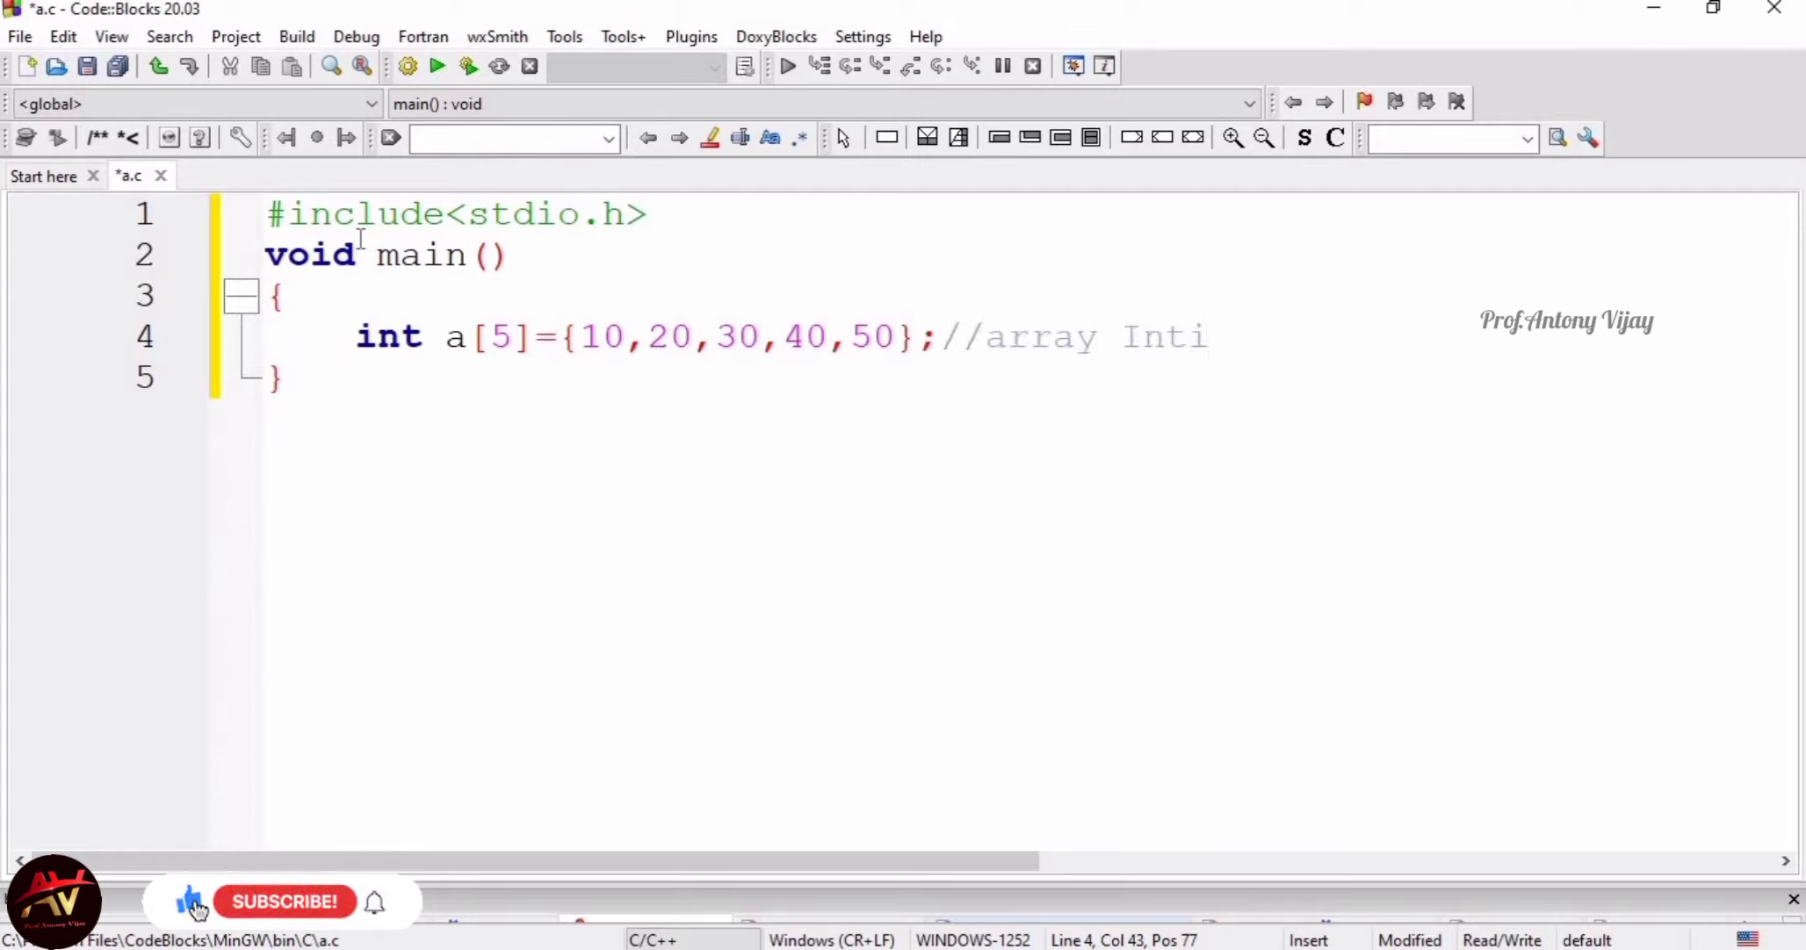
type("lizat")
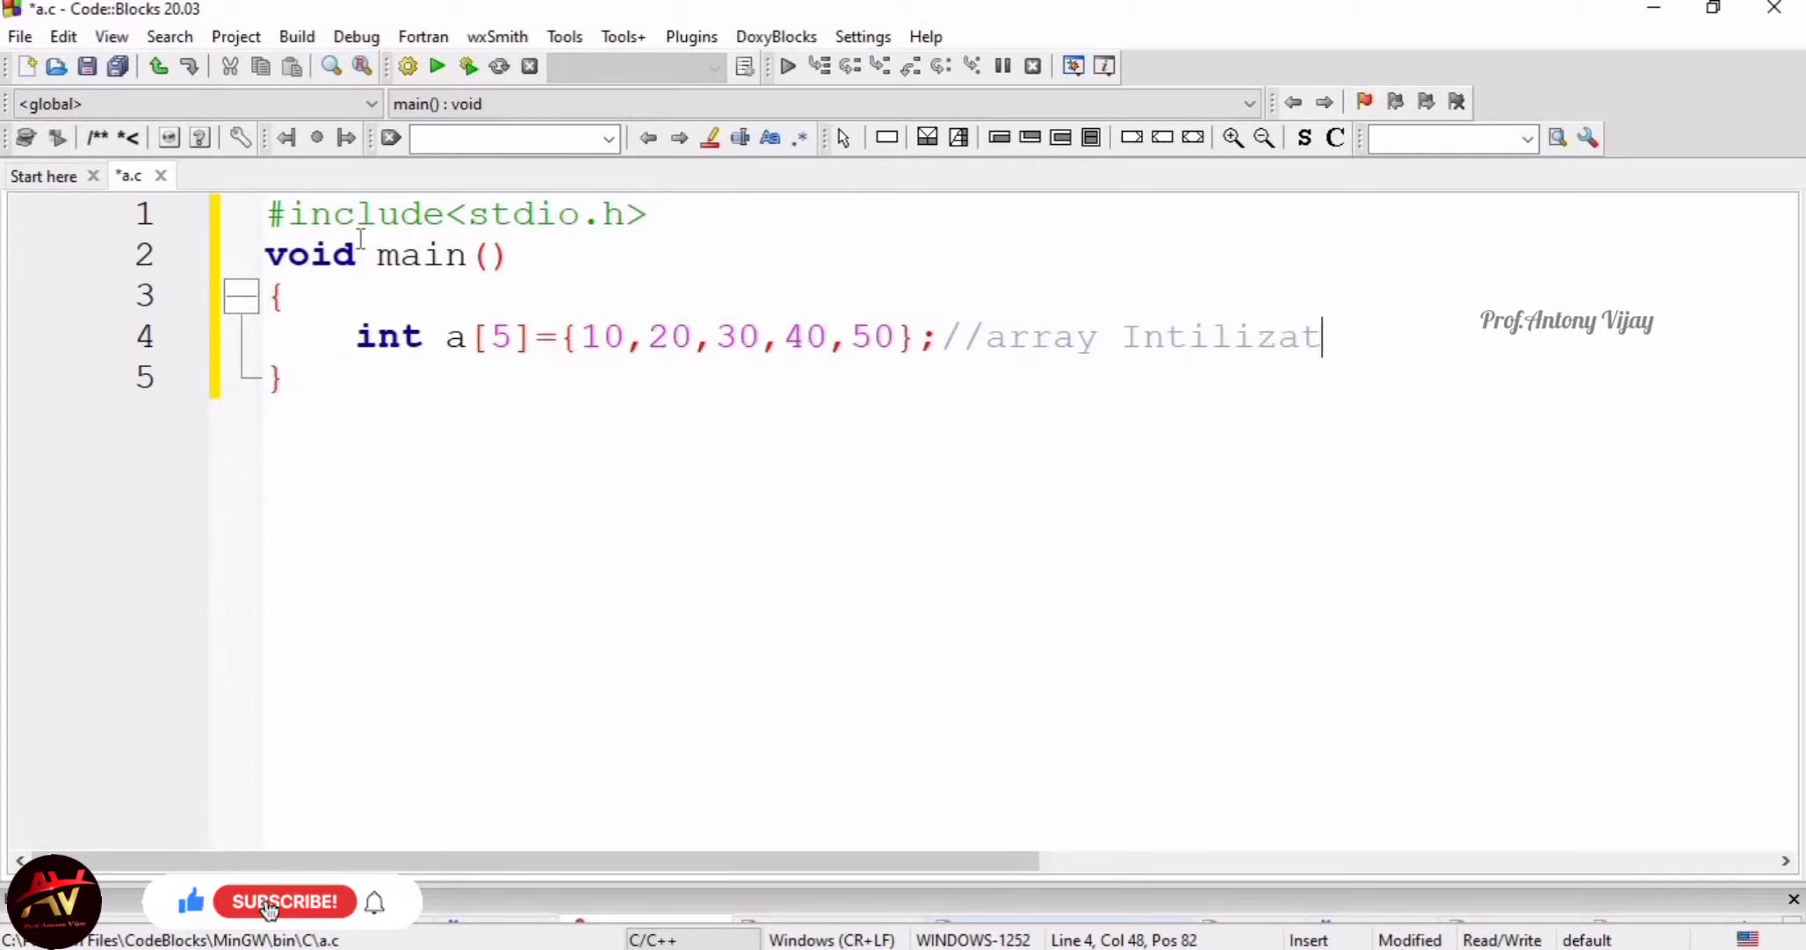
type("ion")
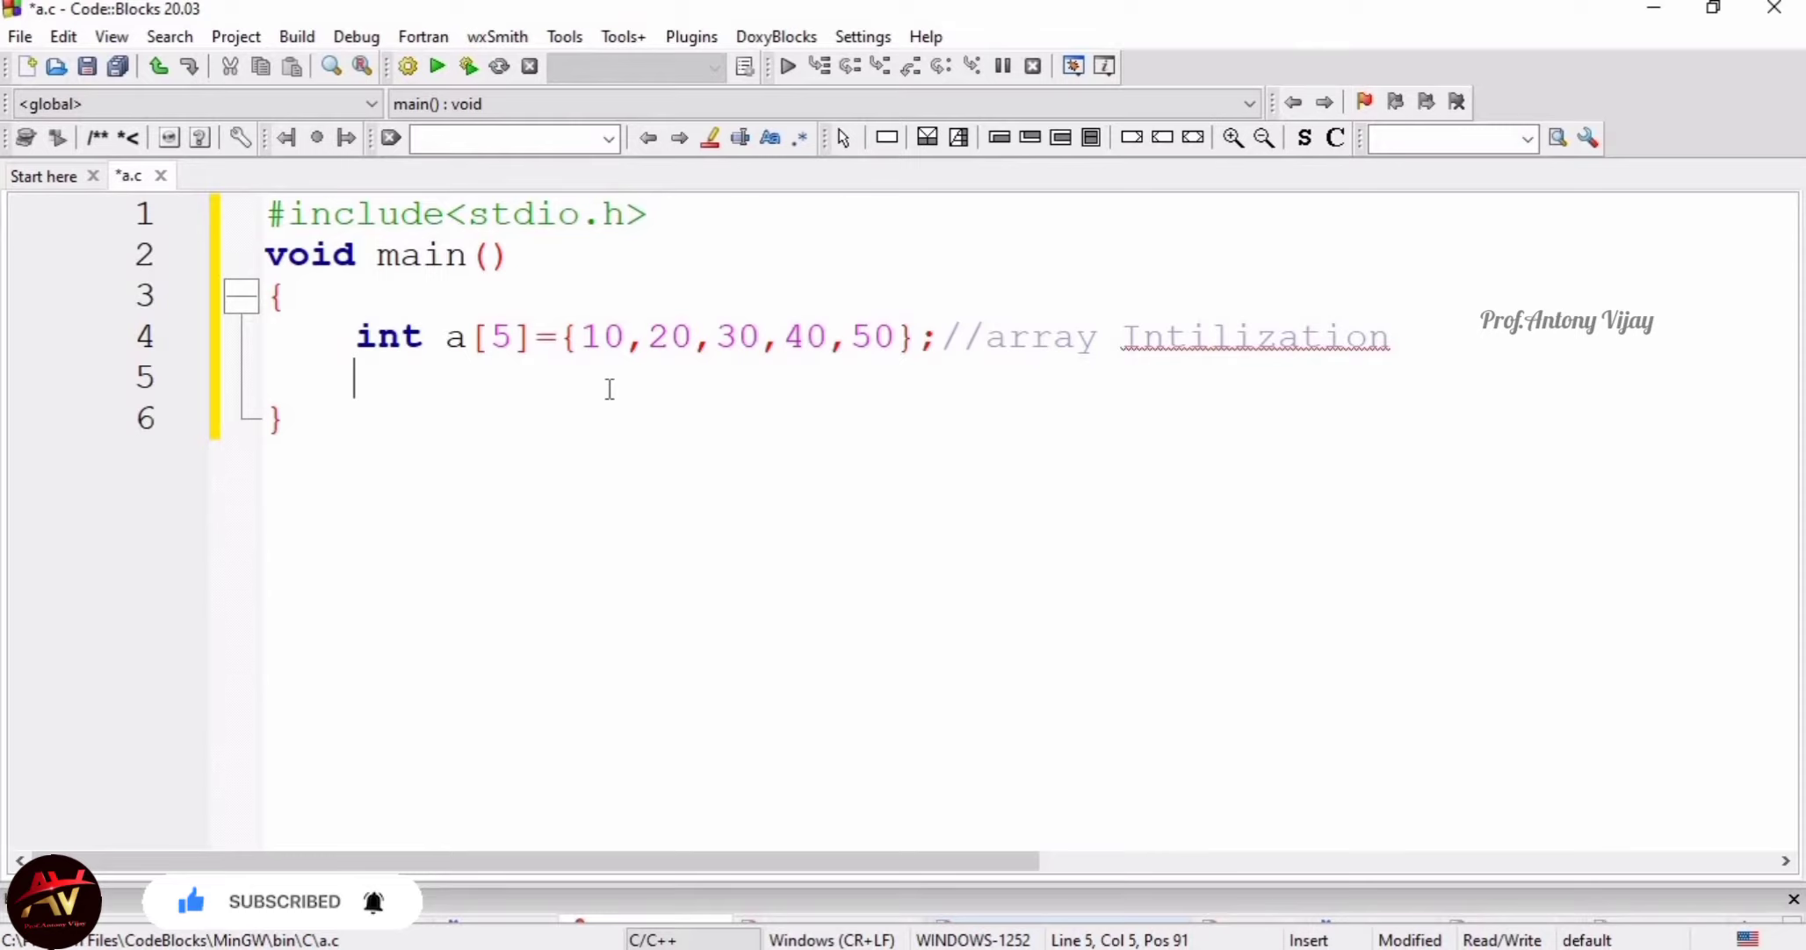
Write printf("%d",a[0]); to print the first array element
type("p")
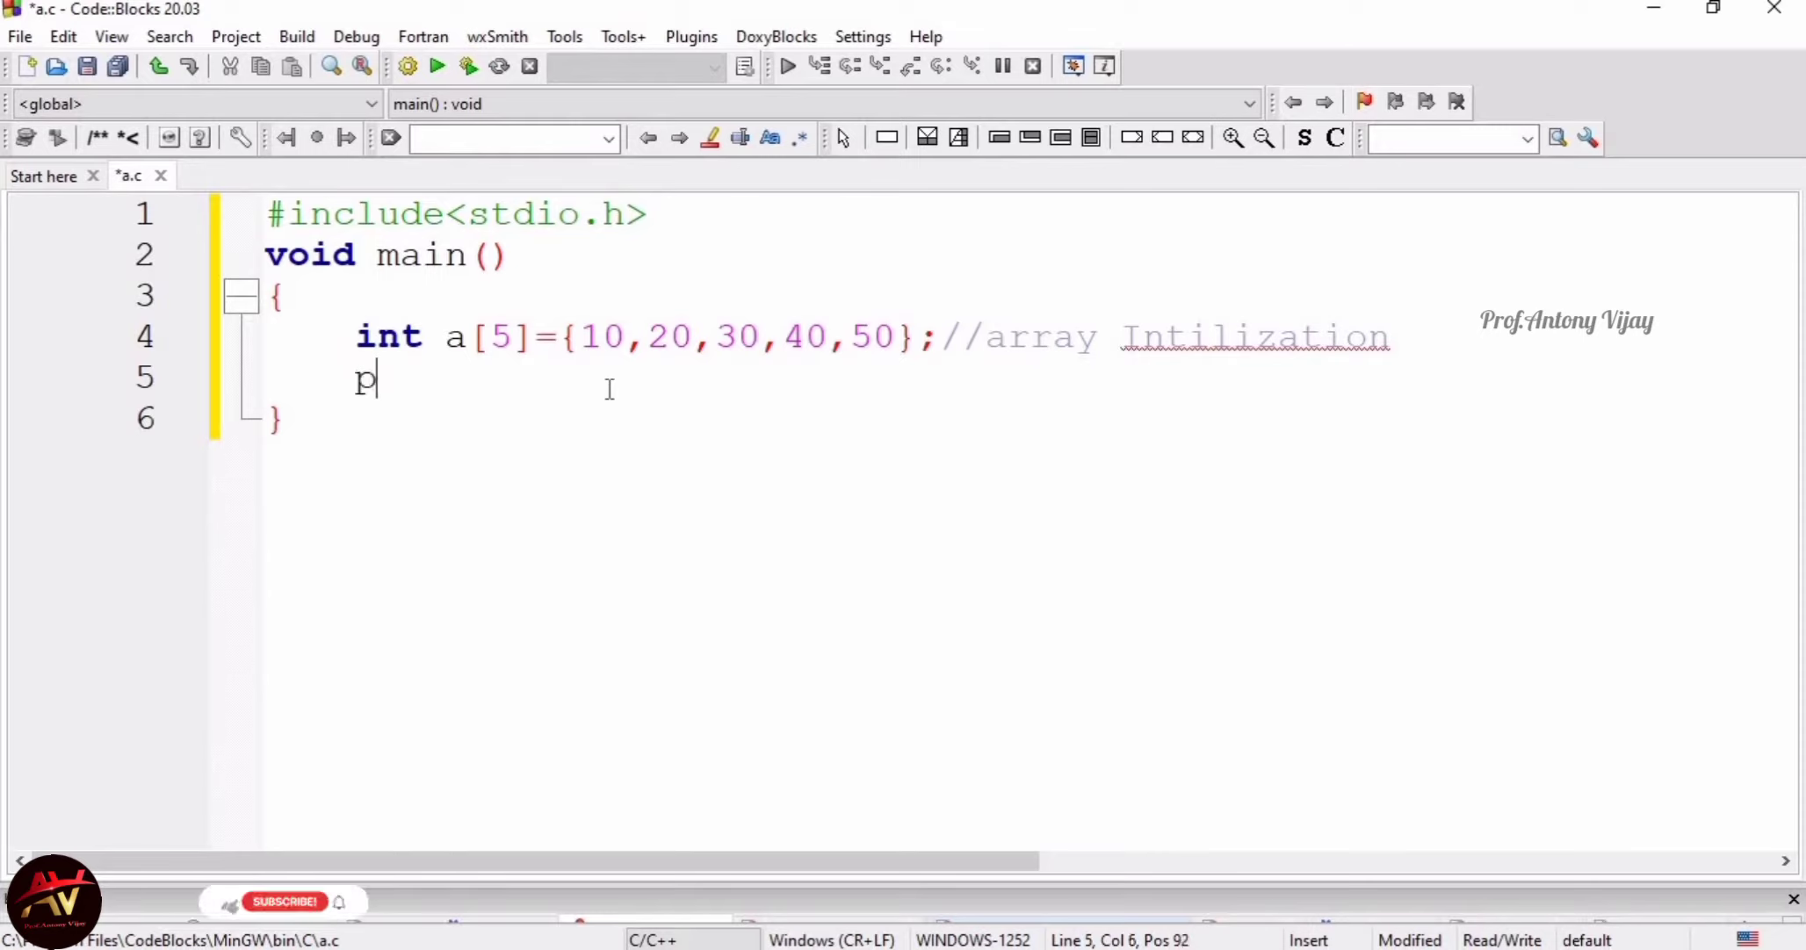
type("rintf")
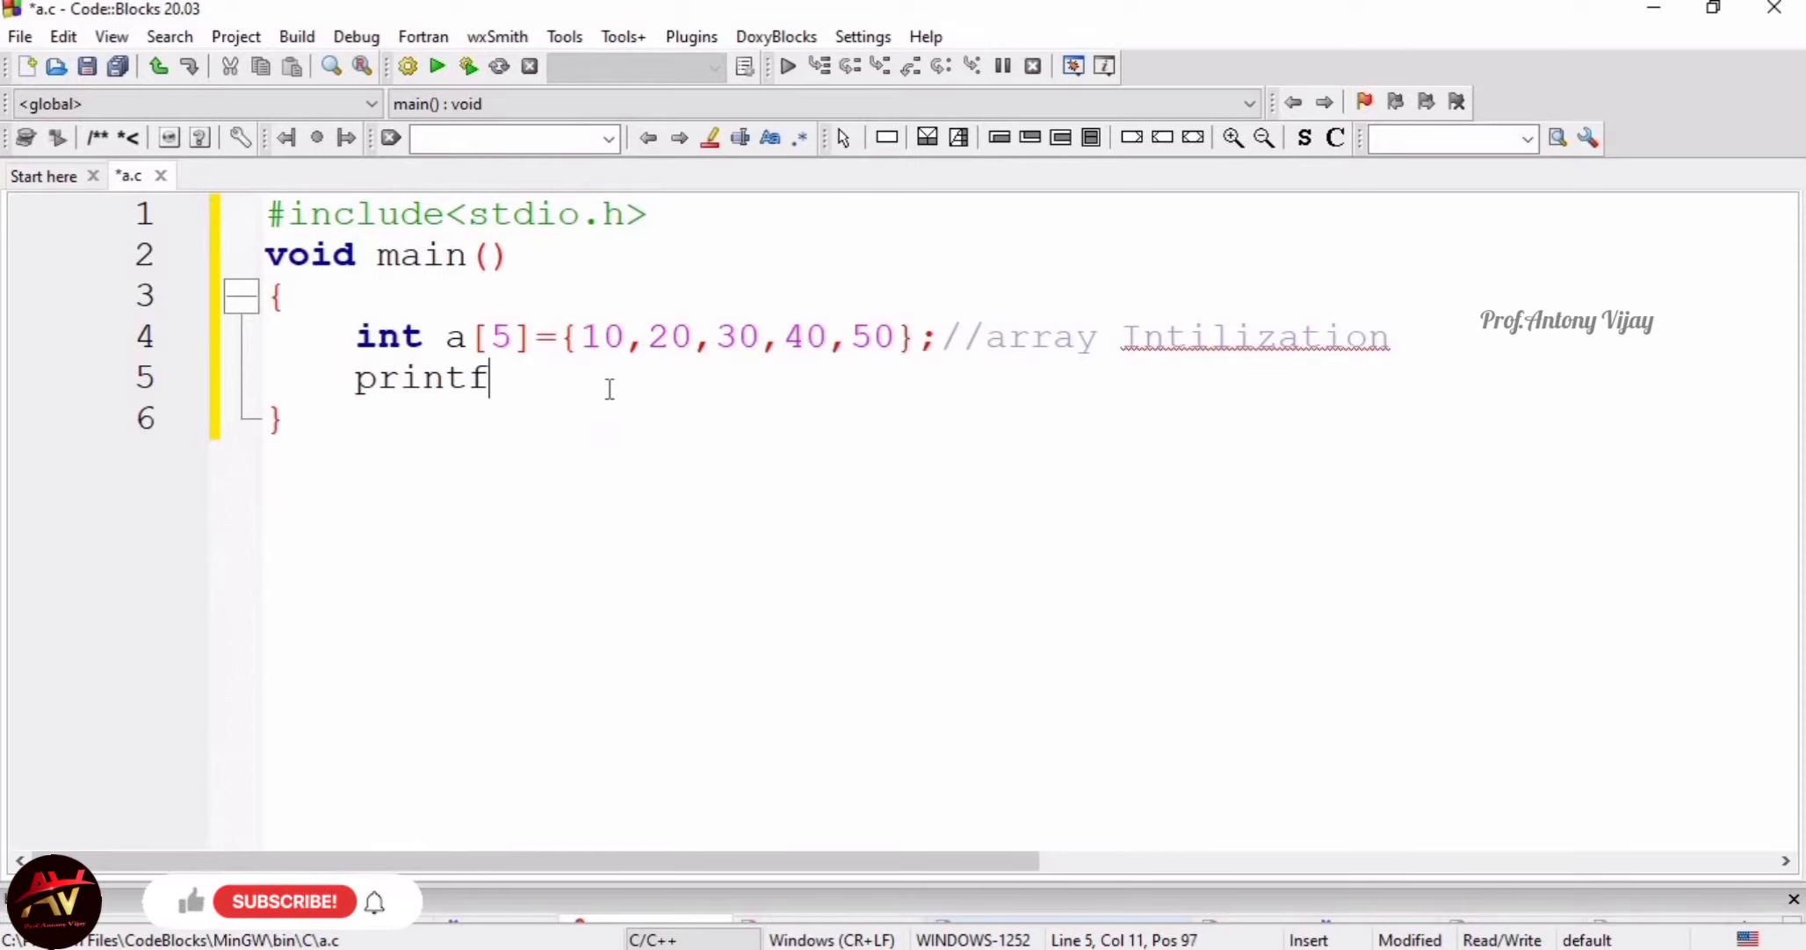
type("(\"\")")
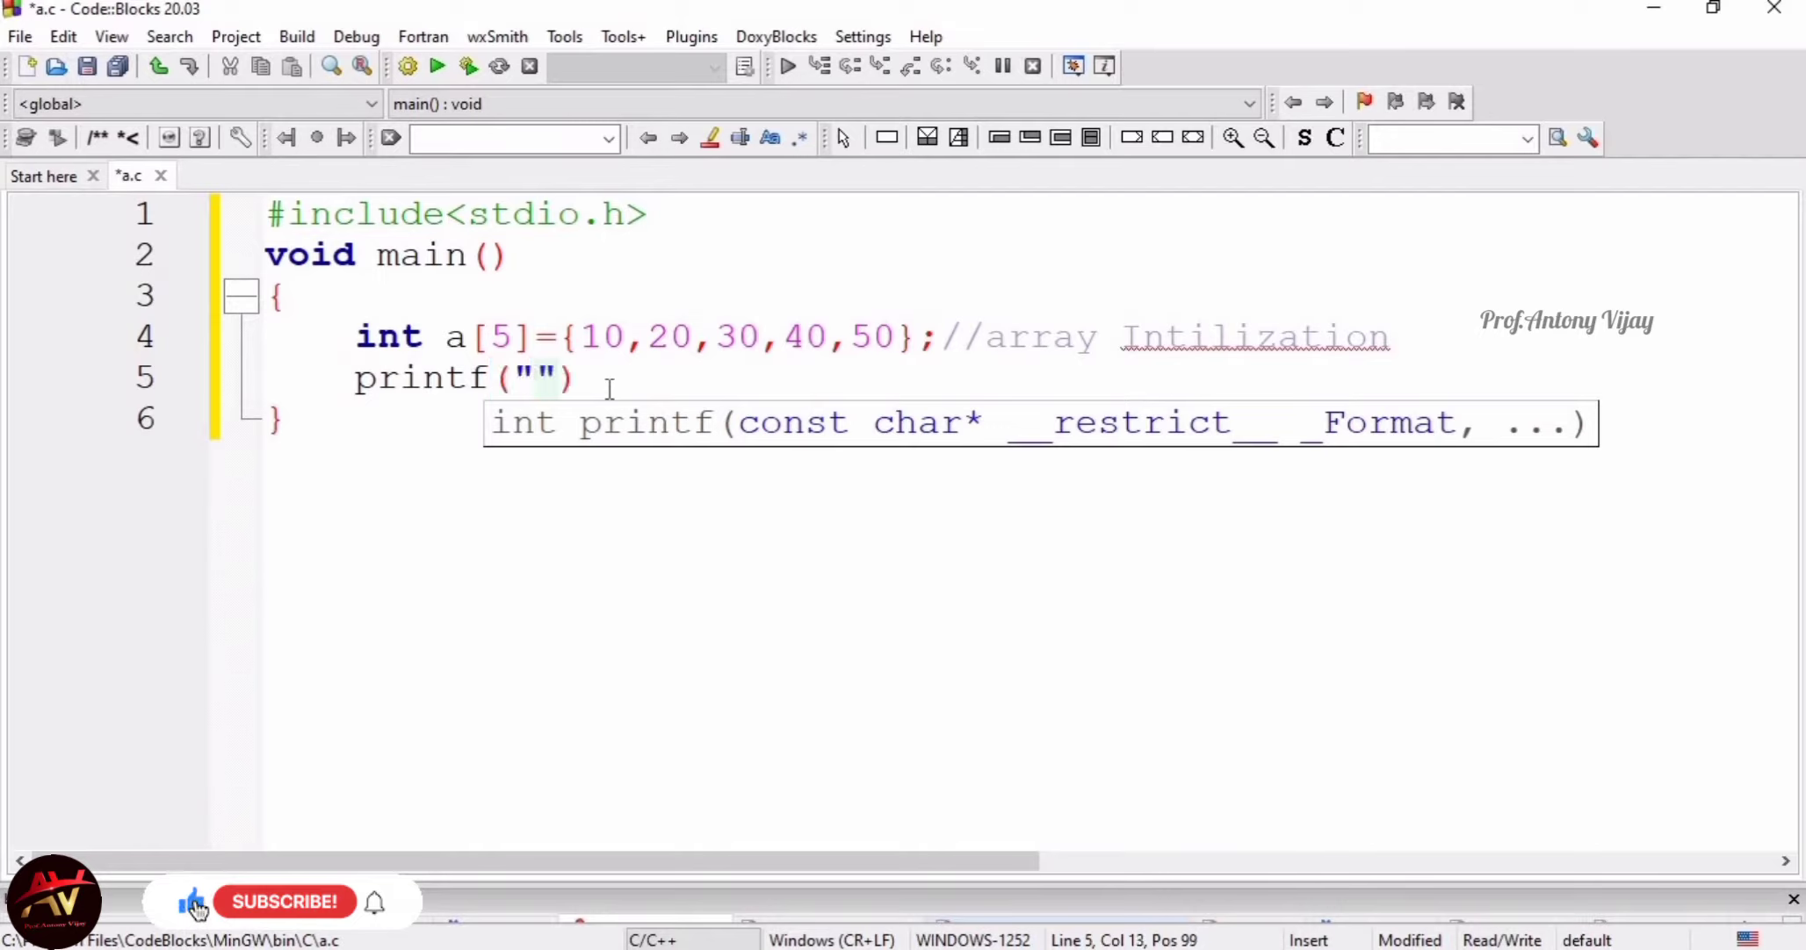
type("%d")
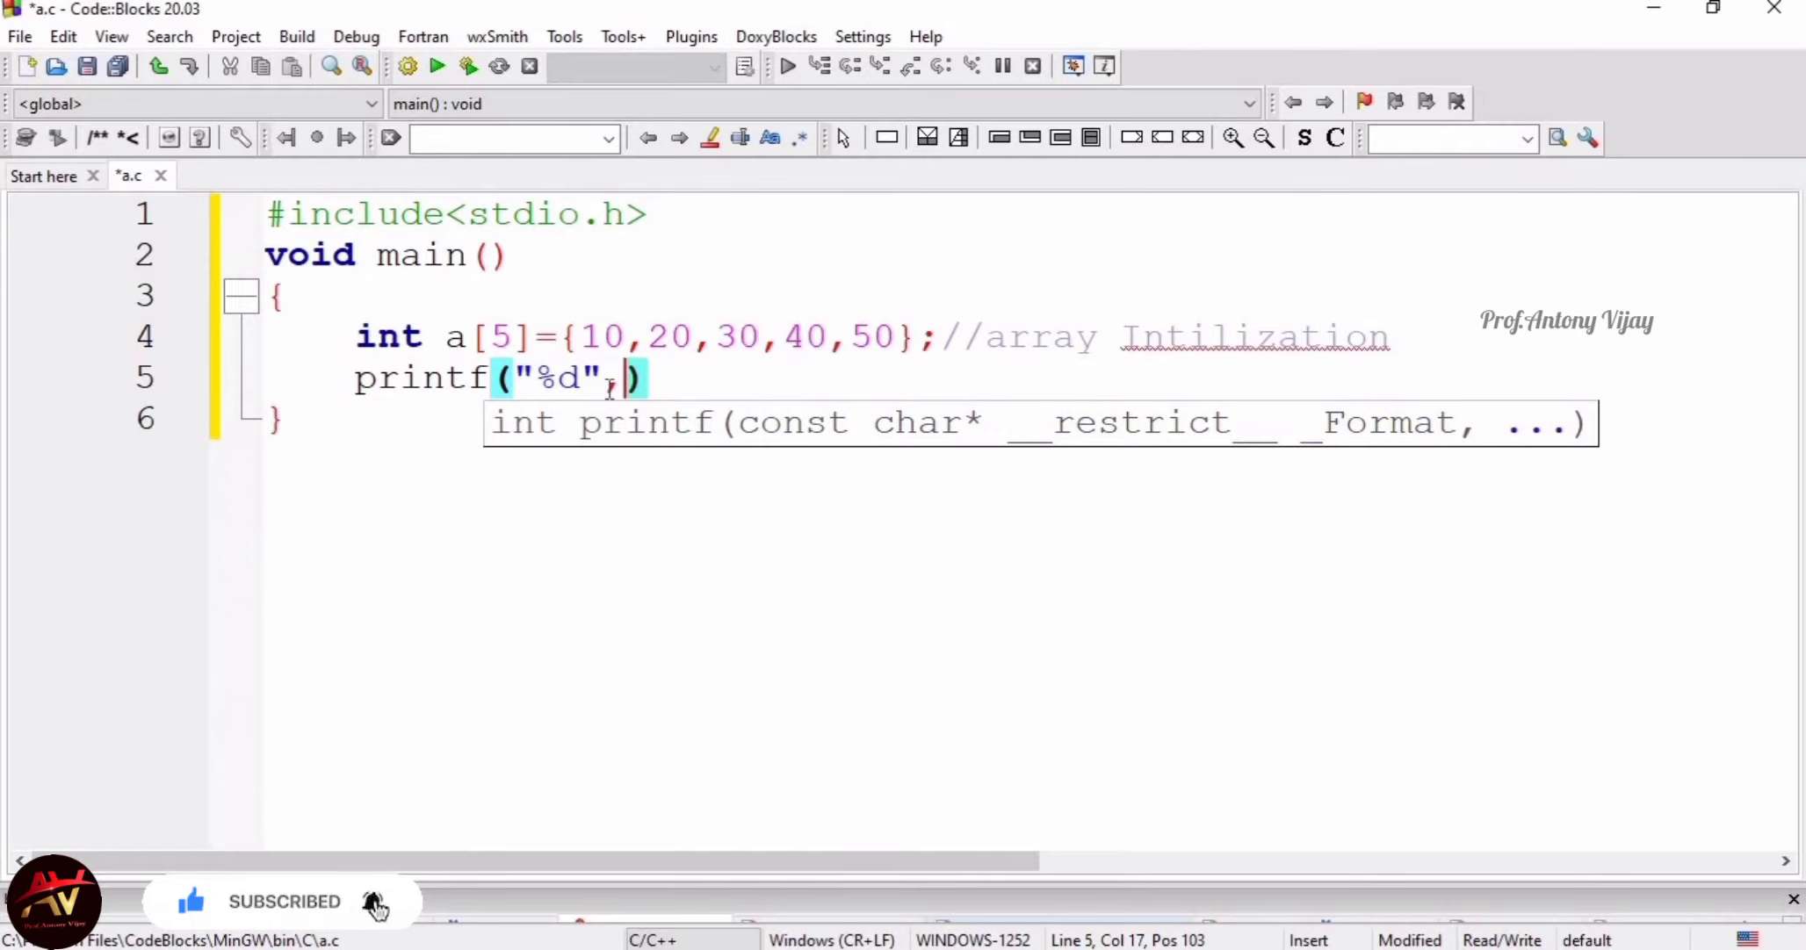
type("a")
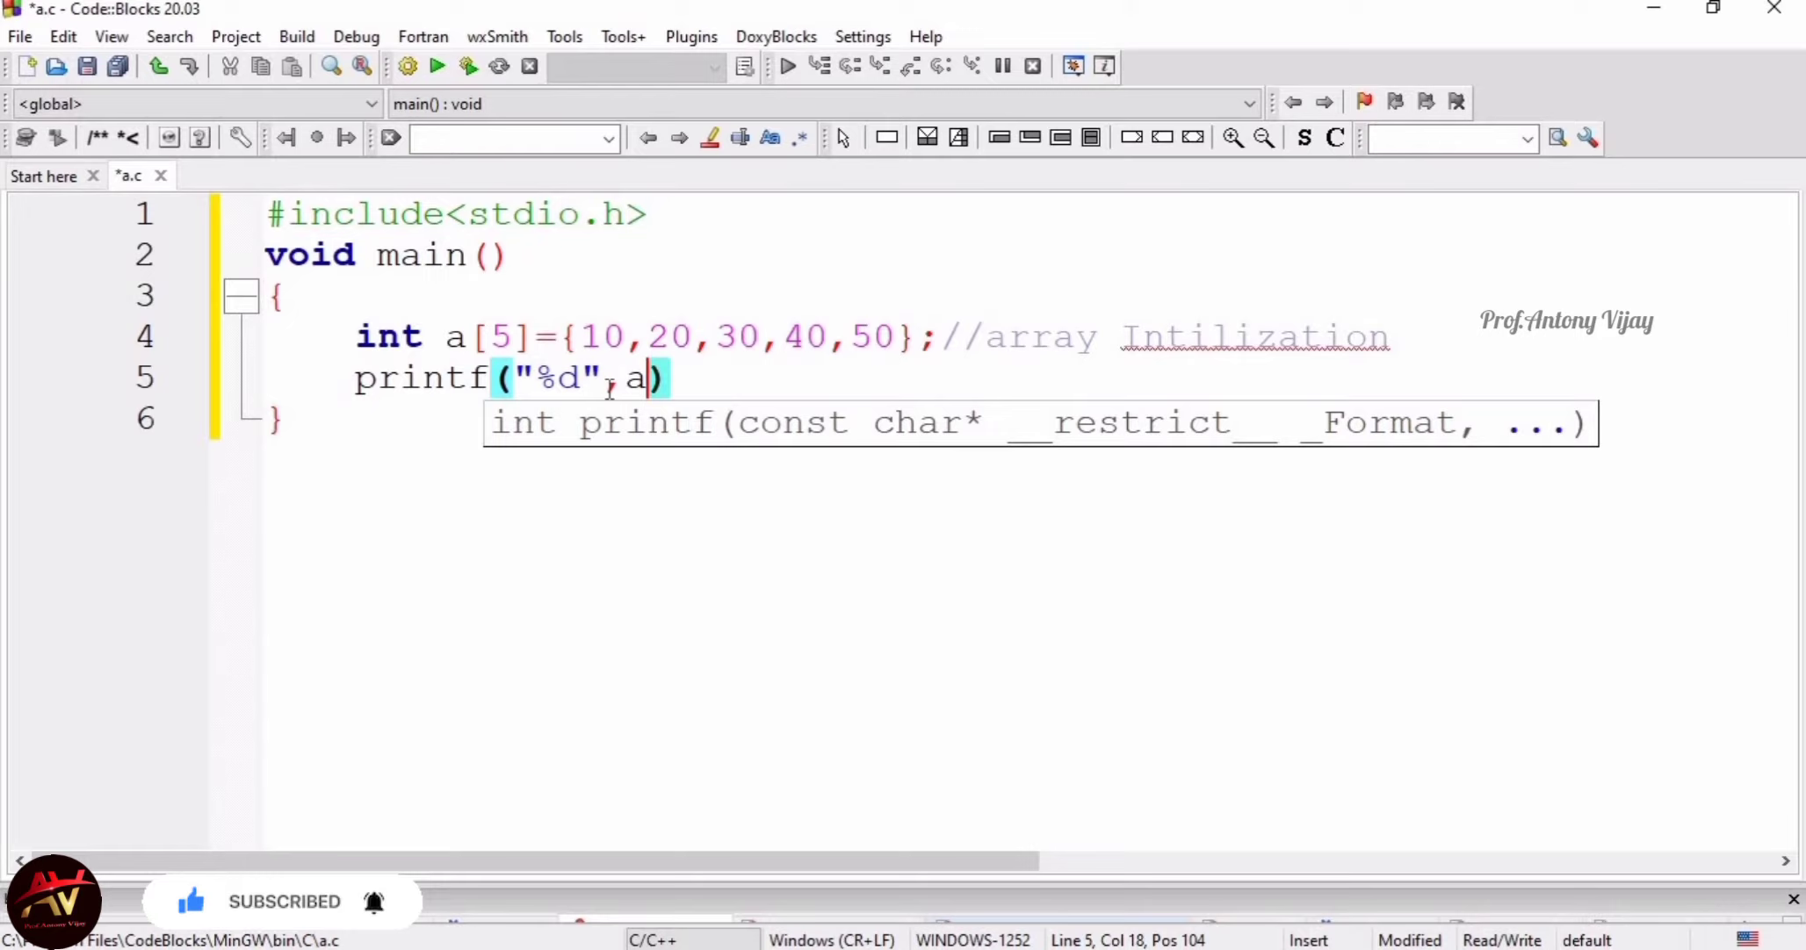
type("[]")
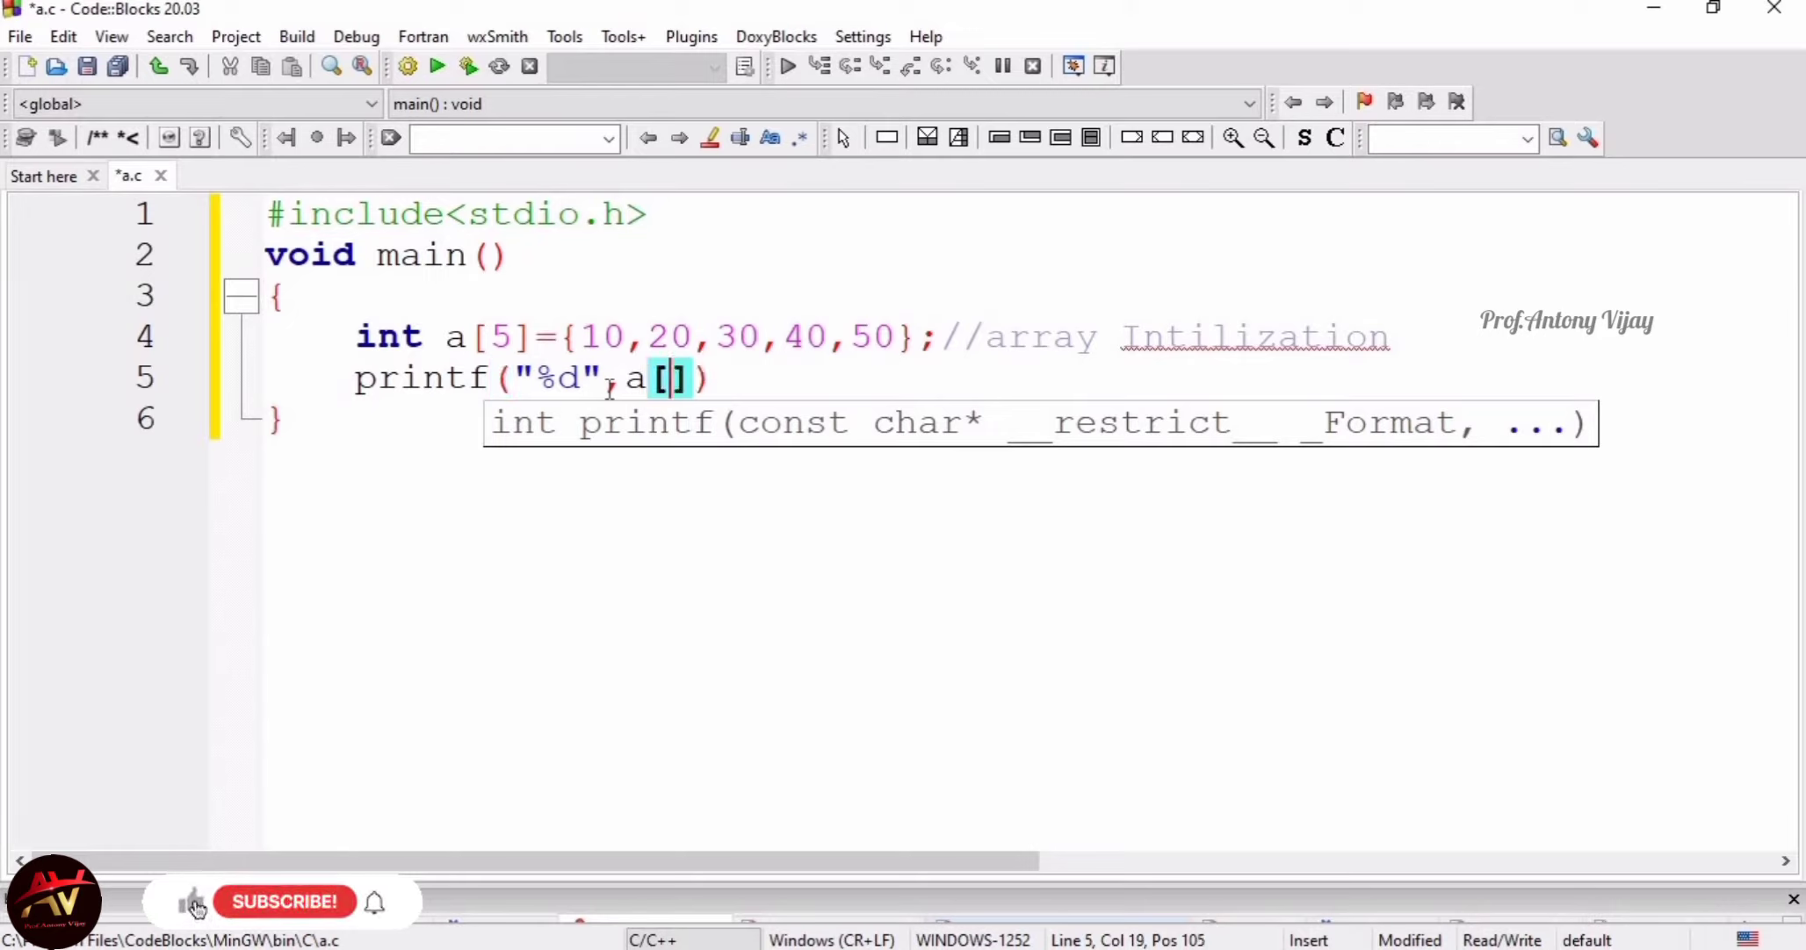
type("0")
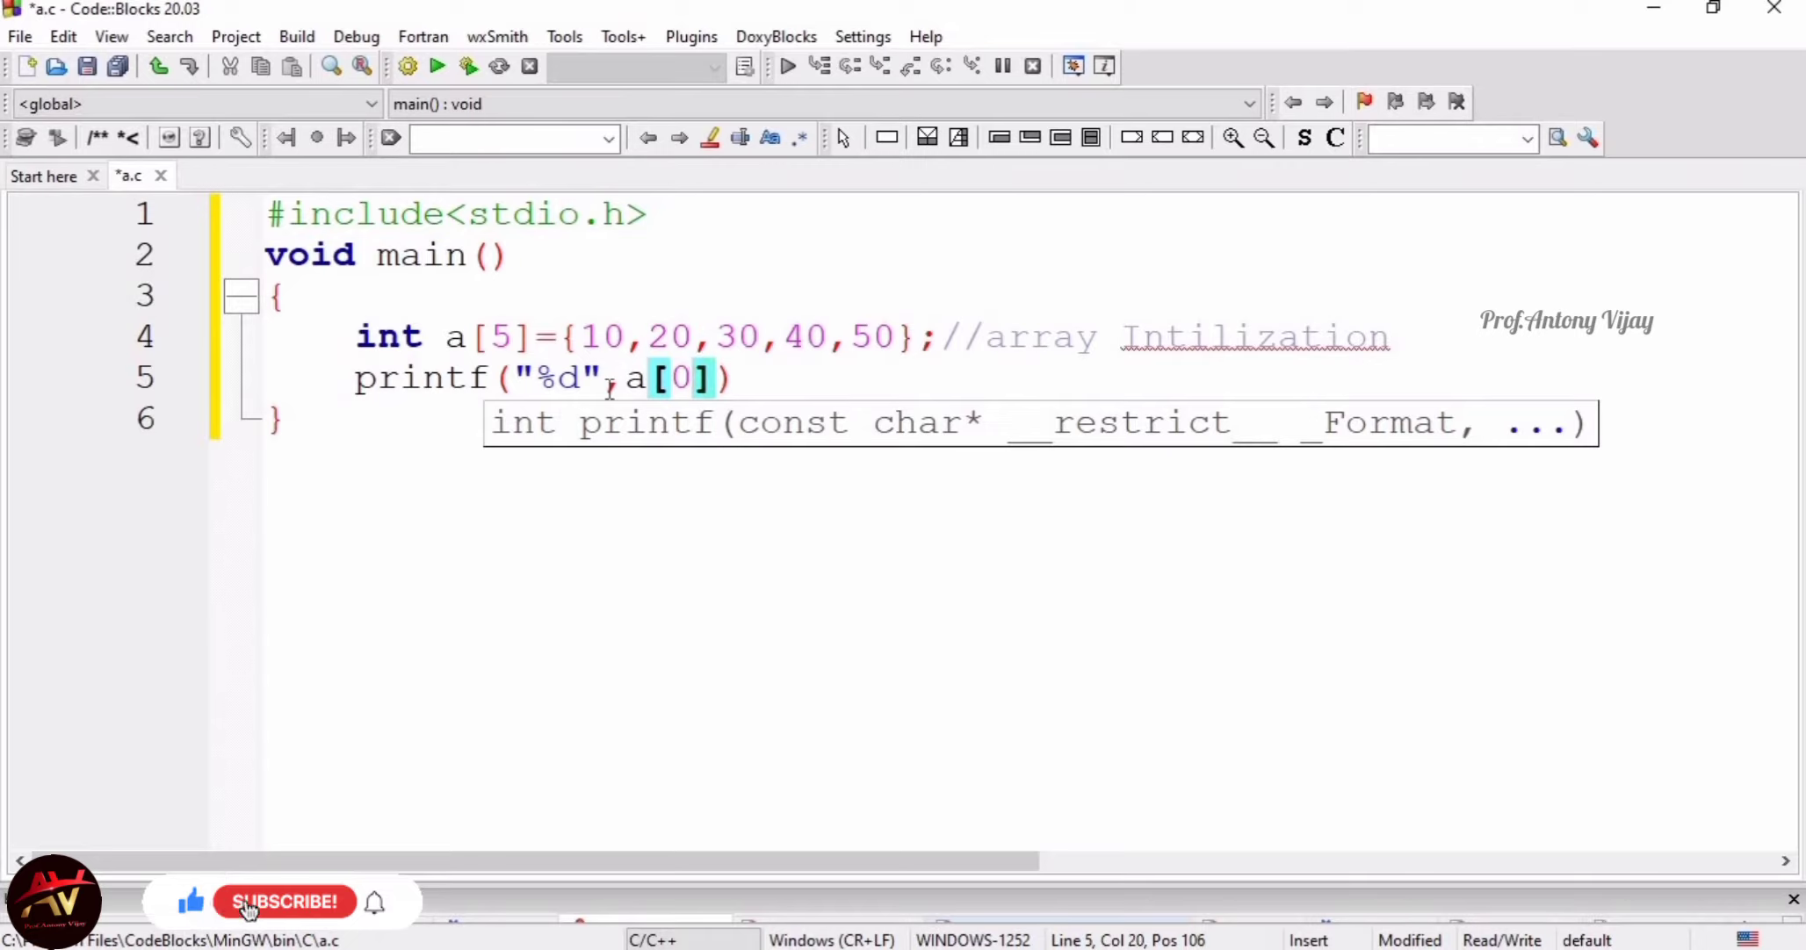
type(";")
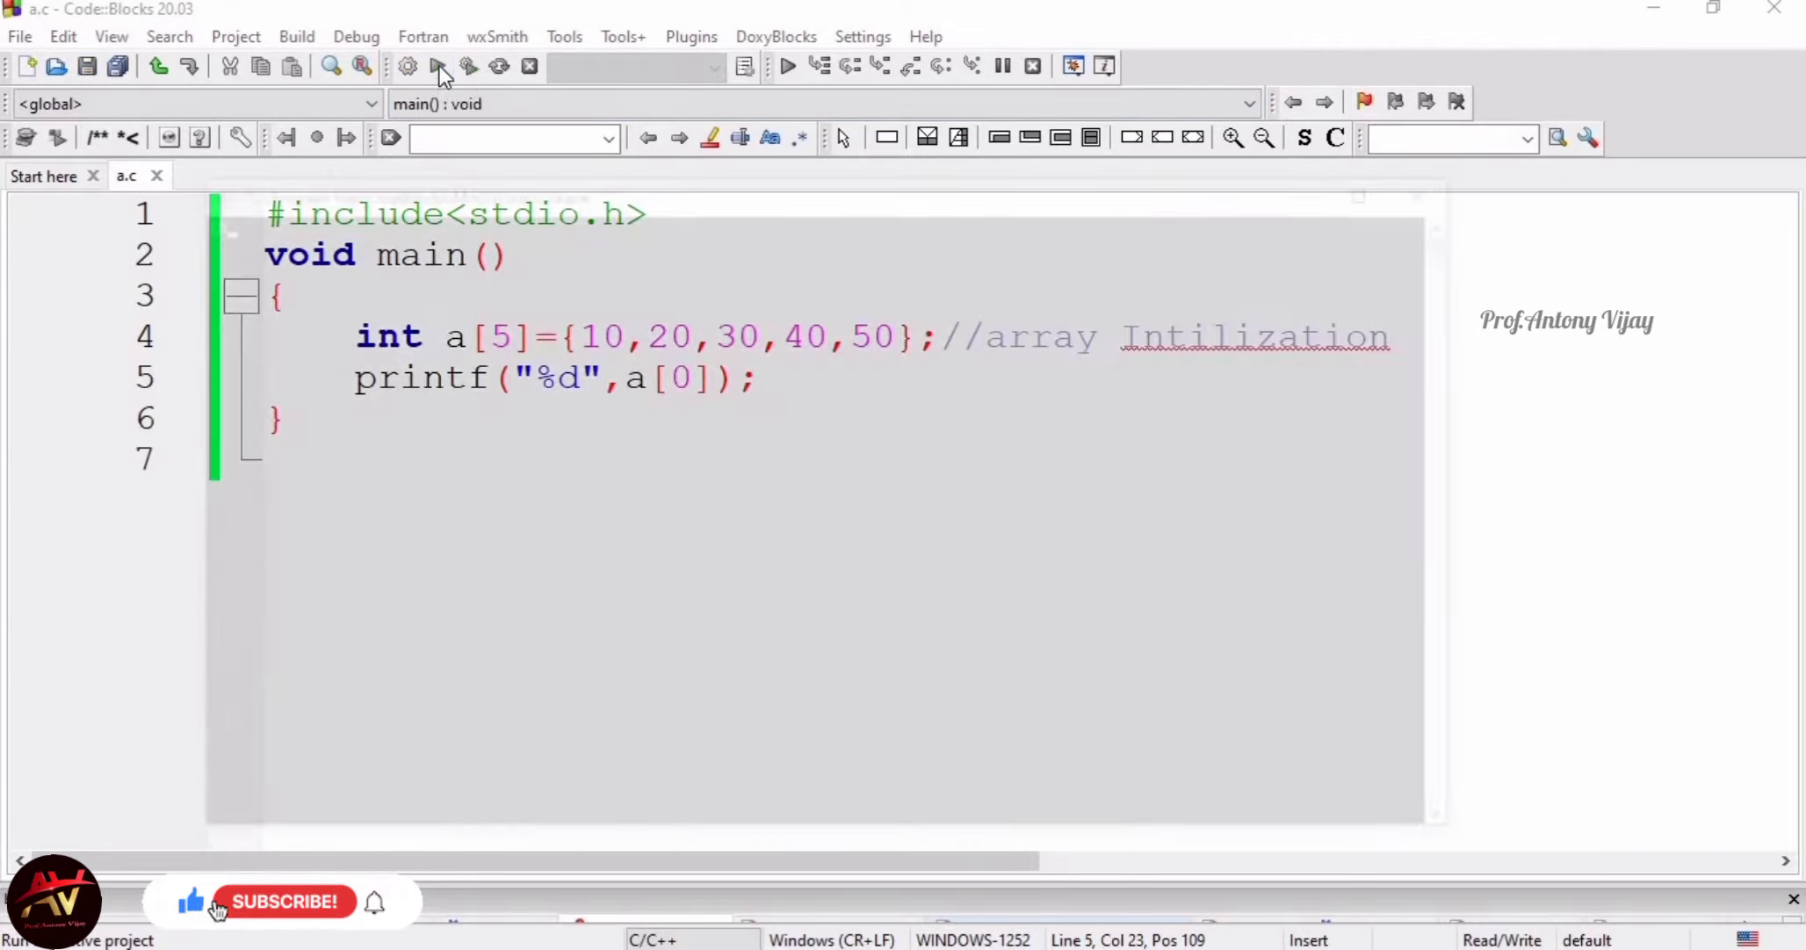
Change the printed index to a[1] and save a.c
left_click(435, 65)
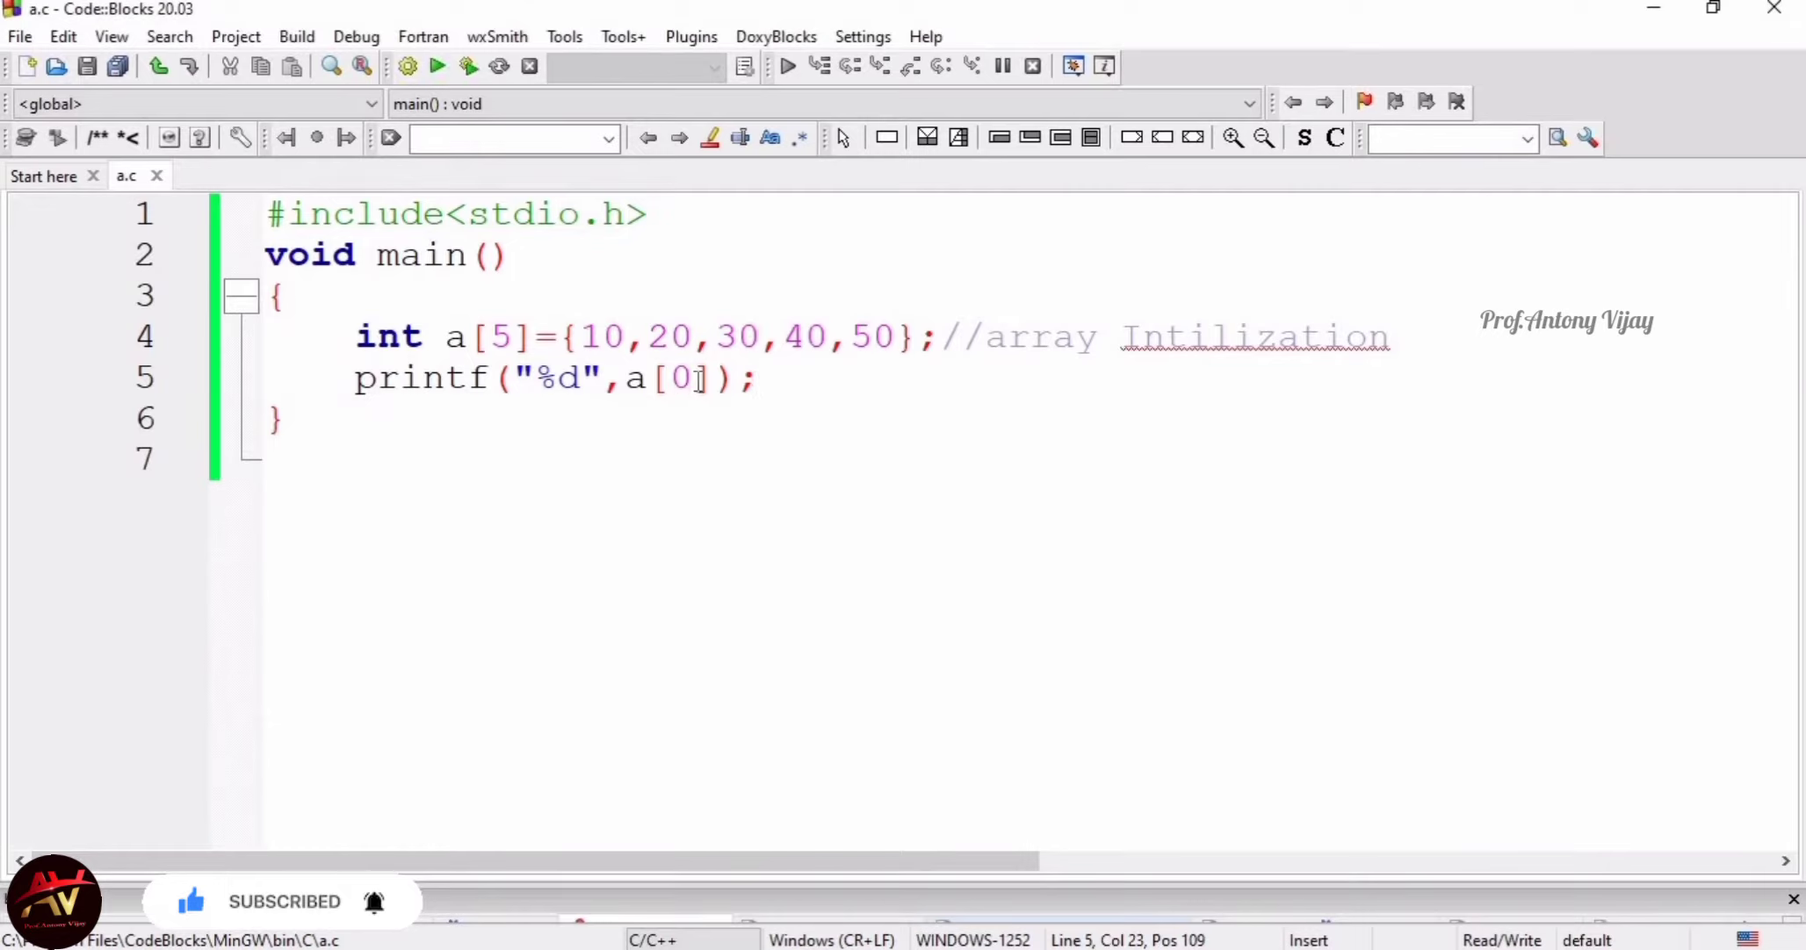
type("1")
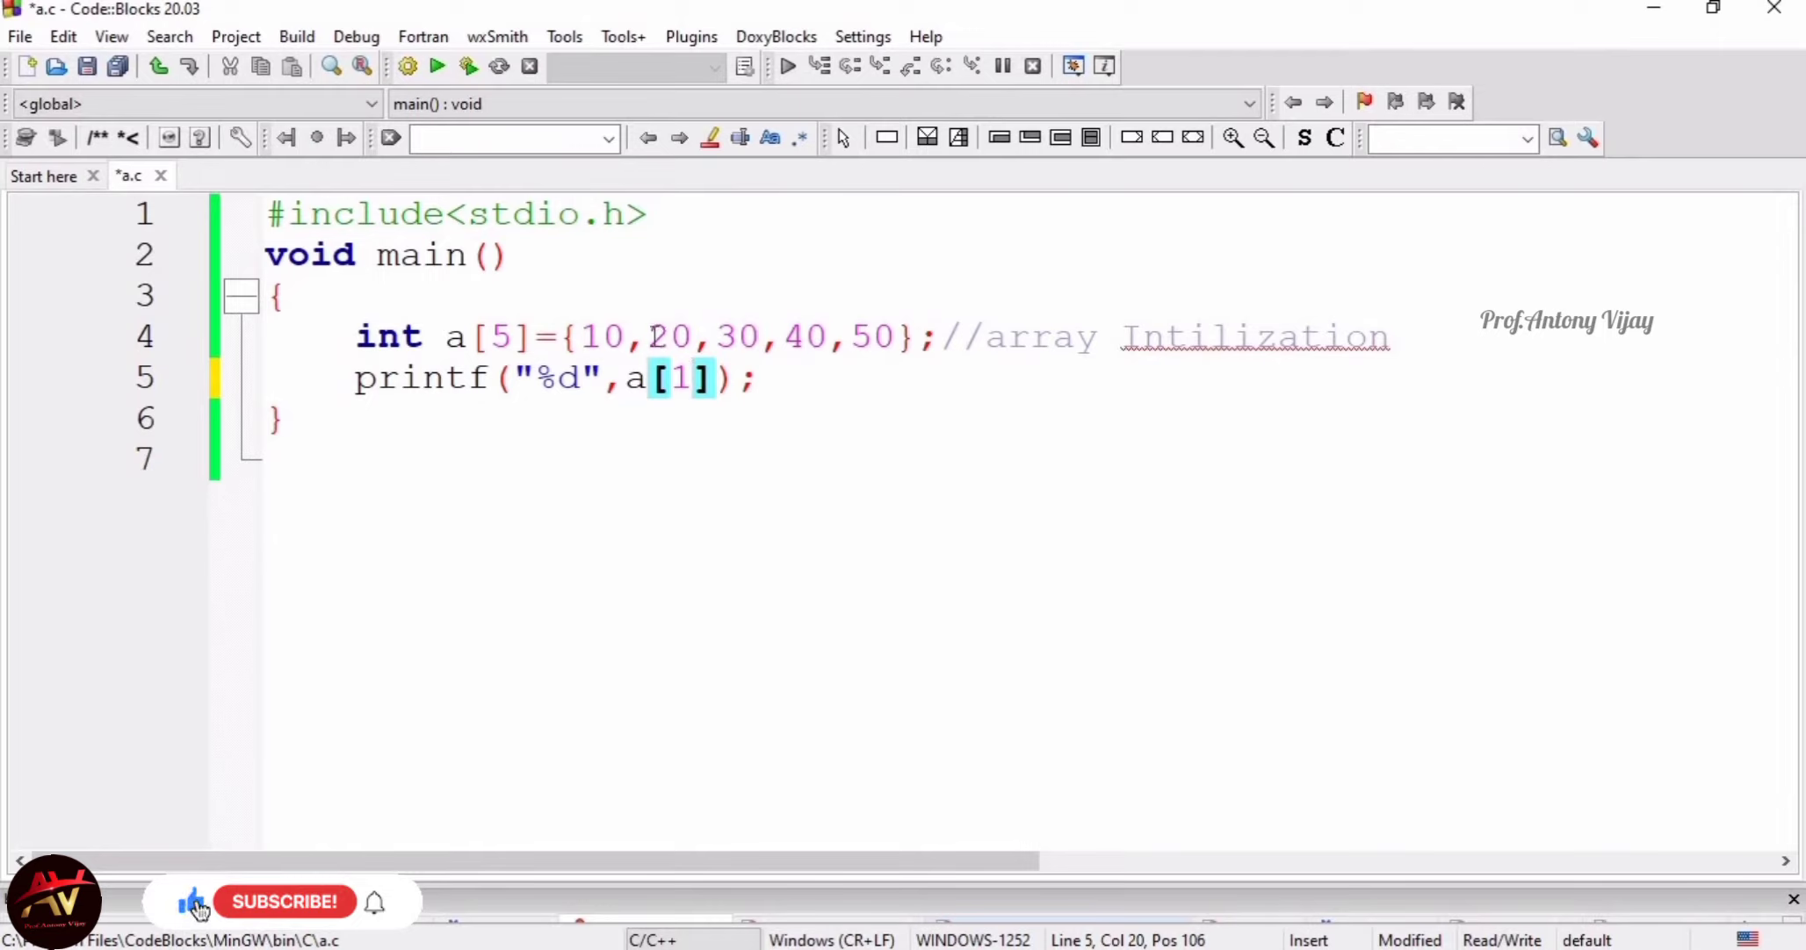
mouse_move(714, 463)
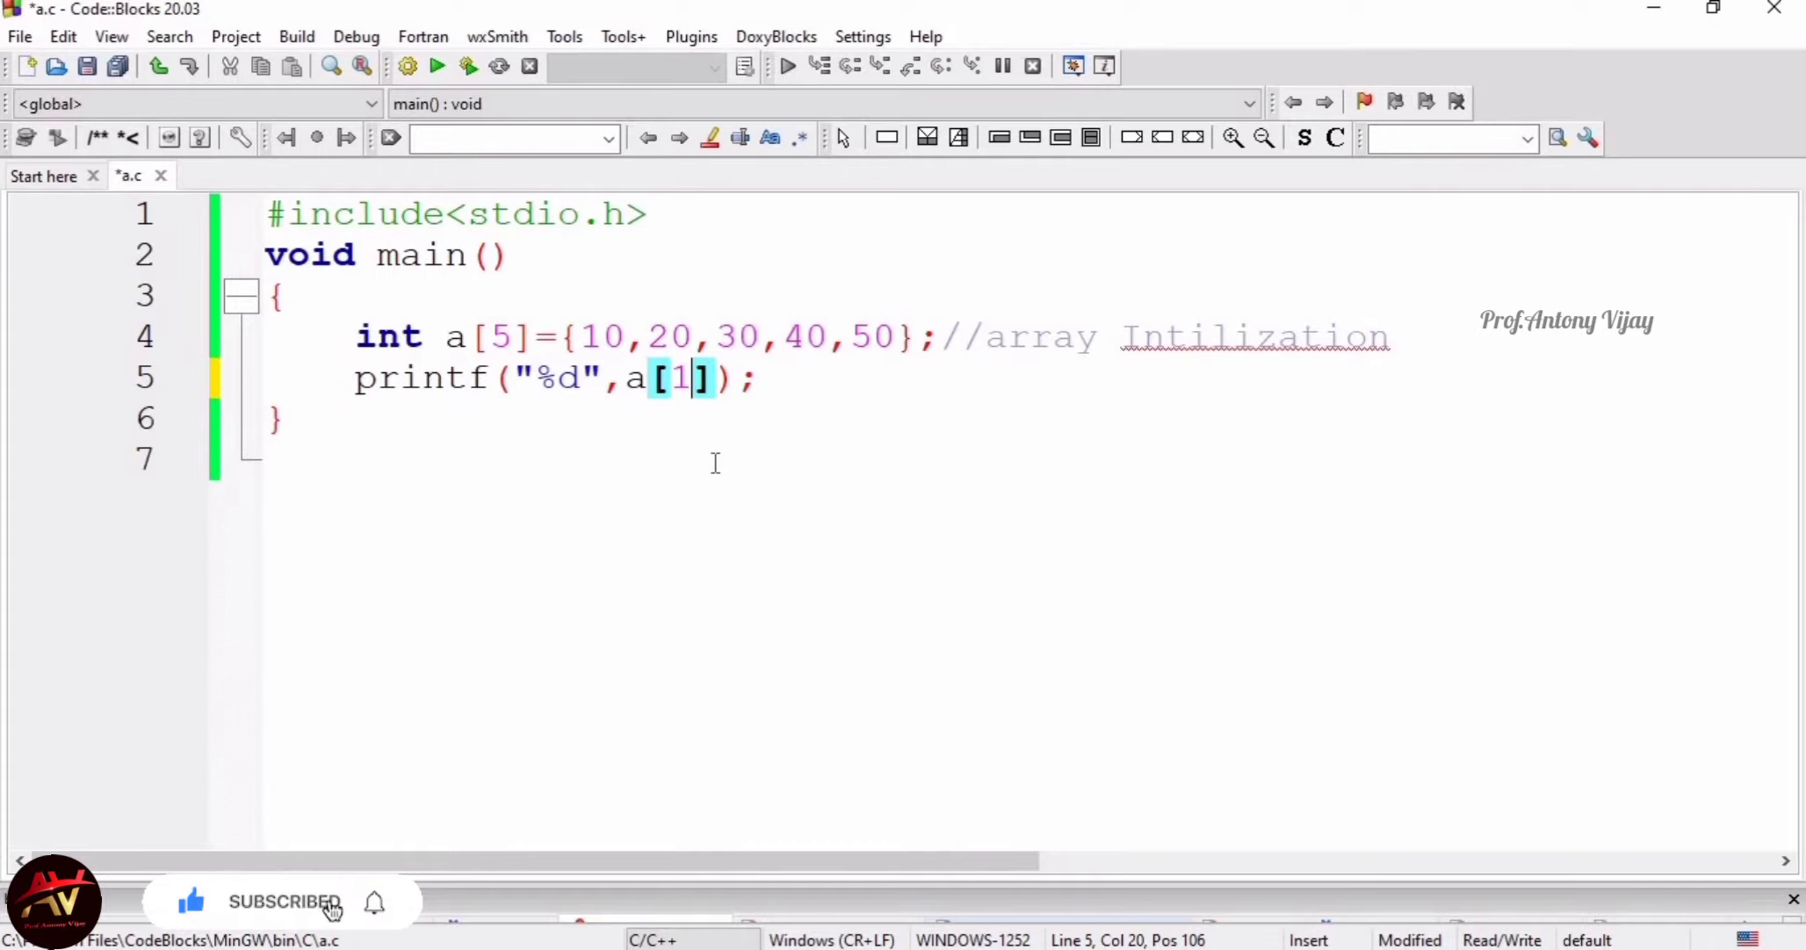
left_click(86, 65)
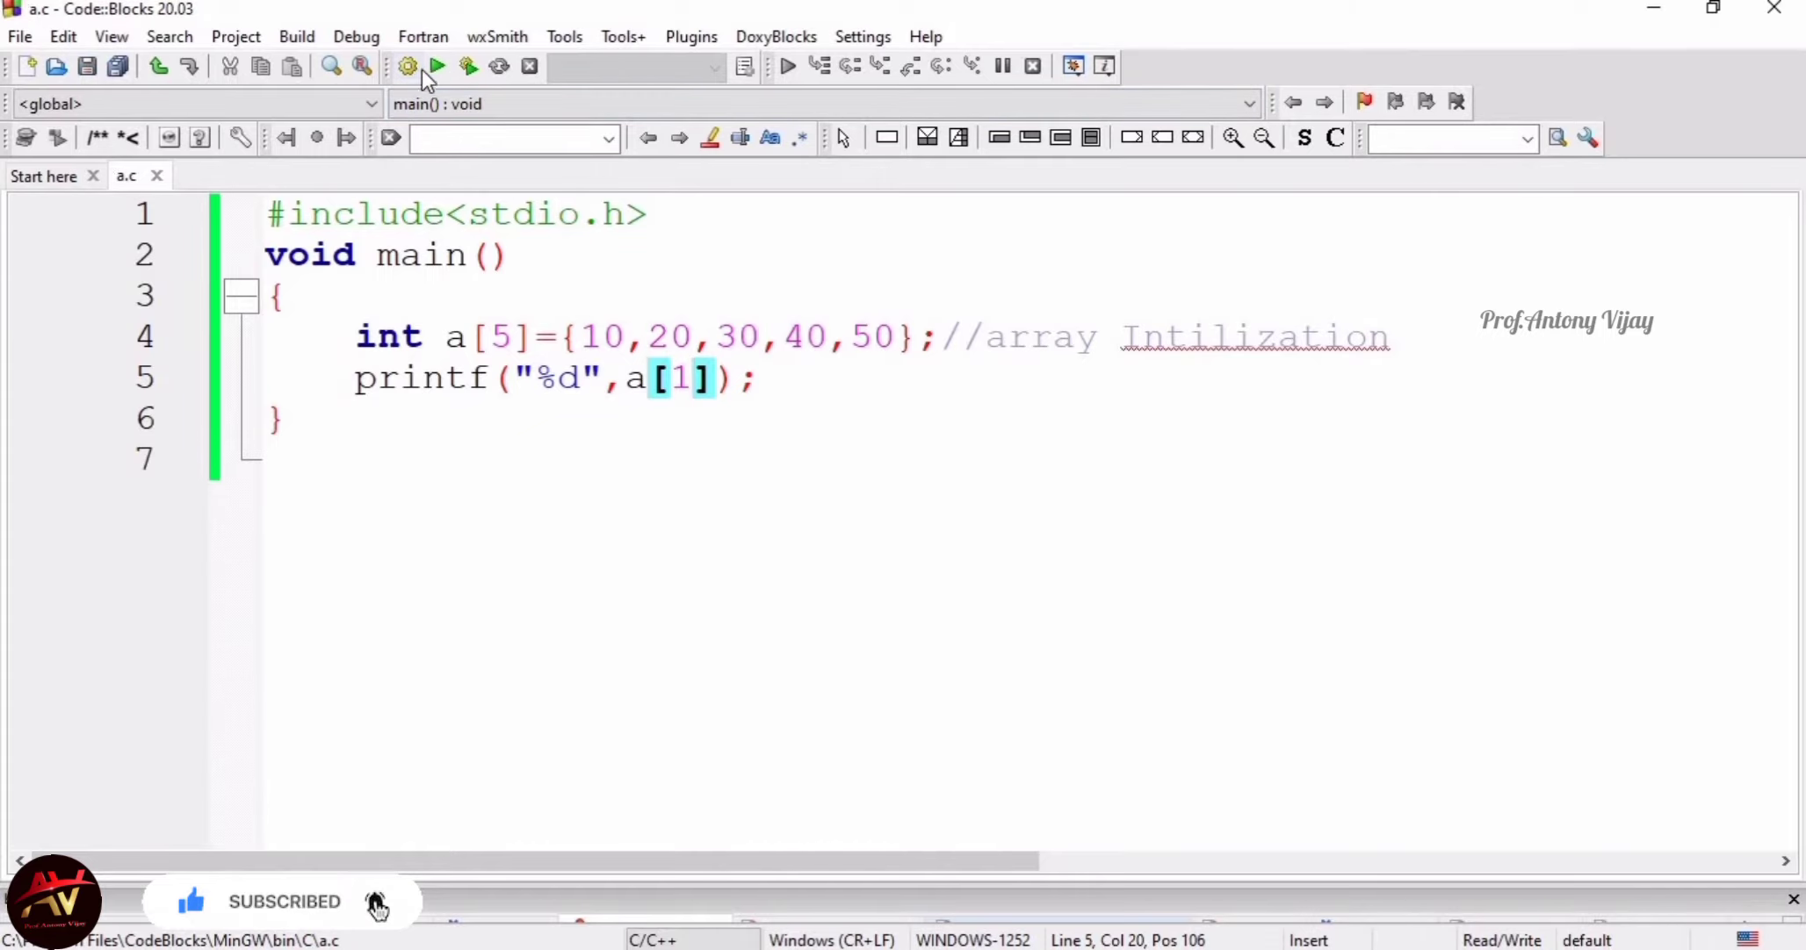
Build and run the program to see the a[1] output in the console
left_click(435, 65)
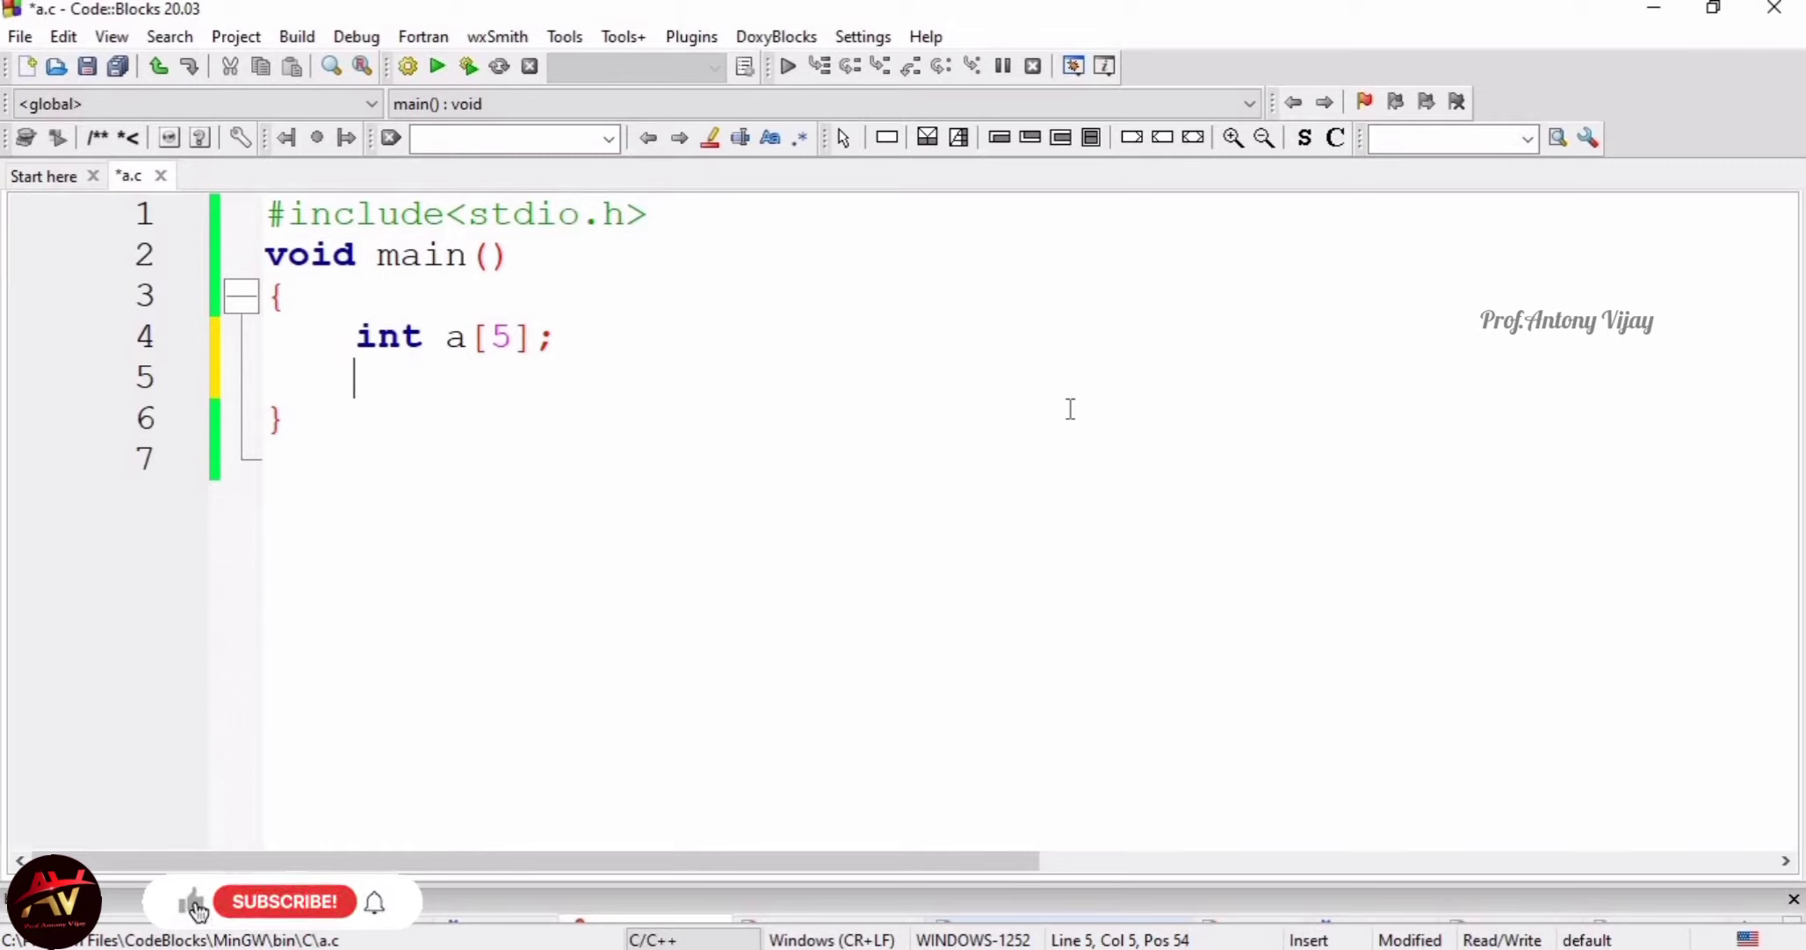
Write the prompt printf("Enter 5 elements"); after the array declaration
type("printf(\"")
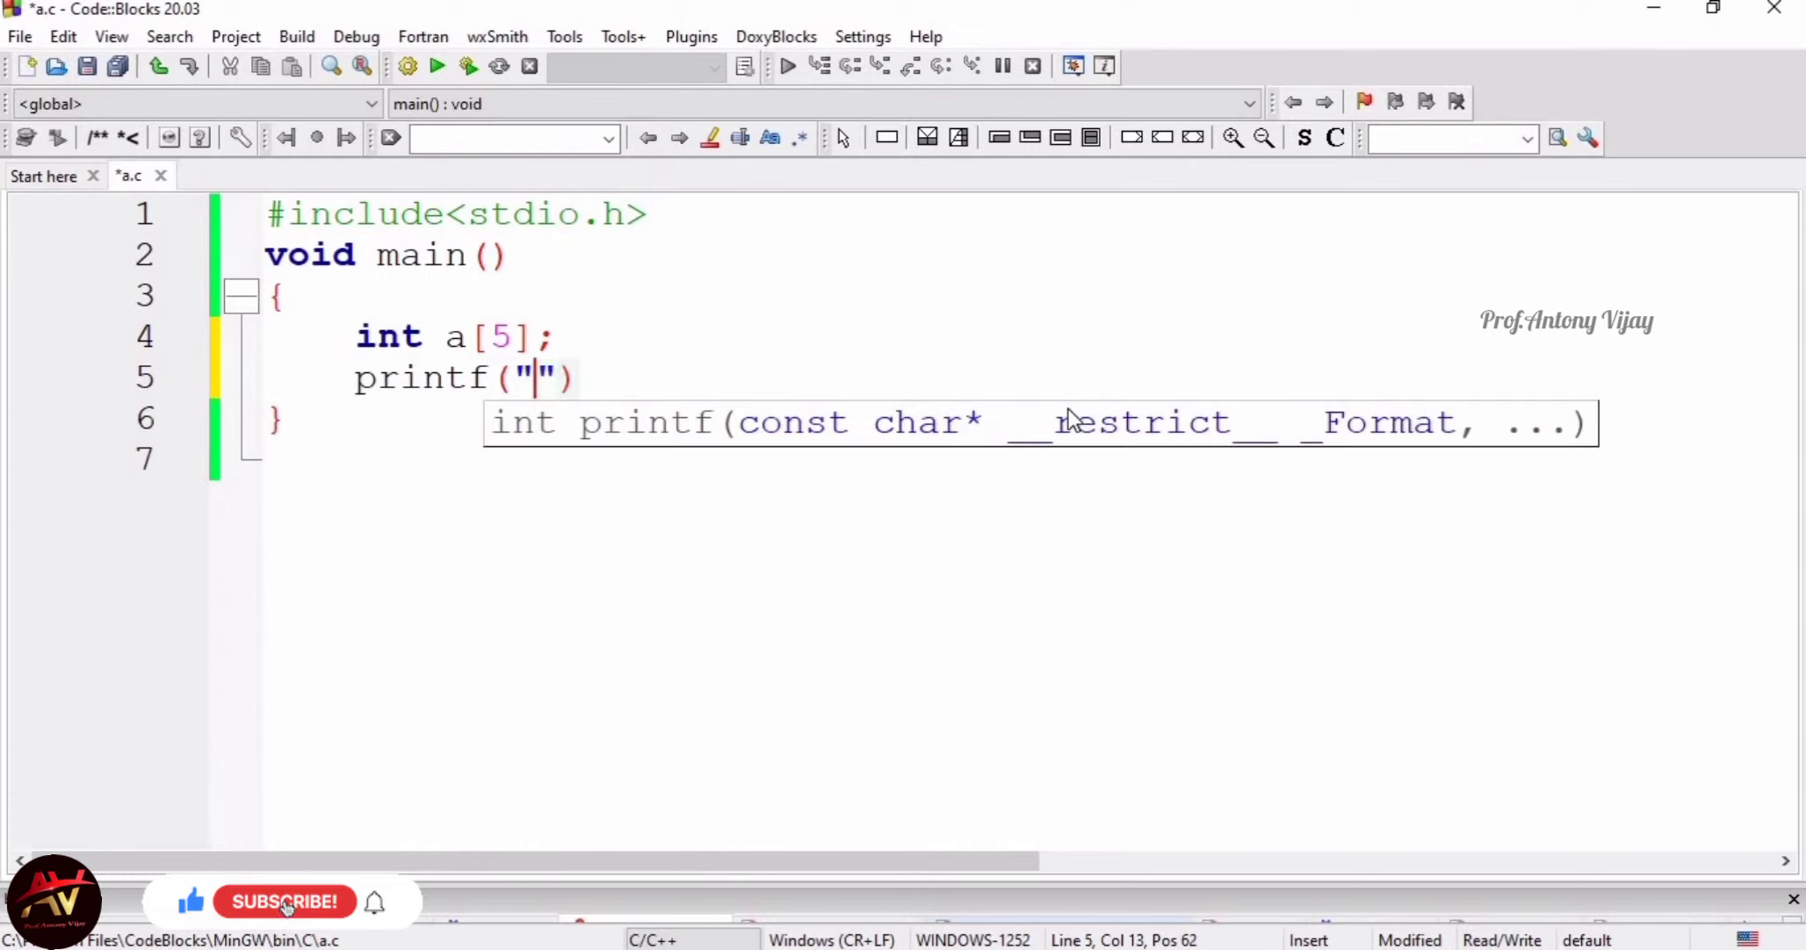
type("Enter")
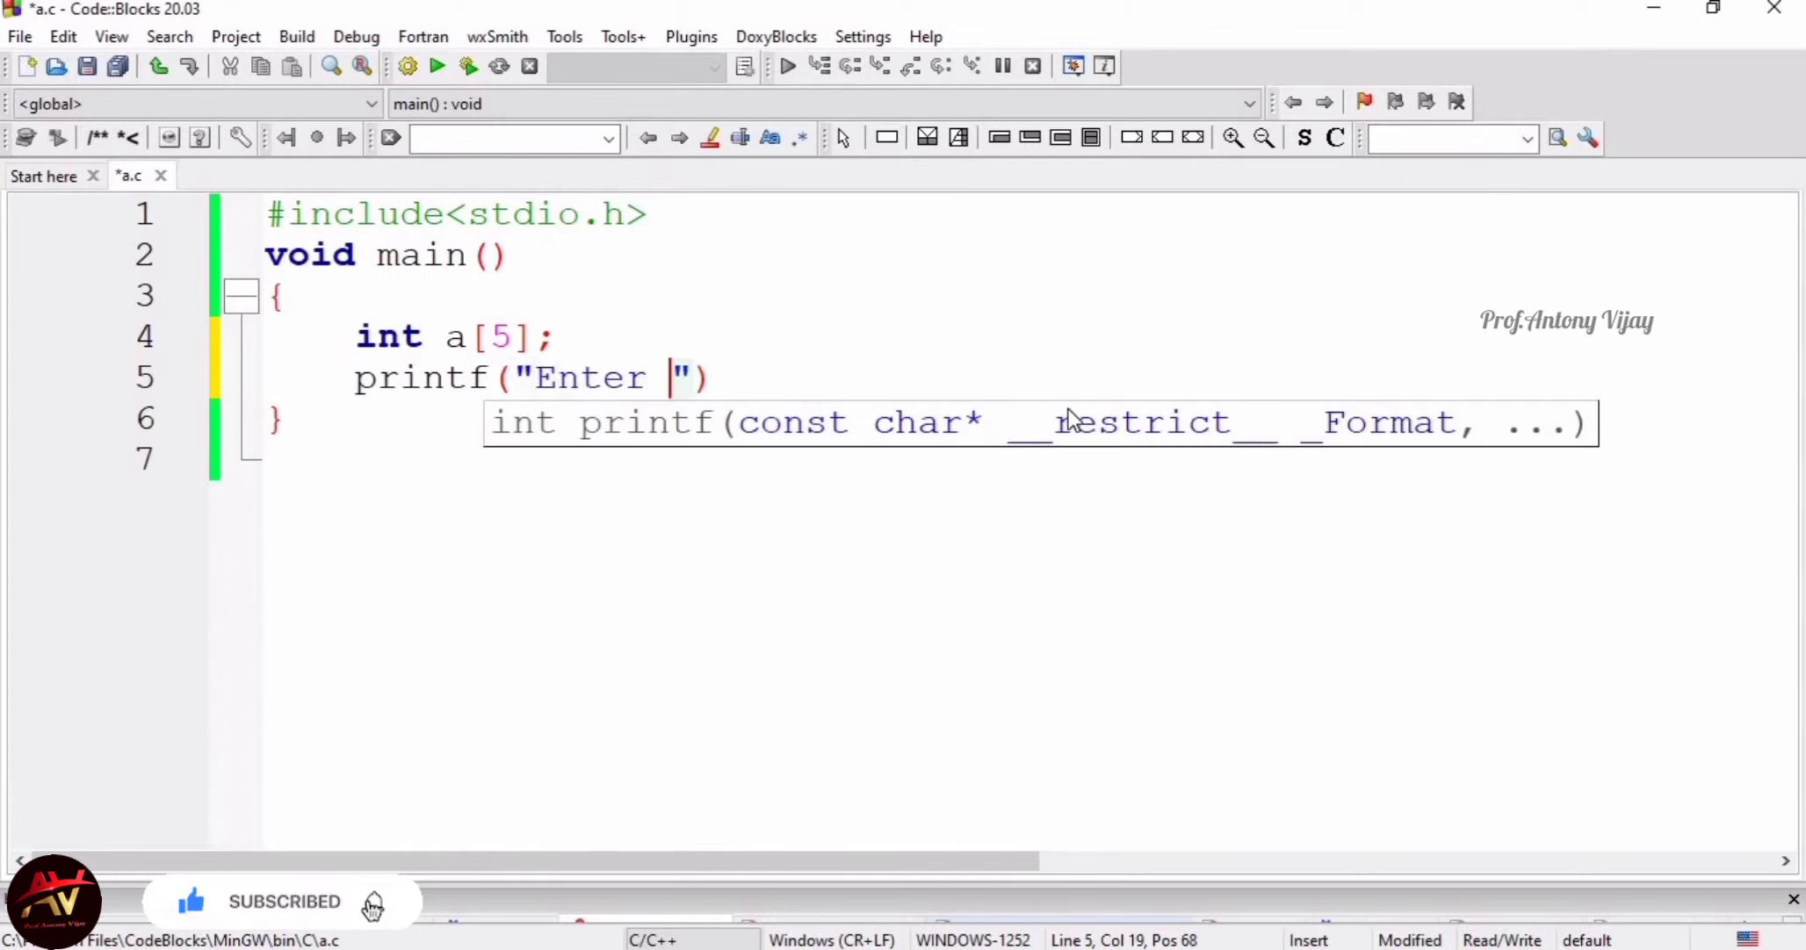
type("5 ele")
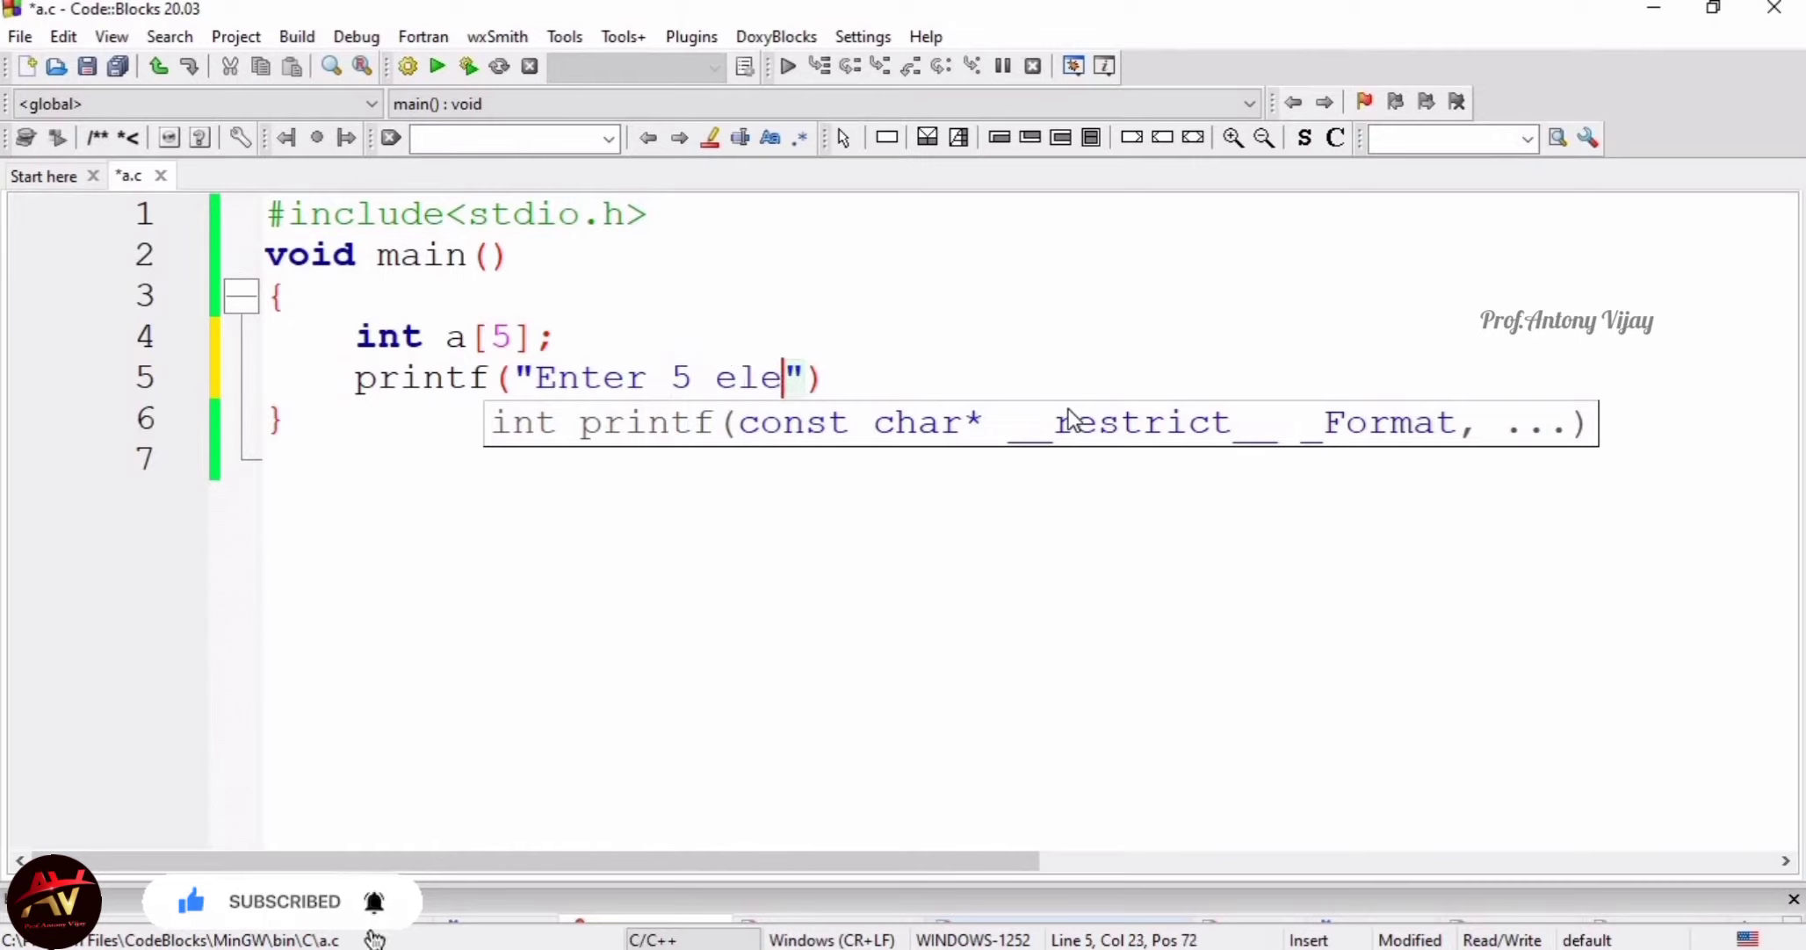
type("me")
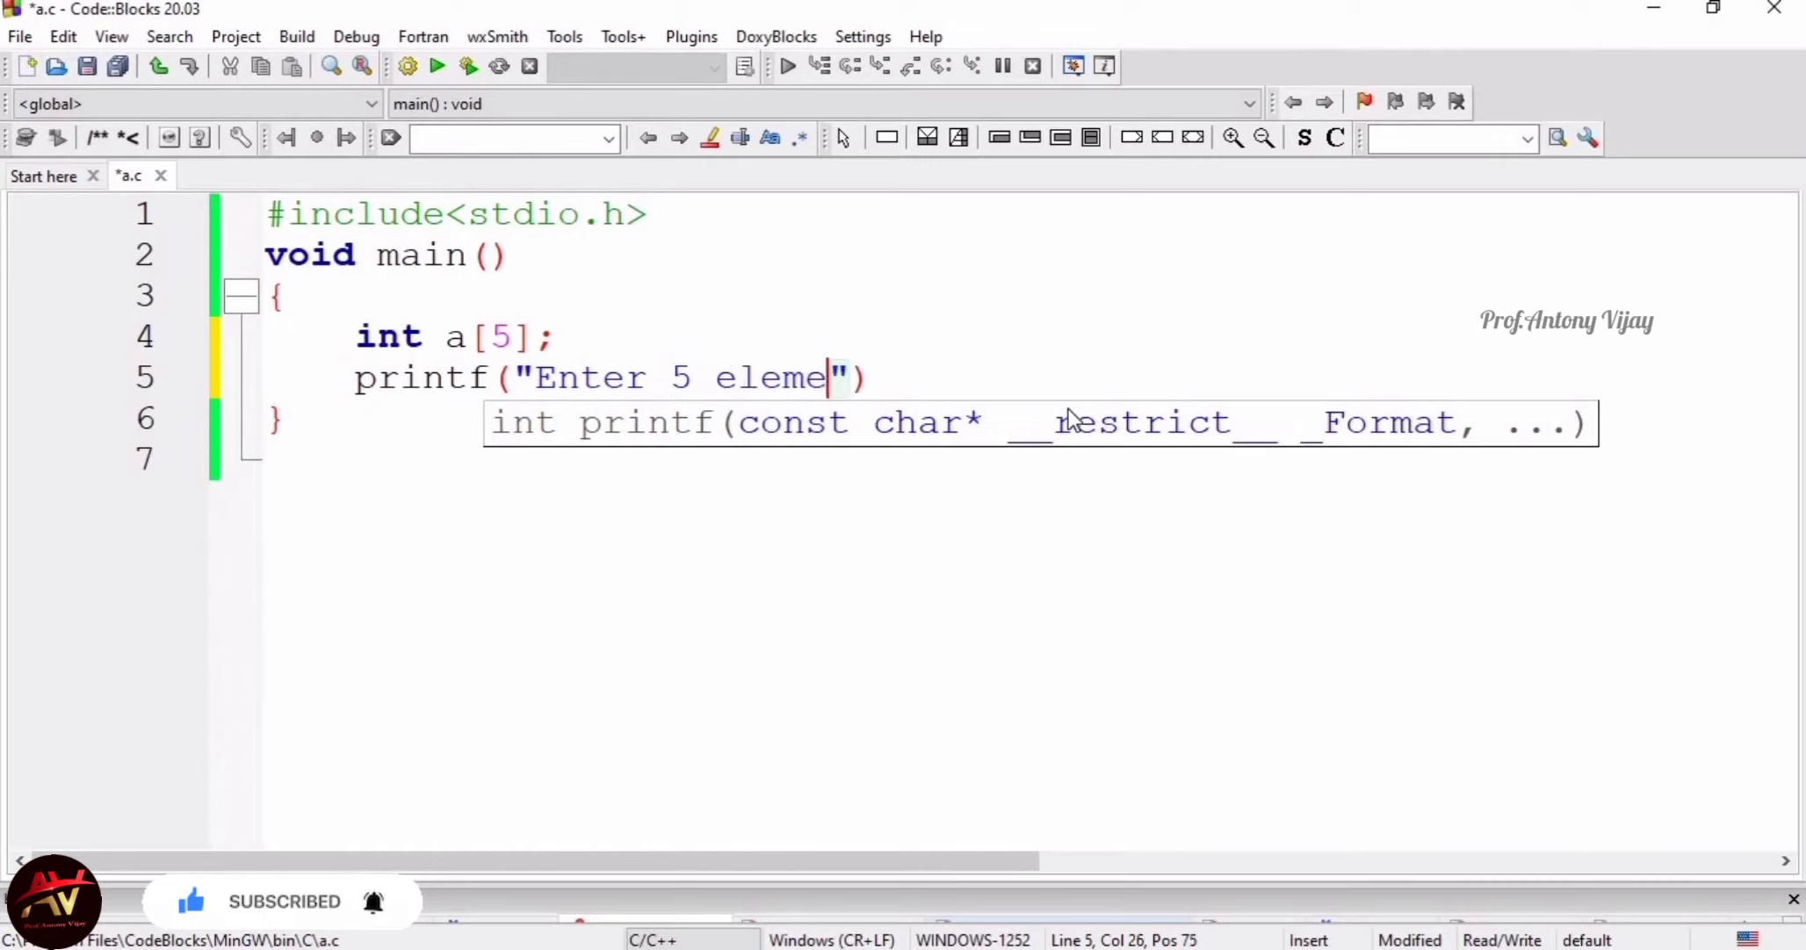
type("nts);")
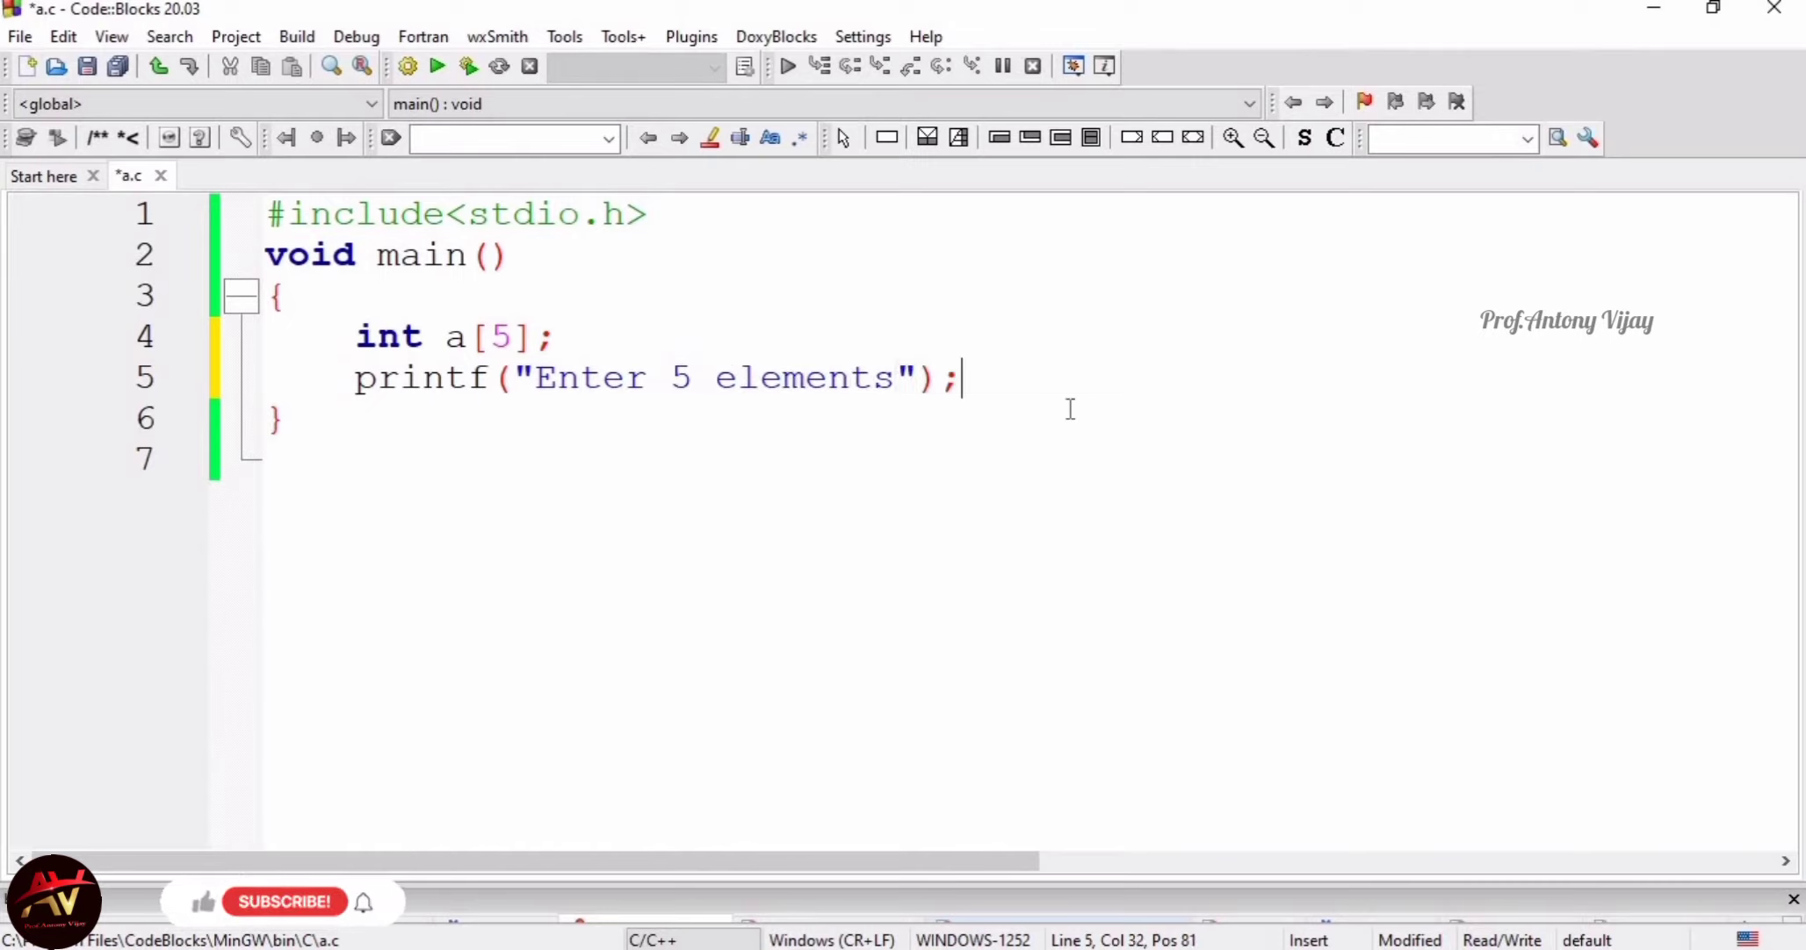
Add a for(int i=0;i<5;i++) loop with an empty braced body
type("for")
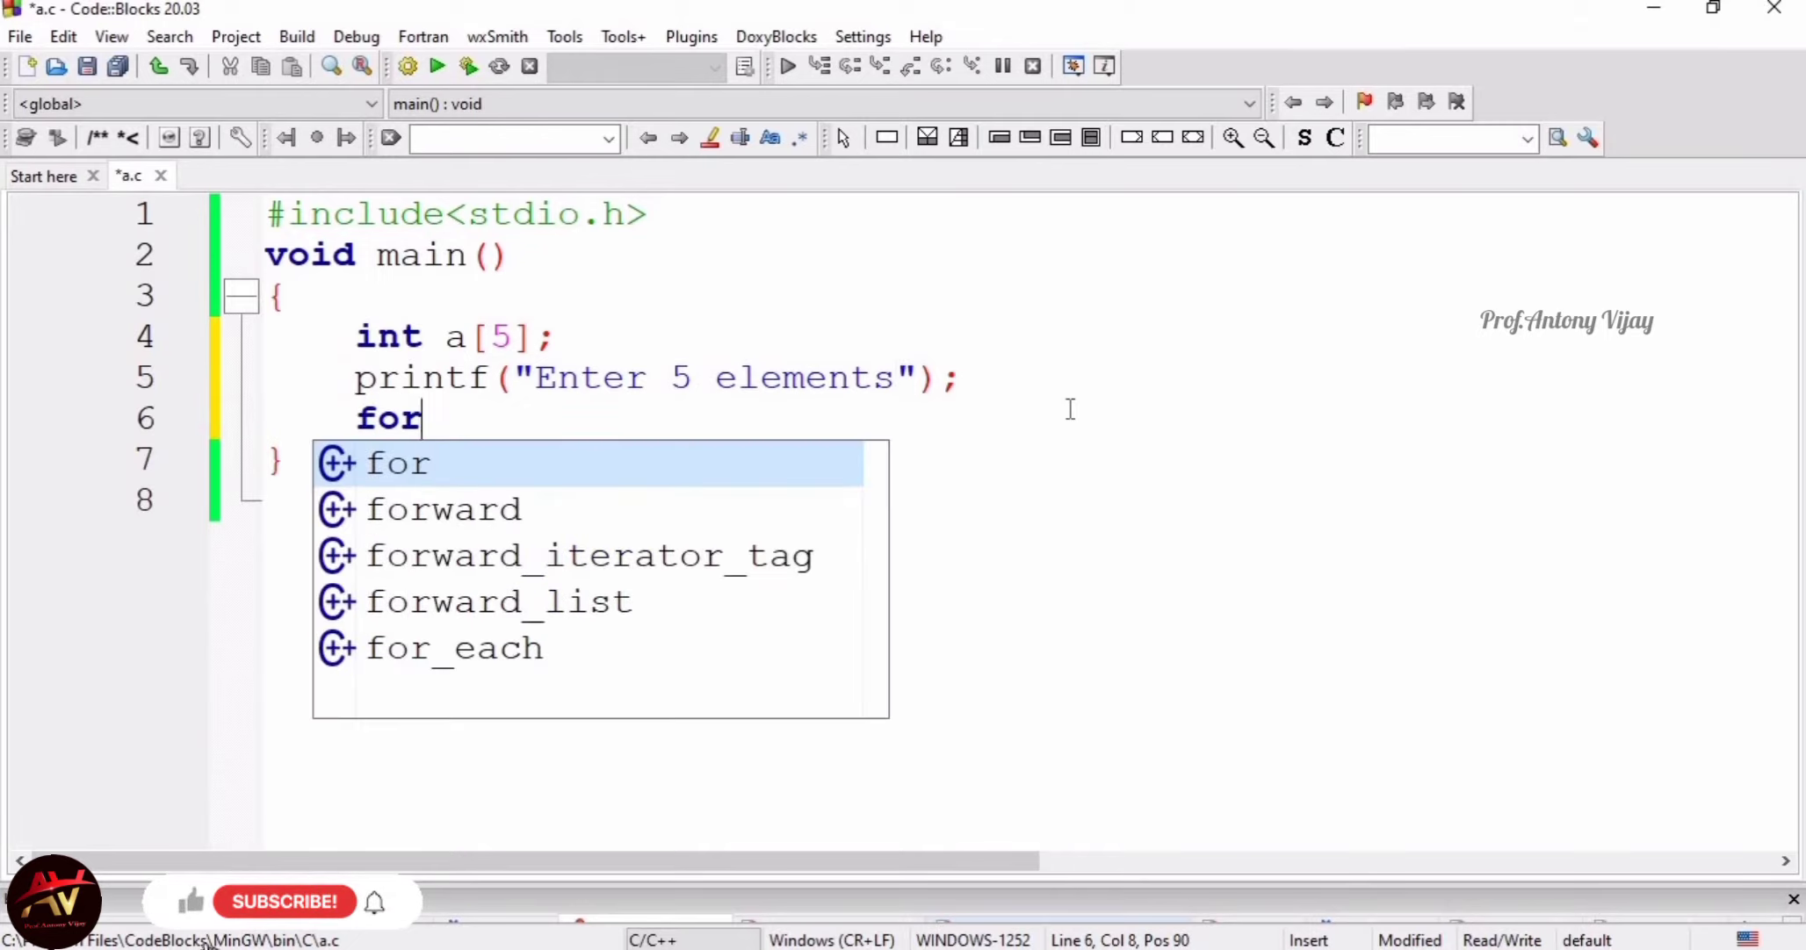
type("()")
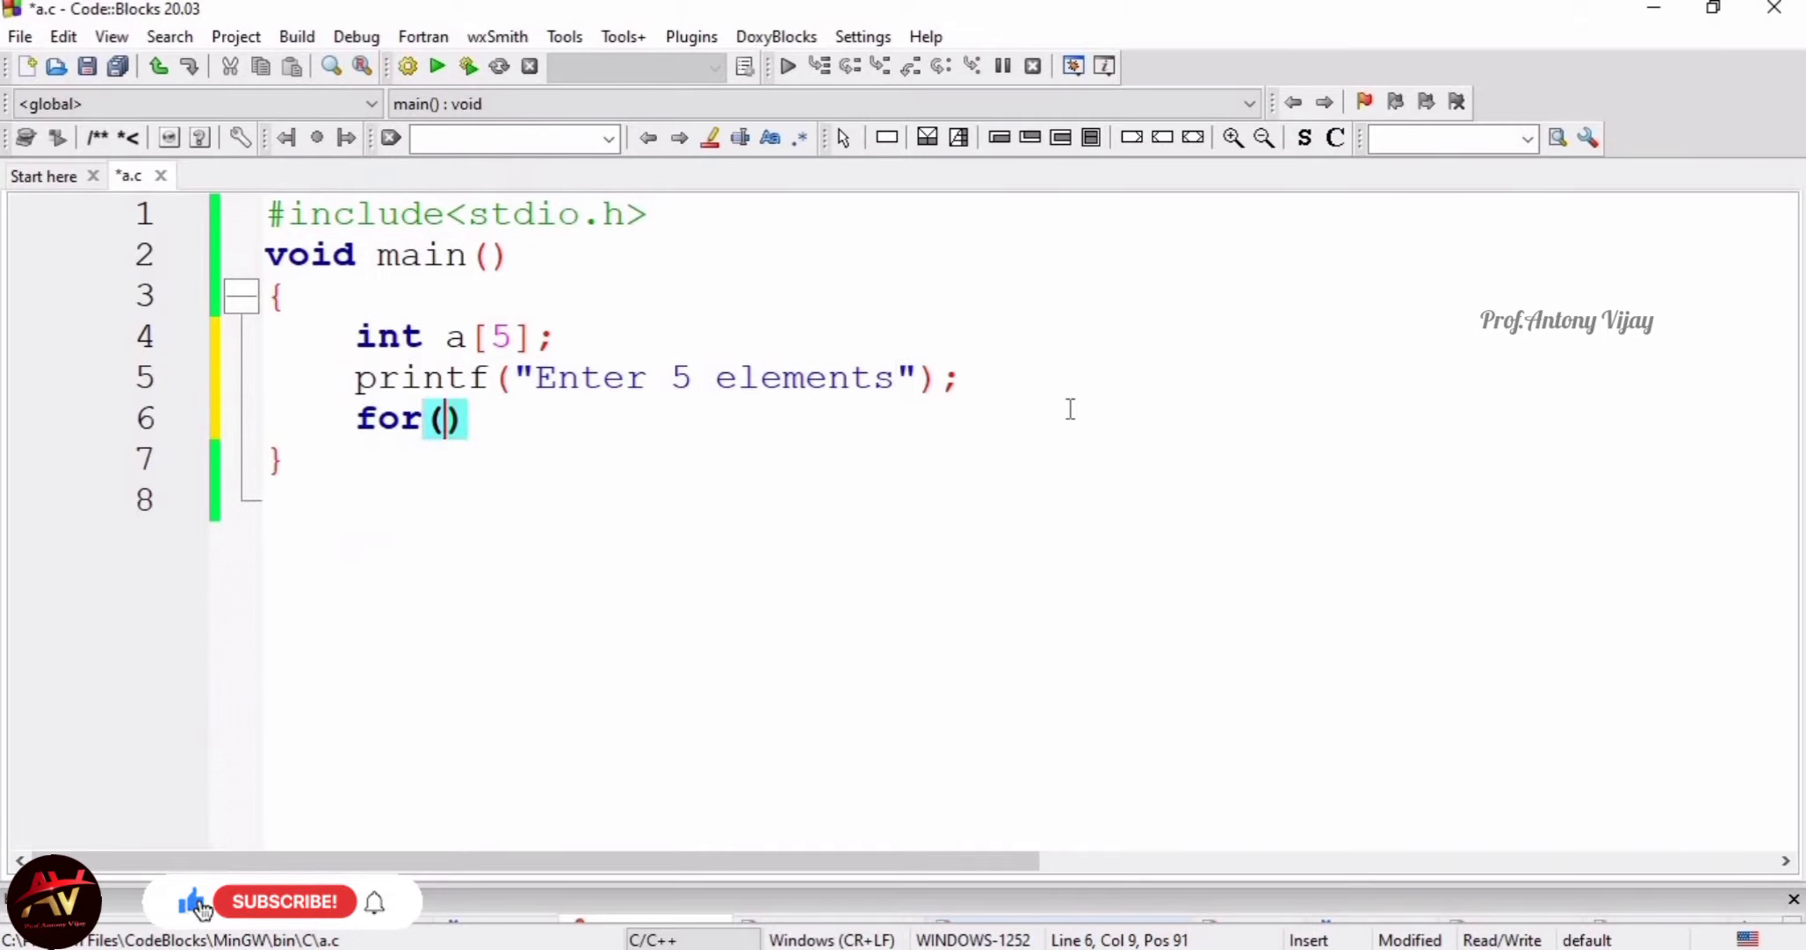
type("i")
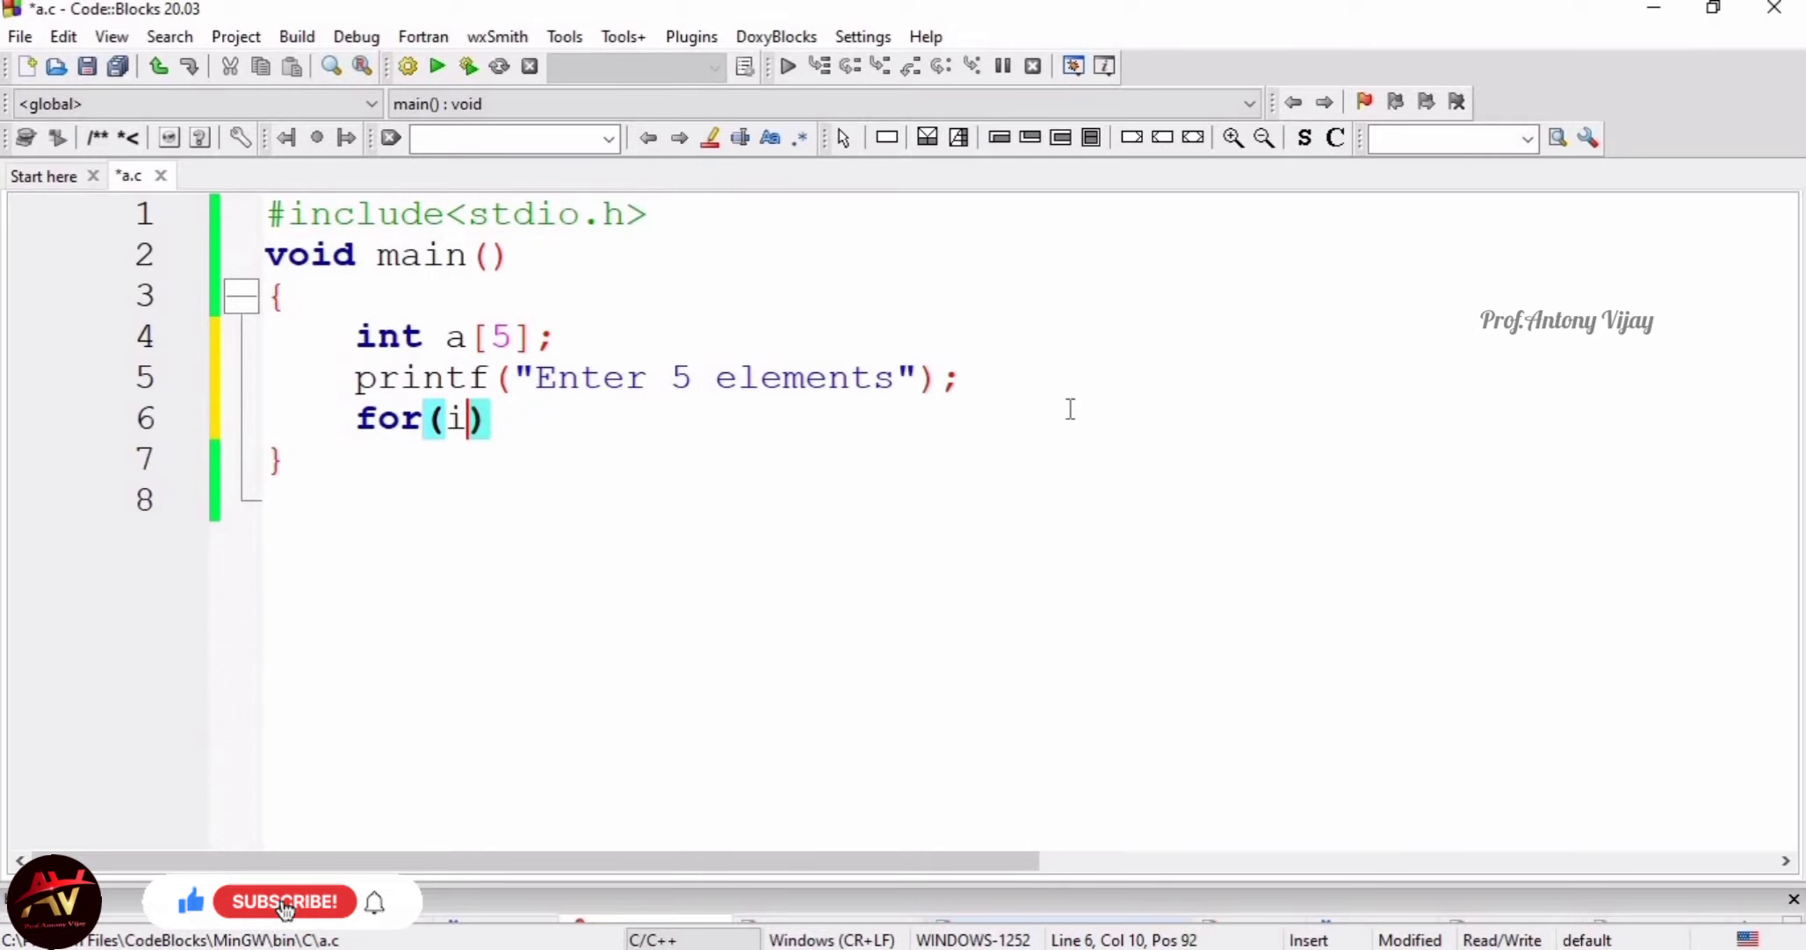
type("nt")
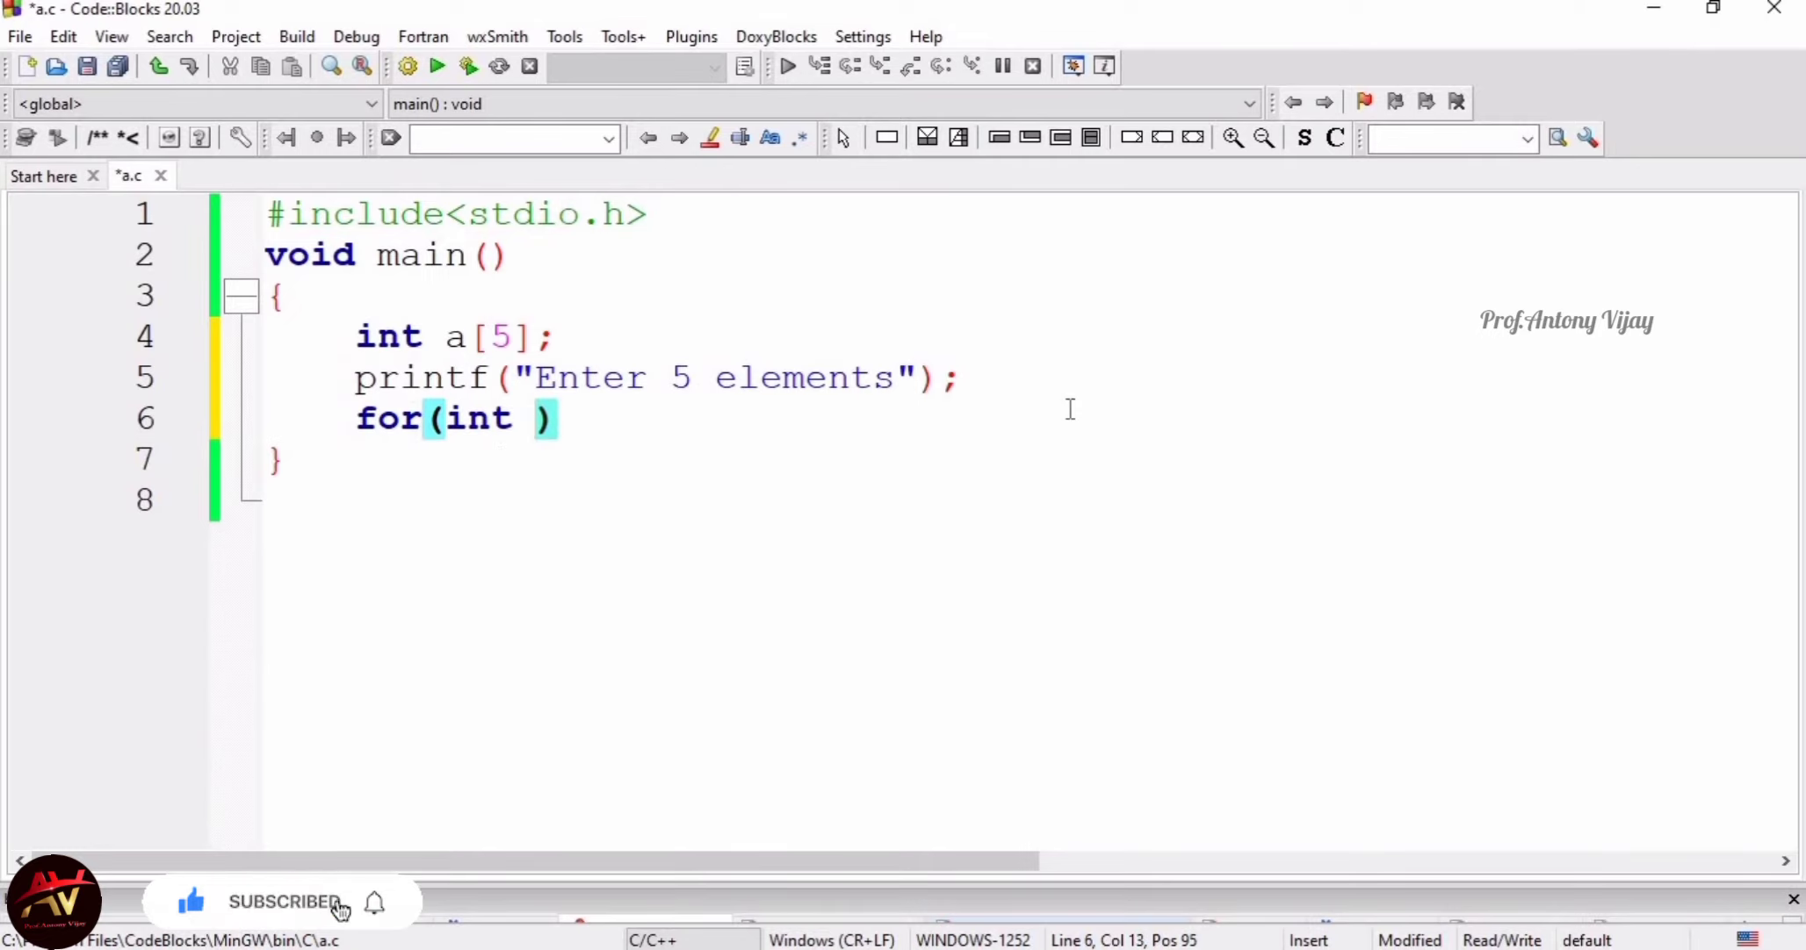
type("i=0")
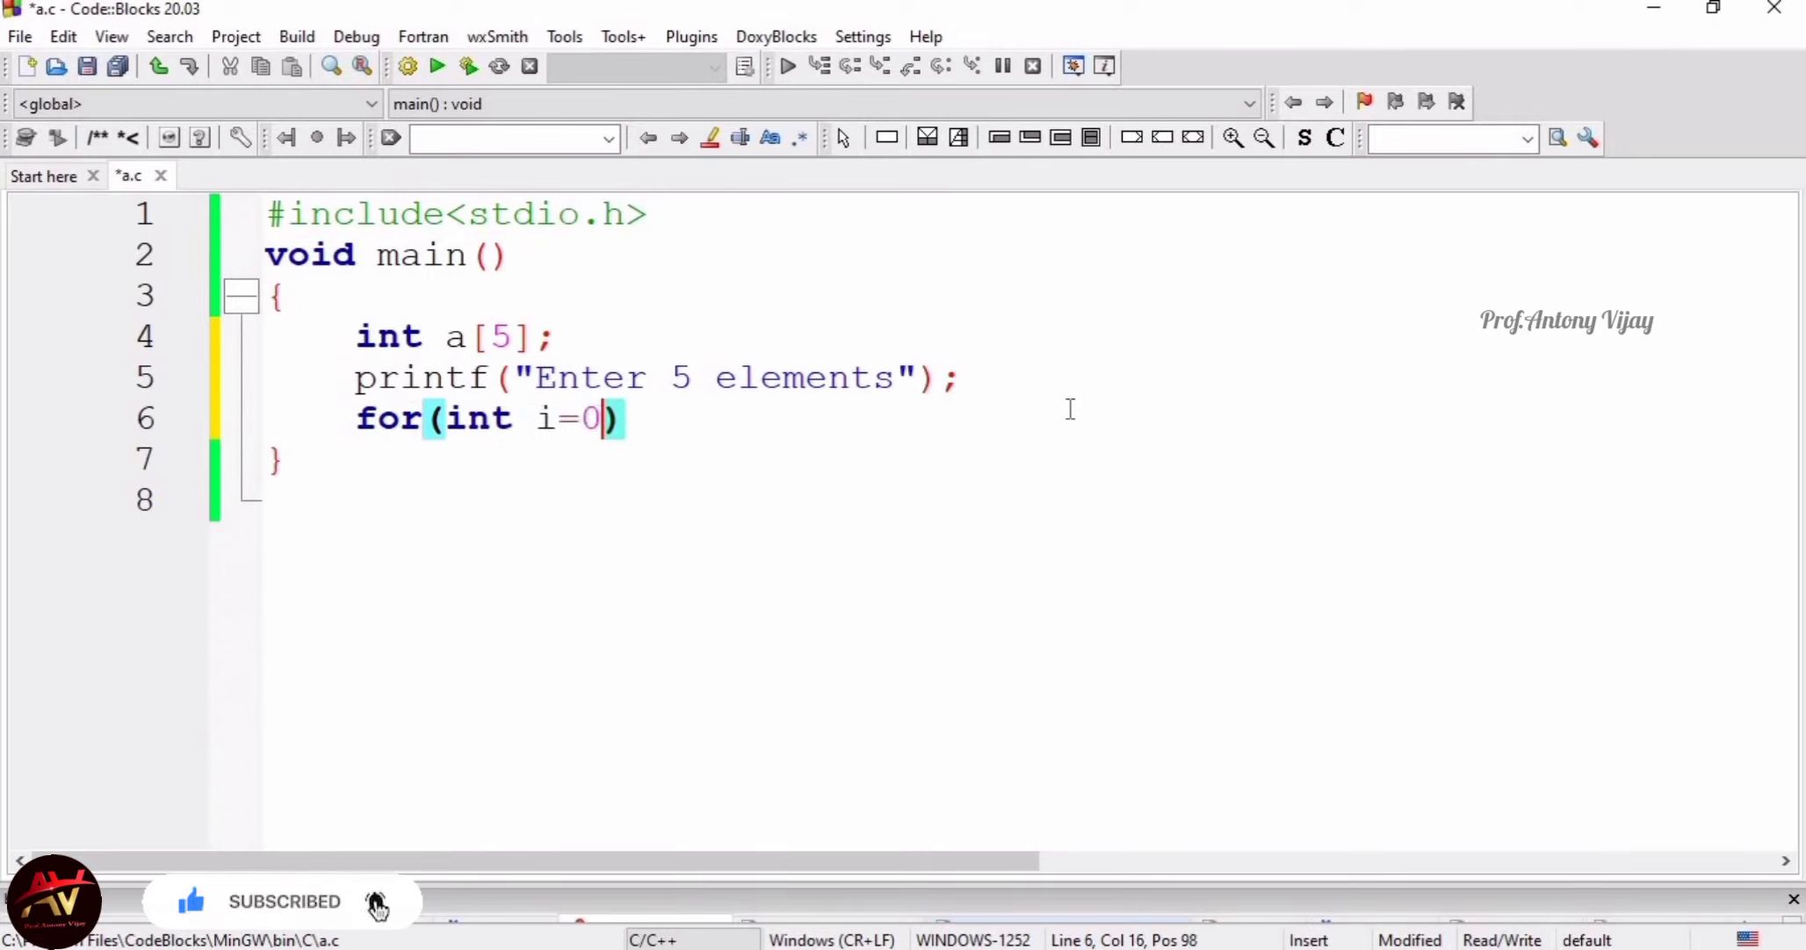
type(";i")
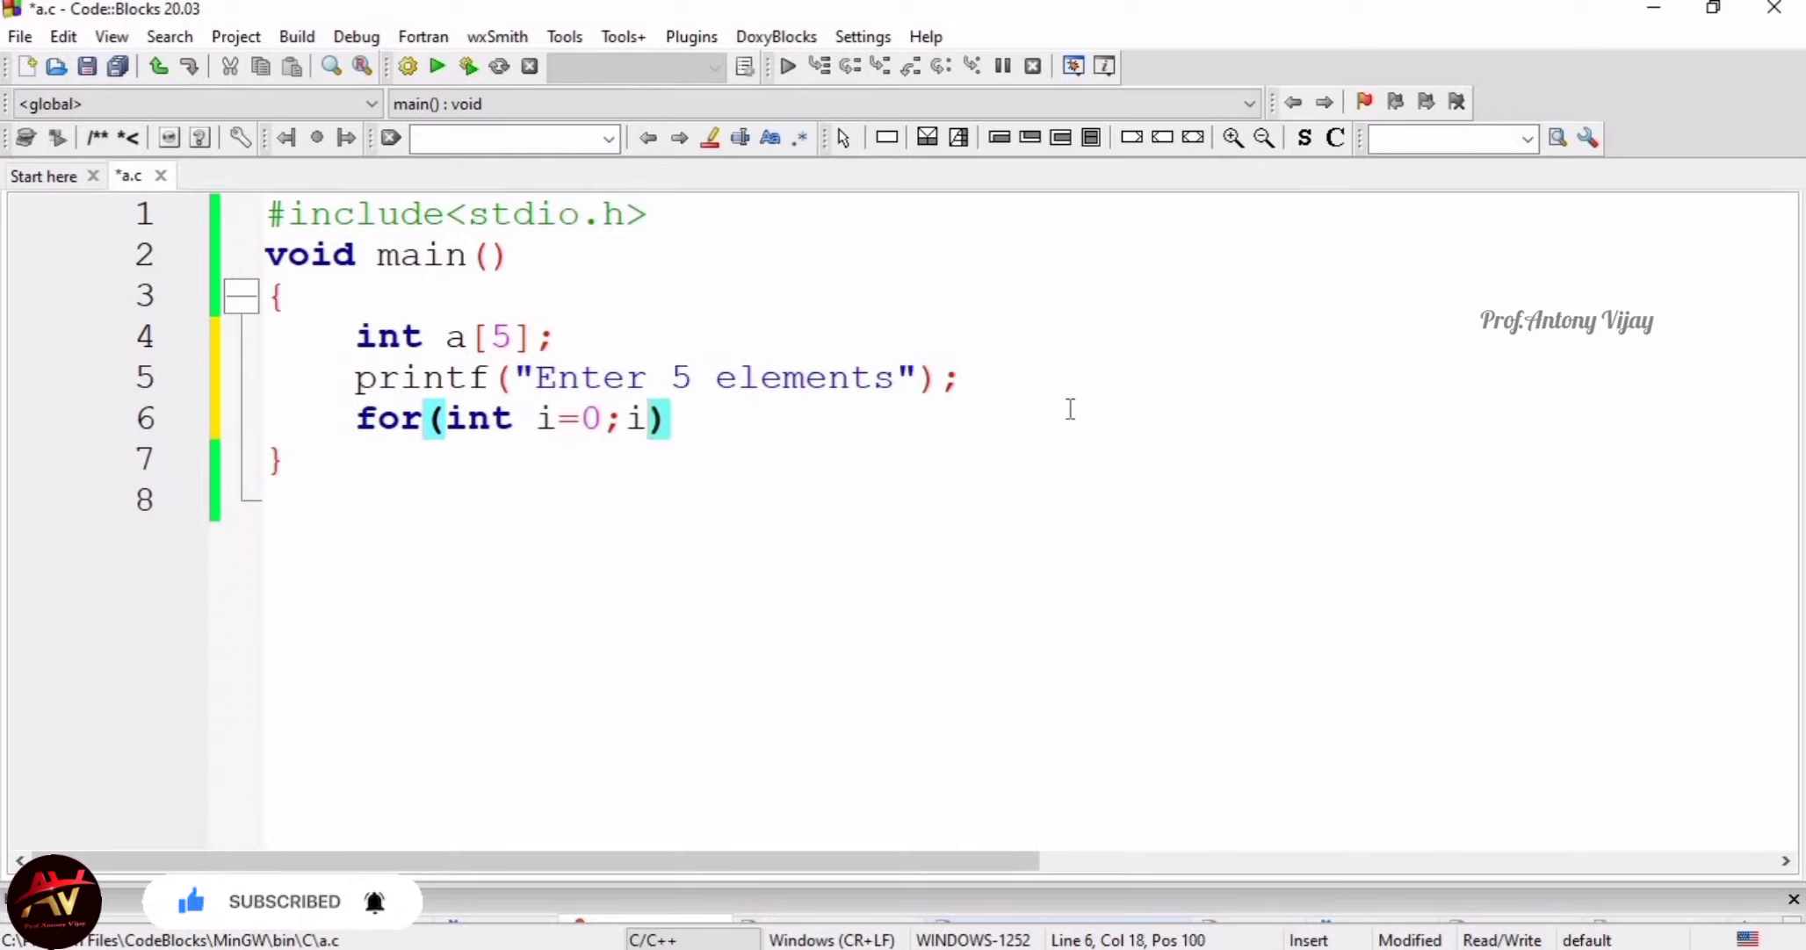
type("<5")
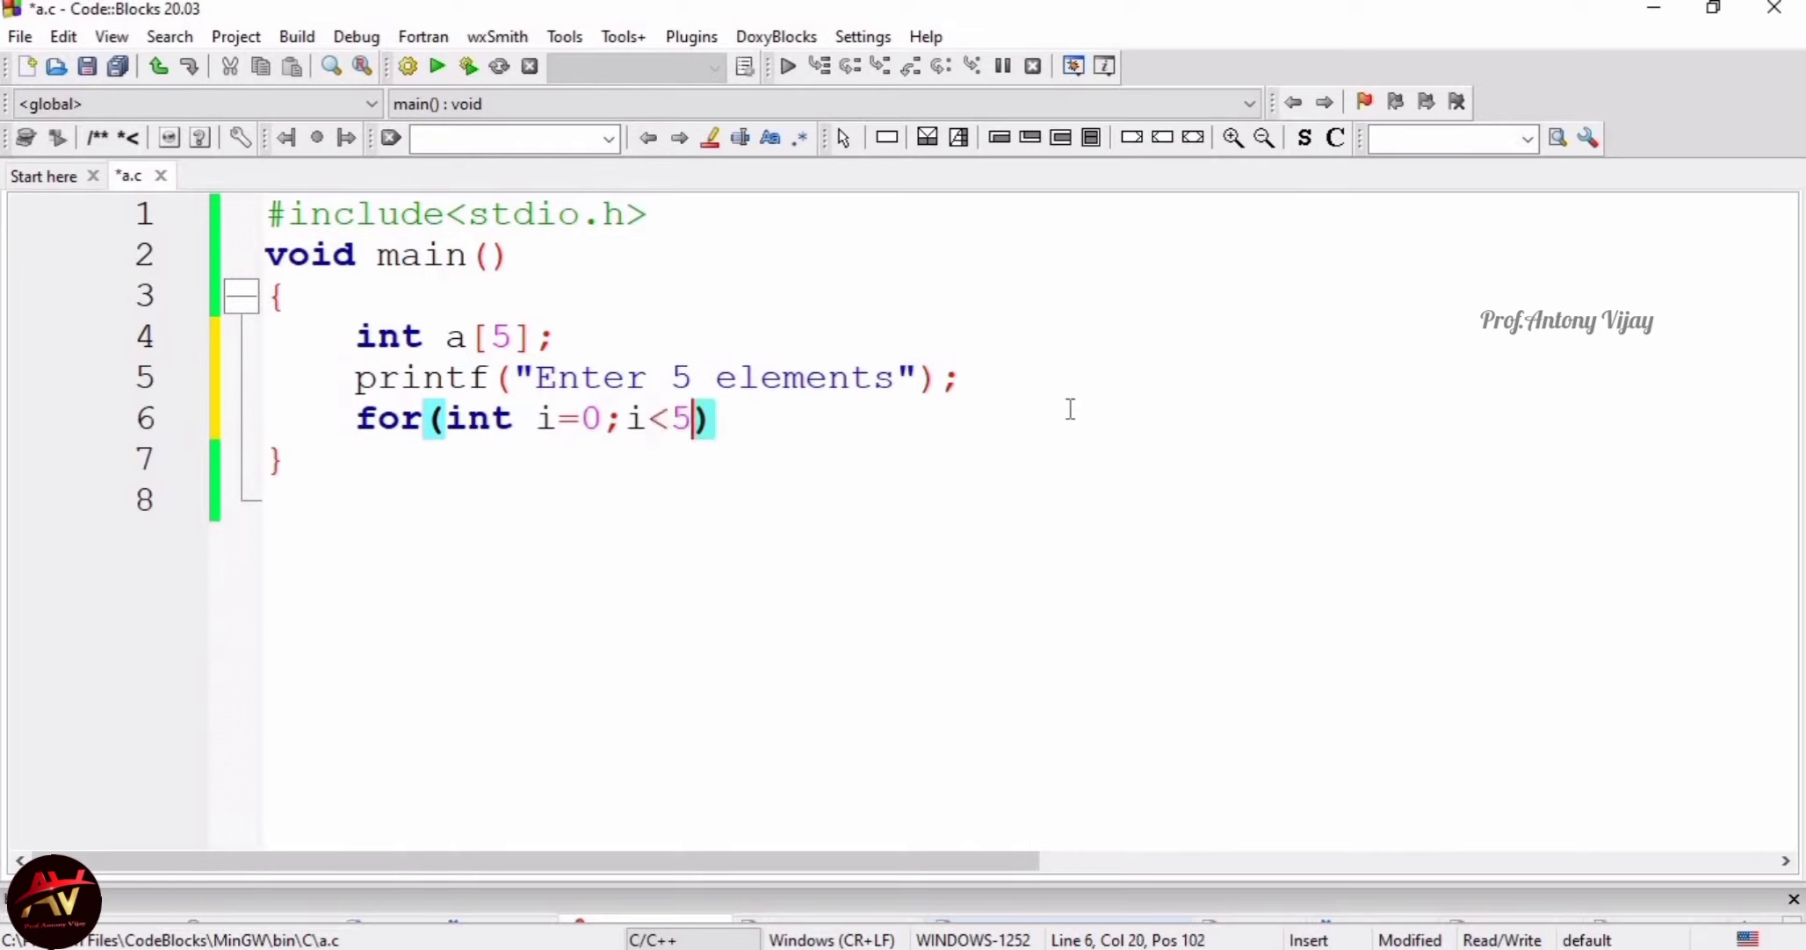
type(";")
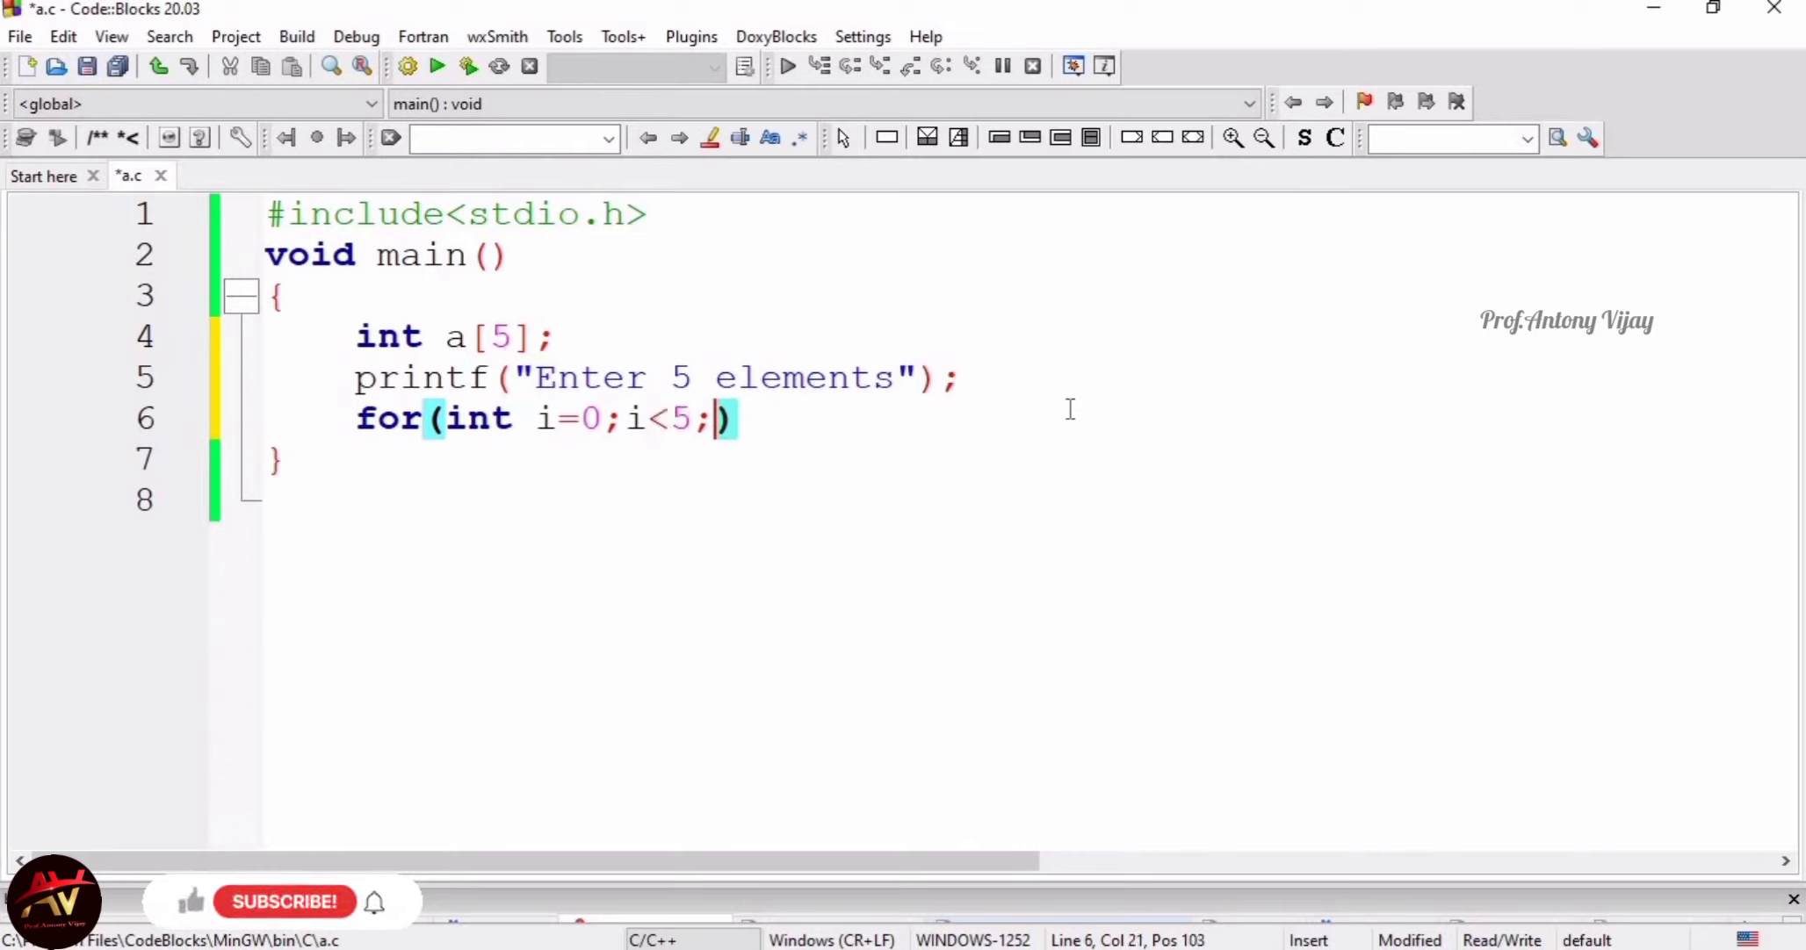
type("i")
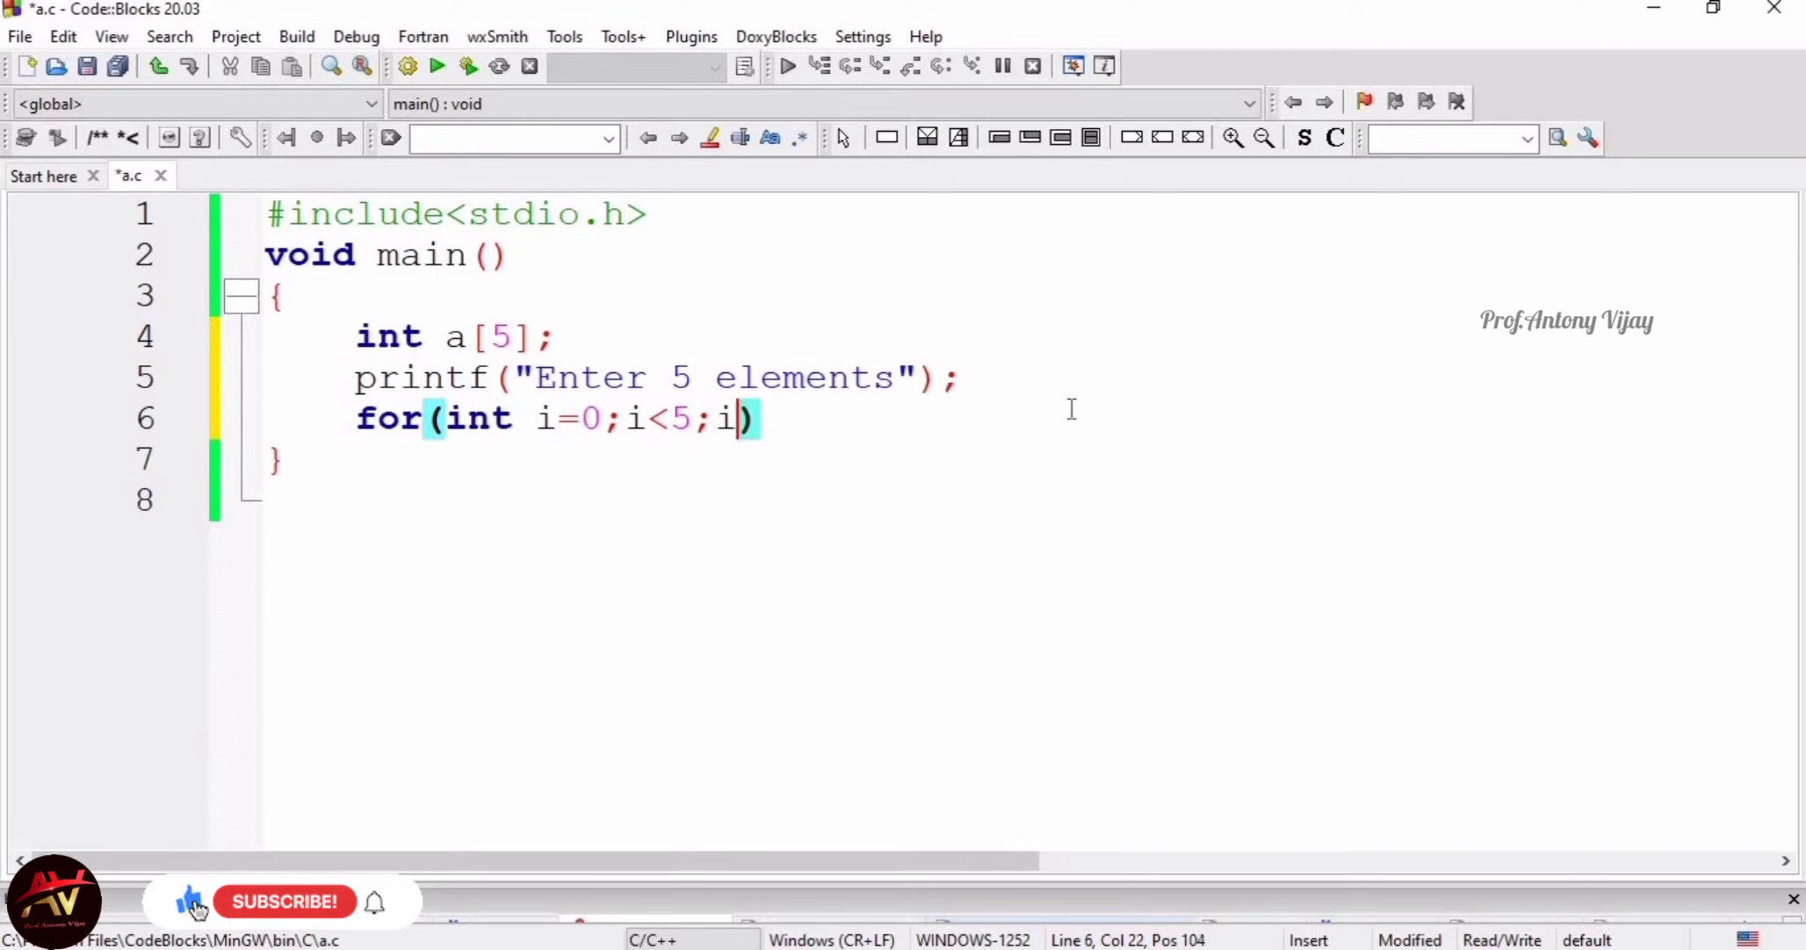
type("++")
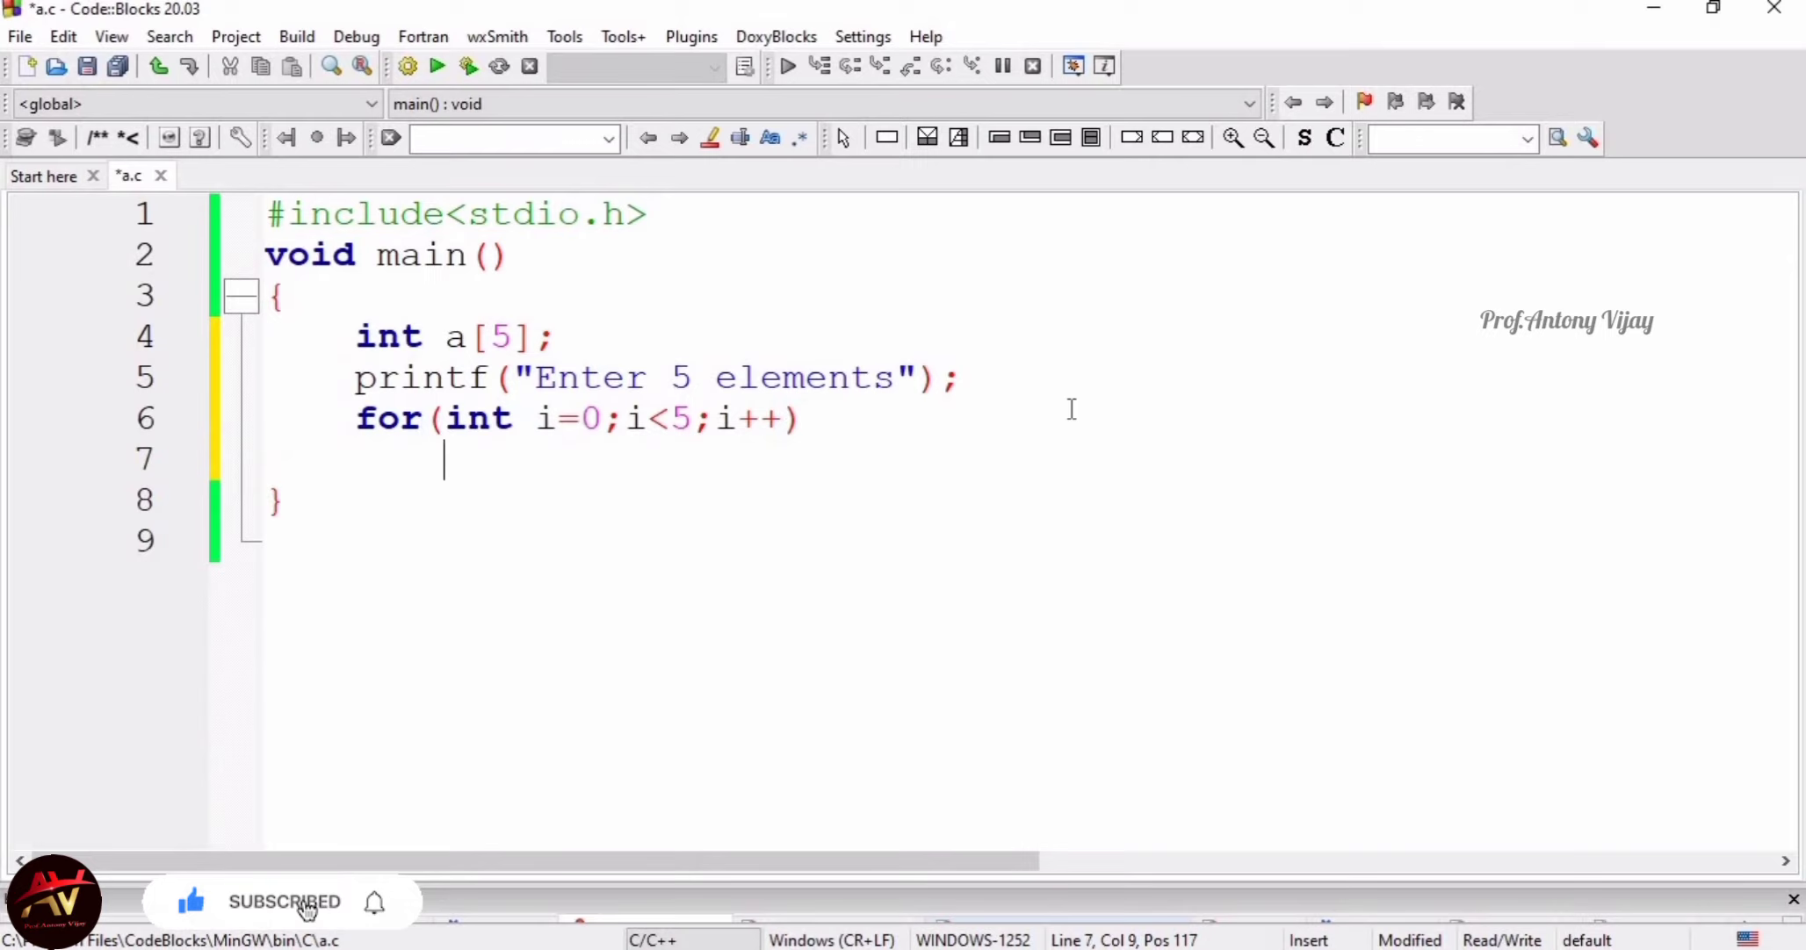
type("{")
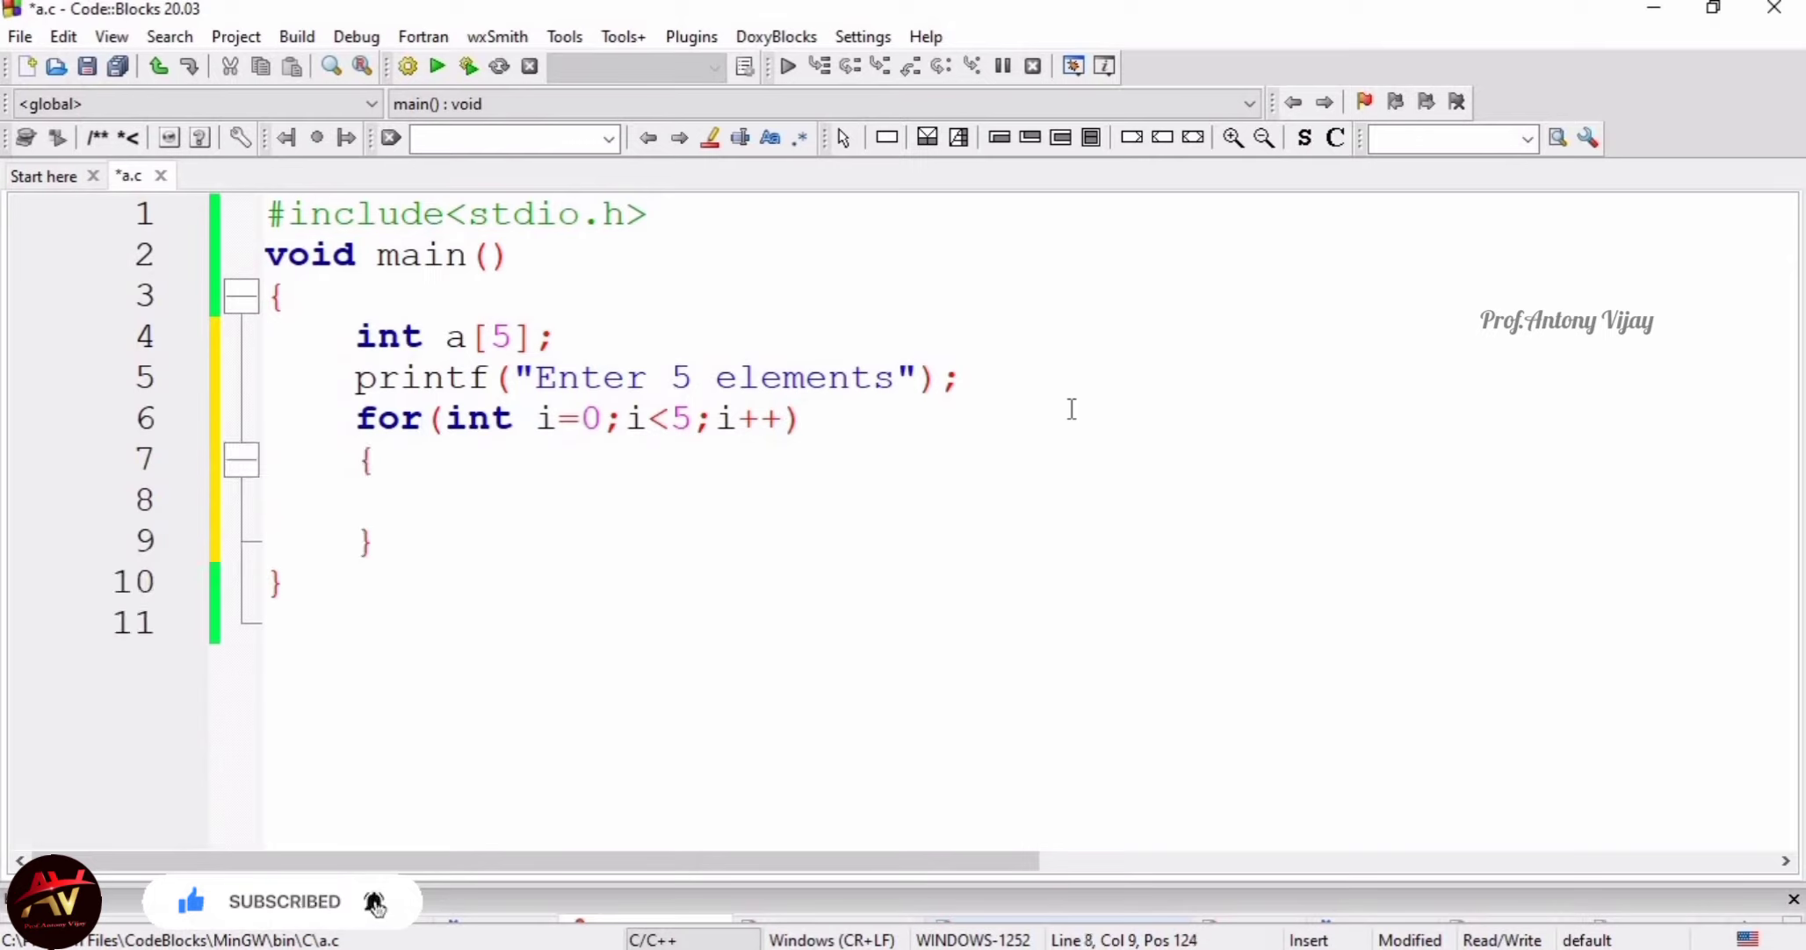
Fill the loop body with scanf("%d",&a[i]); to read each element
type("scanf()")
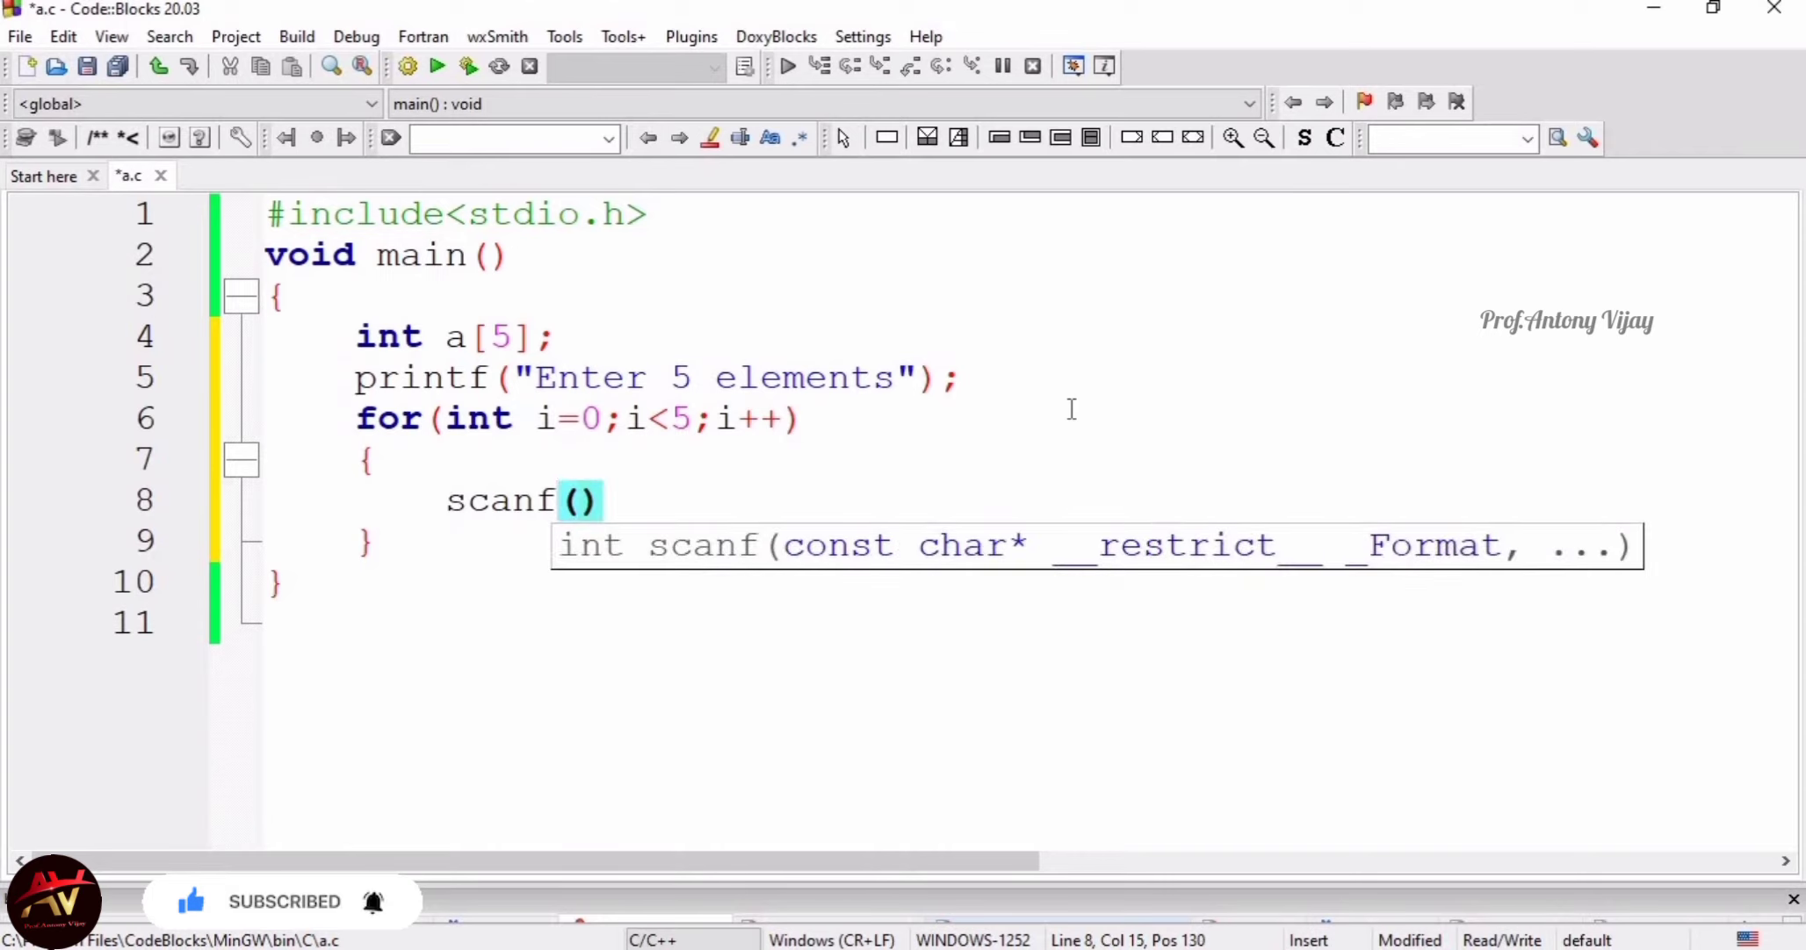
type("\"%")
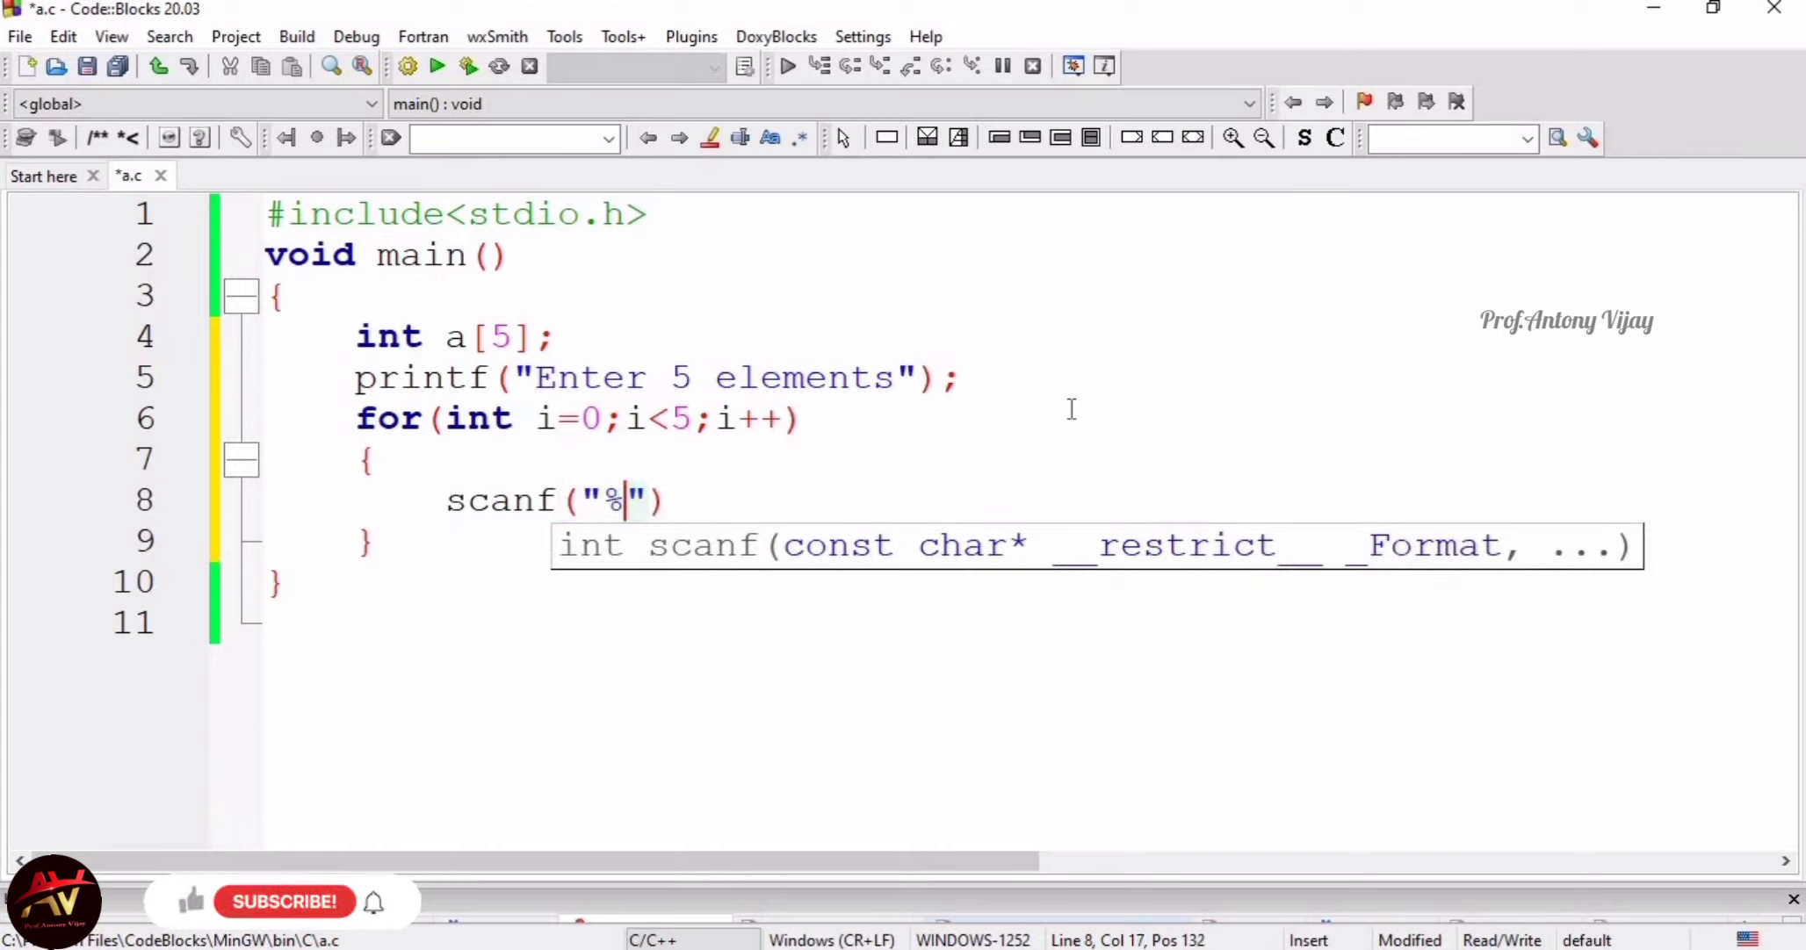
type("d")
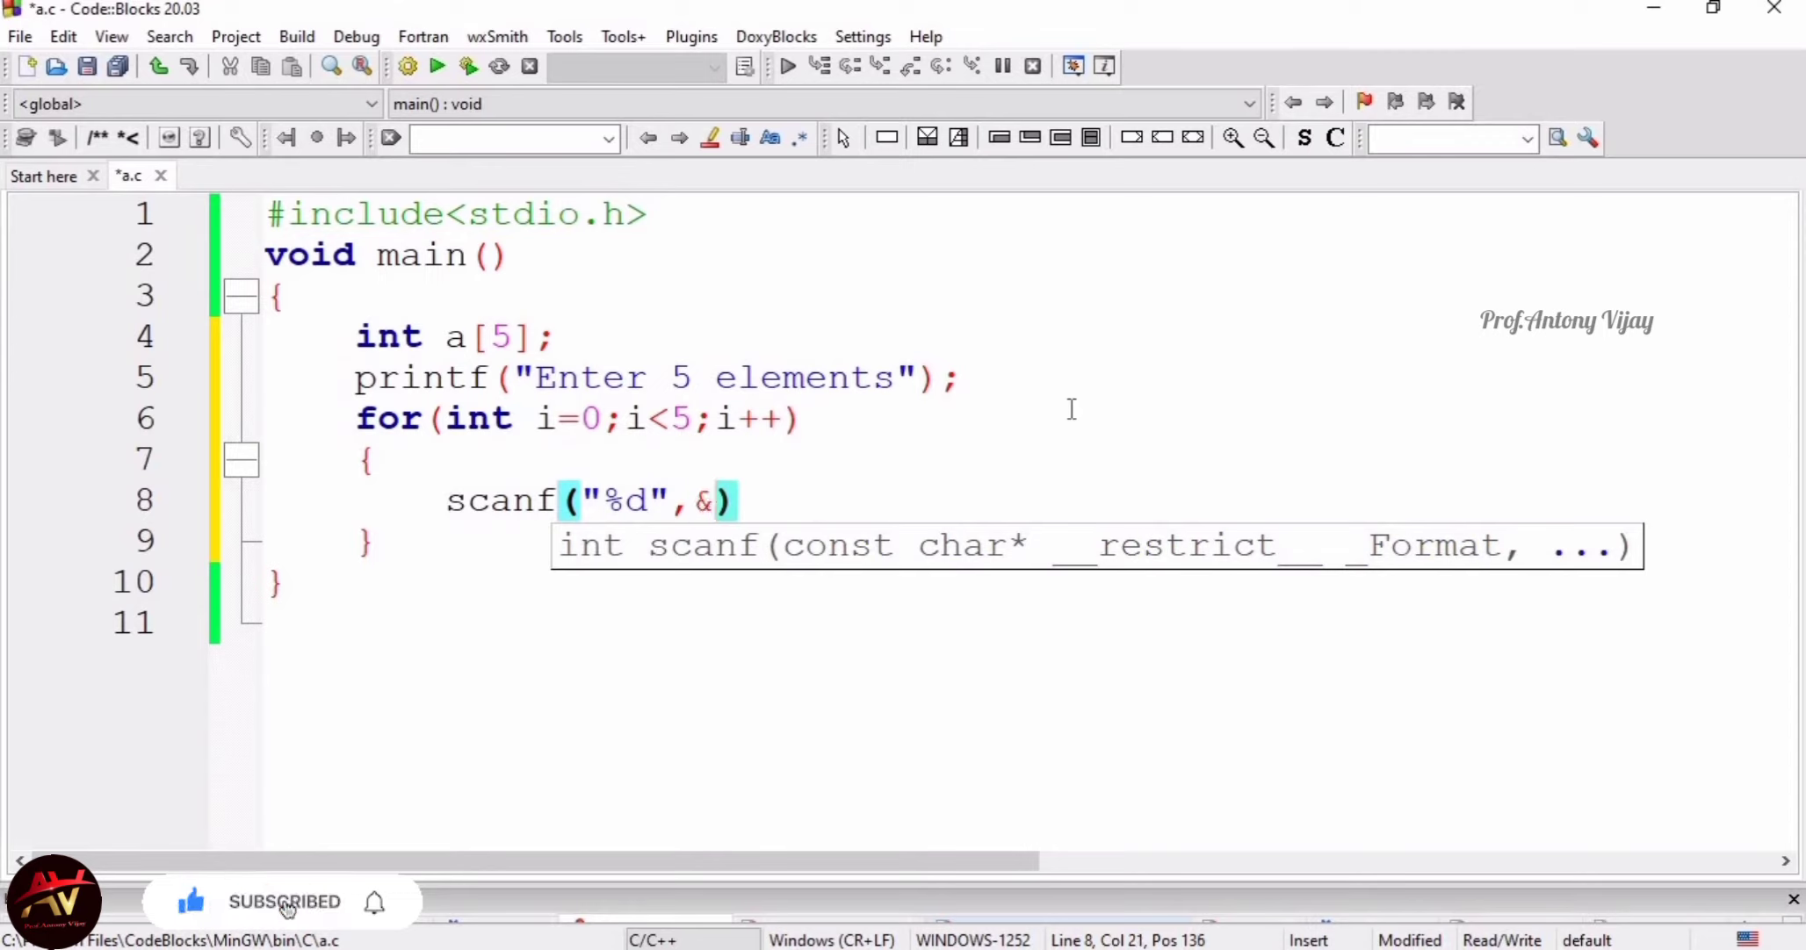
type("a[")
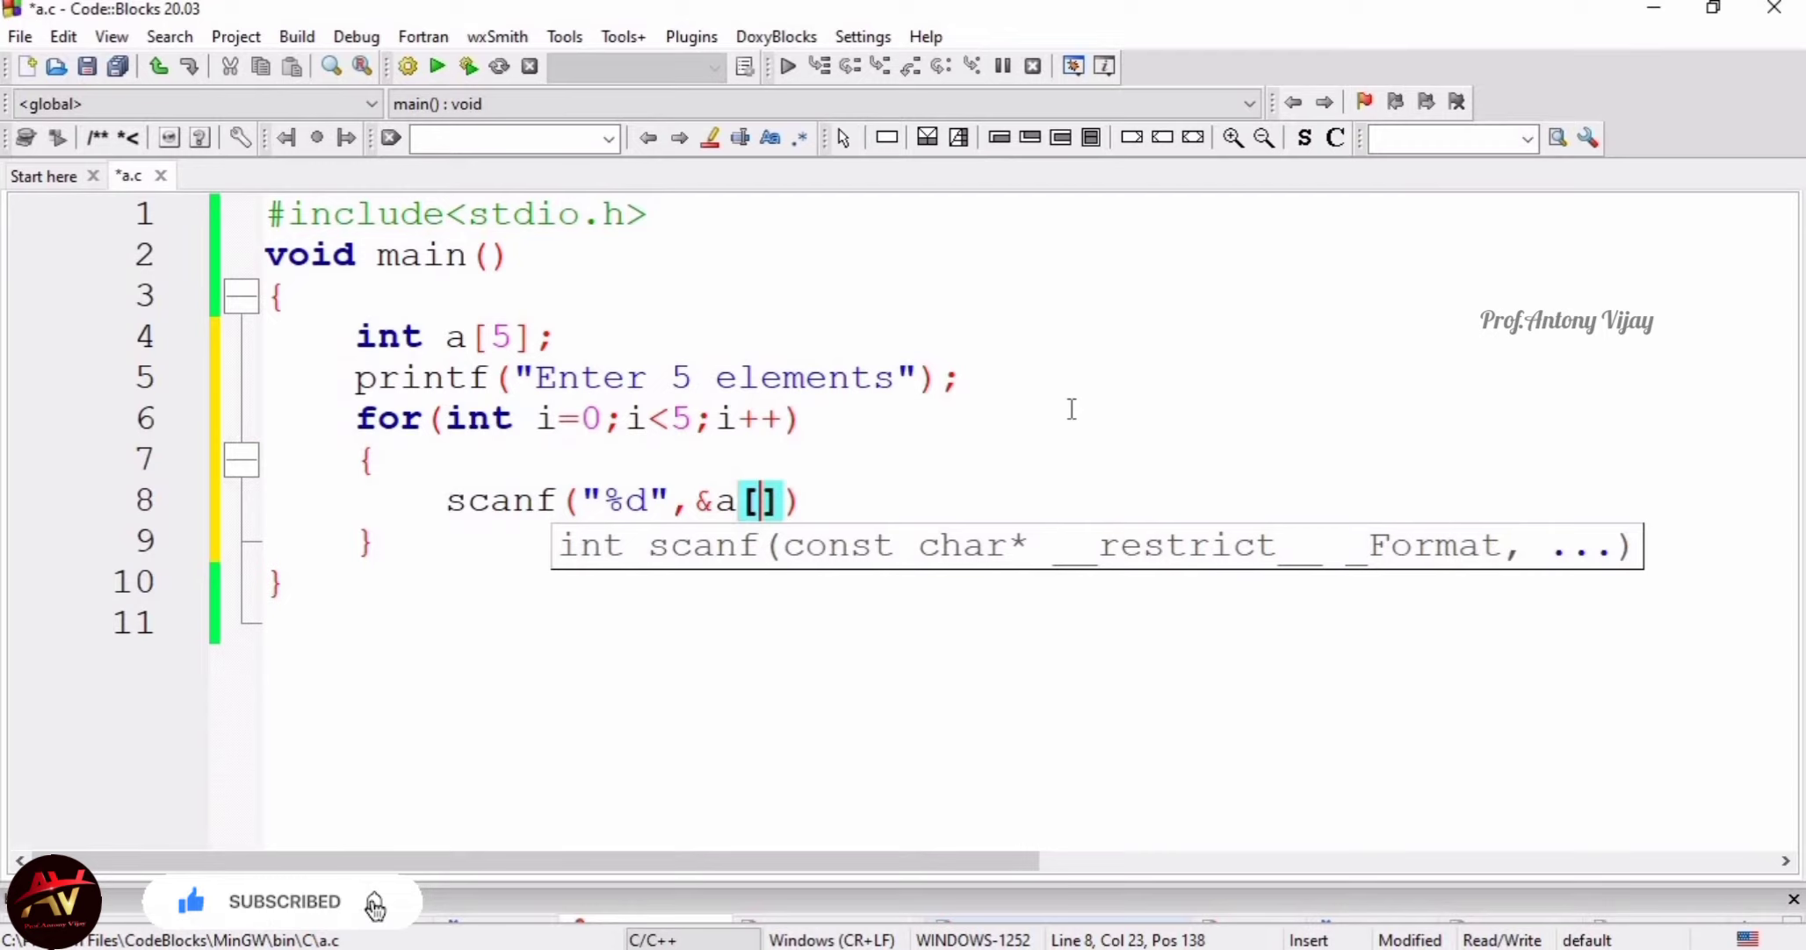
type("i")
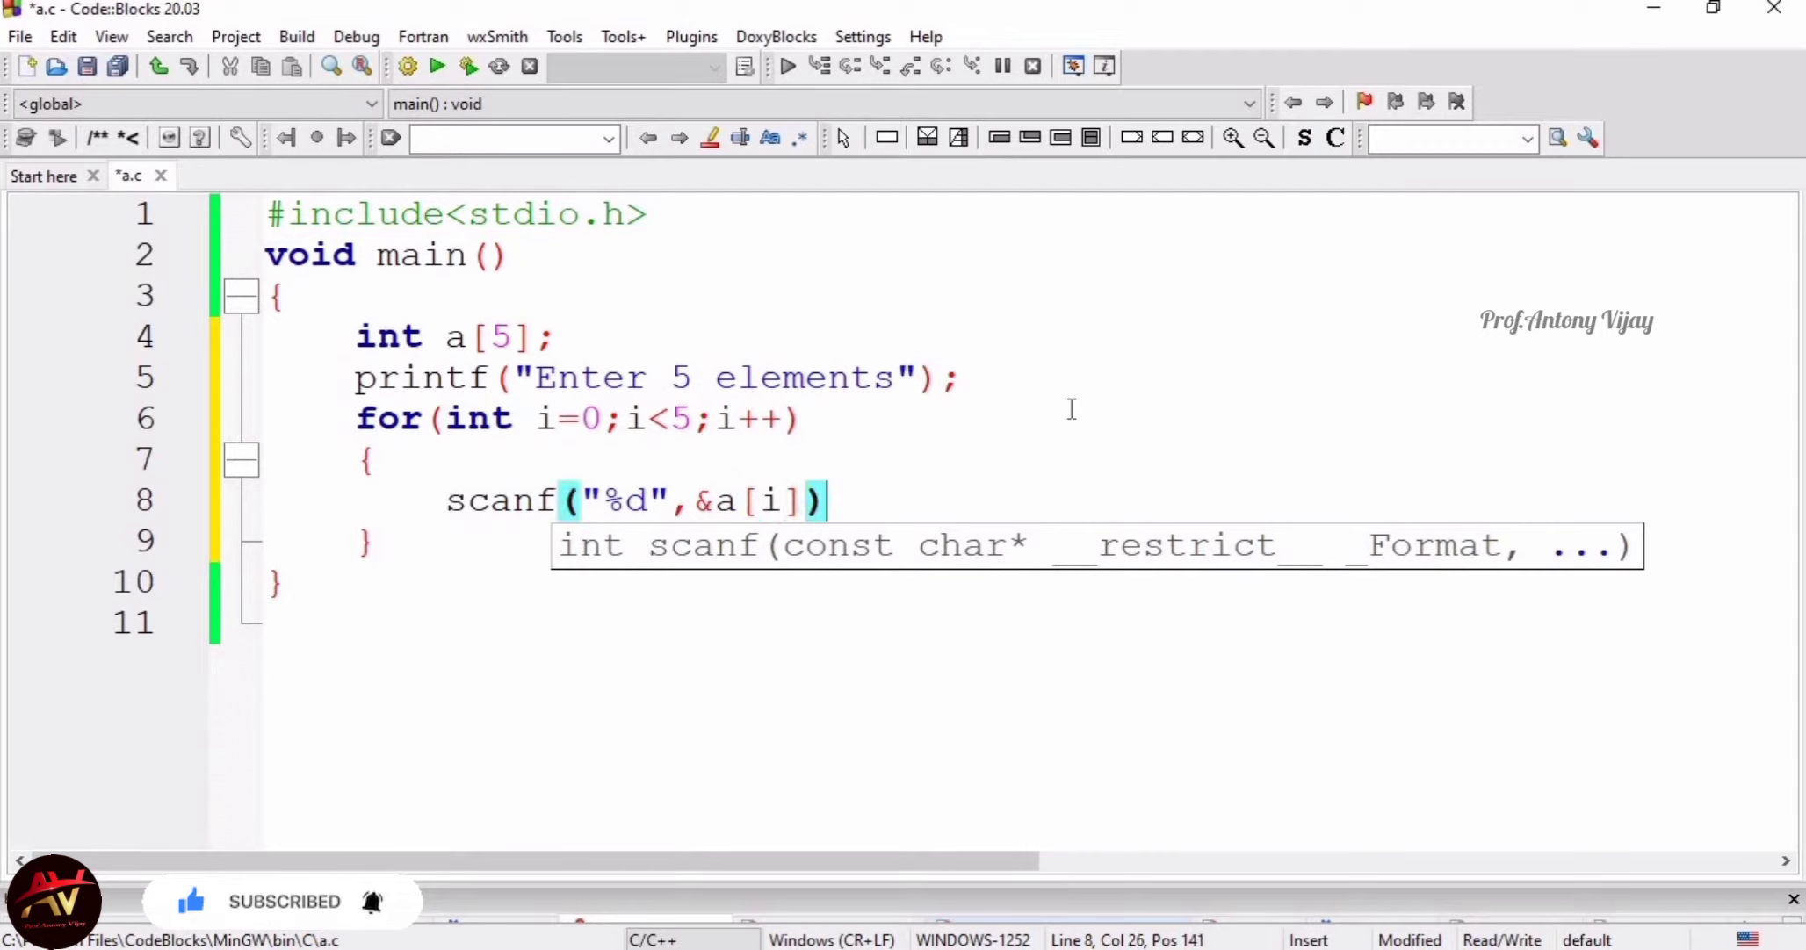
type(";")
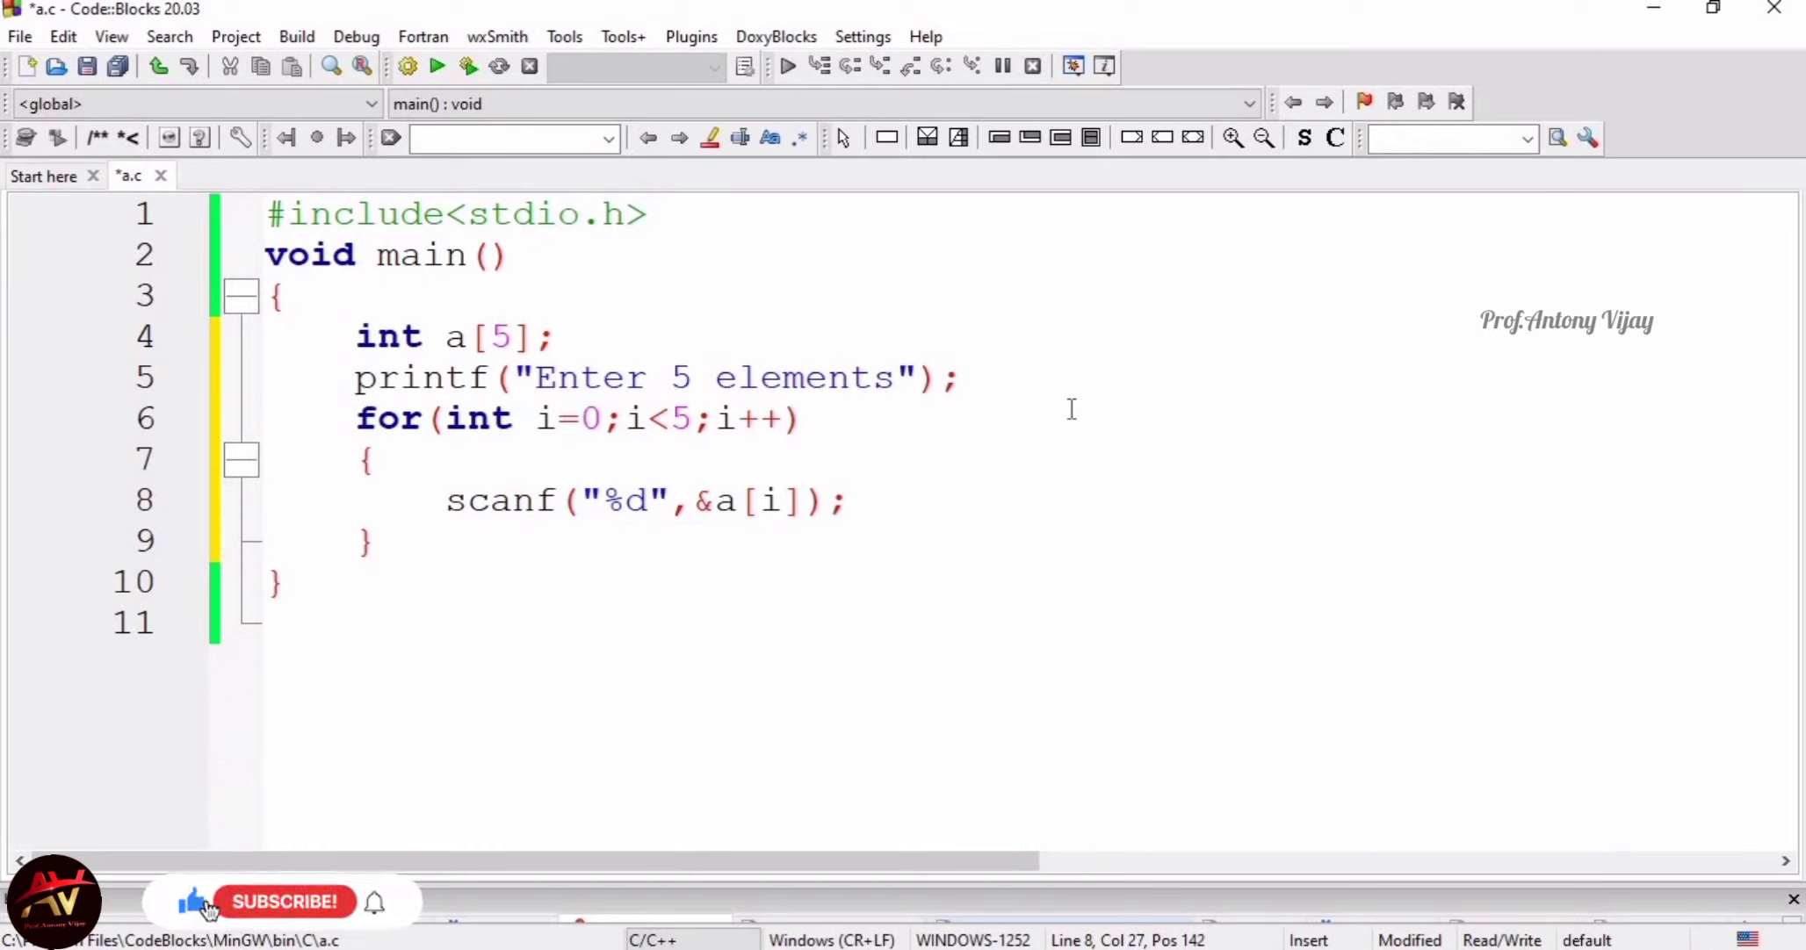
Place the cursor after the first loop's closing brace to start a new line
left_click(845, 500)
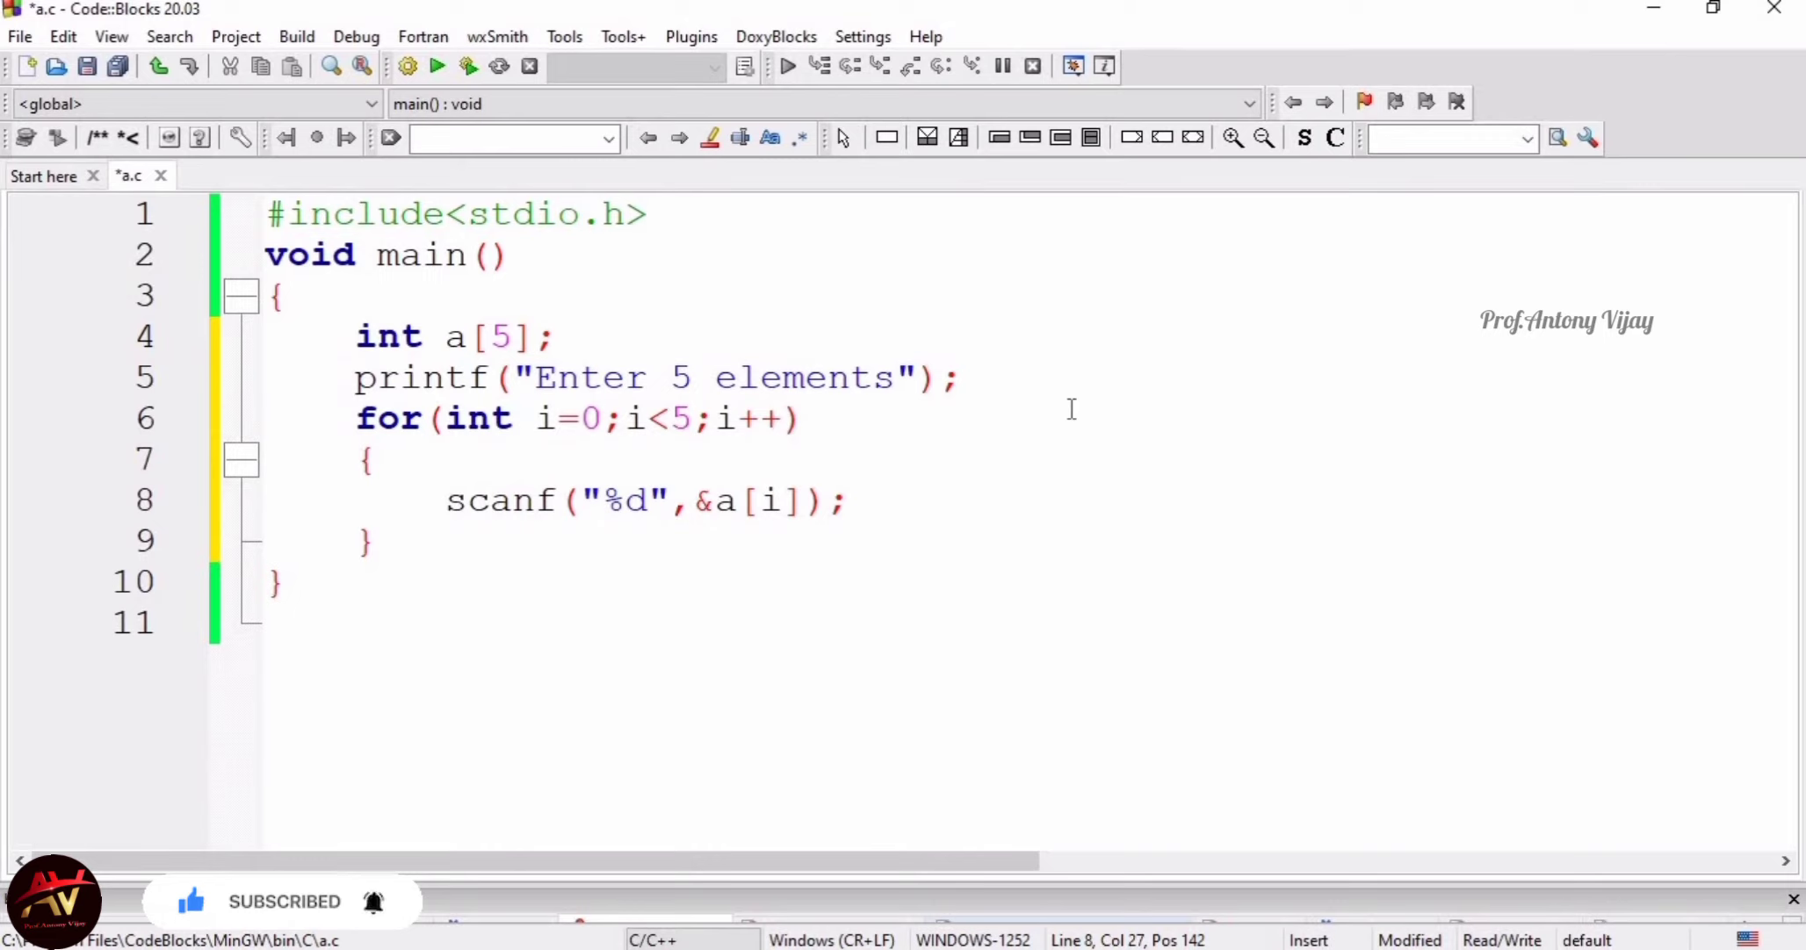
left_click(846, 501)
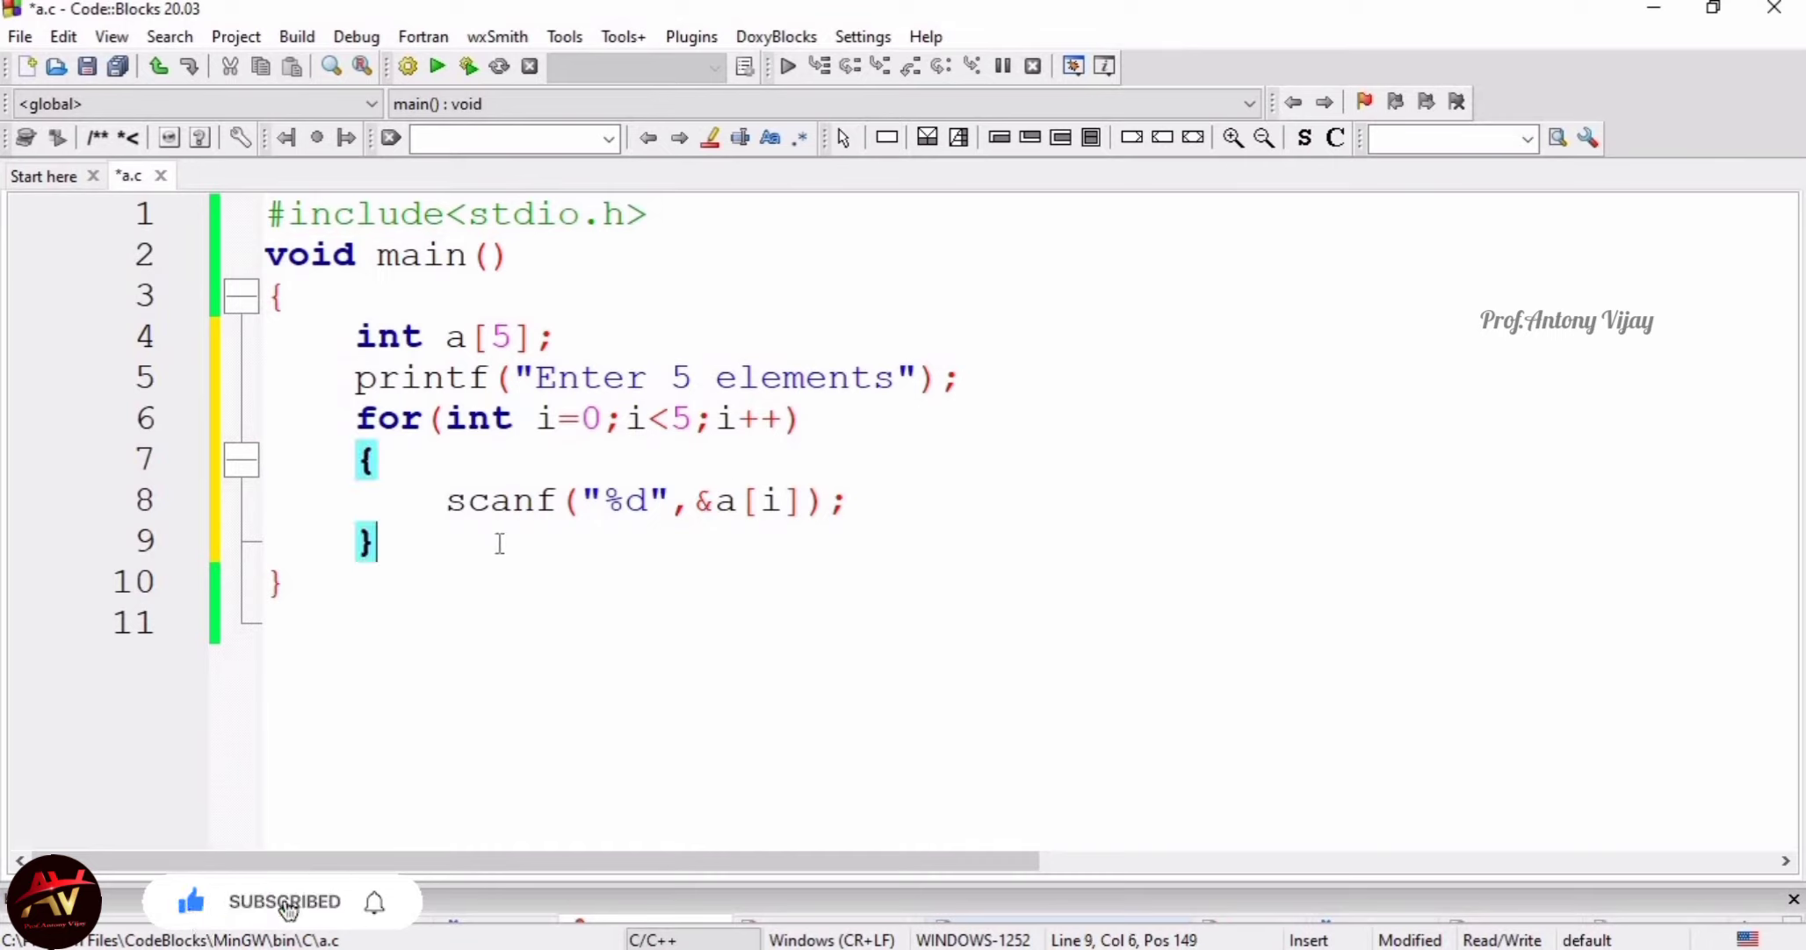
mouse_move(375, 905)
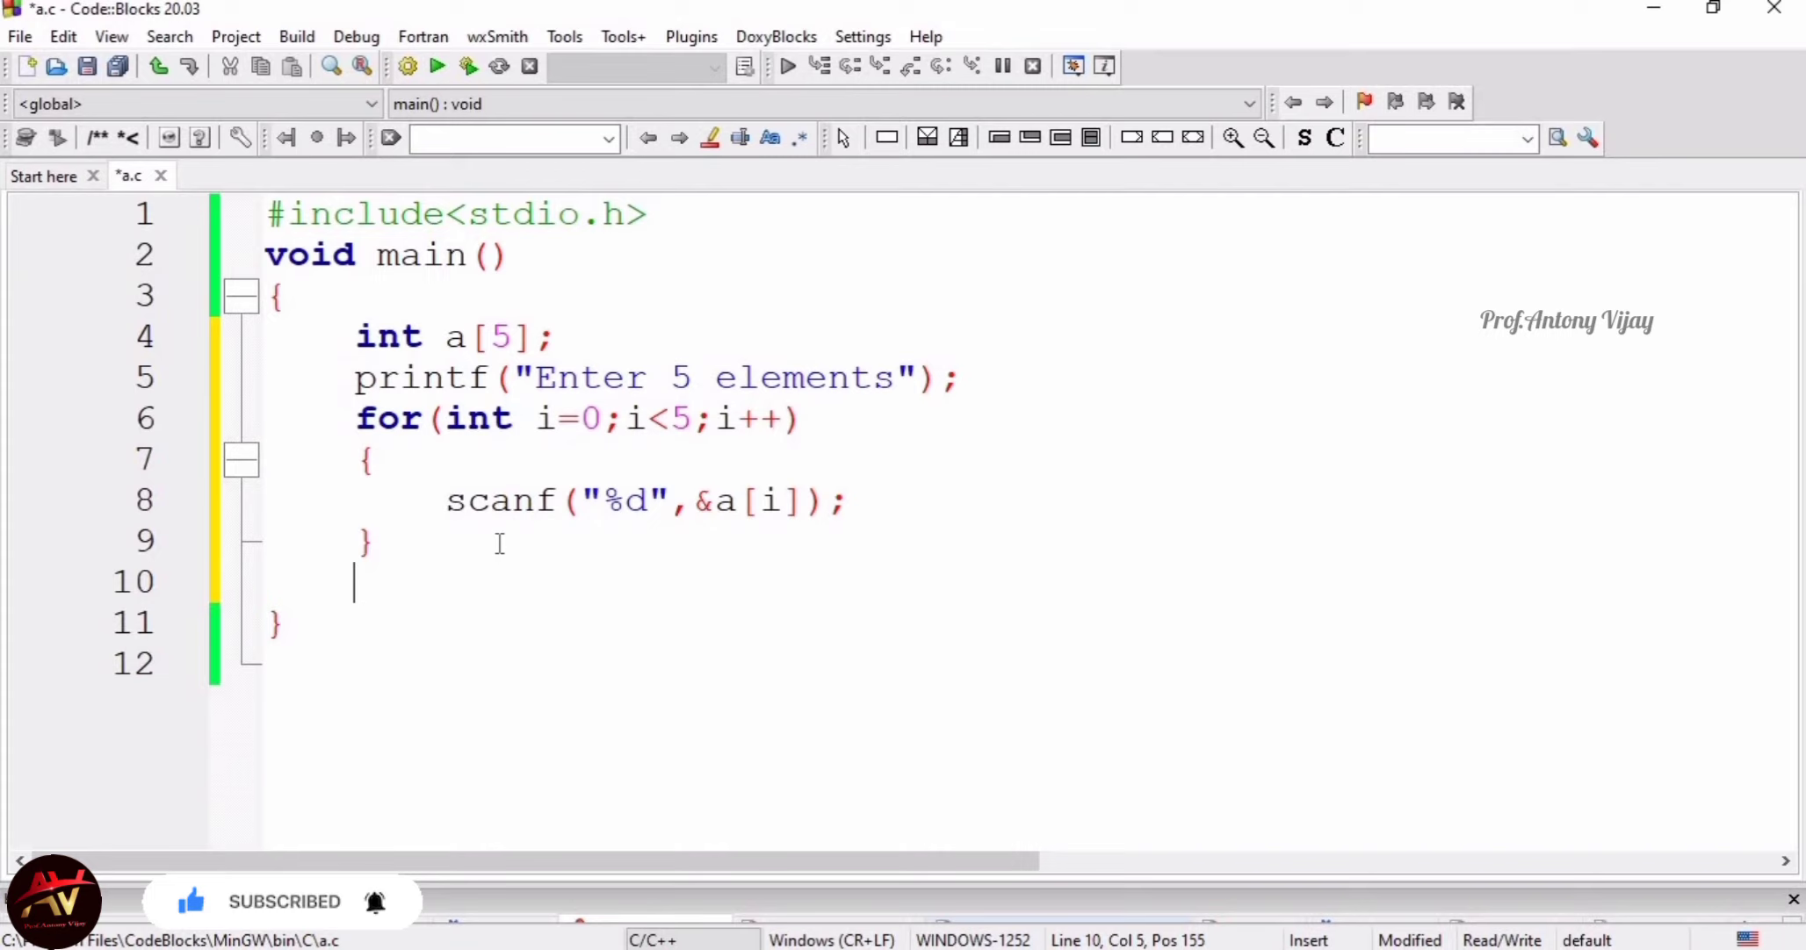
Add a second for(int i=0;i<5;i++) loop with an opening brace
type("for")
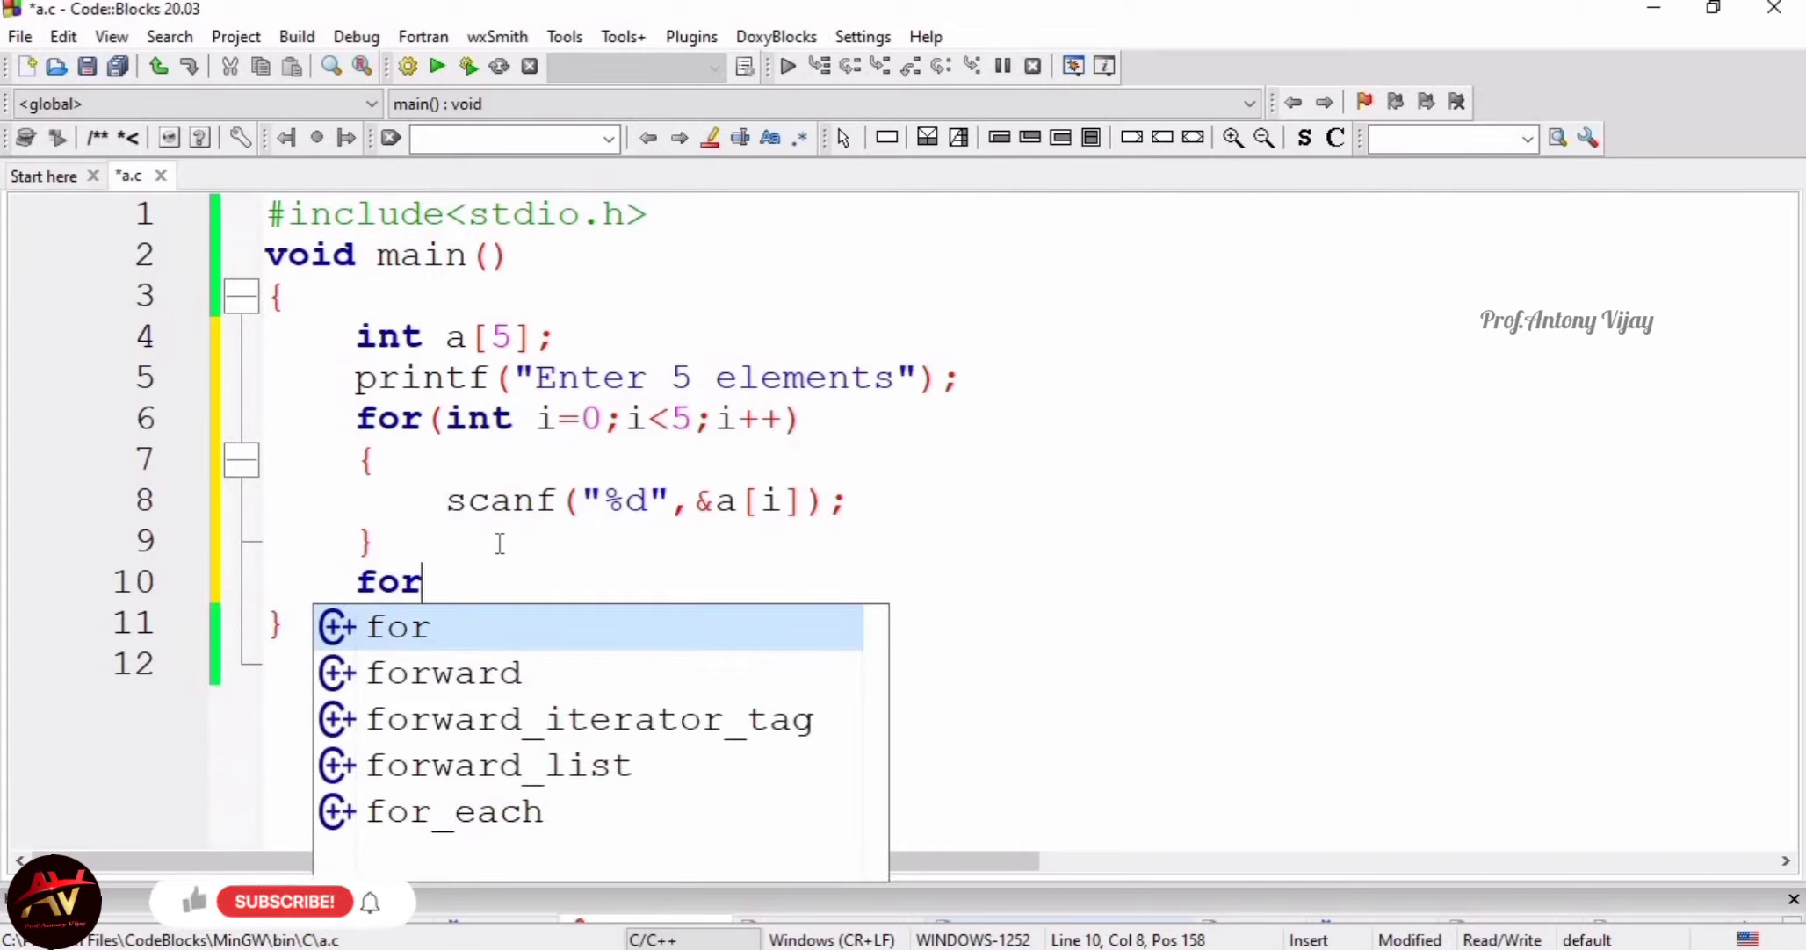
type("(int i=")
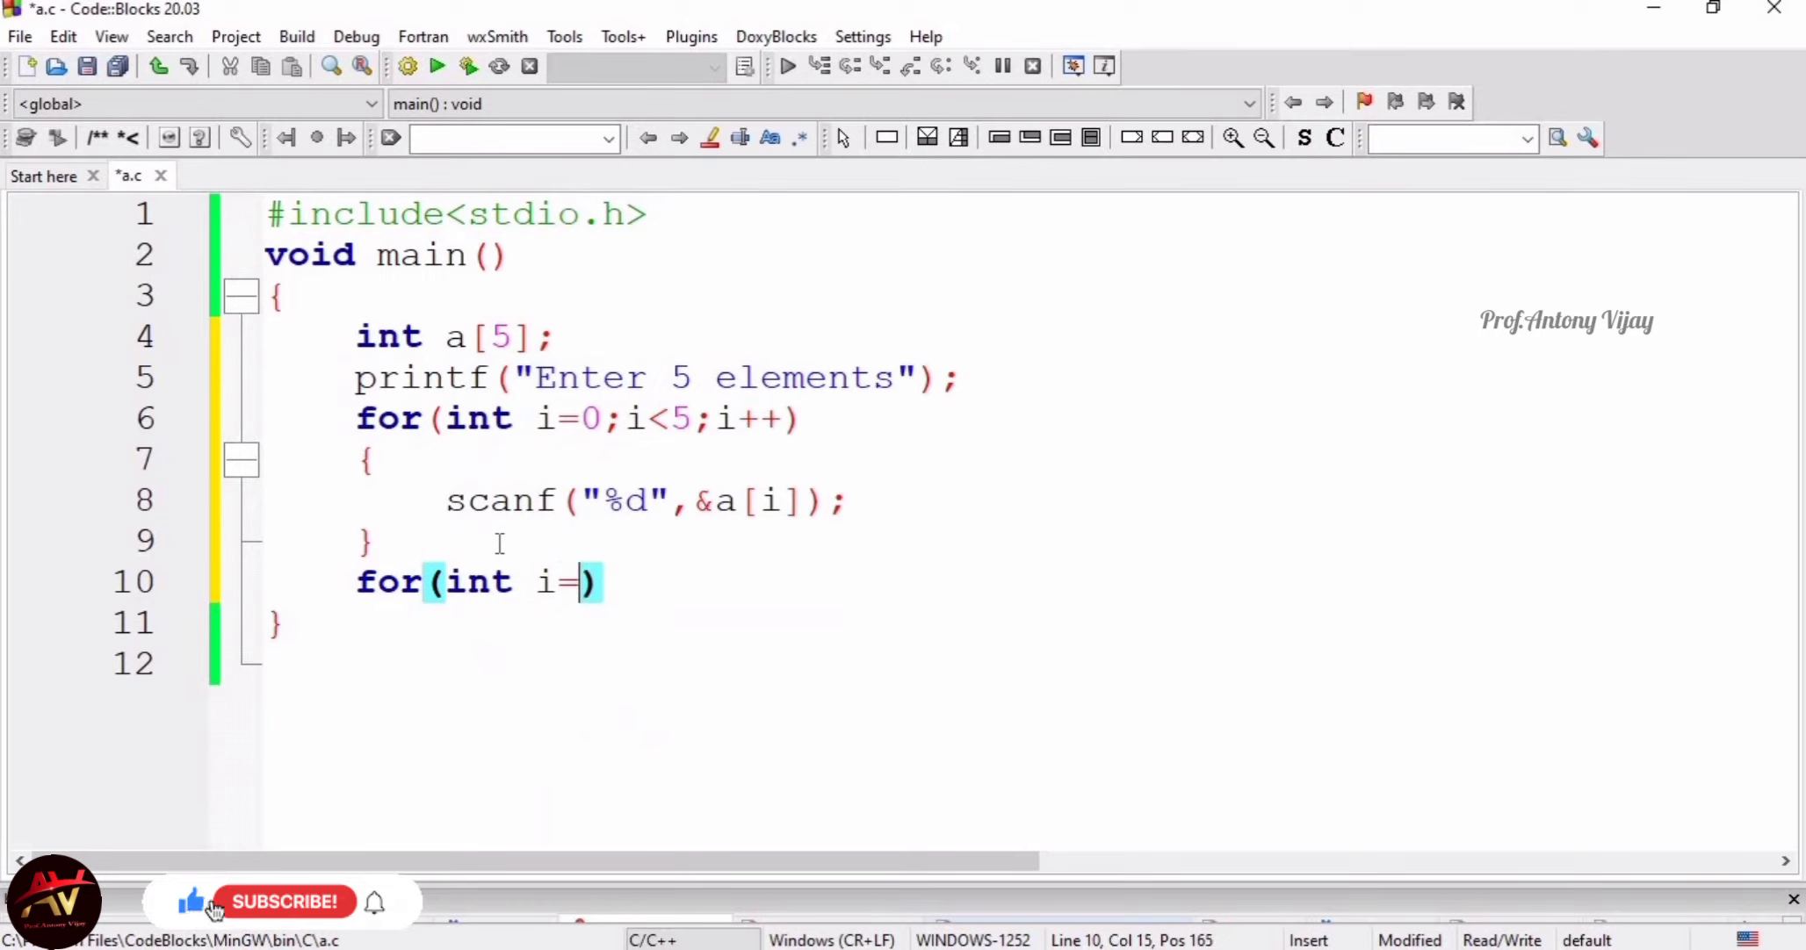
type("0")
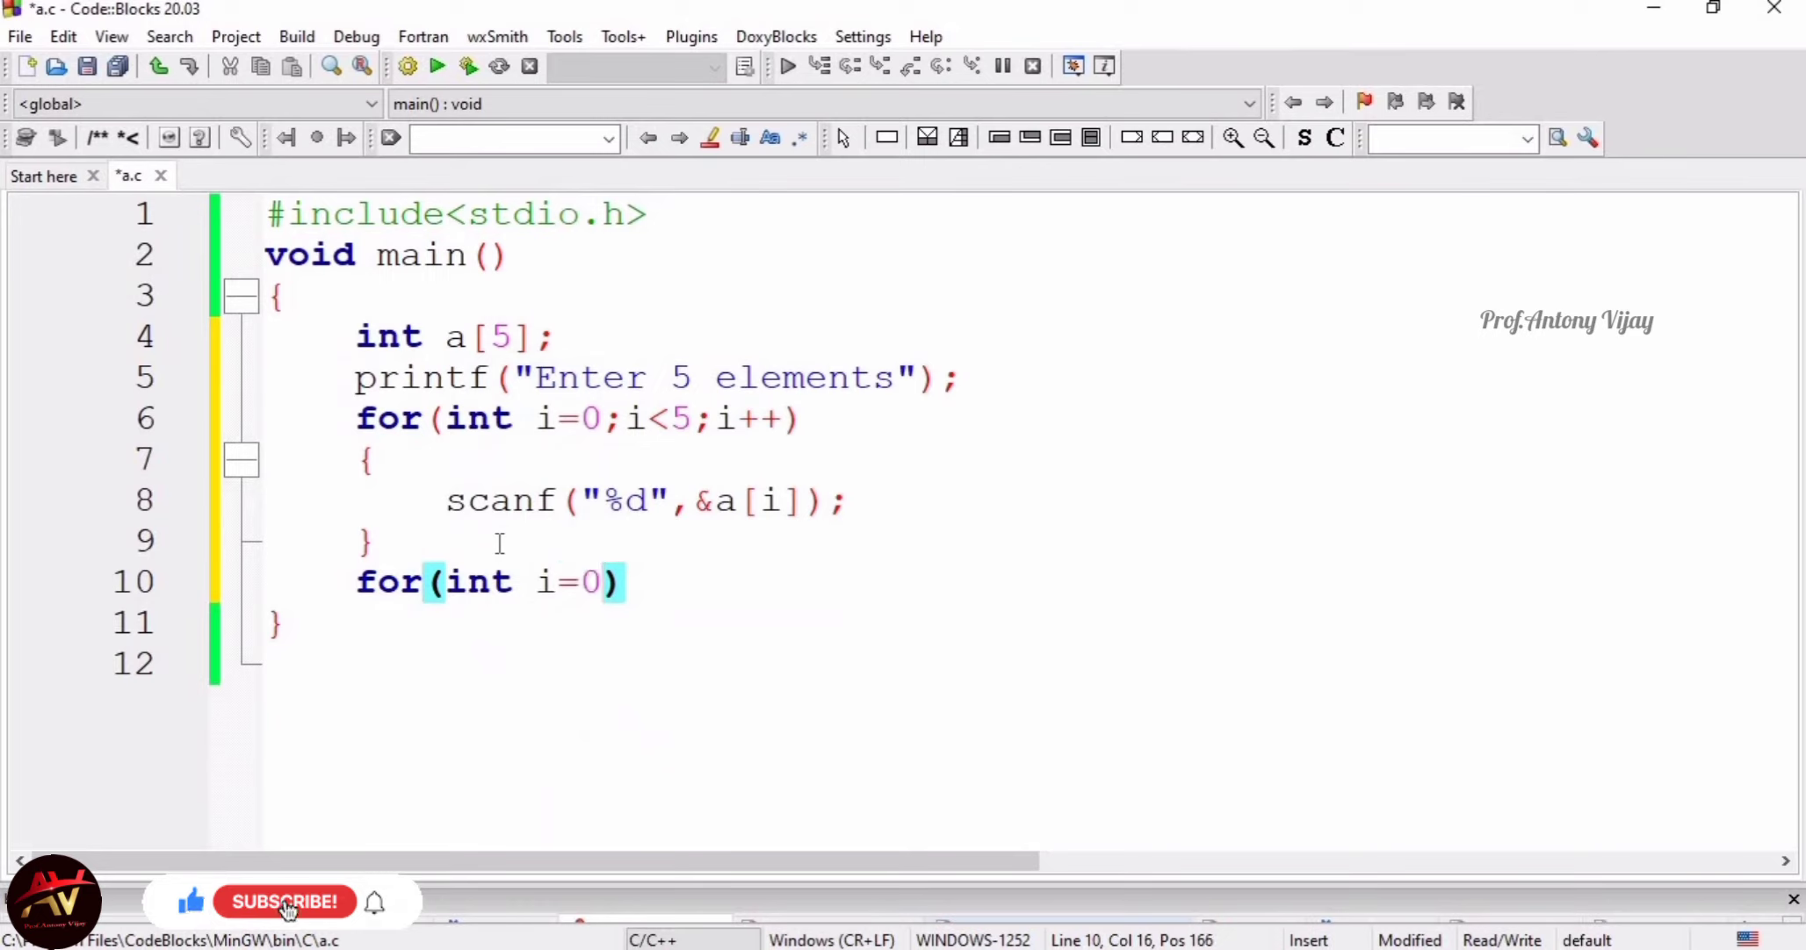
type(";i<5")
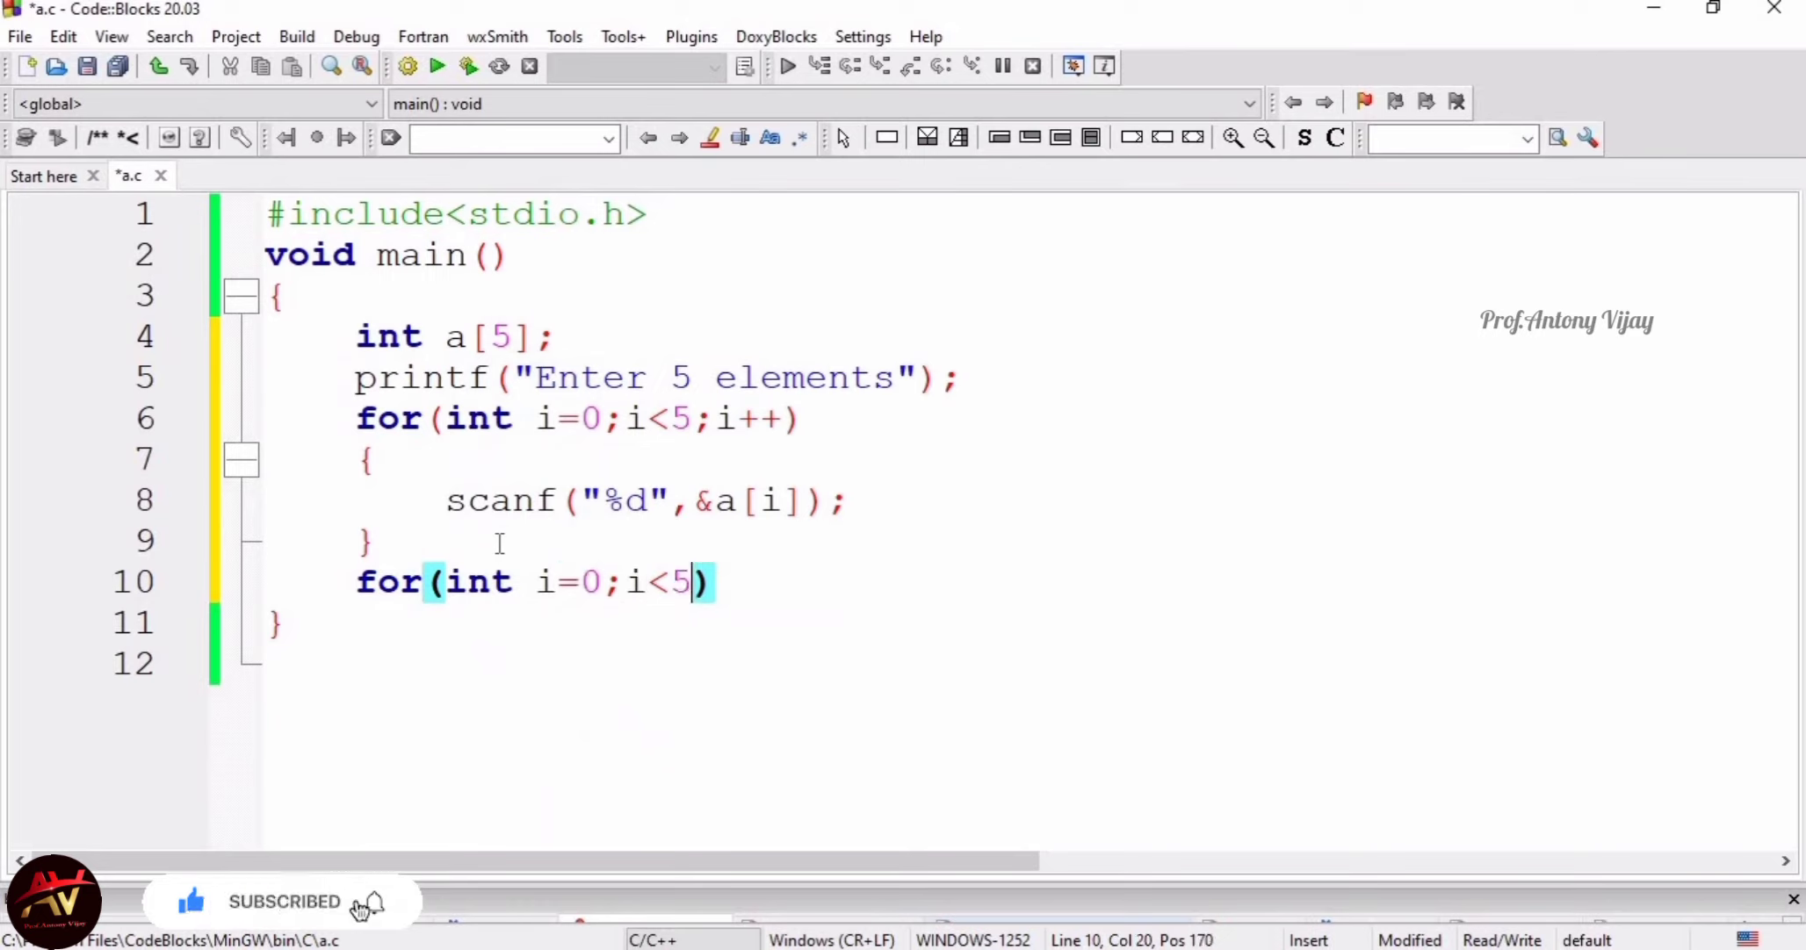
type(";i++")
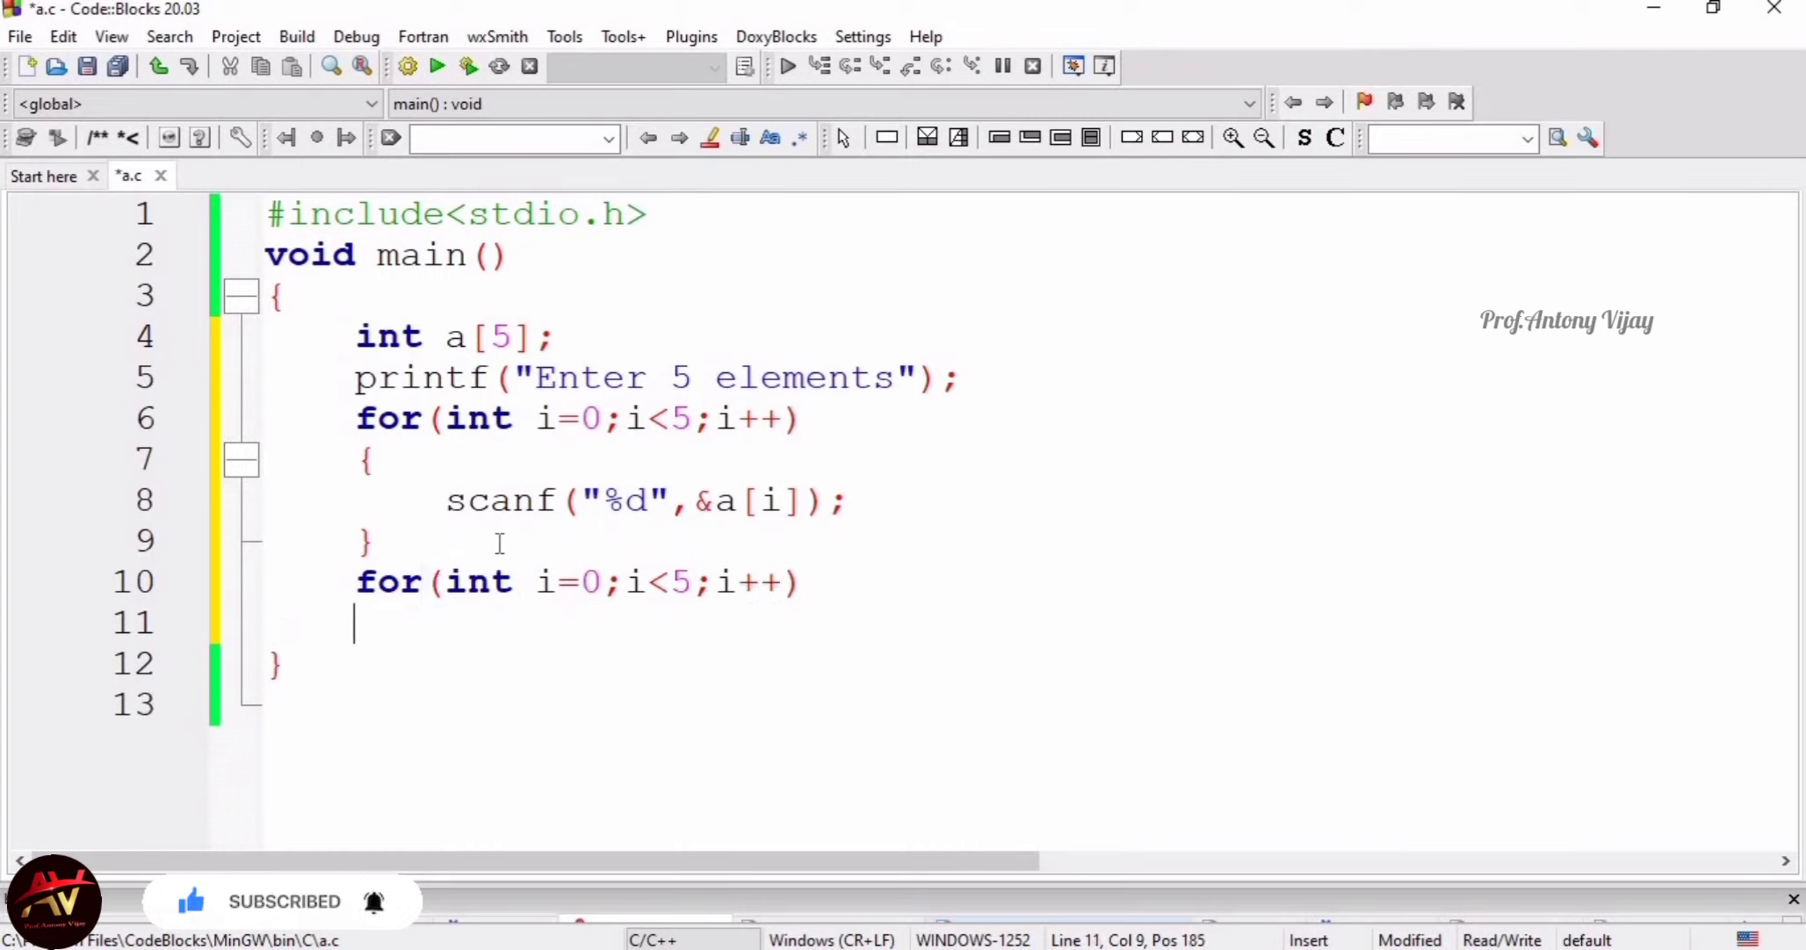
type("{")
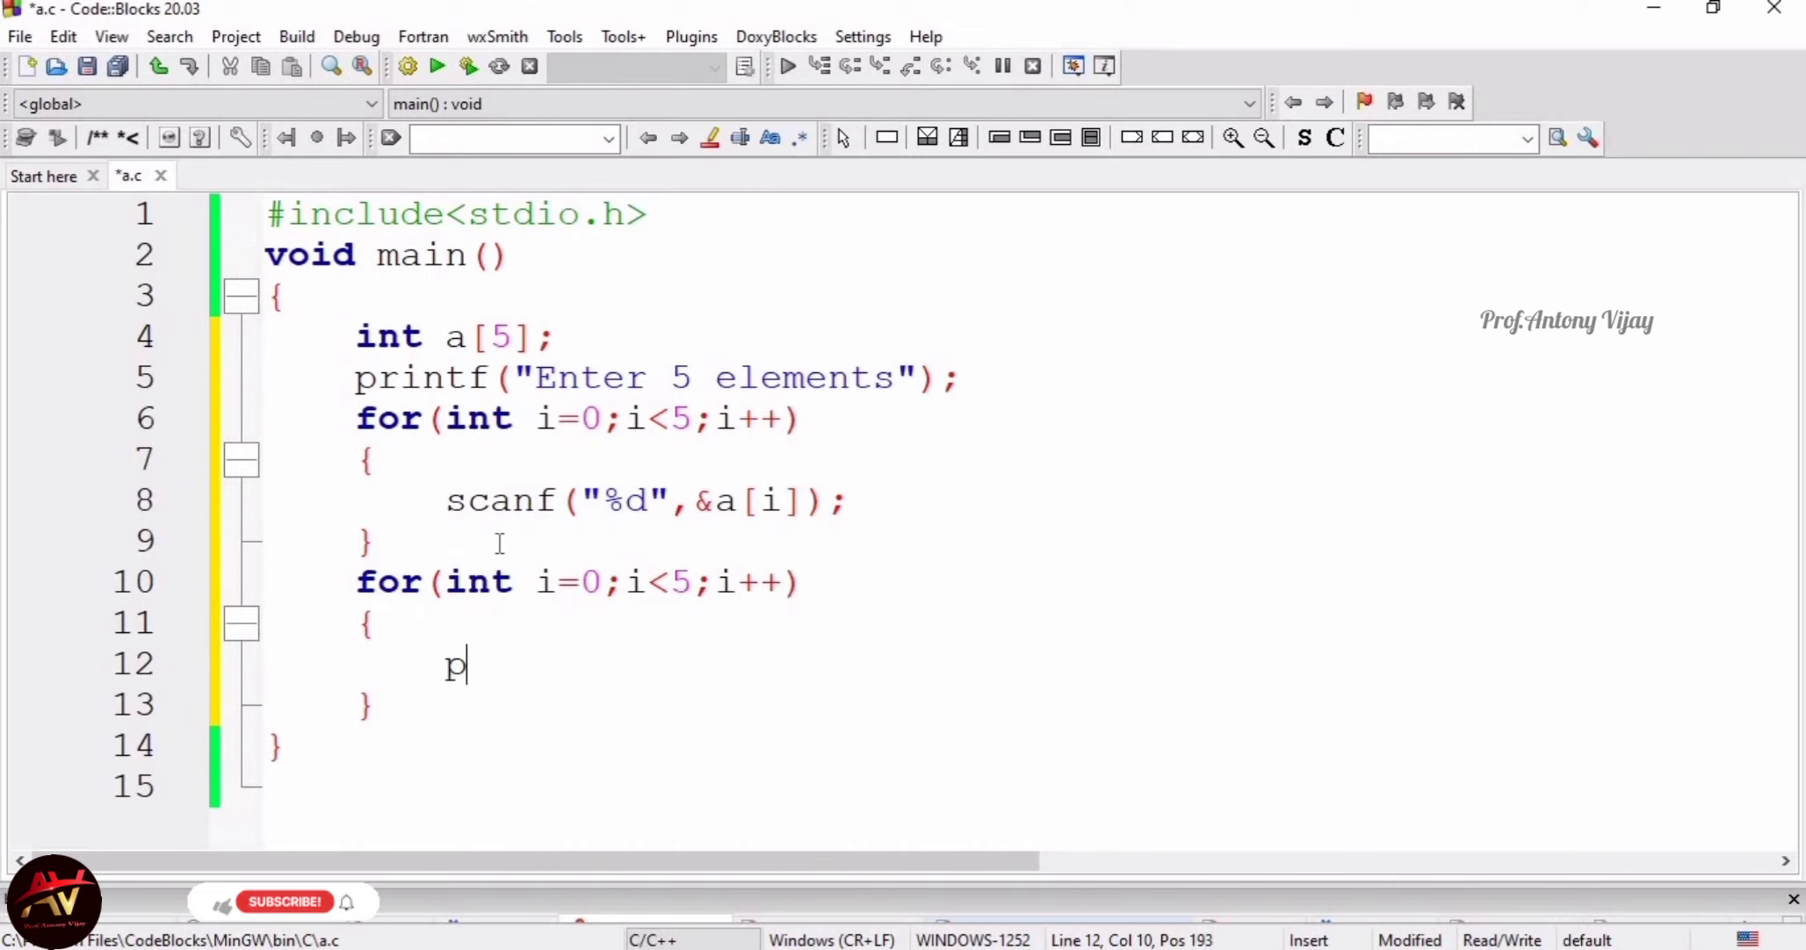
Write printf("a[%d]=%d",i,a[i]); in the loop body and save a.c
type("rintf")
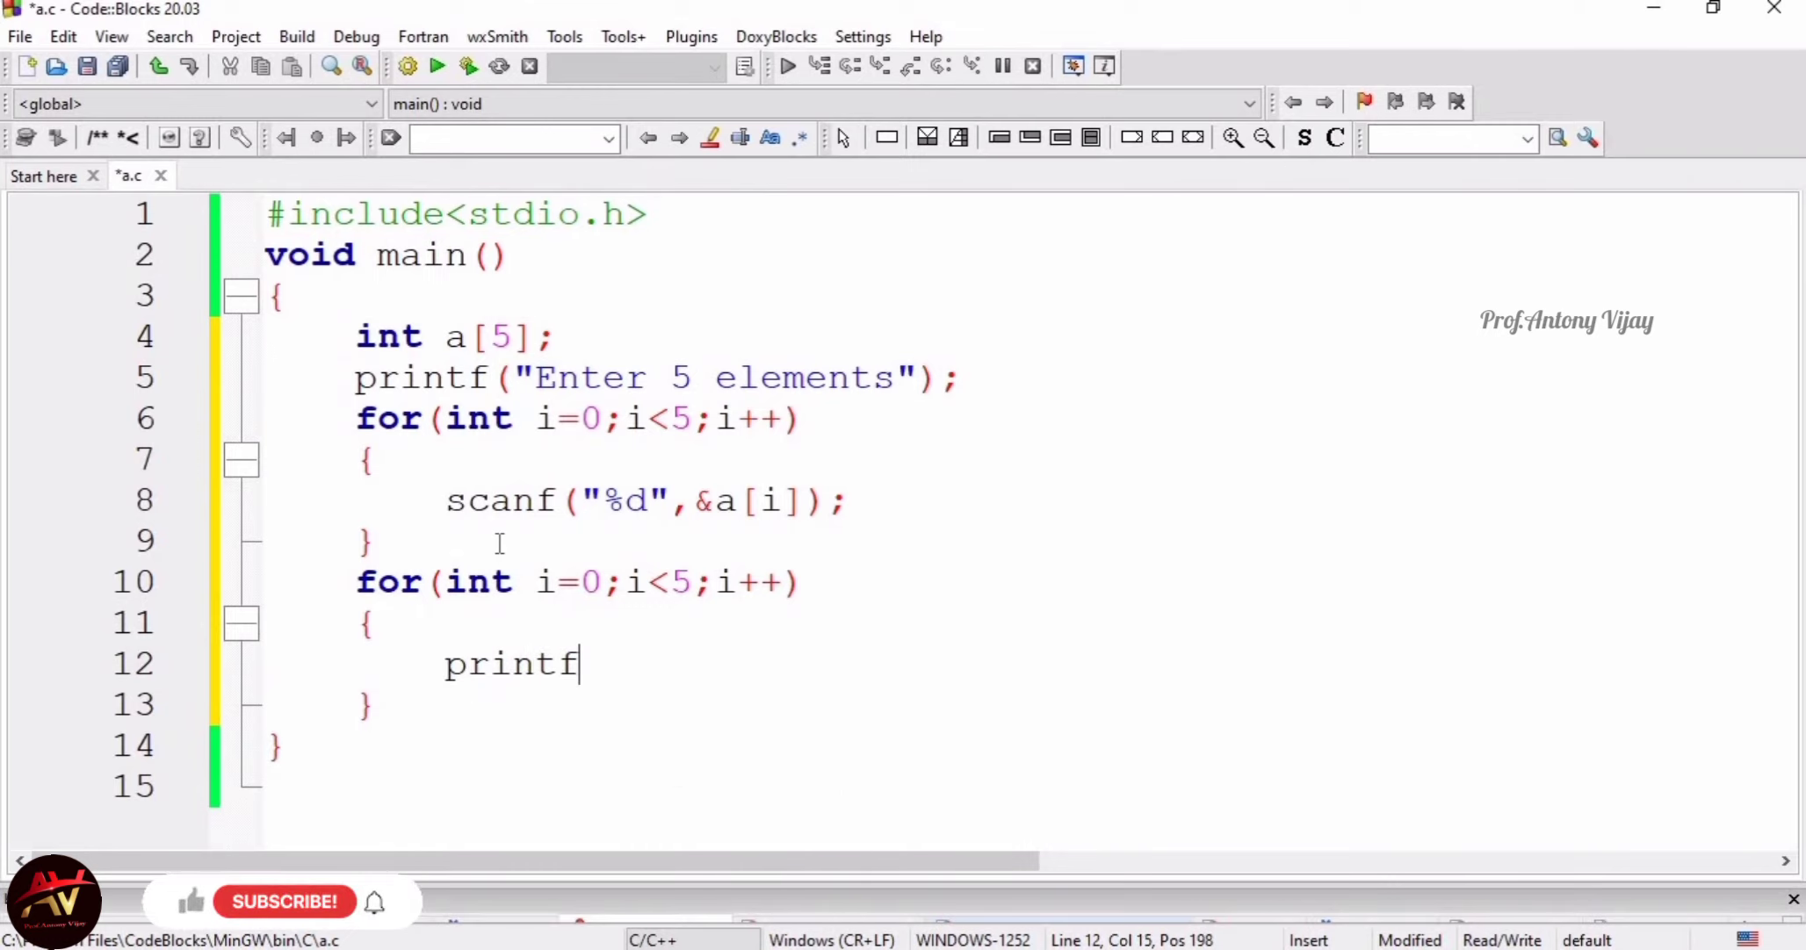
type("(\"\")")
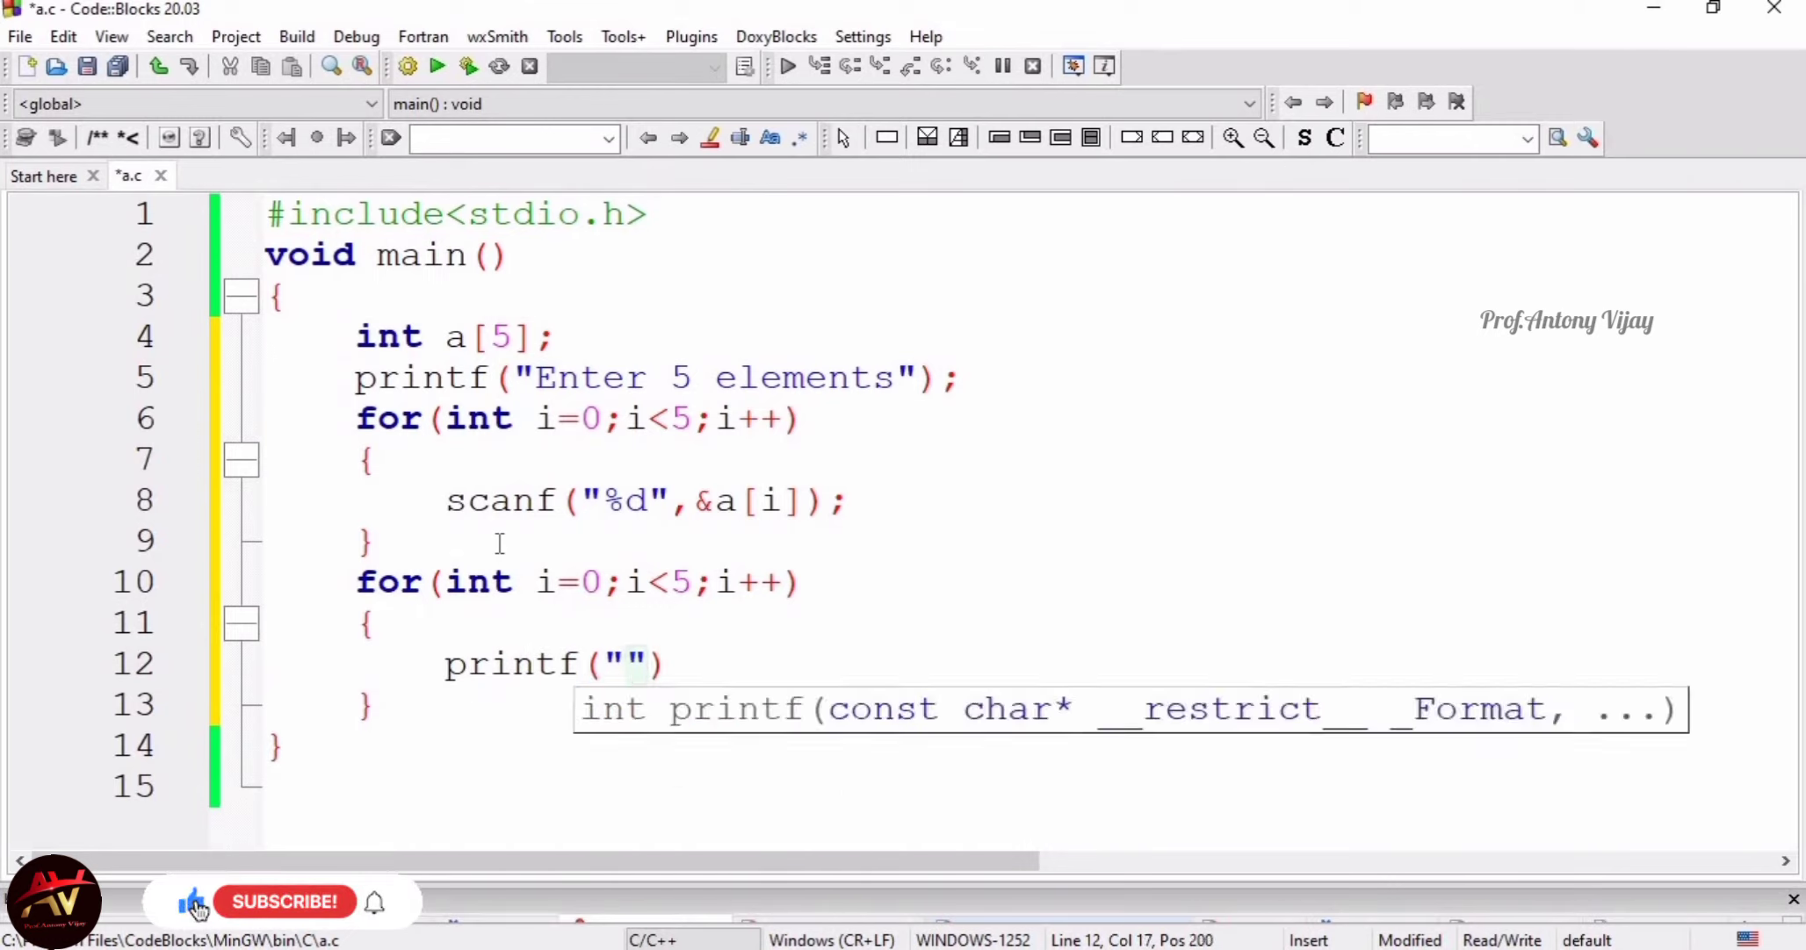
type("%")
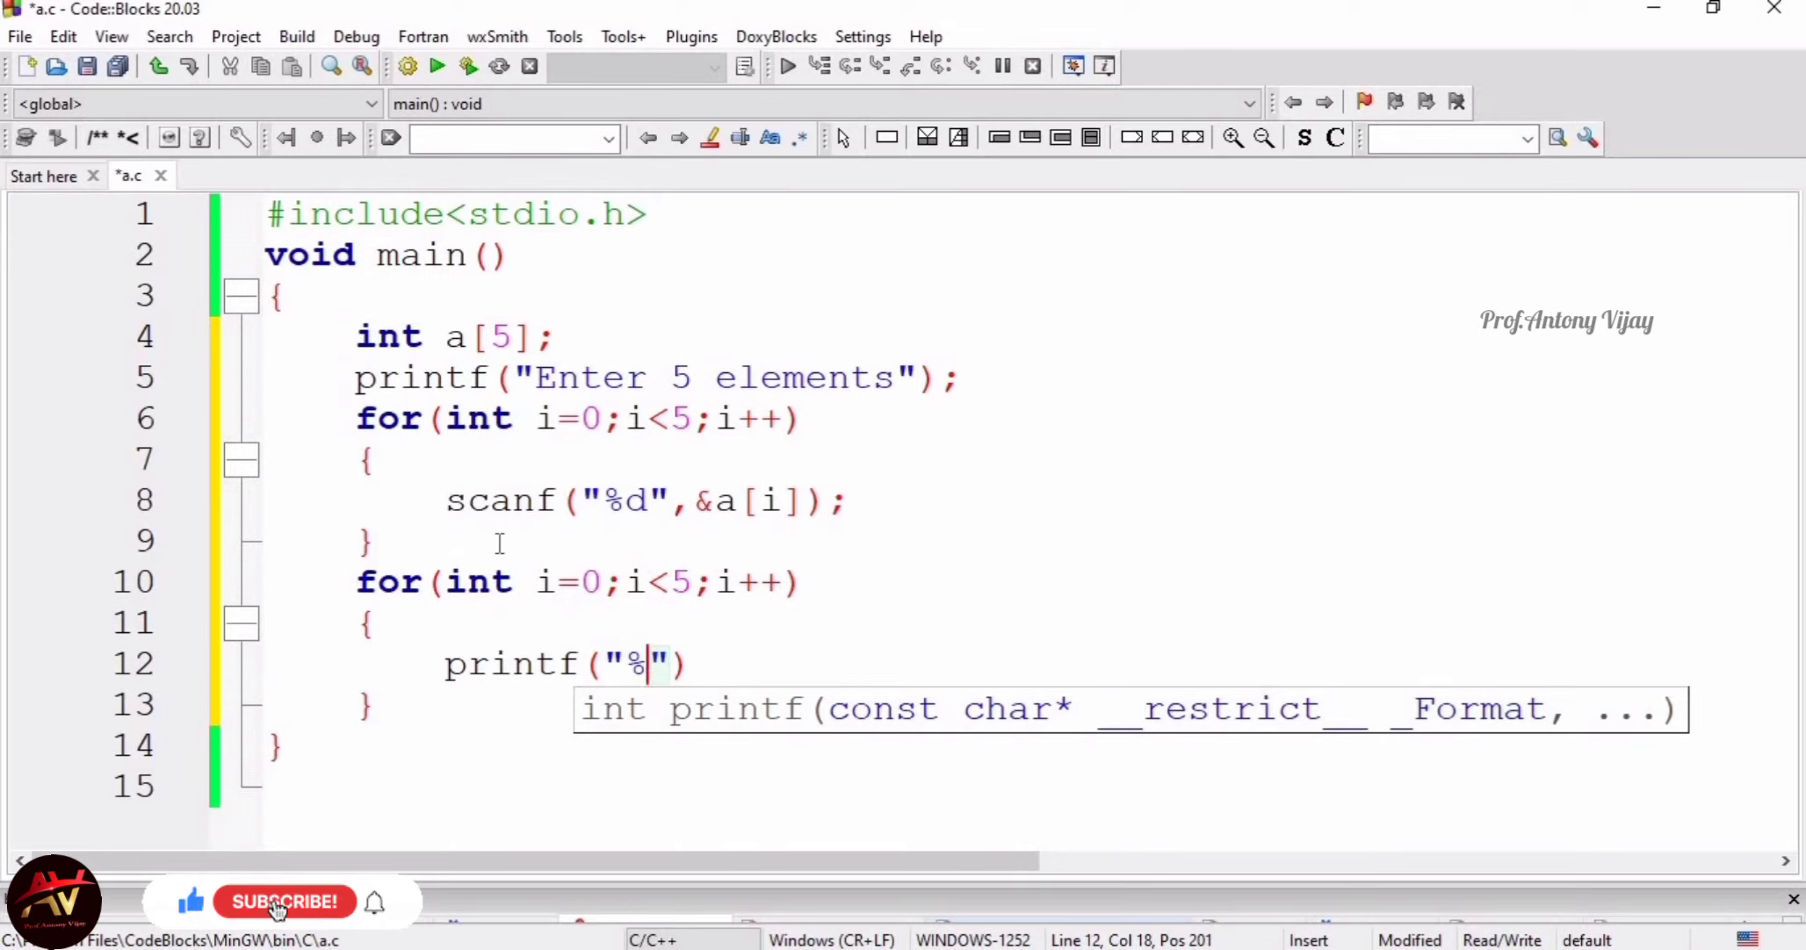
type("d")
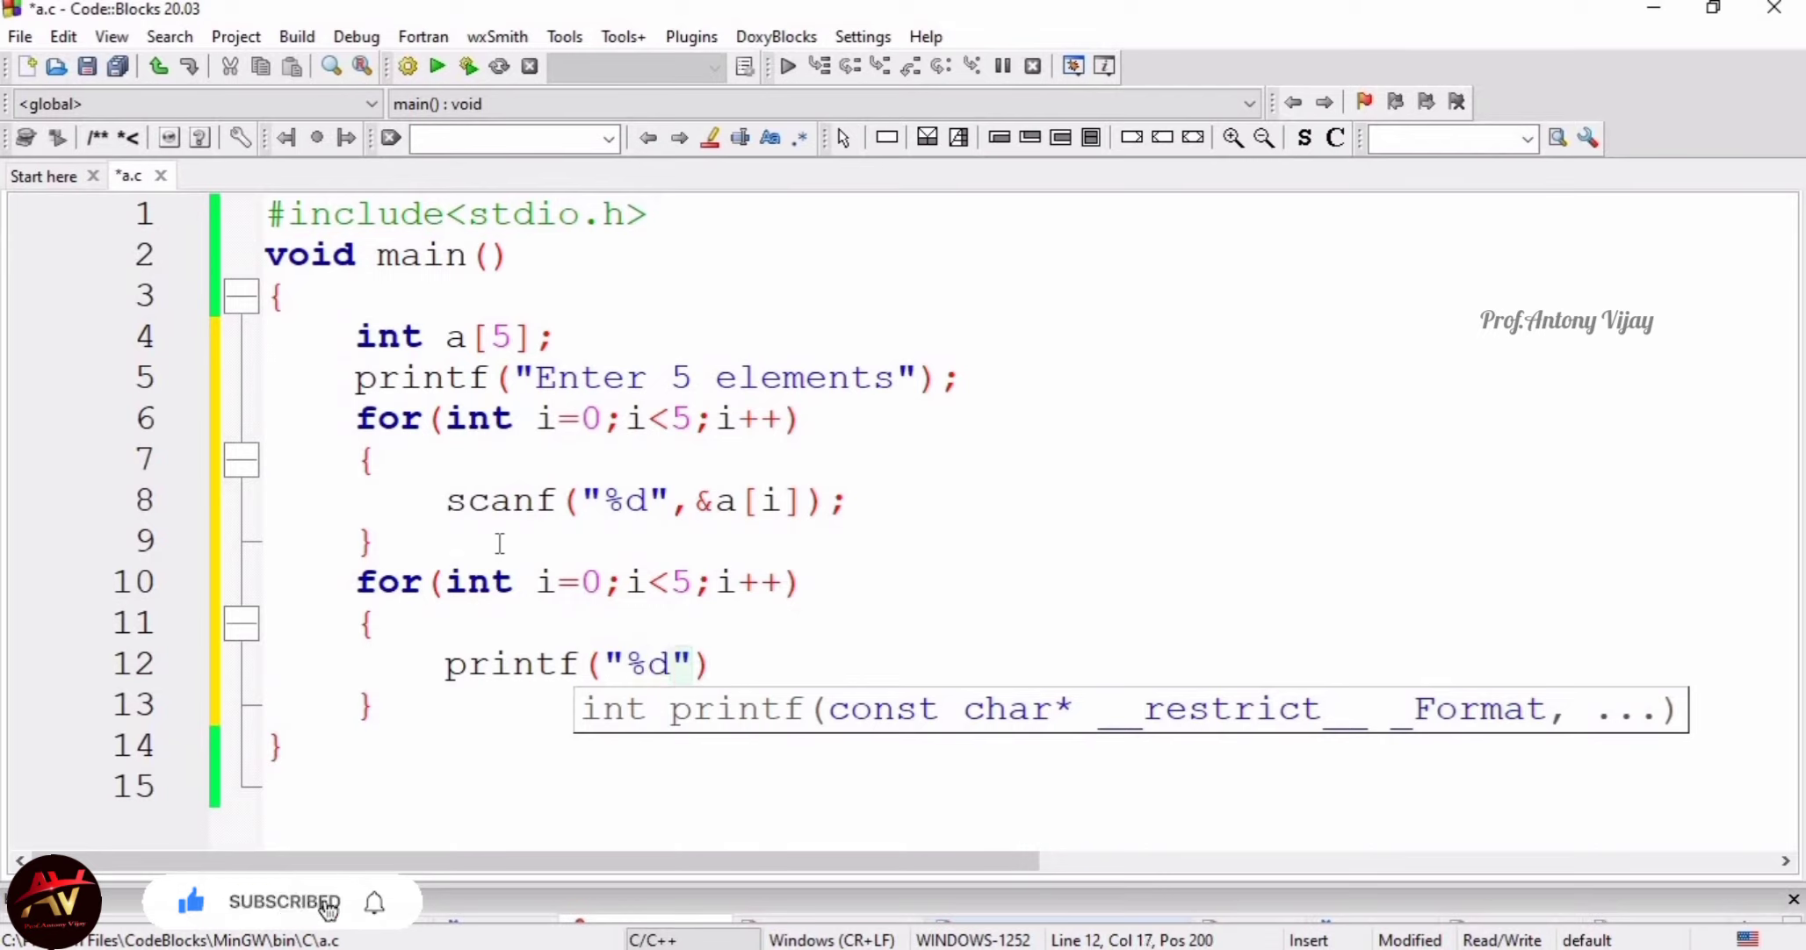
type("a")
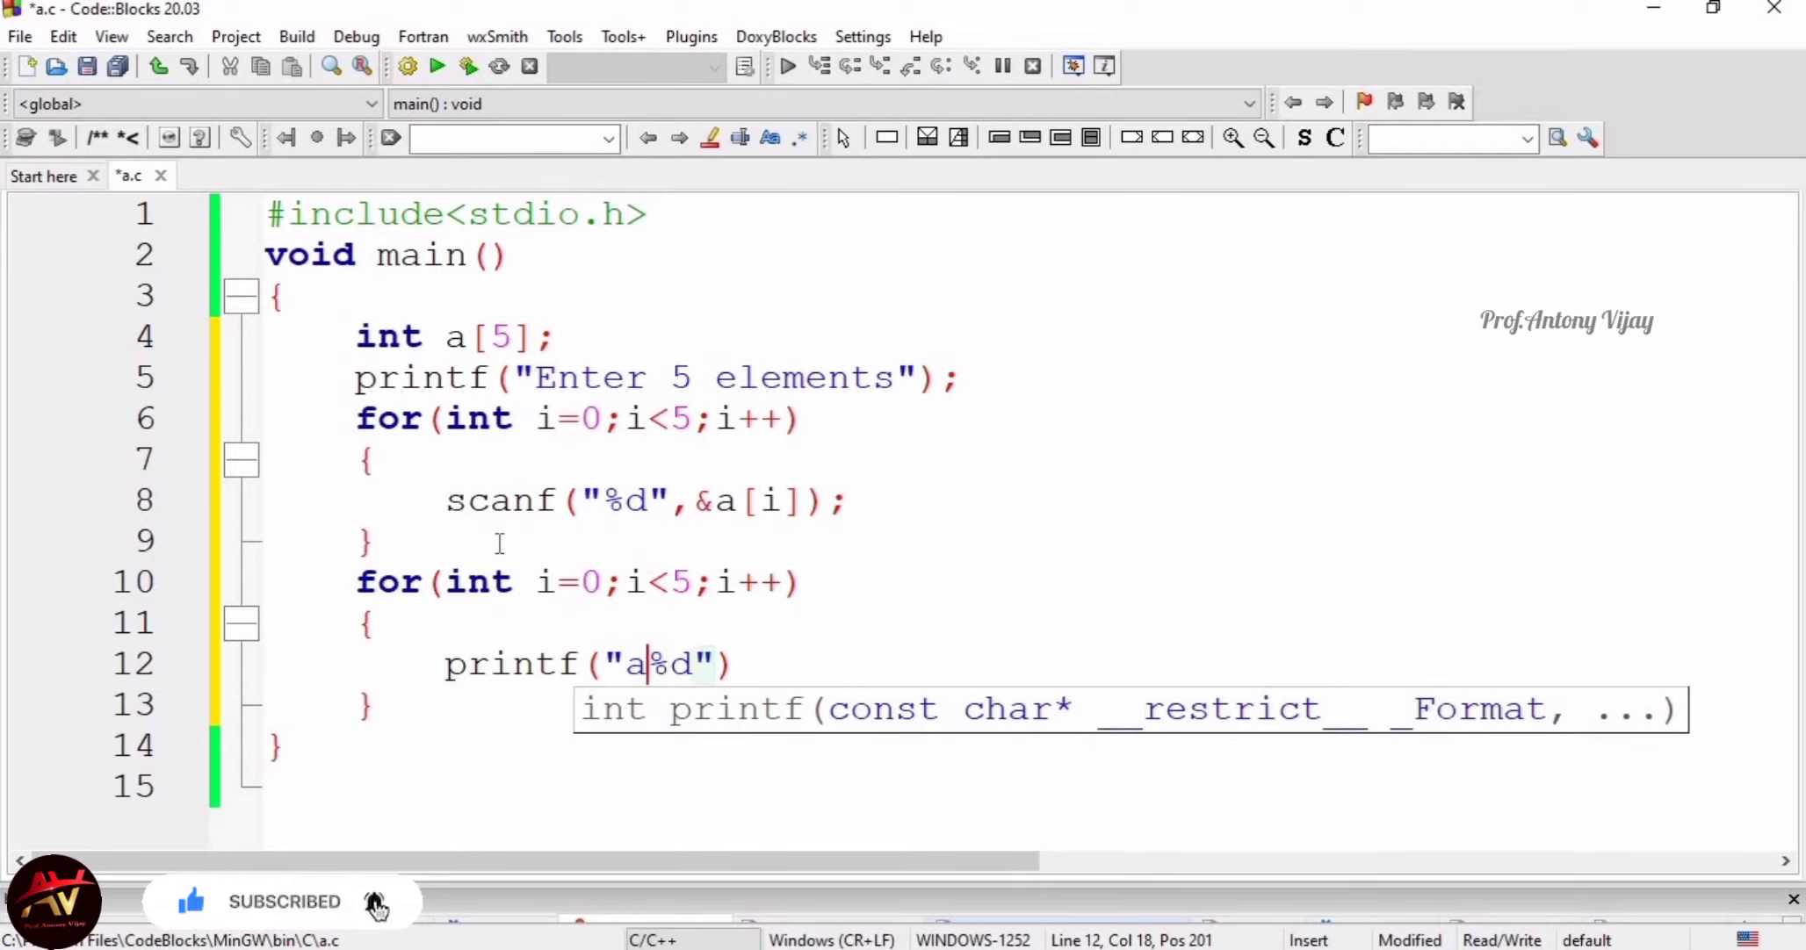
type("[%")
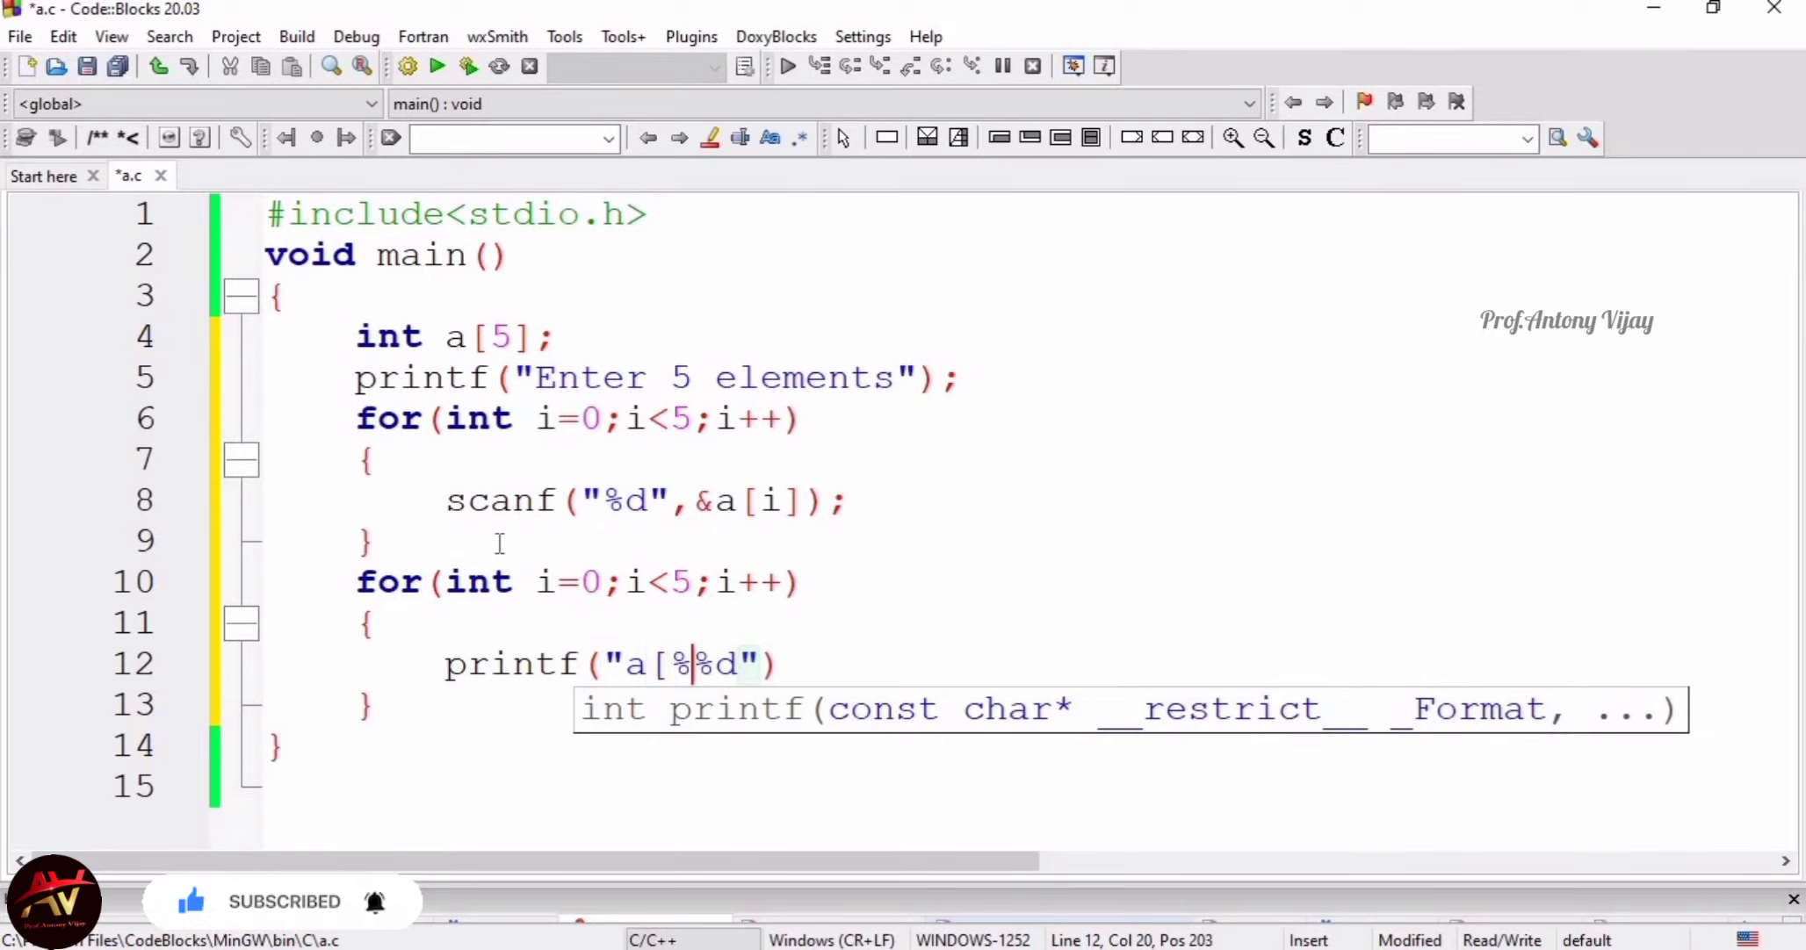
type("d")
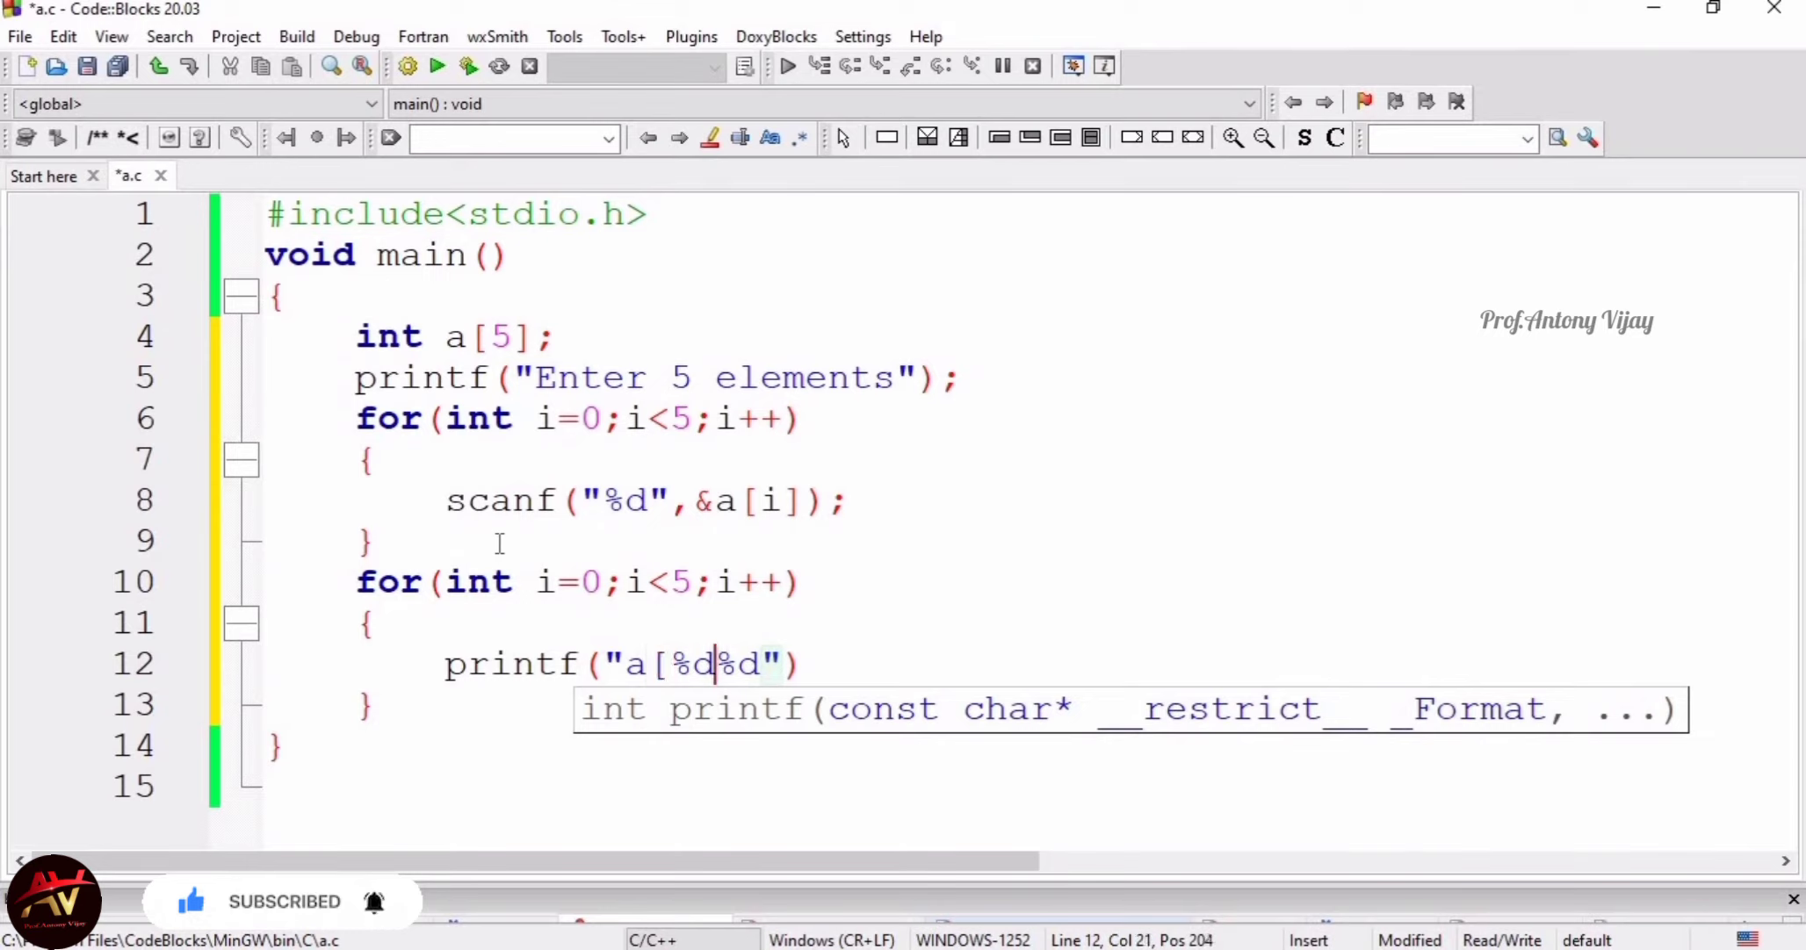
type("=")
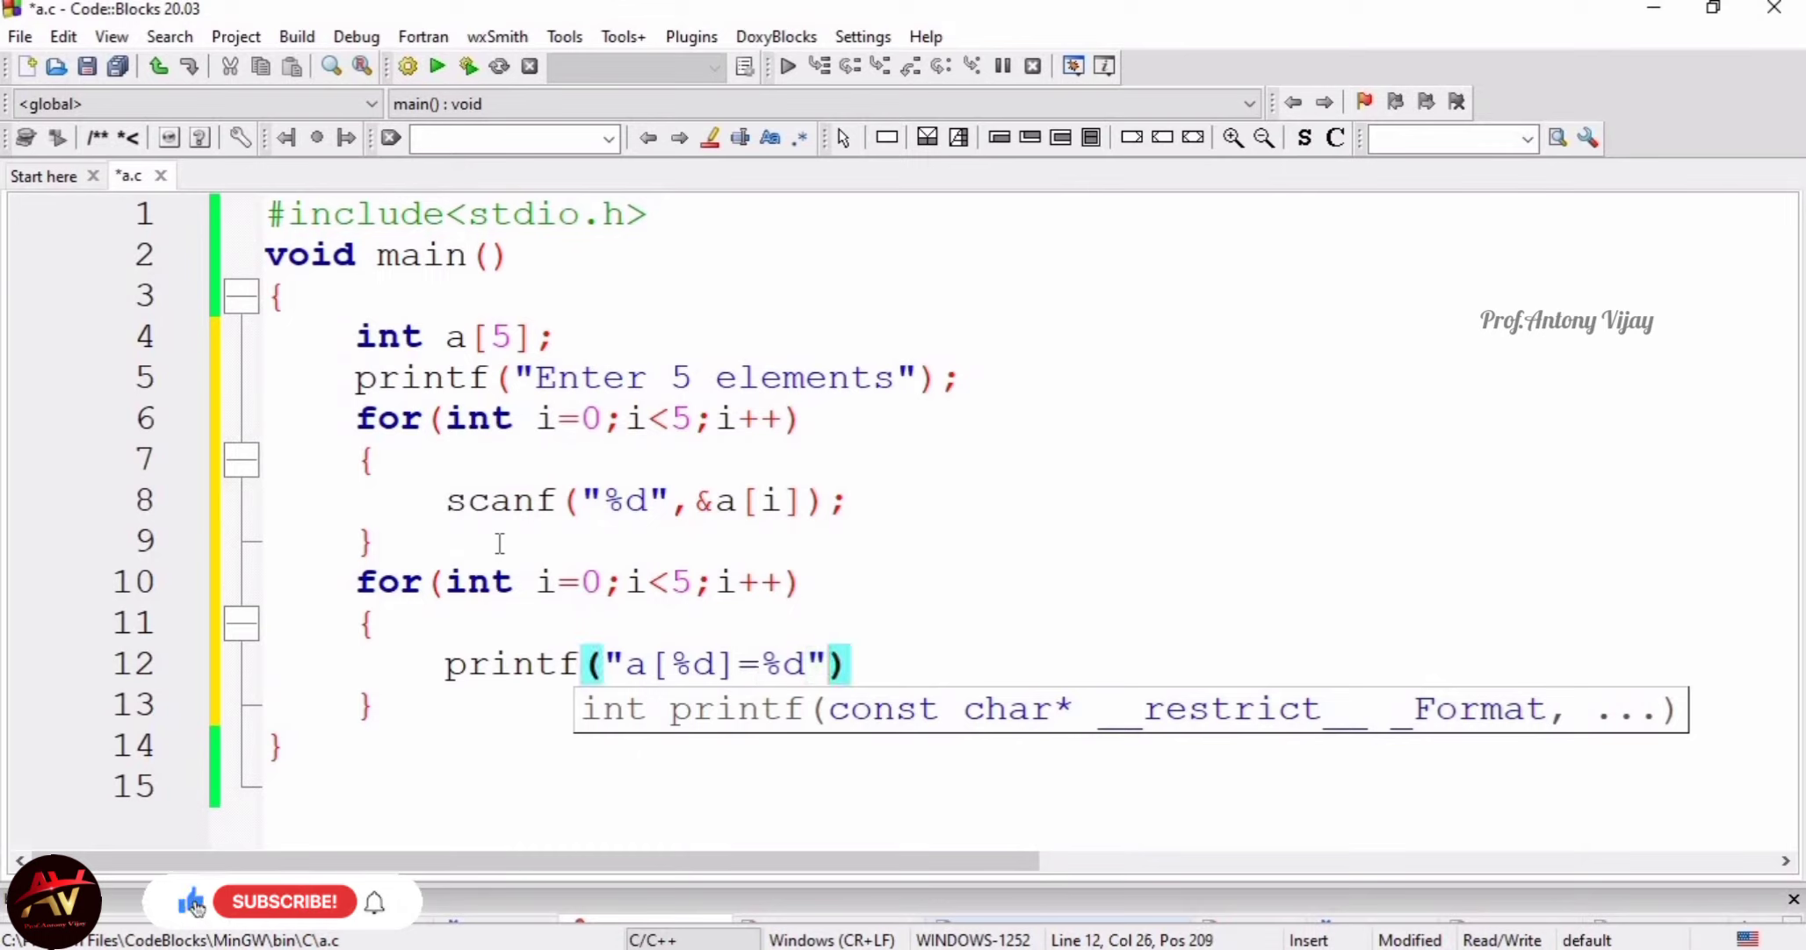
type(",")
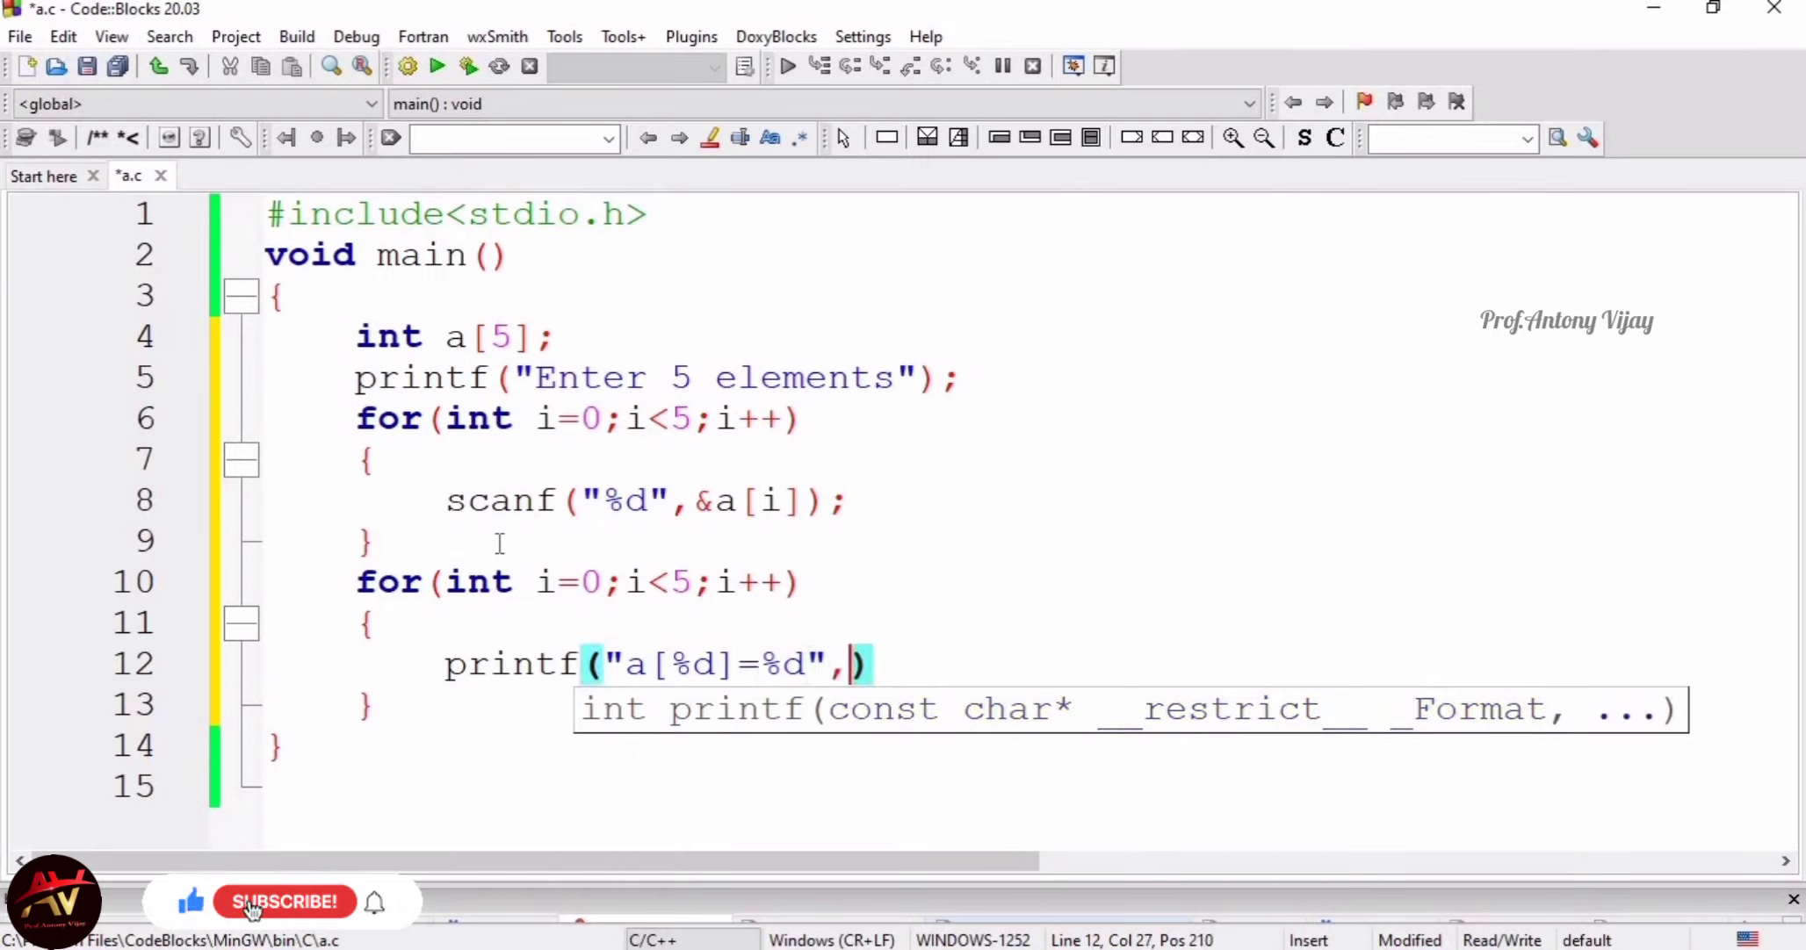
left_click(285, 901)
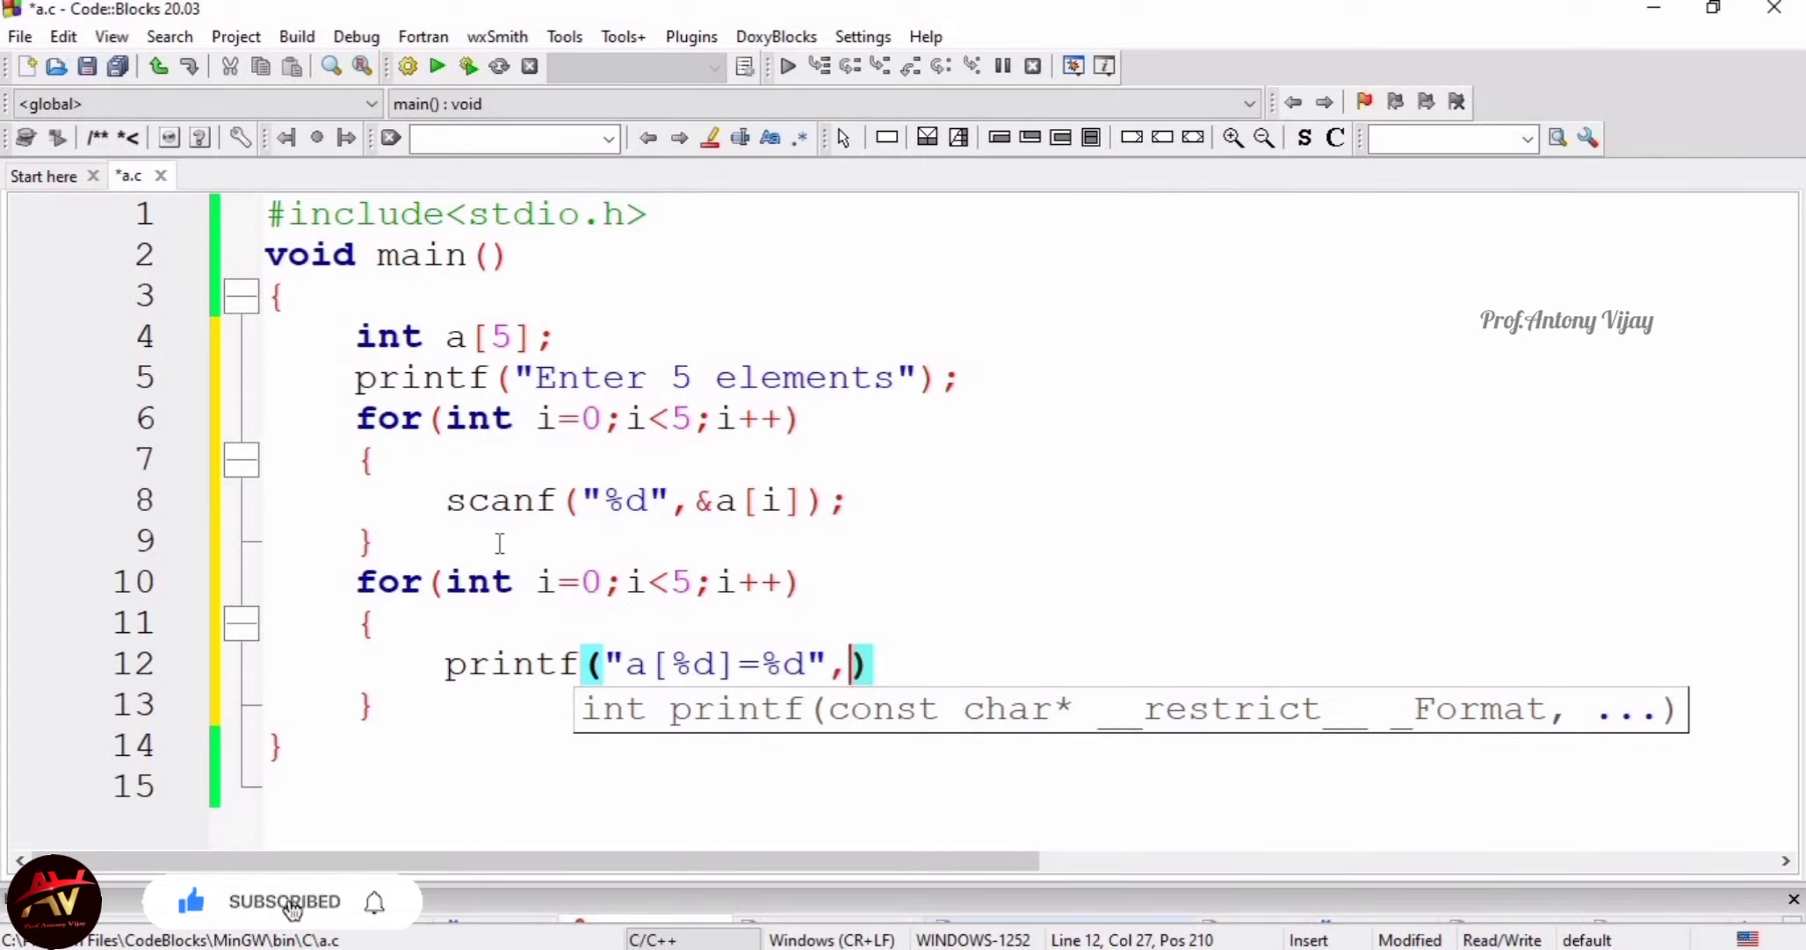
type("i")
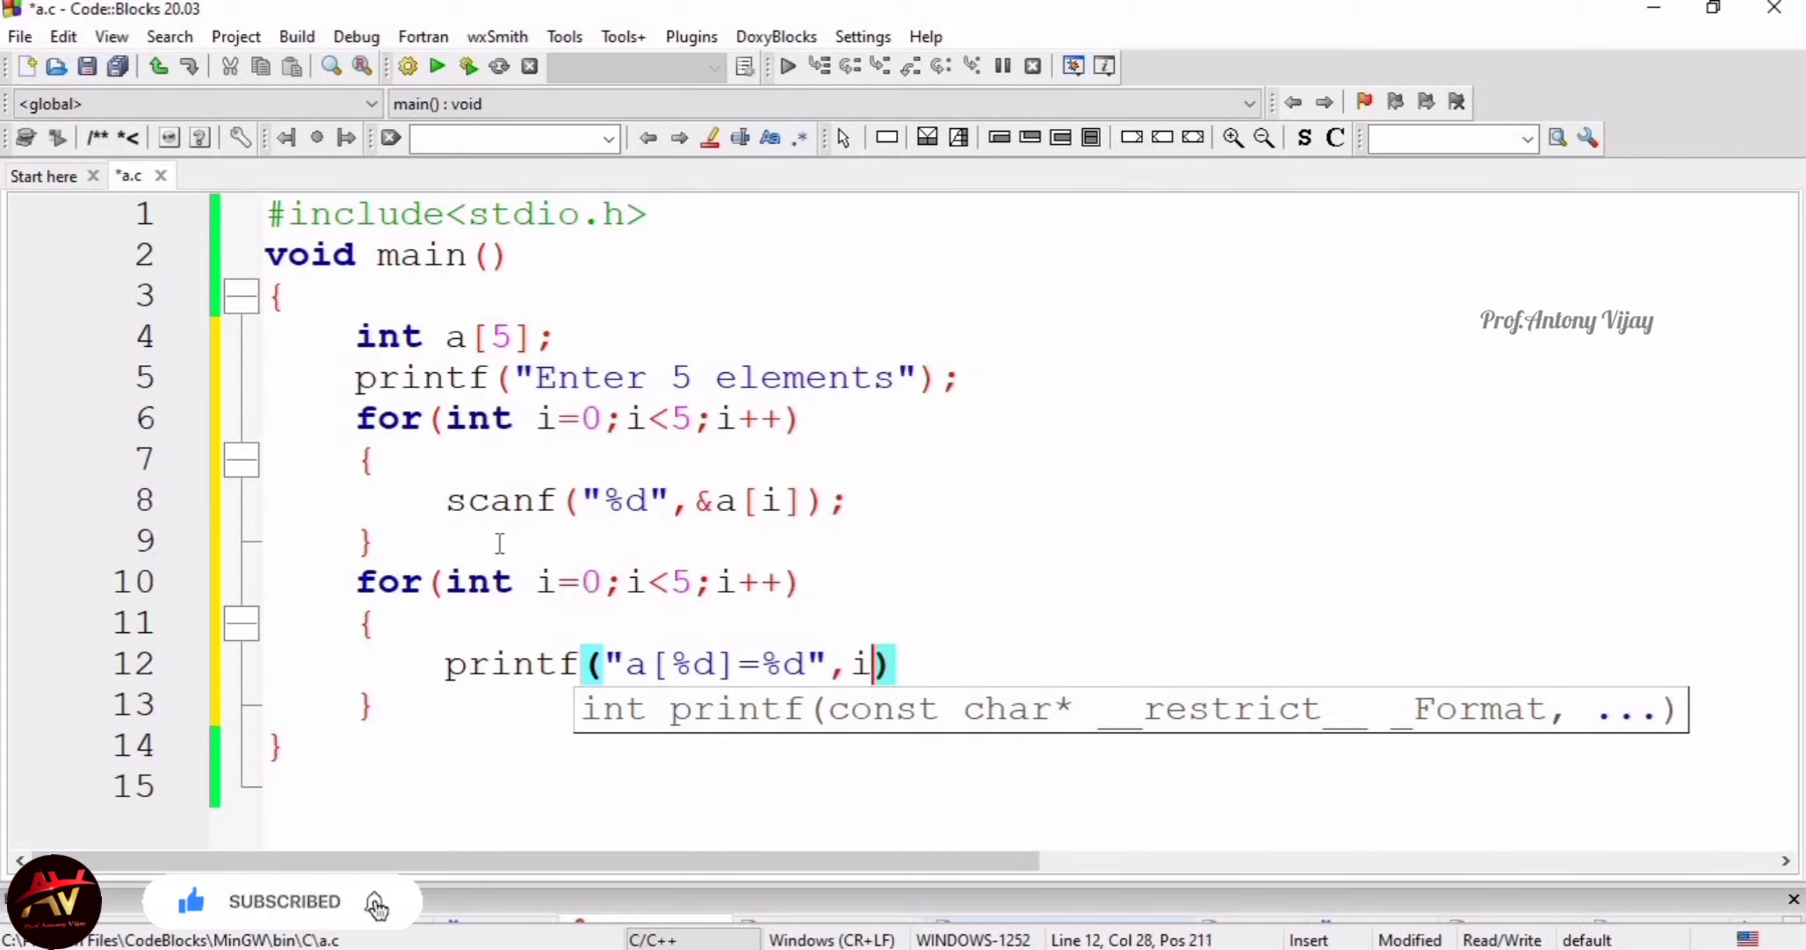
type(",")
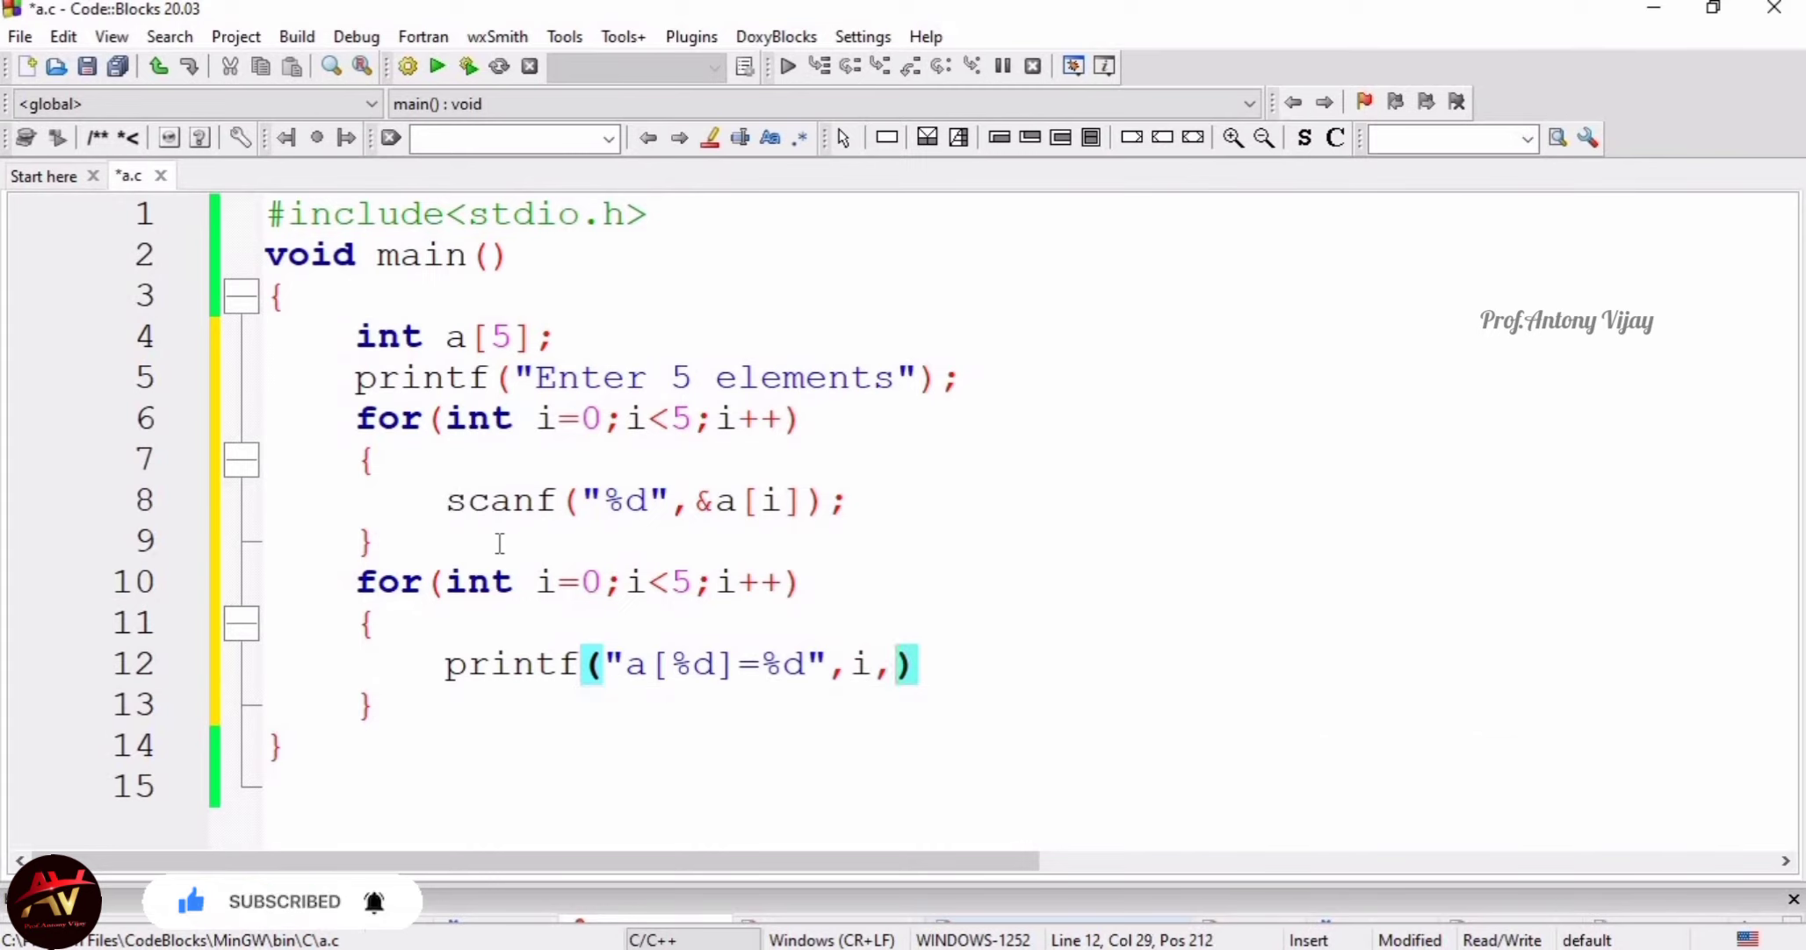
type("a[i")
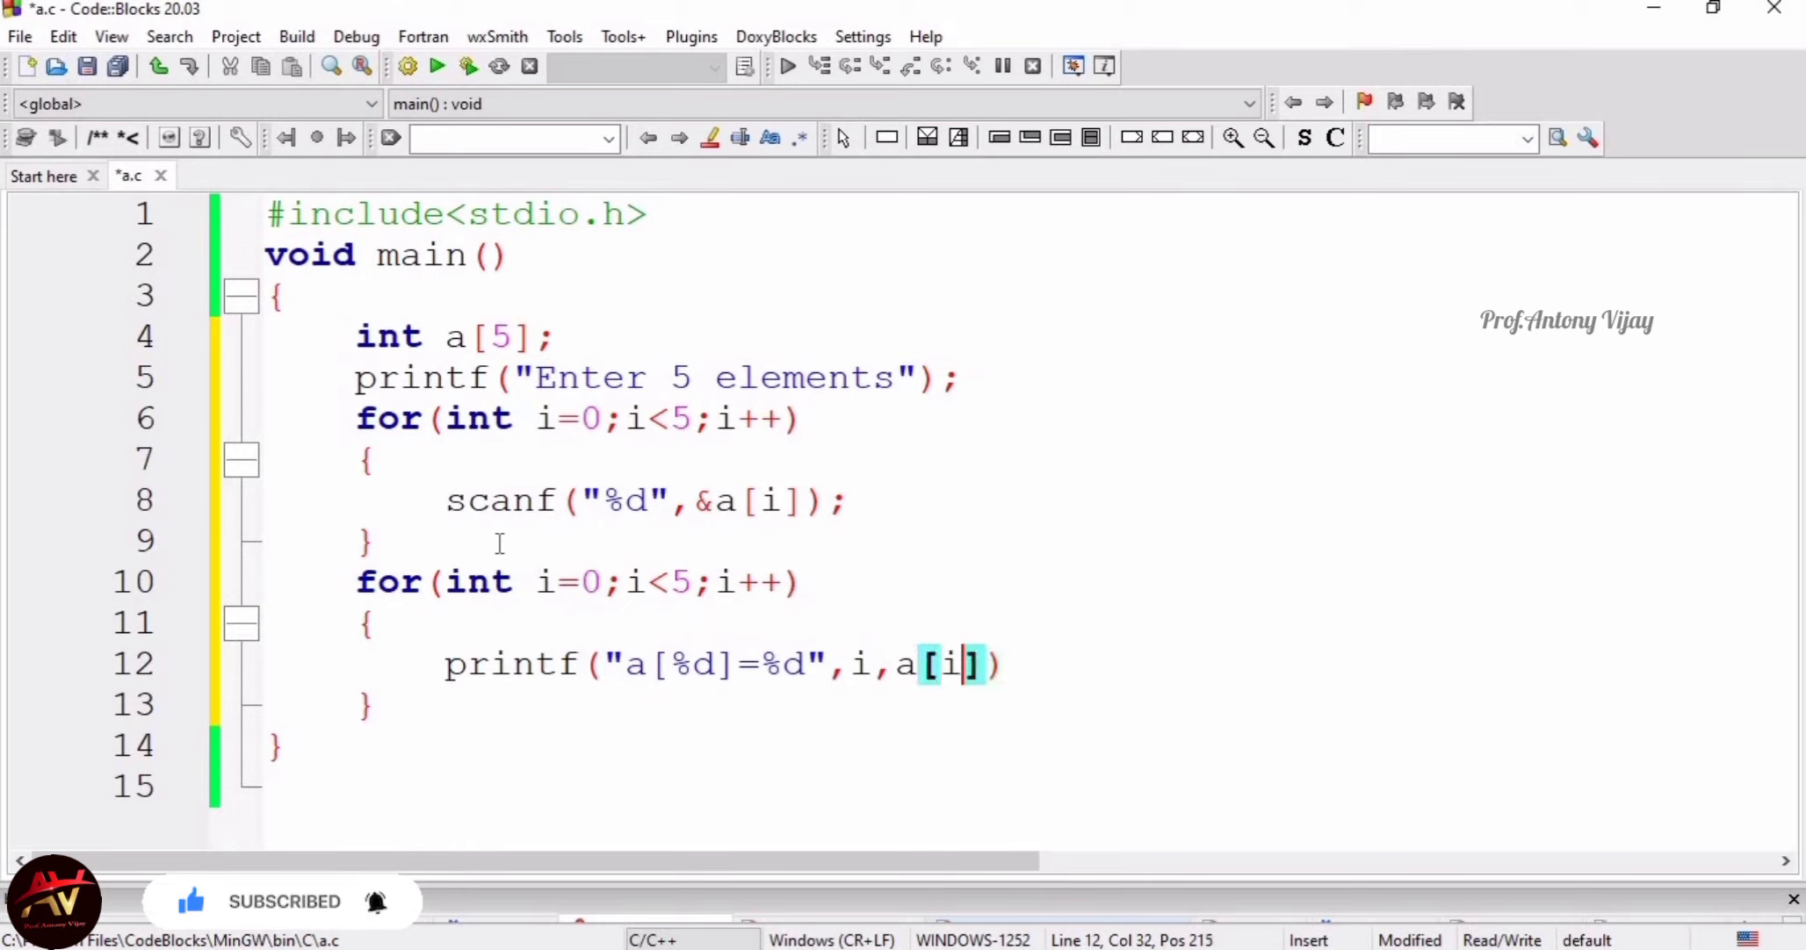
type(");")
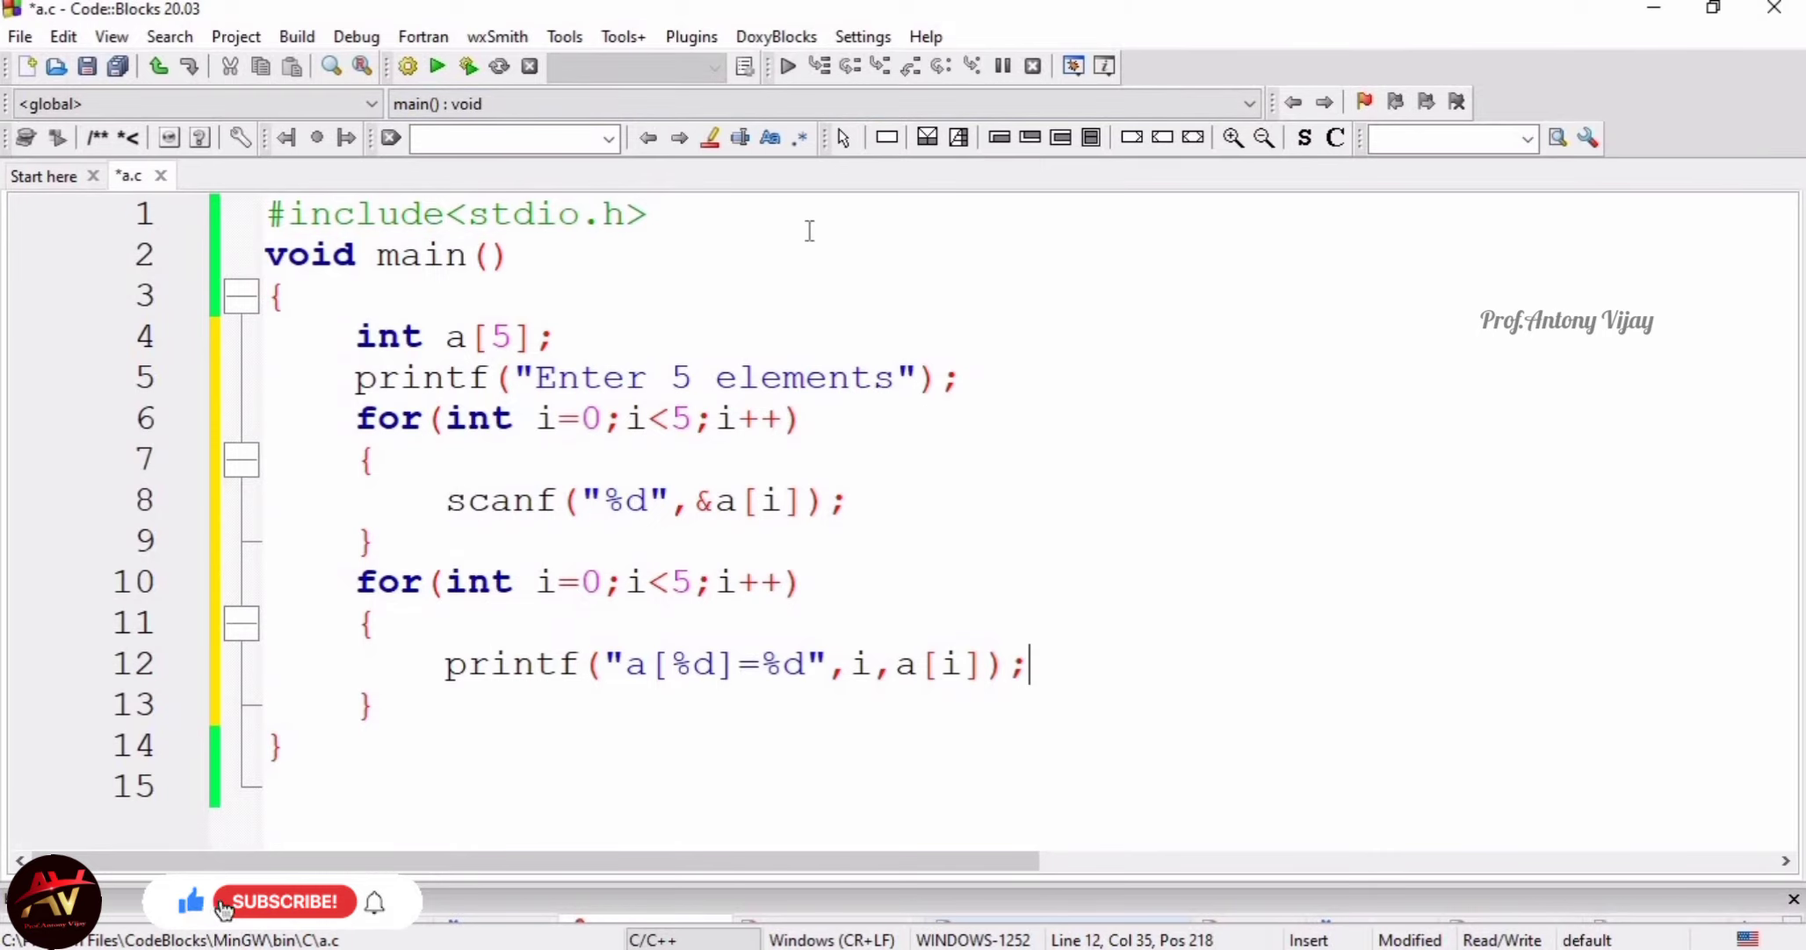
left_click(84, 65)
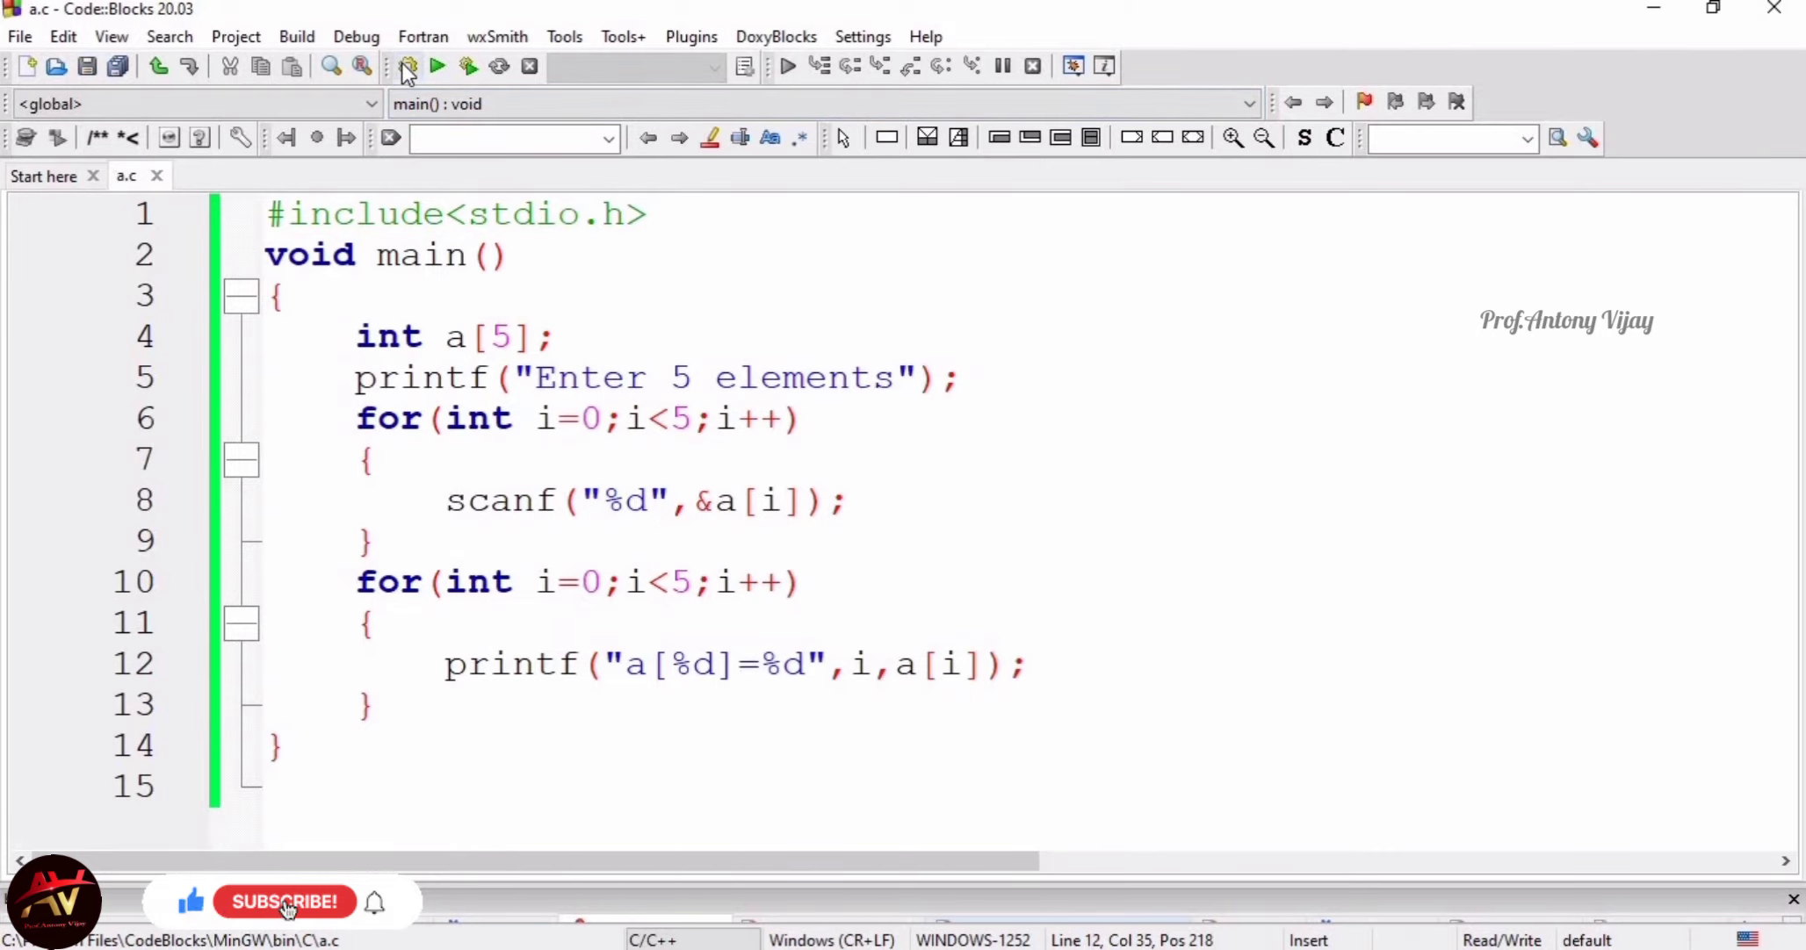
Build and run a.c, entering 10, 20, 30 and 5 as array elements in the console
left_click(436, 65)
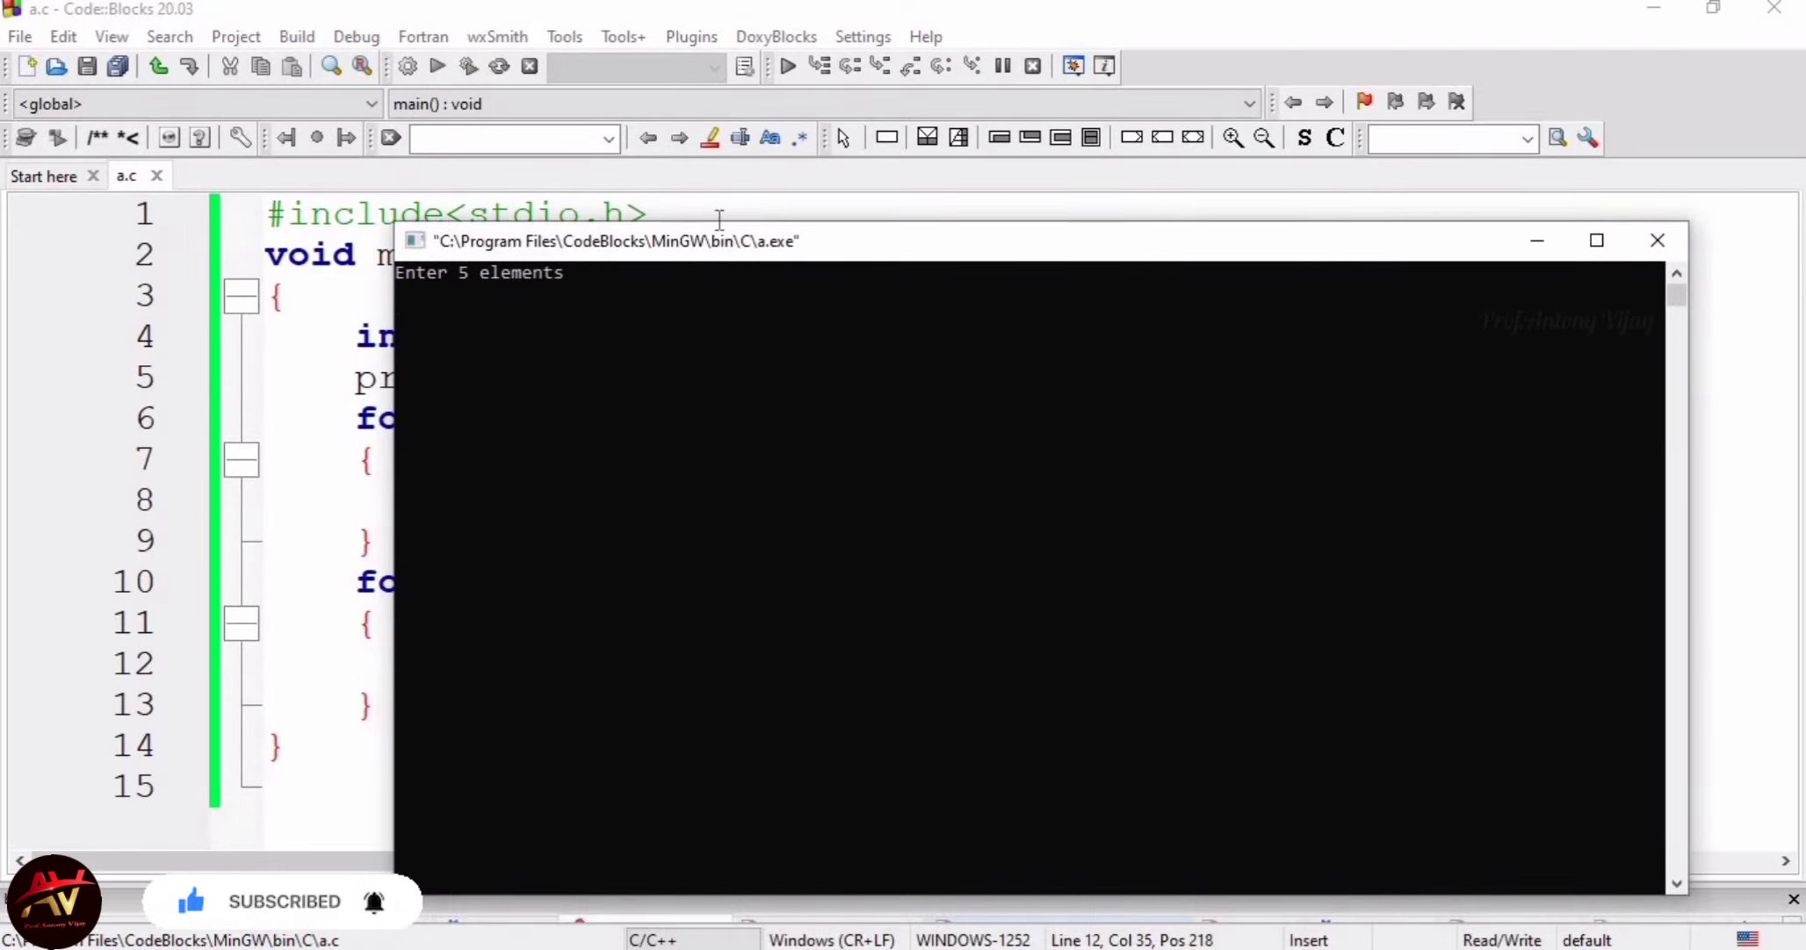
type("10")
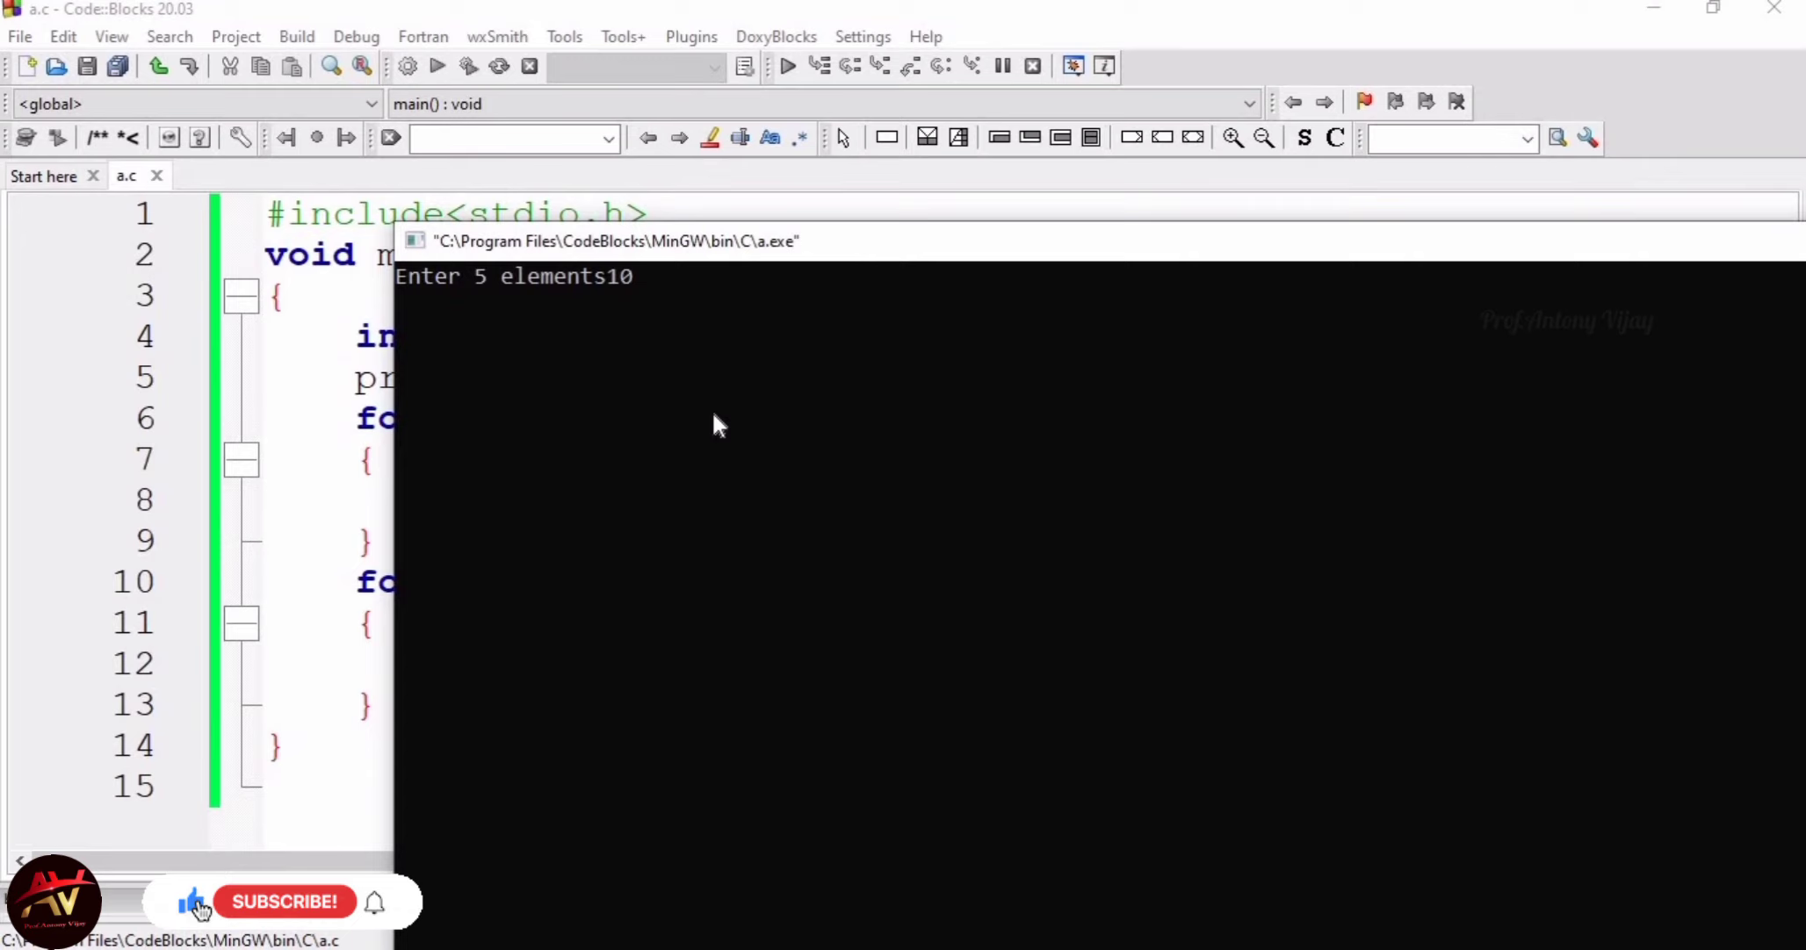
type("20")
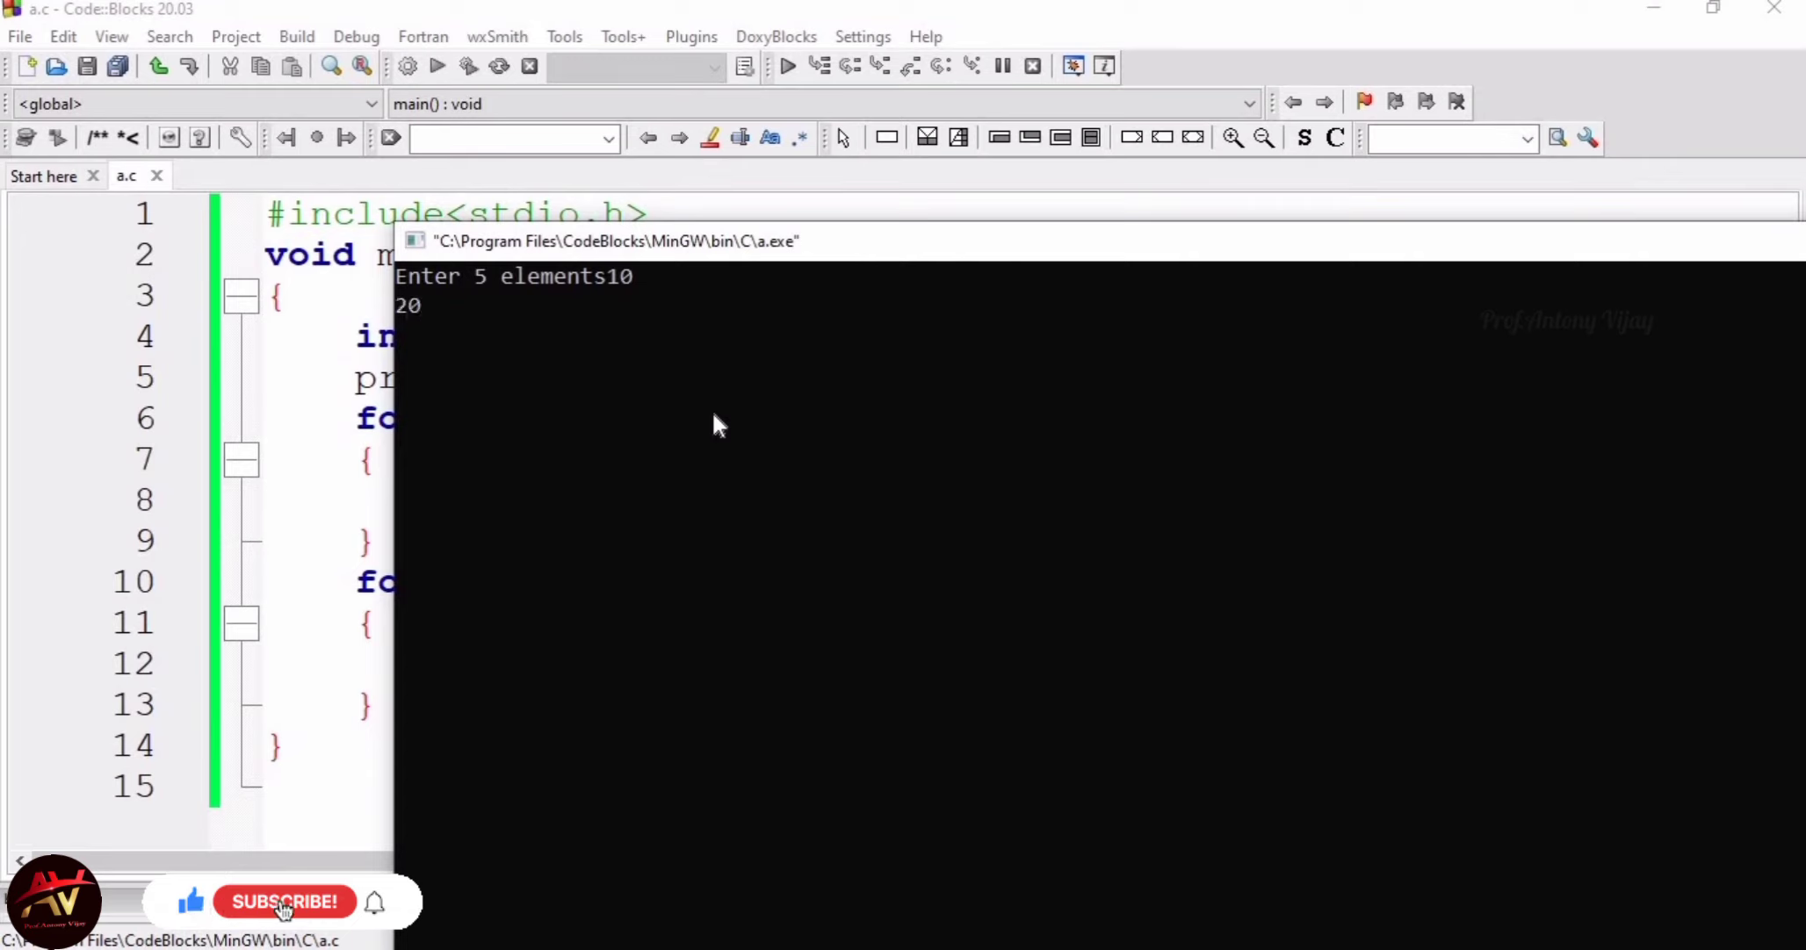
type("30")
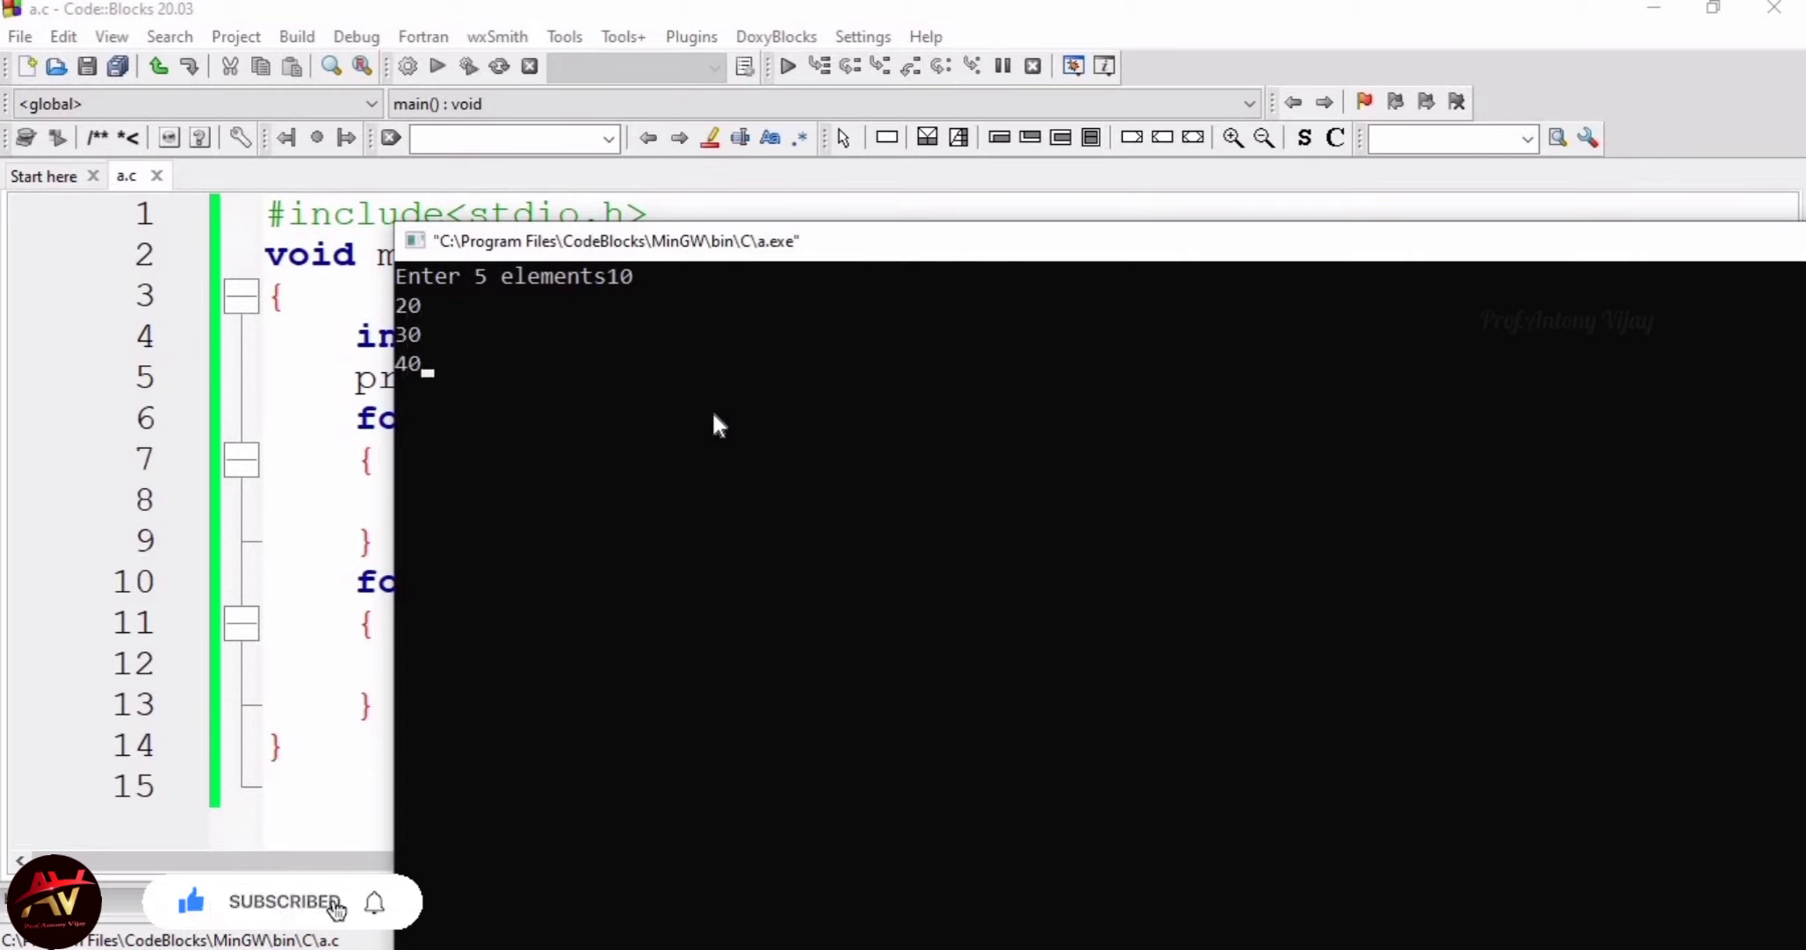
type("5")
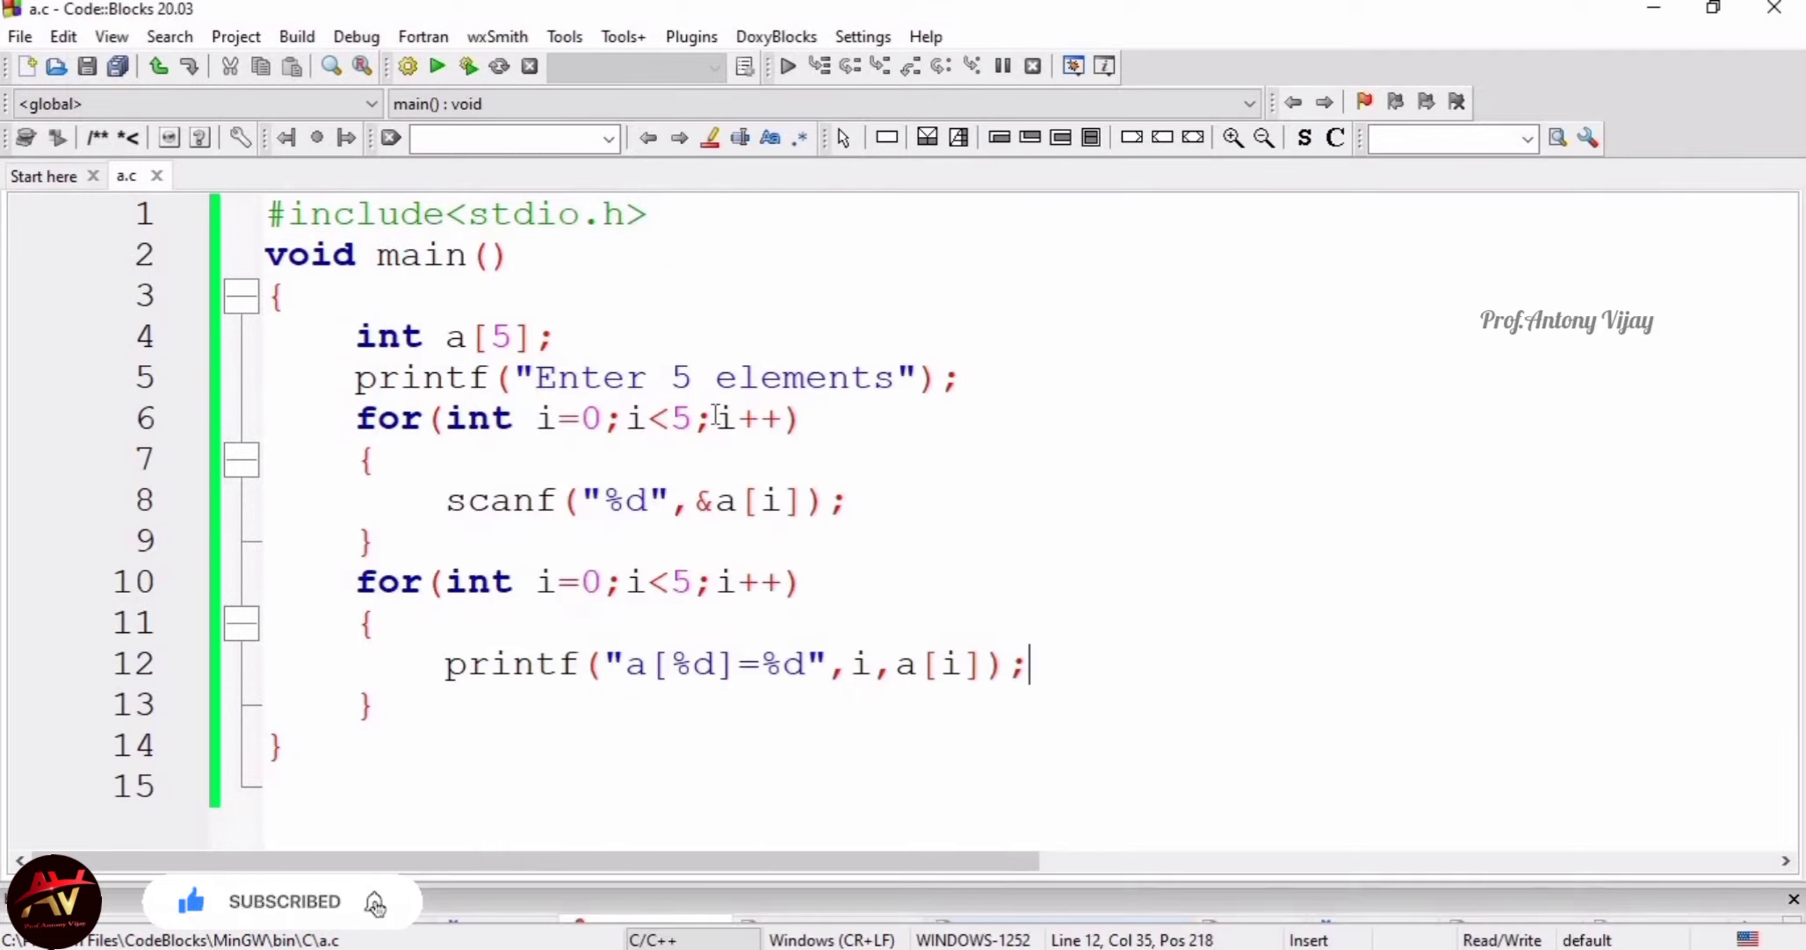
mouse_move(721, 416)
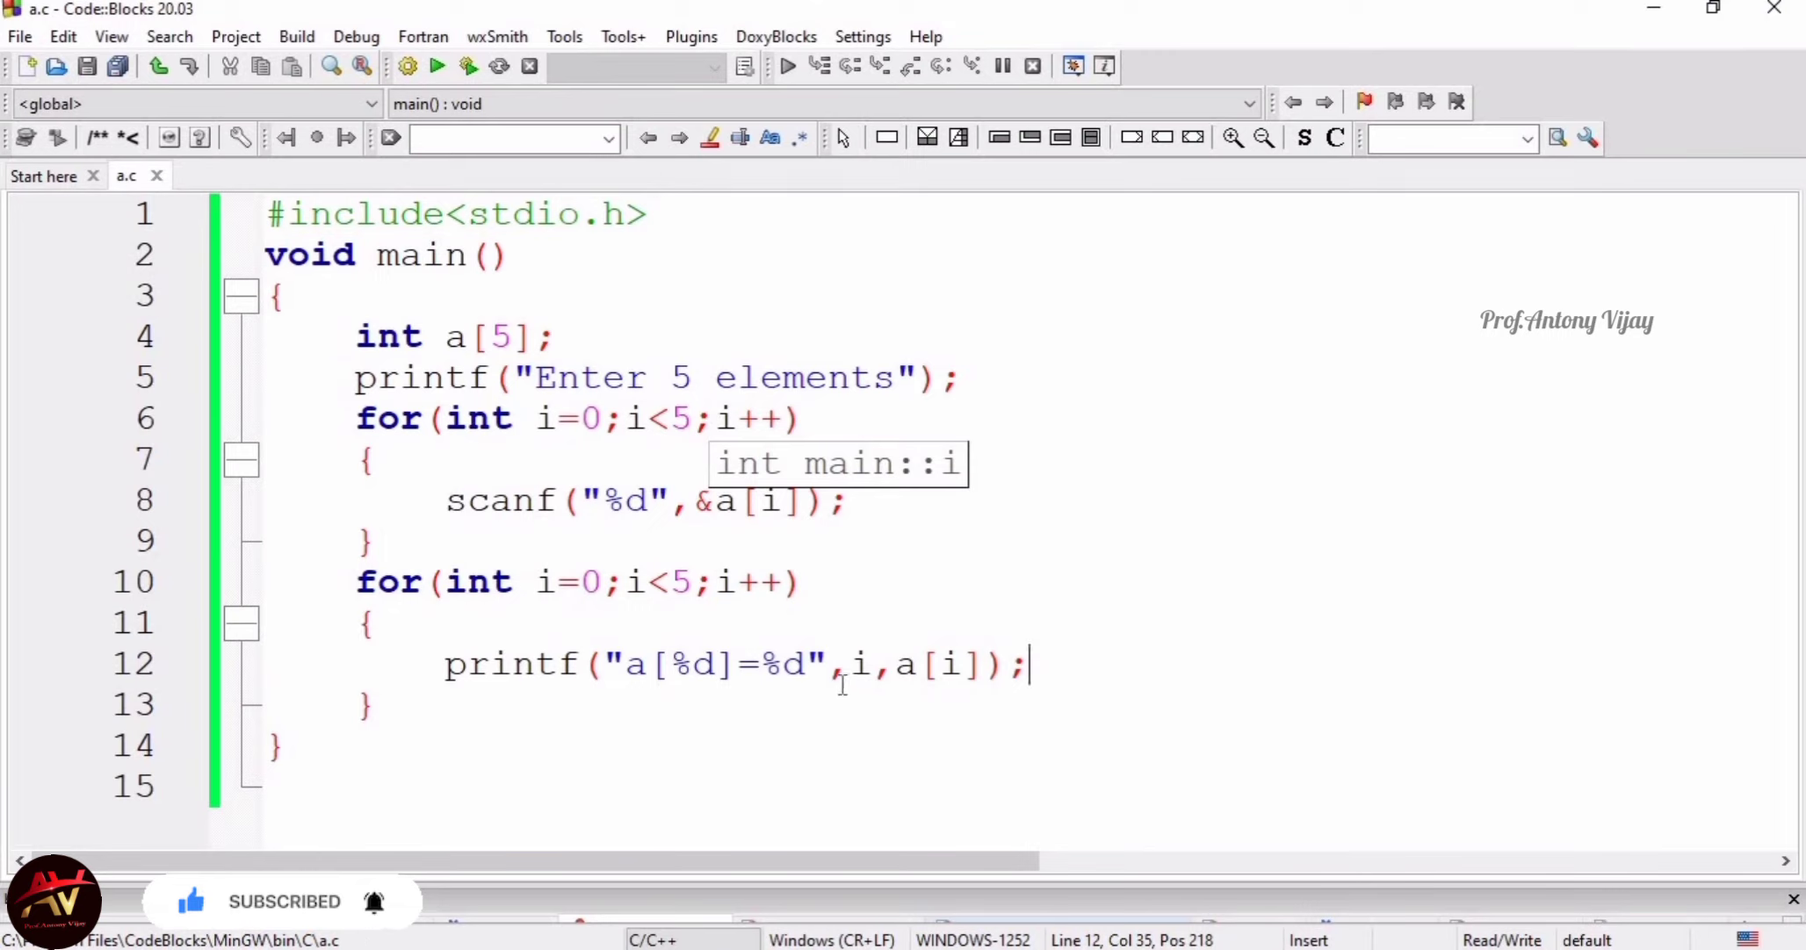
Make the second loop's printf format read "a[%d]=%d\n"
left_click(806, 664)
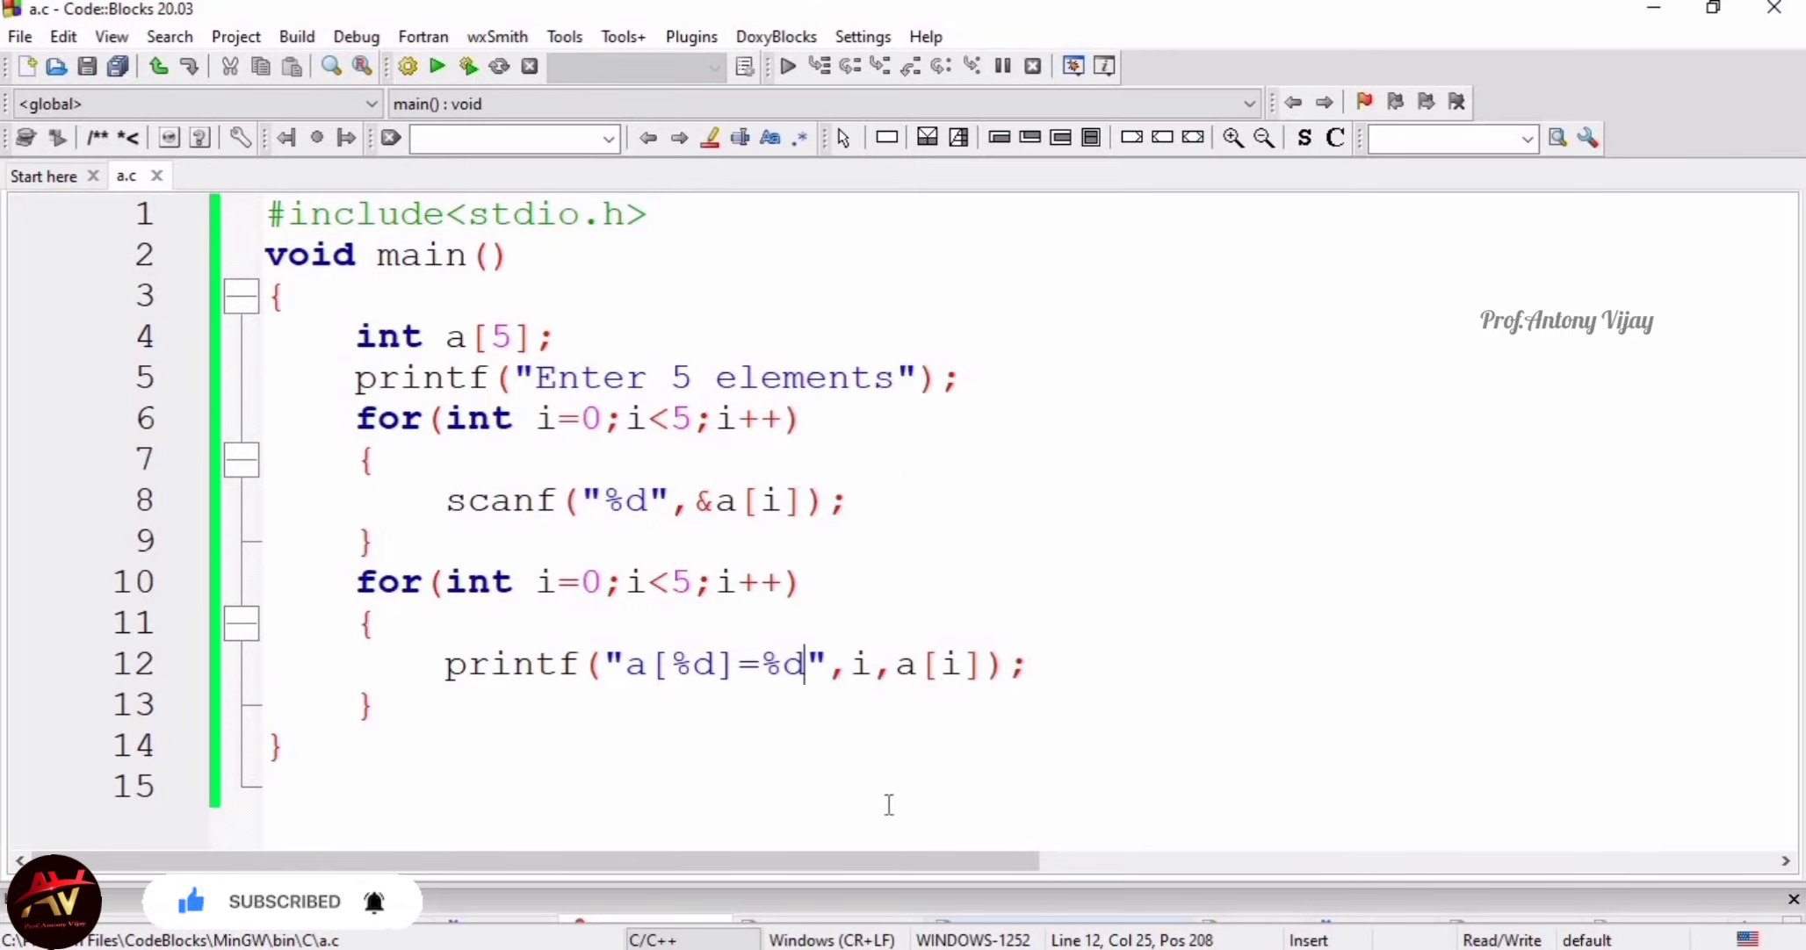
type("\\n")
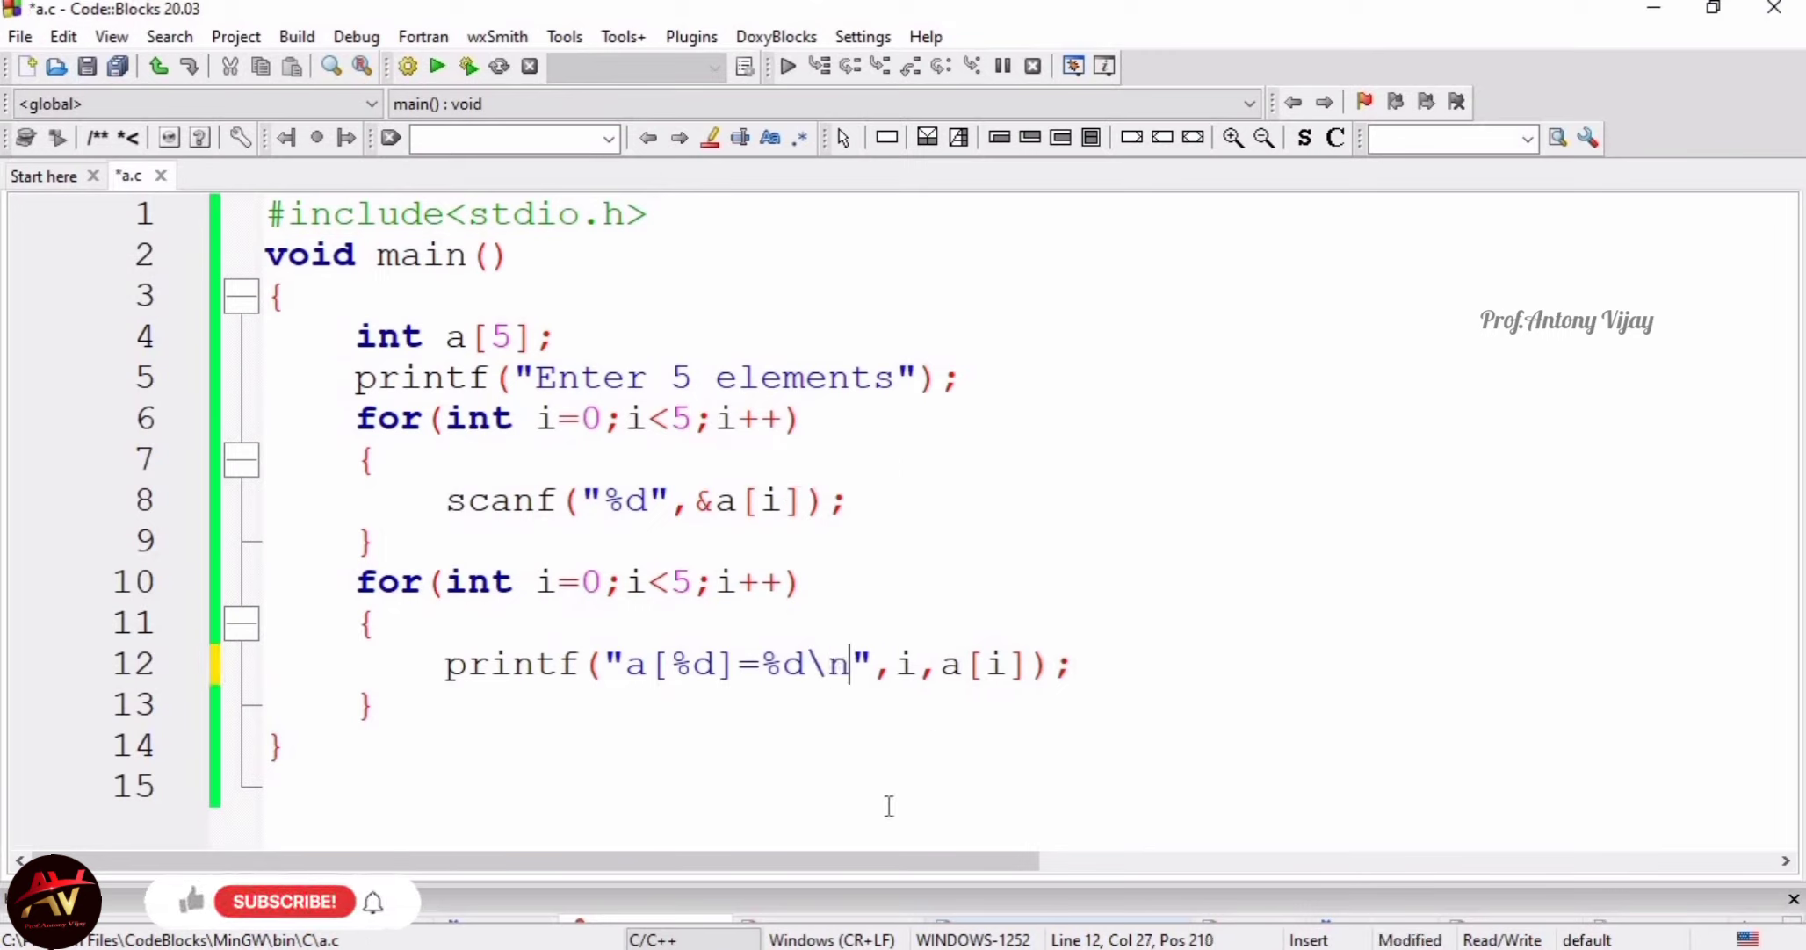
mouse_move(1162, 137)
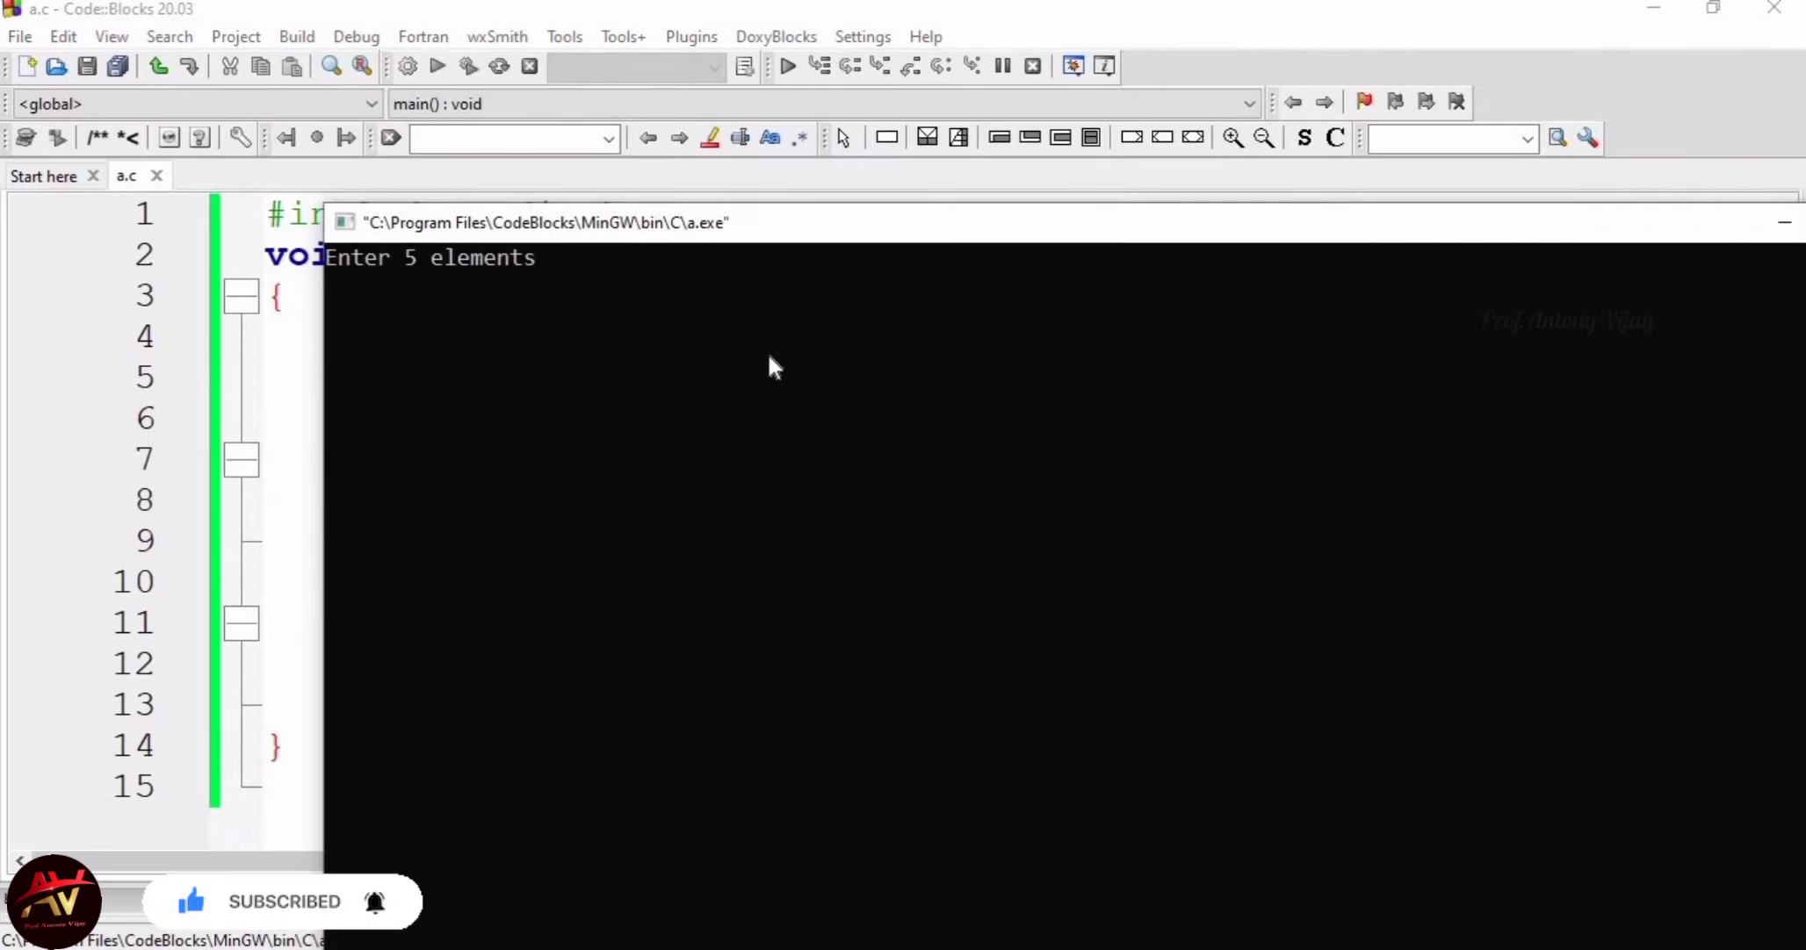
Rerun the updated a.c, entering 10 and 50 among the element values in the console
type("1")
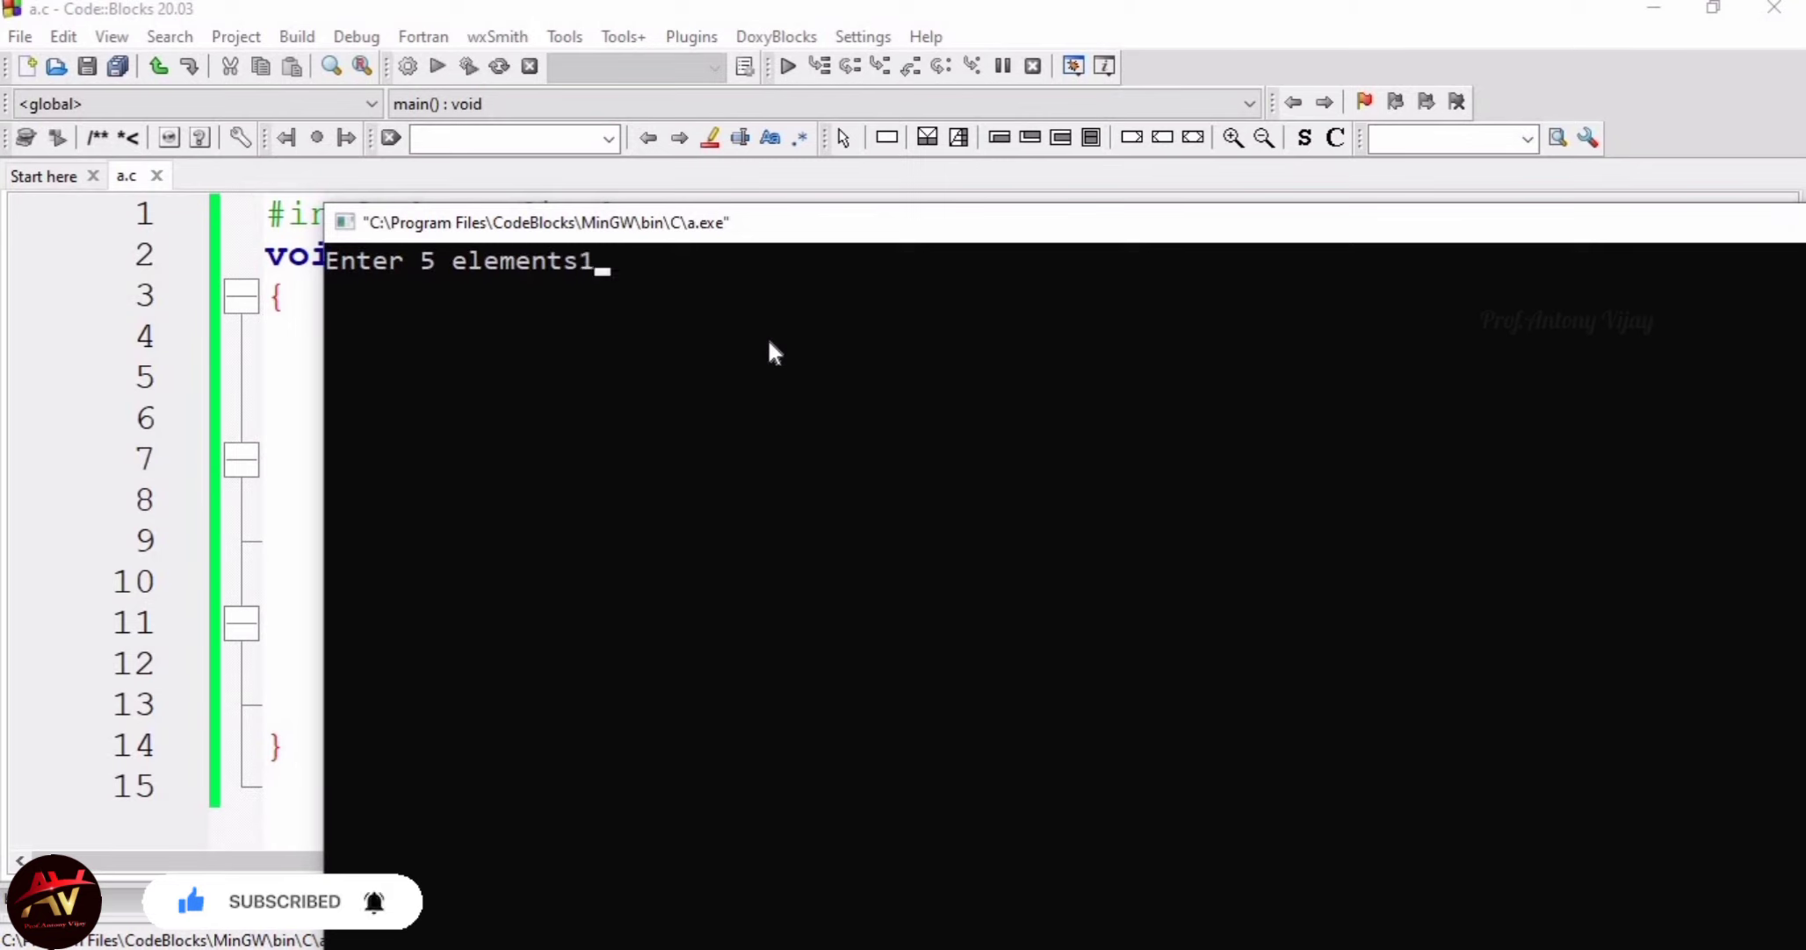
type("0")
type("30")
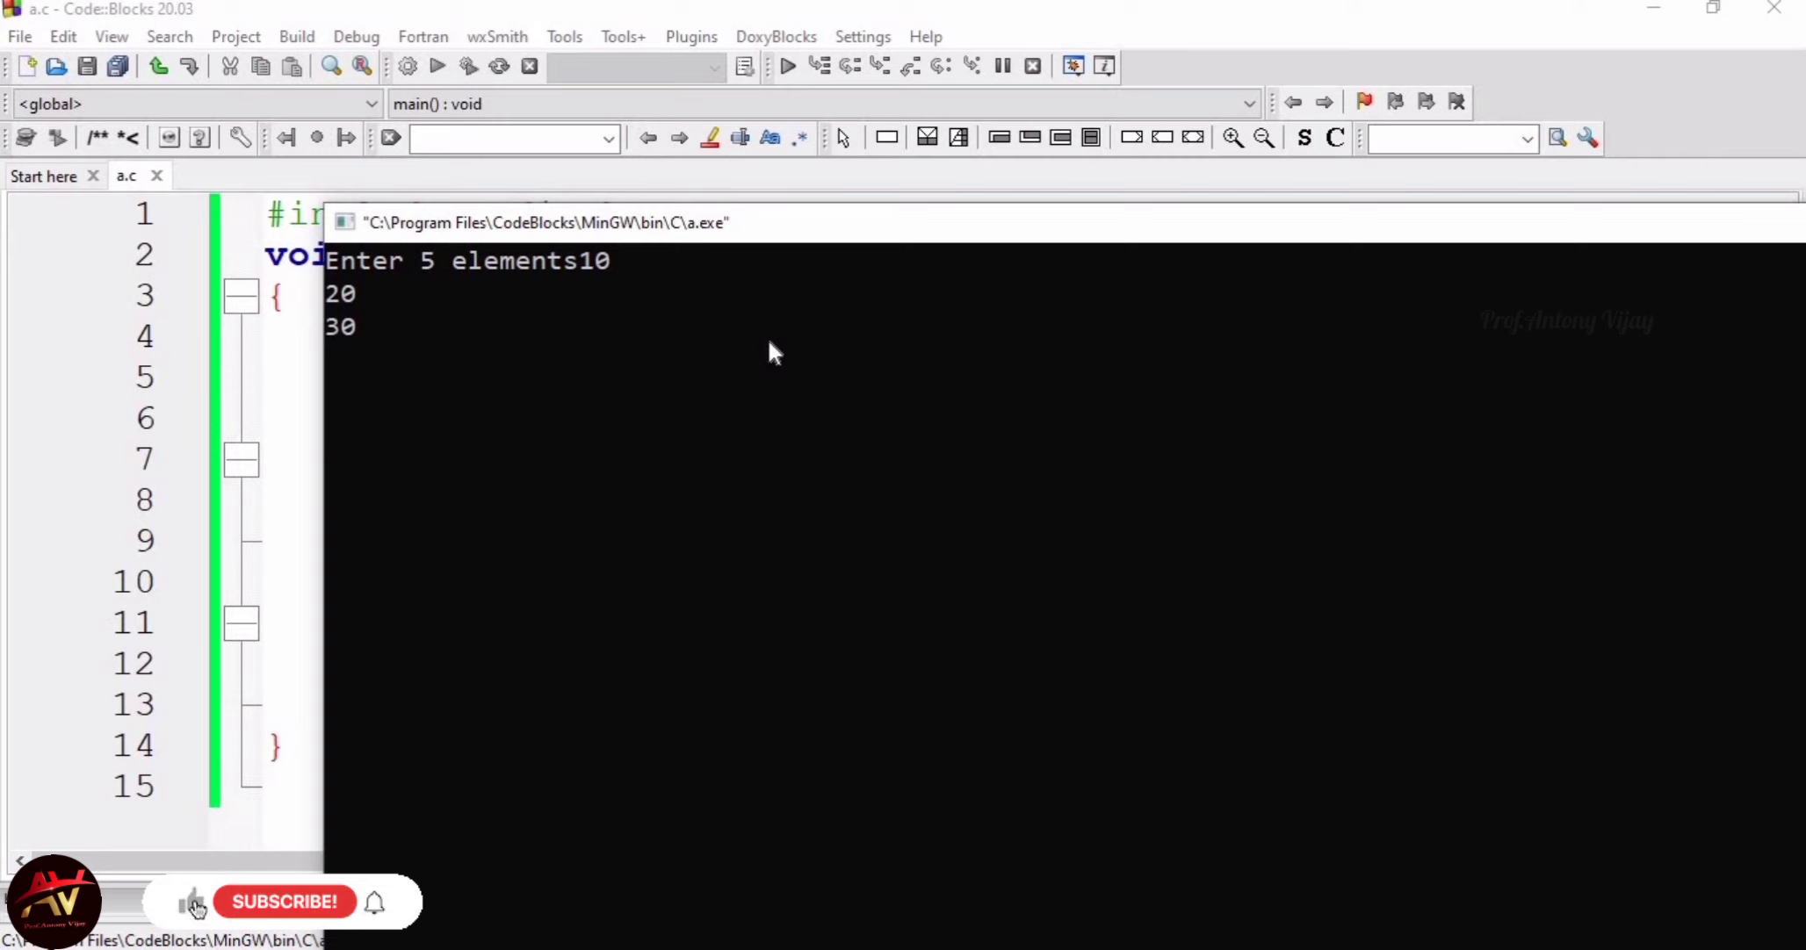
type("50")
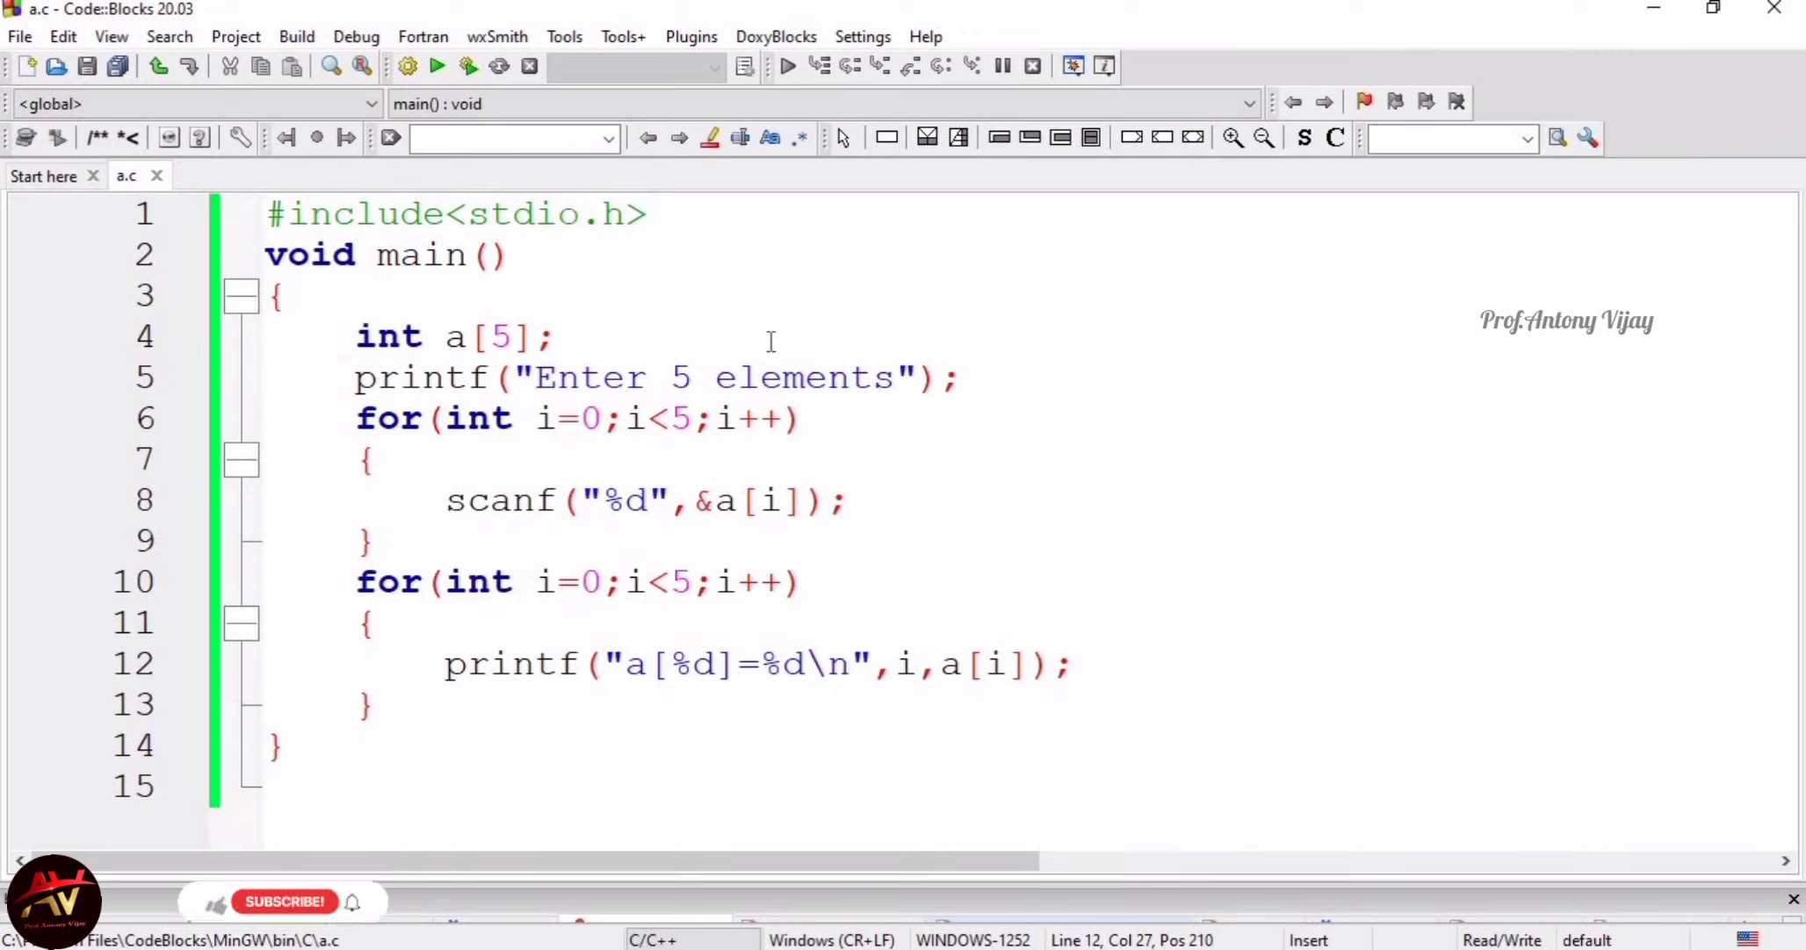
left_click(849, 664)
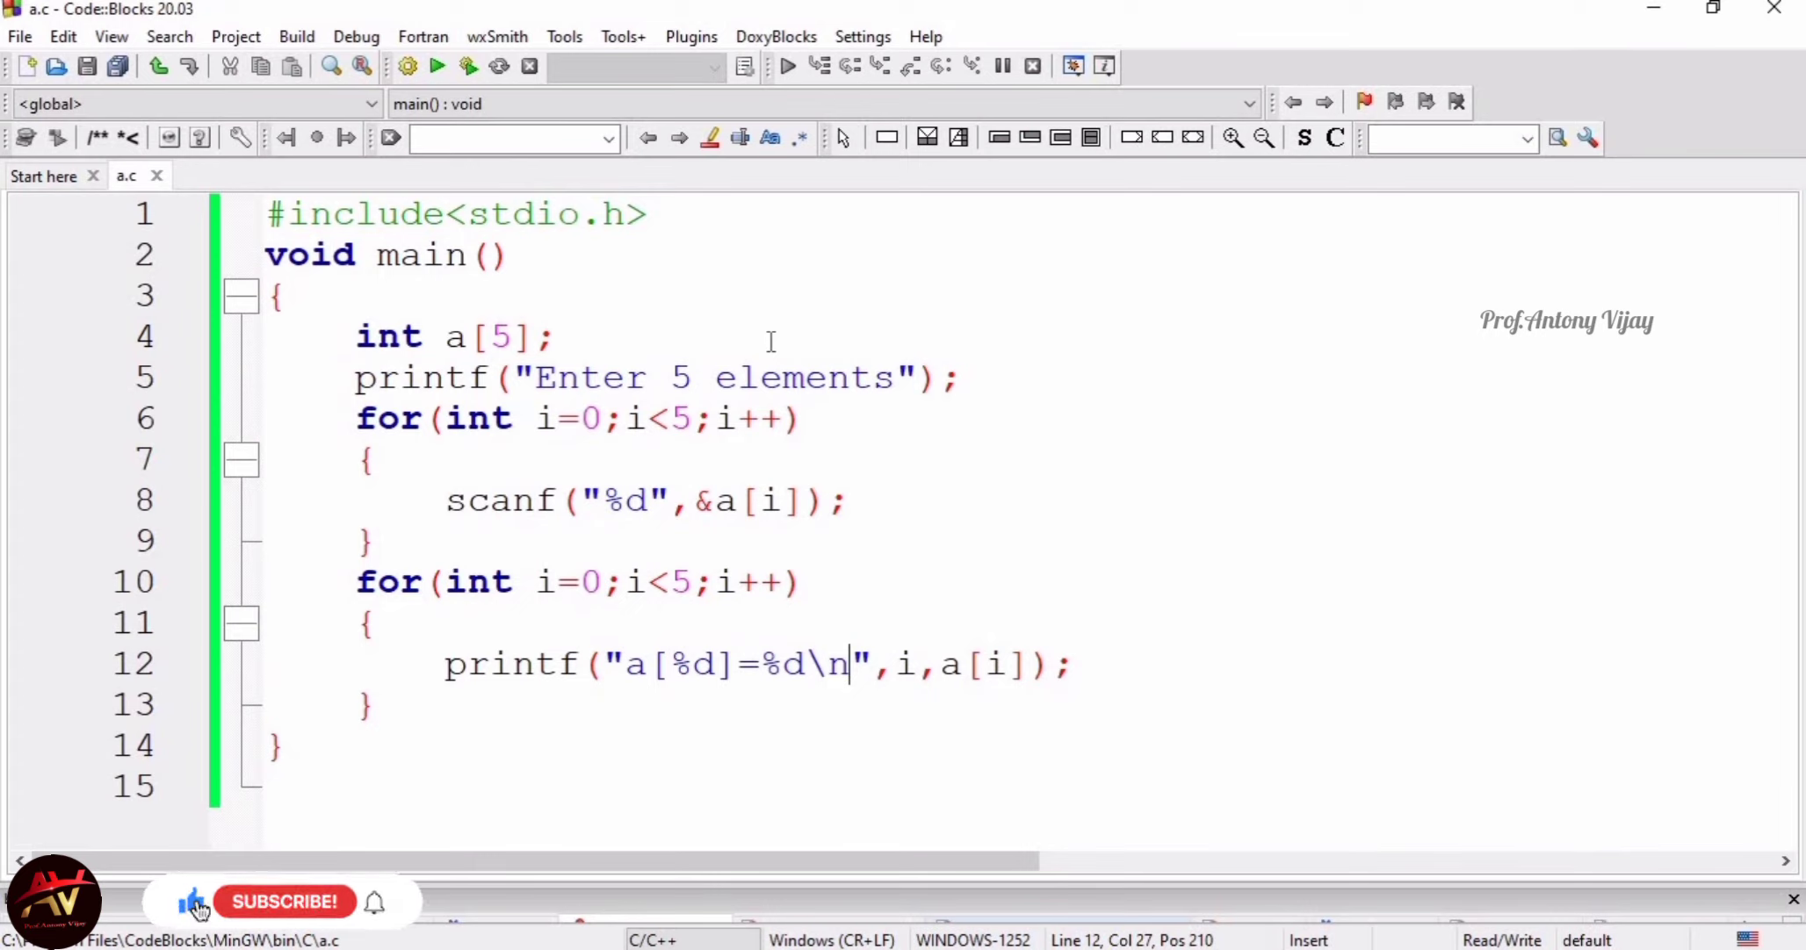
mouse_move(276, 910)
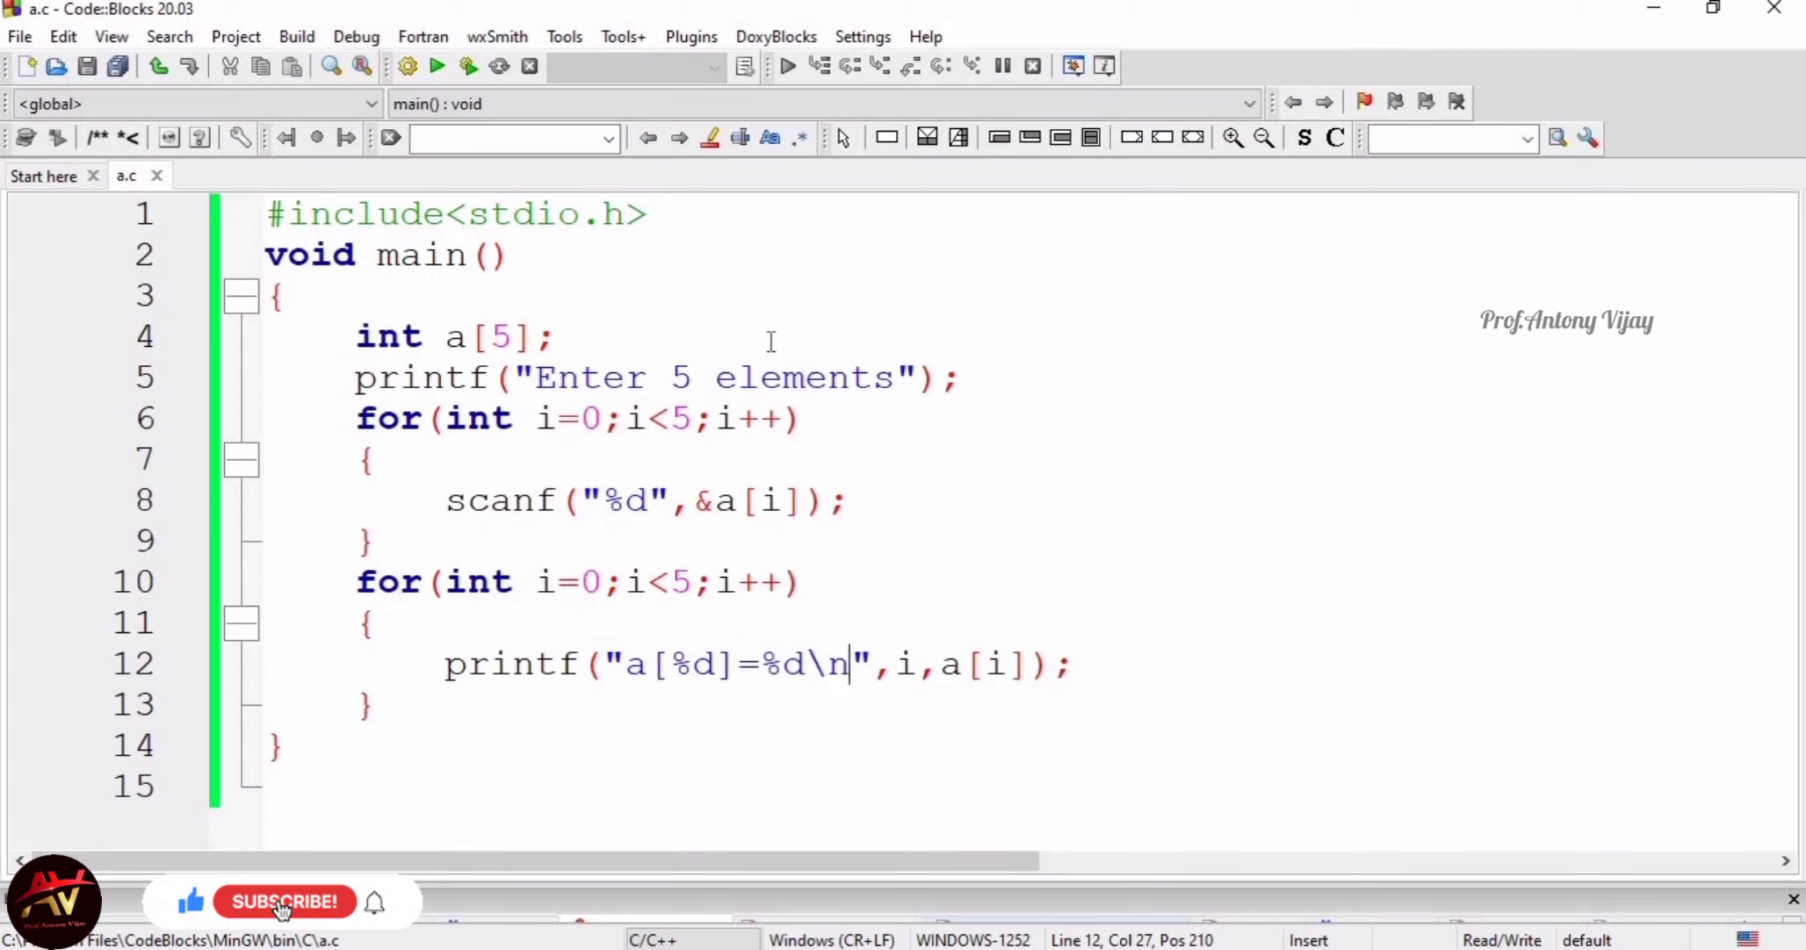